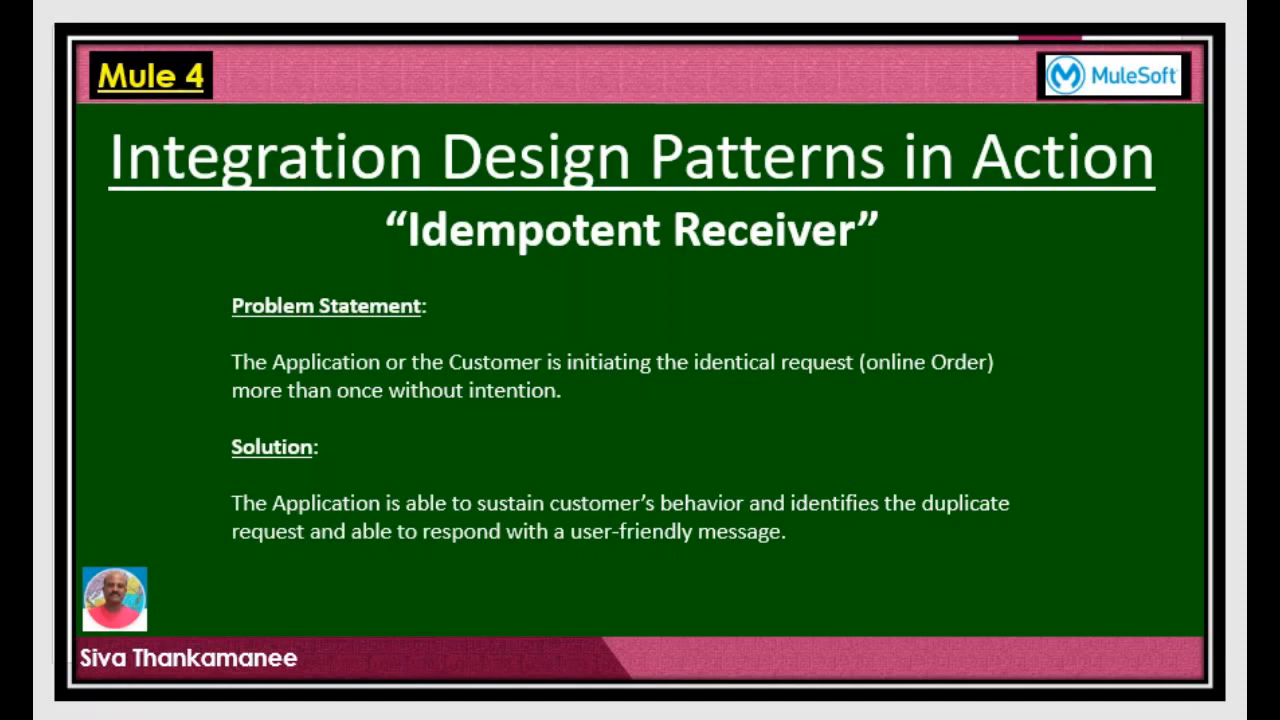
pyautogui.moveTo(332, 424)
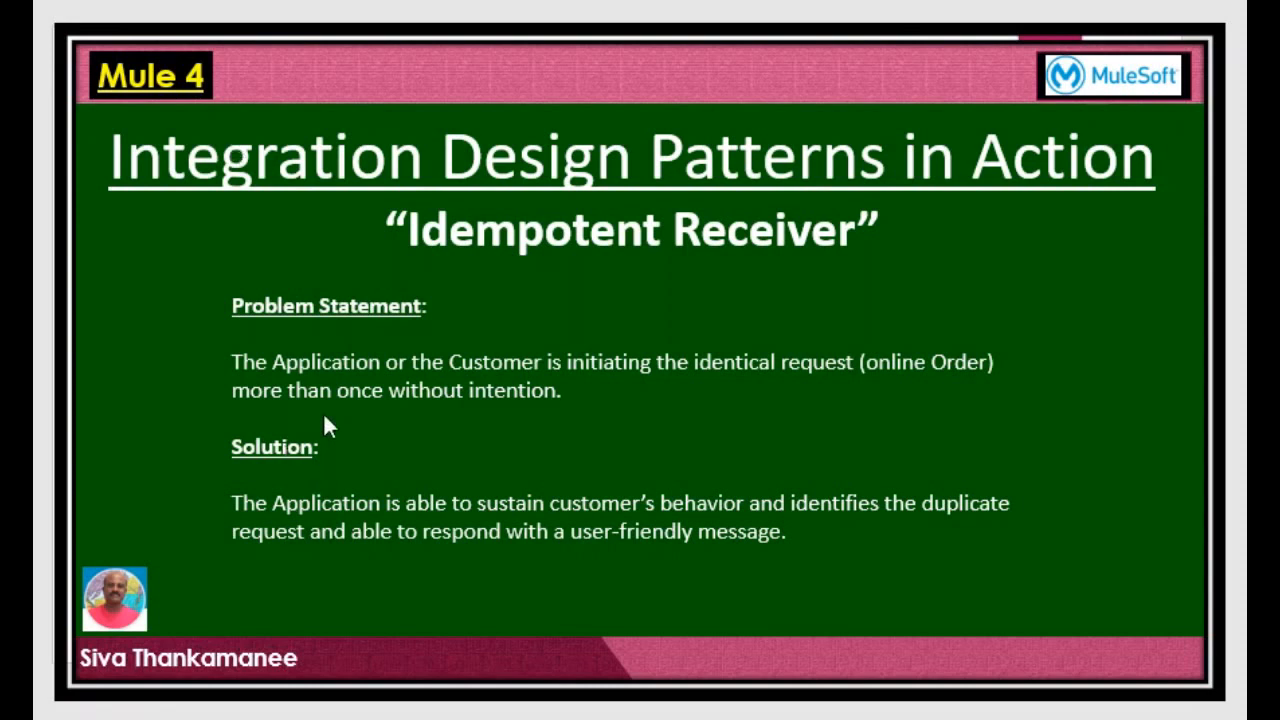
pyautogui.moveTo(350, 395)
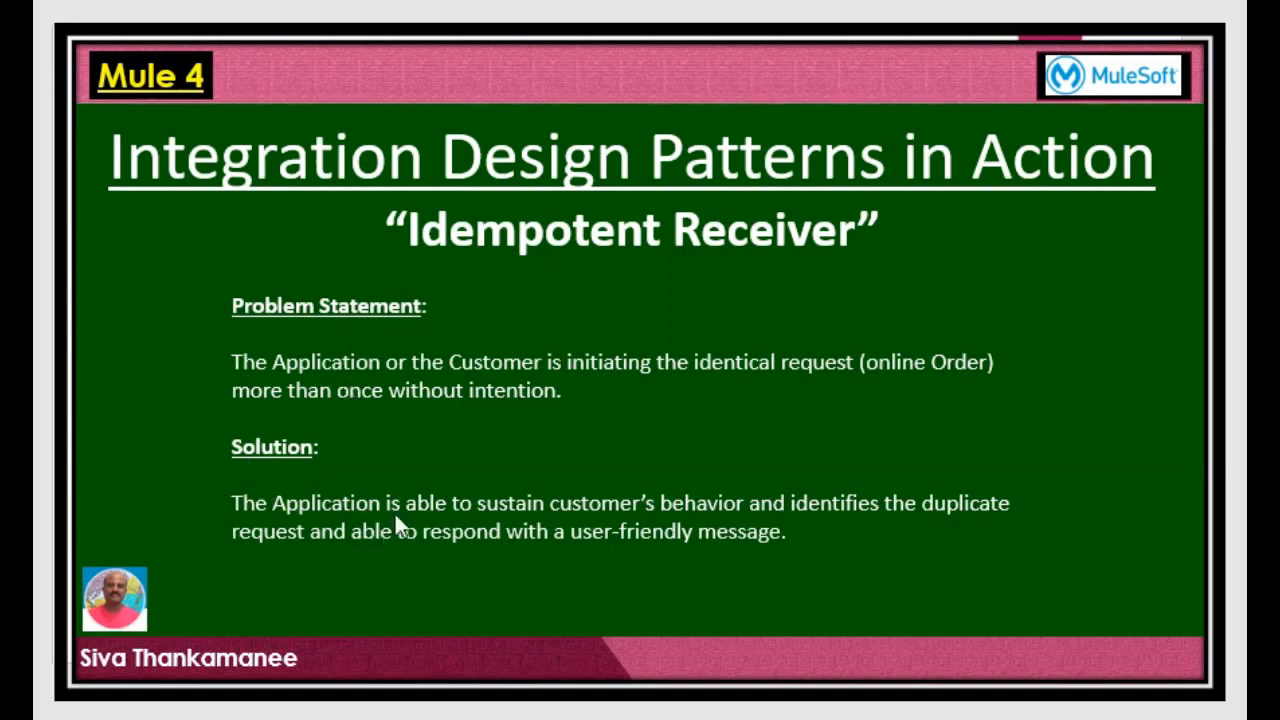
pyautogui.moveTo(402, 519)
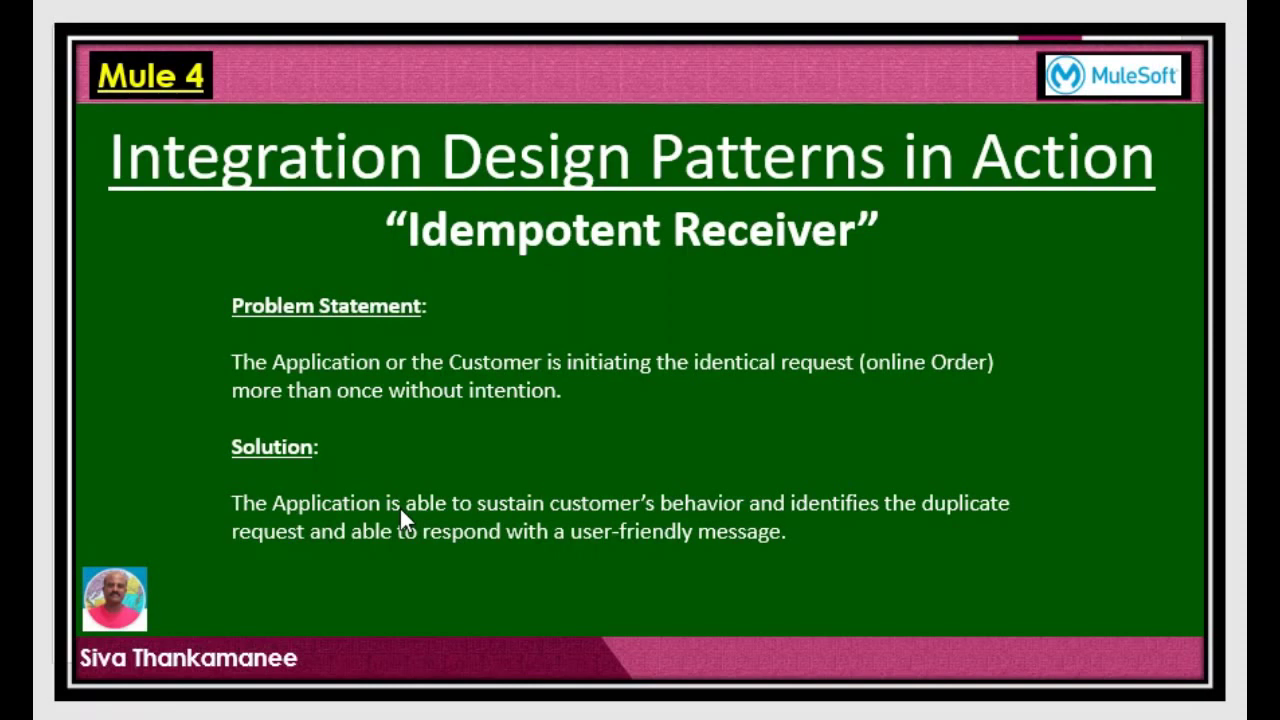
pyautogui.moveTo(403, 520)
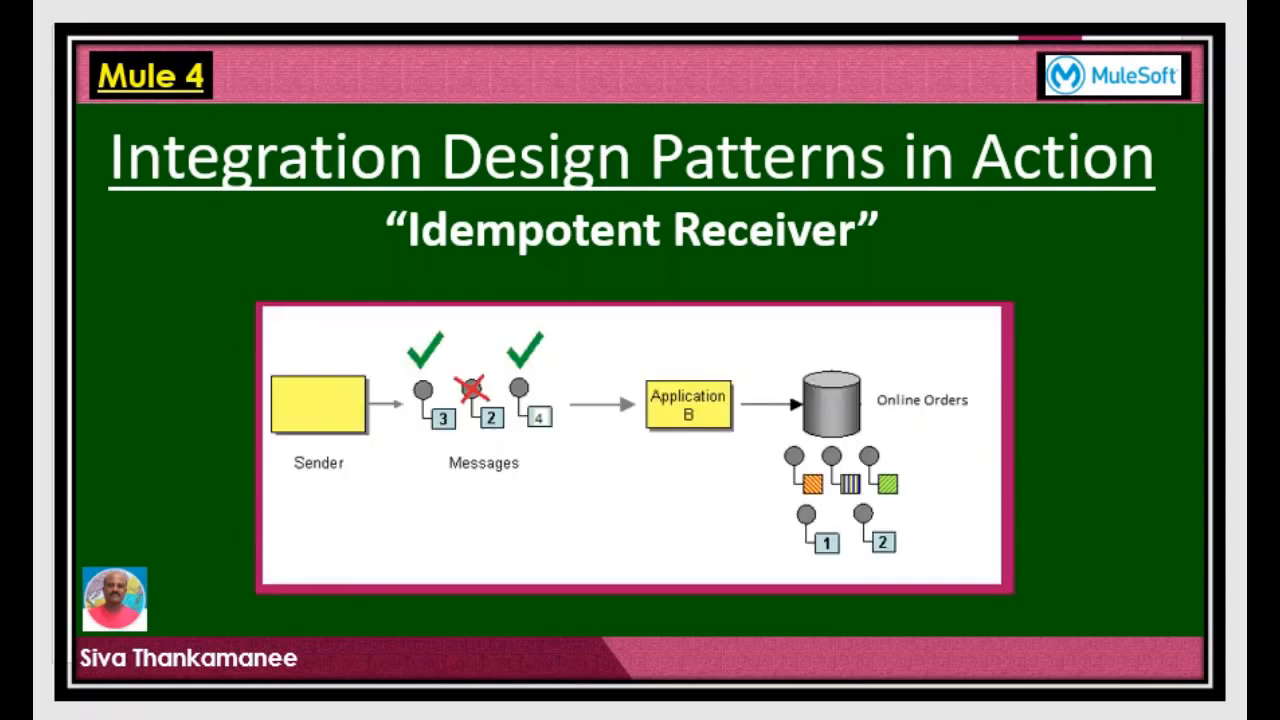
pyautogui.moveTo(340, 405)
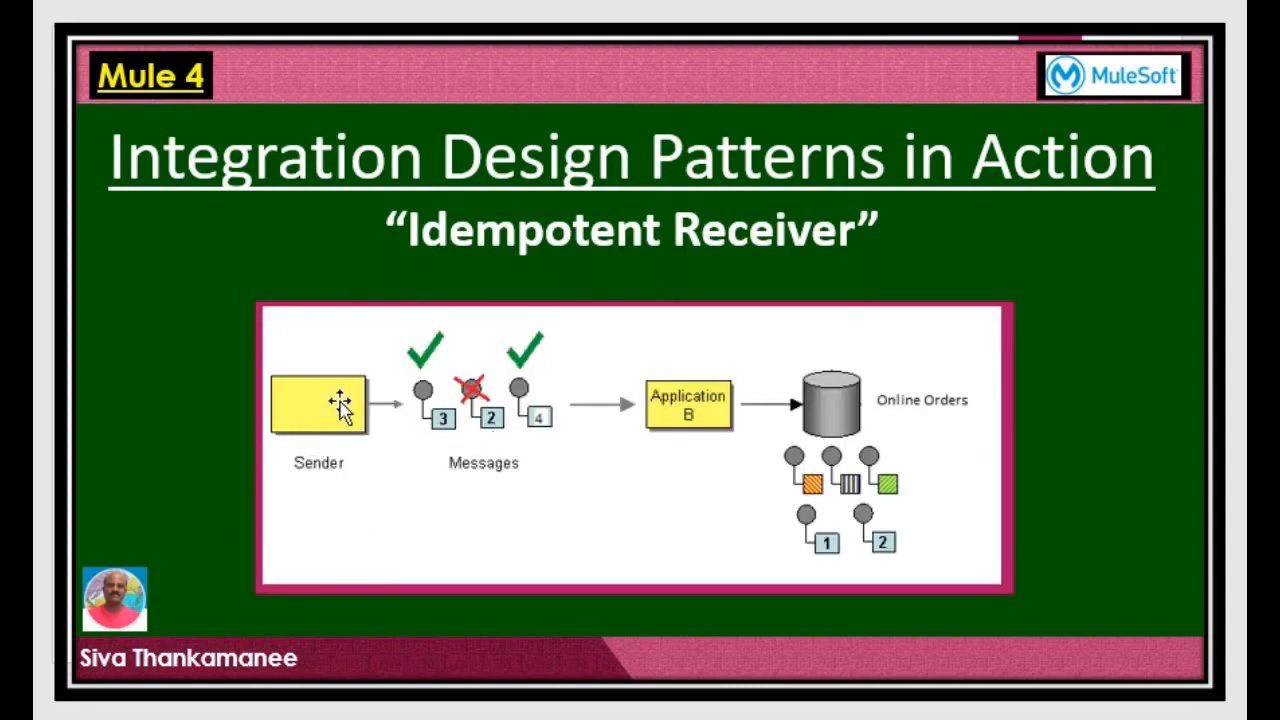
pyautogui.moveTo(312, 332)
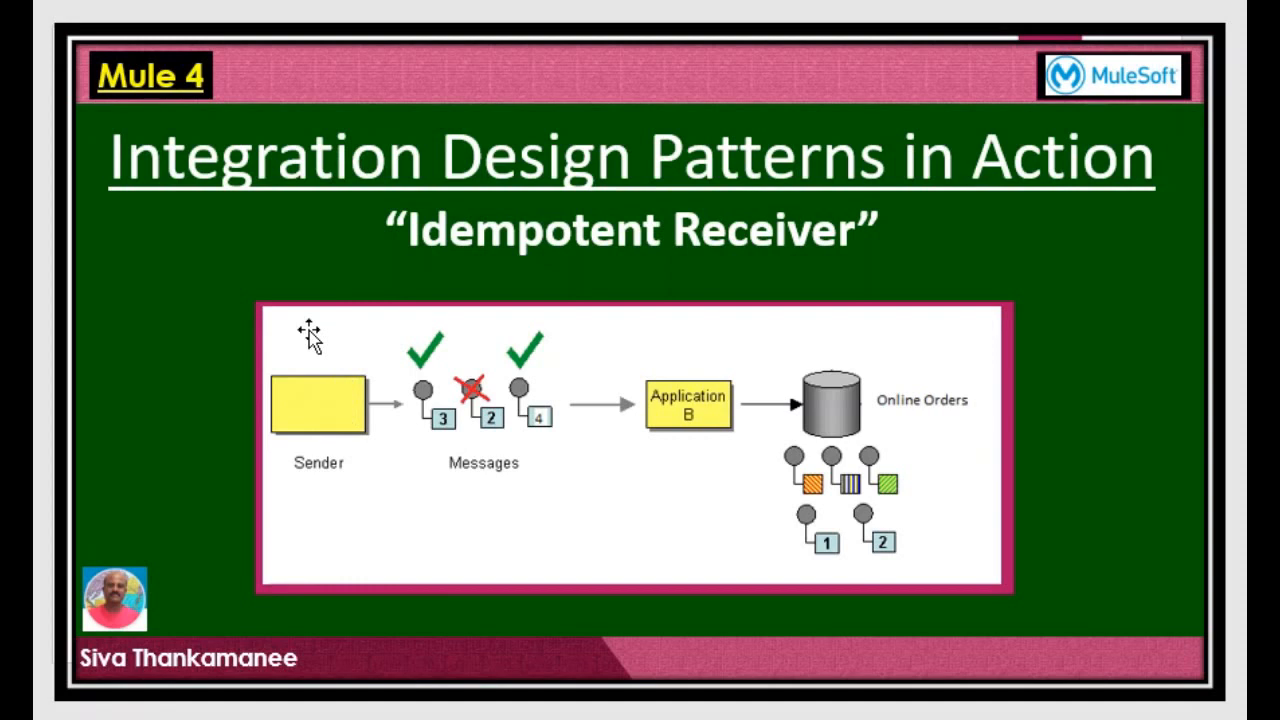
pyautogui.moveTo(515, 385)
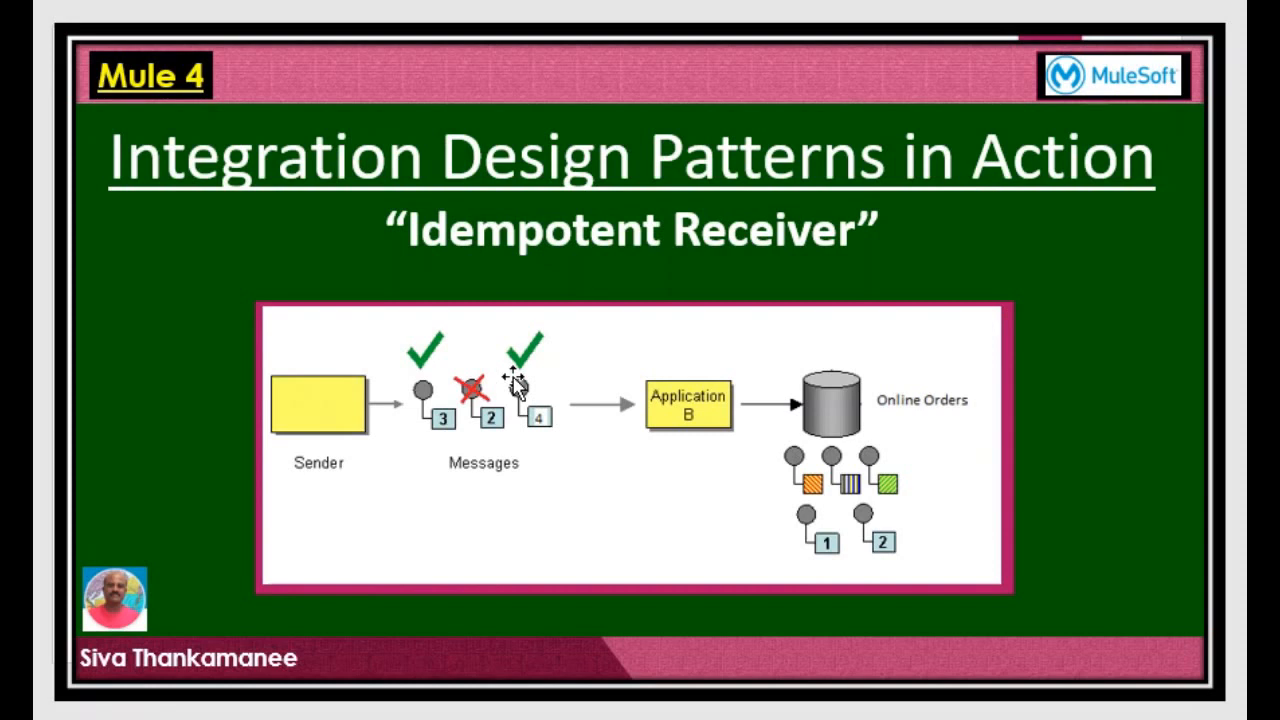
pyautogui.moveTo(778, 472)
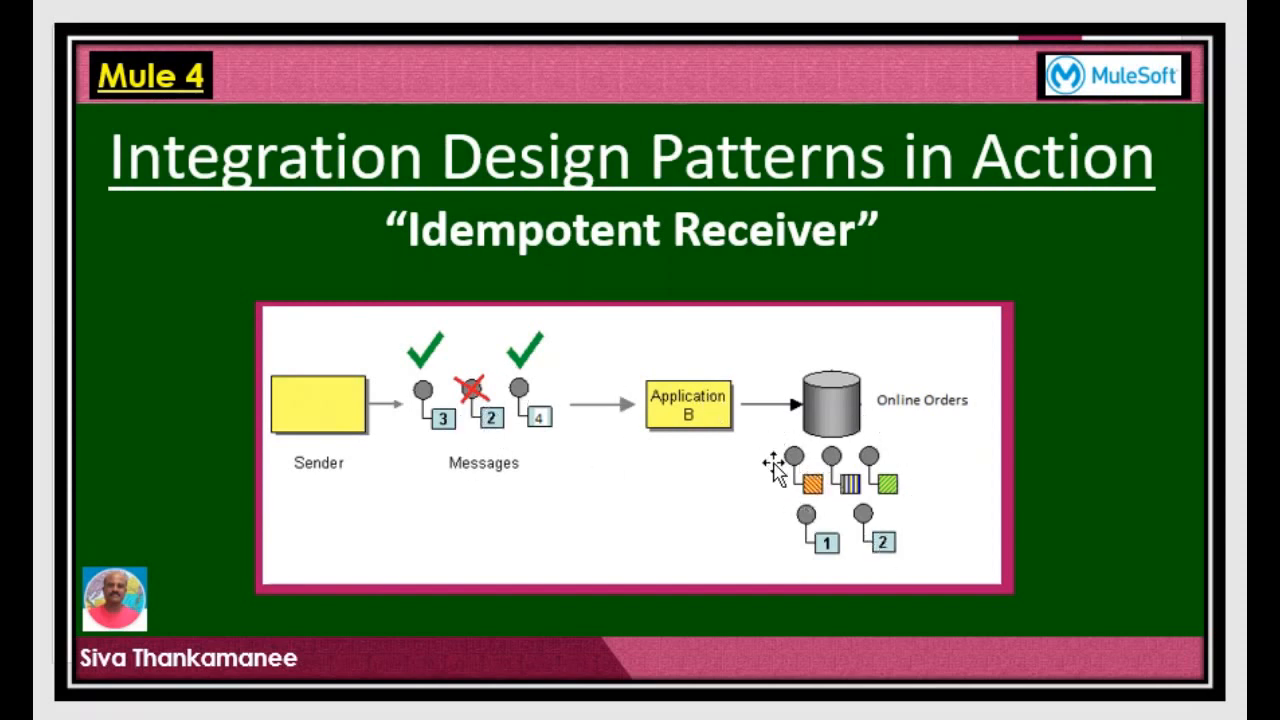
pyautogui.moveTo(928, 525)
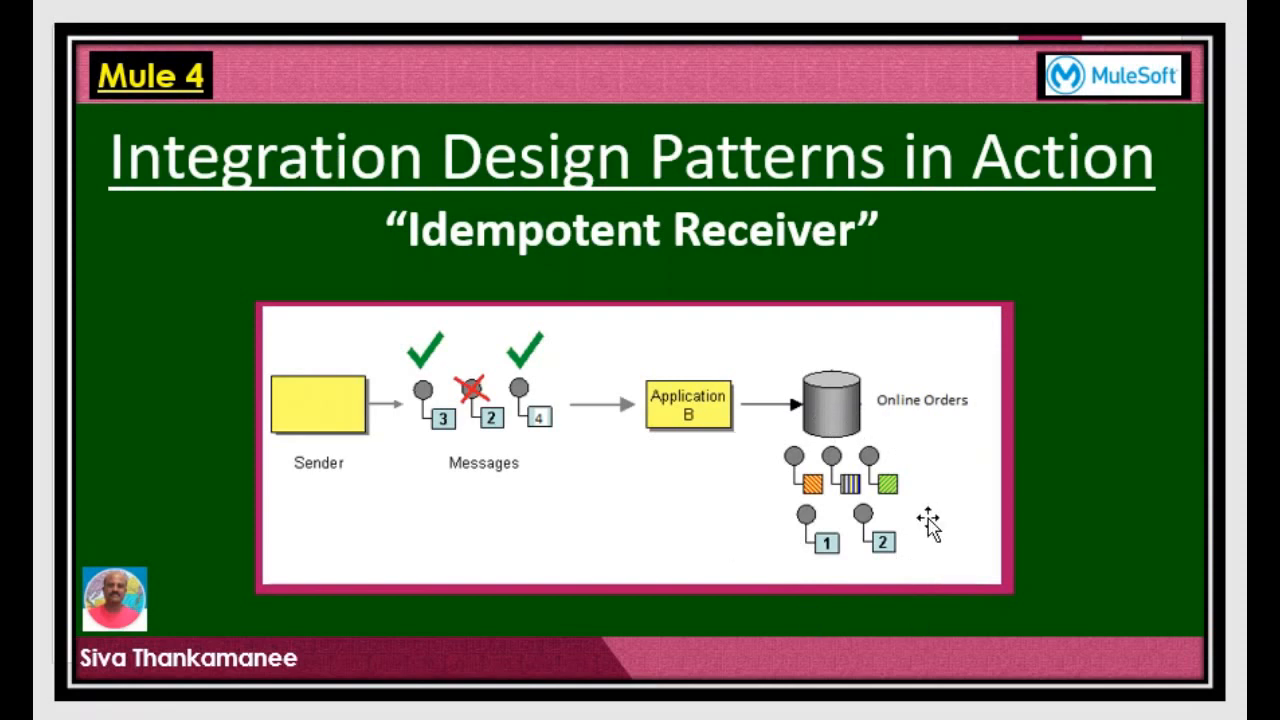
pyautogui.moveTo(880, 555)
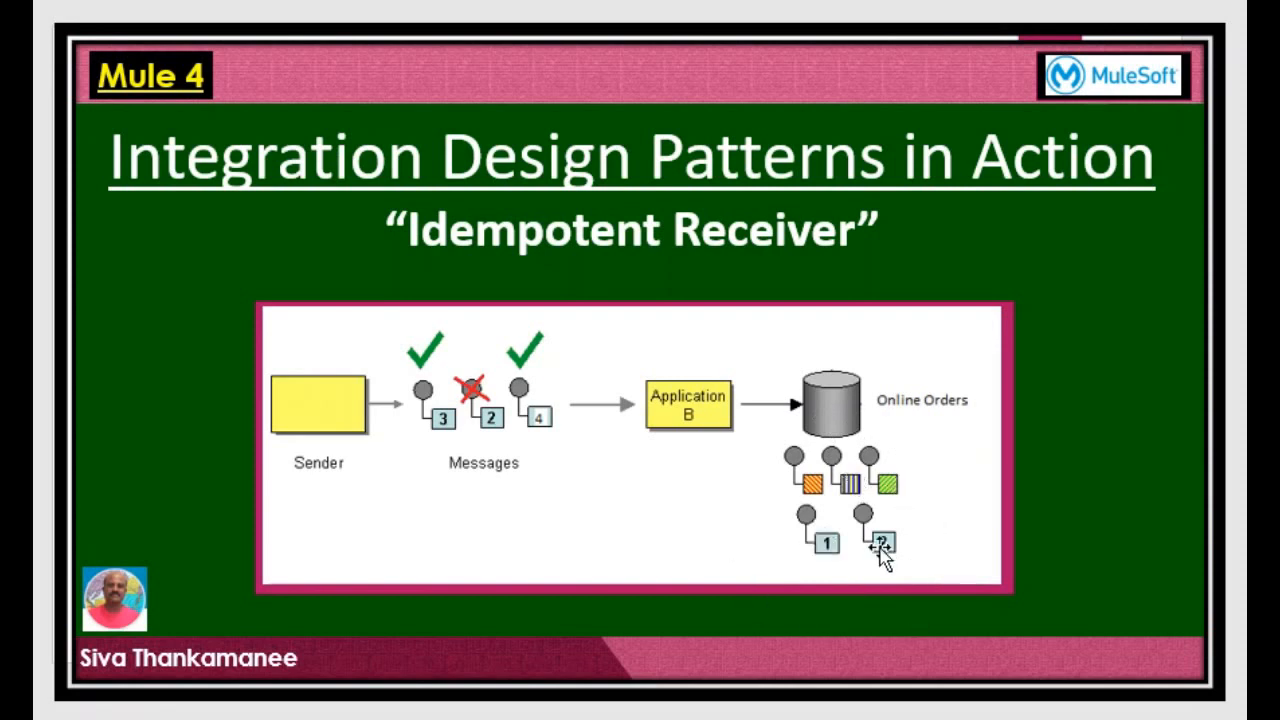
pyautogui.moveTo(490, 420)
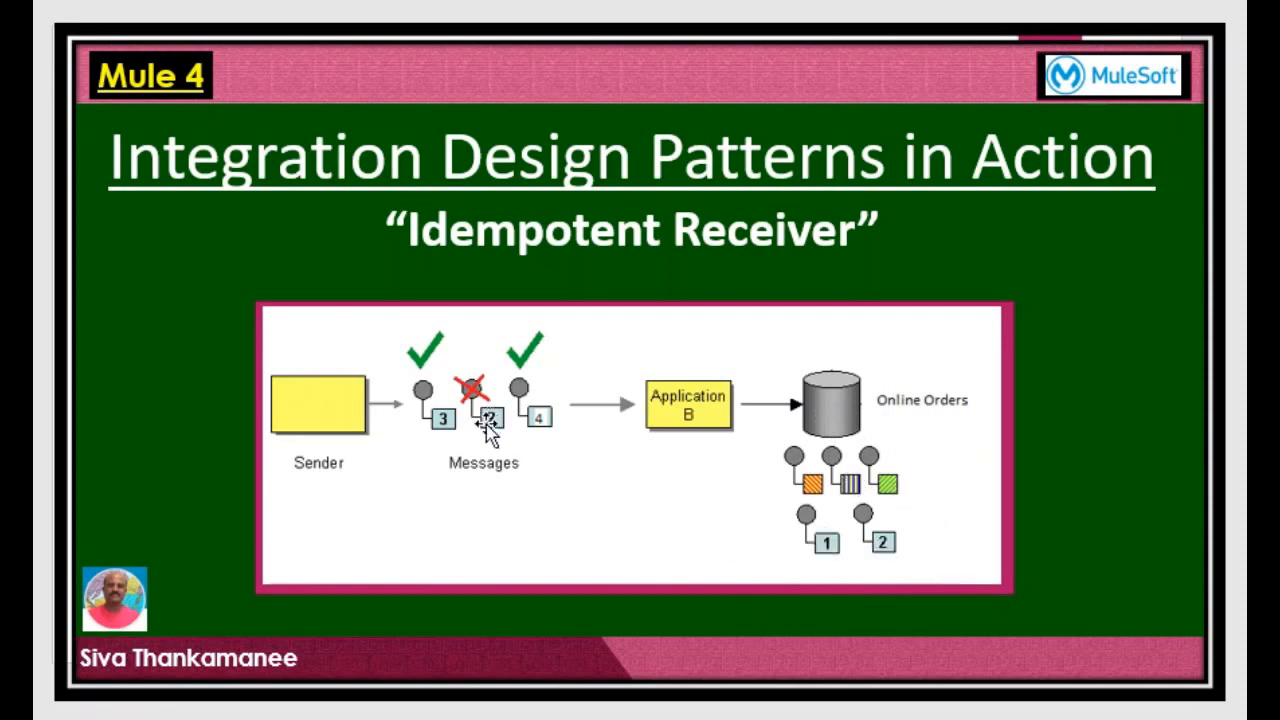
pyautogui.moveTo(510, 415)
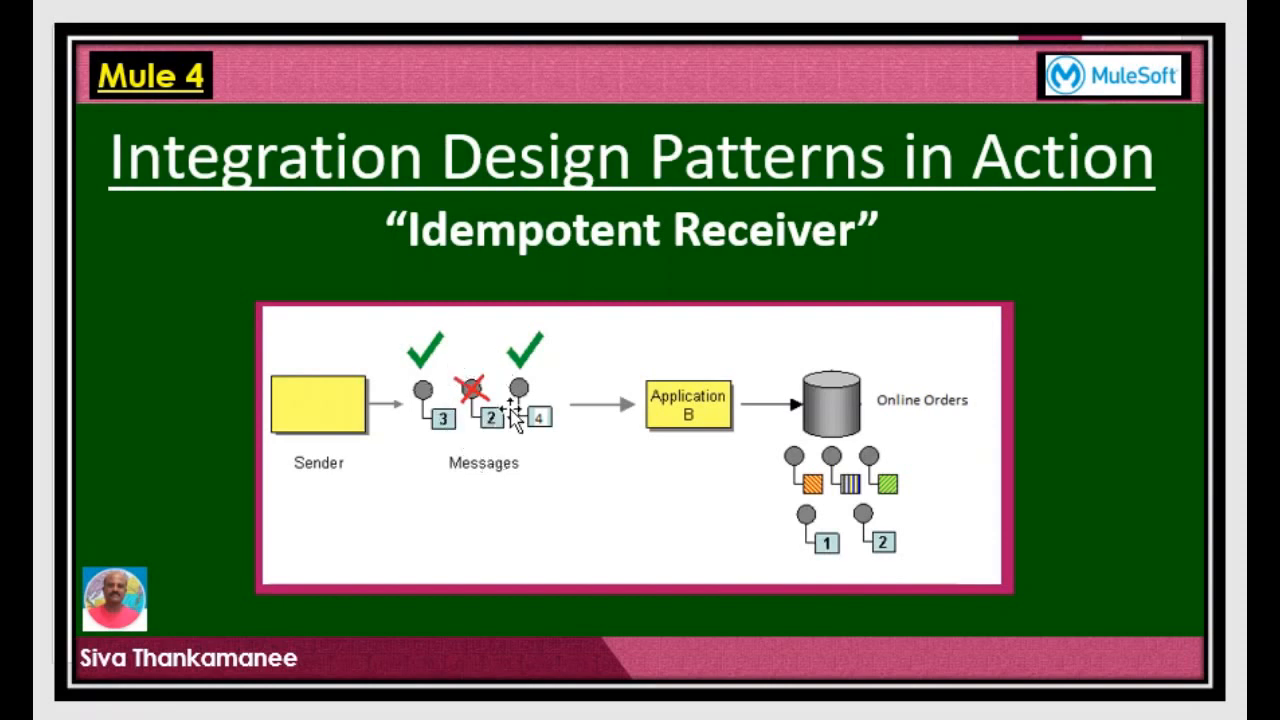
pyautogui.moveTo(480, 420)
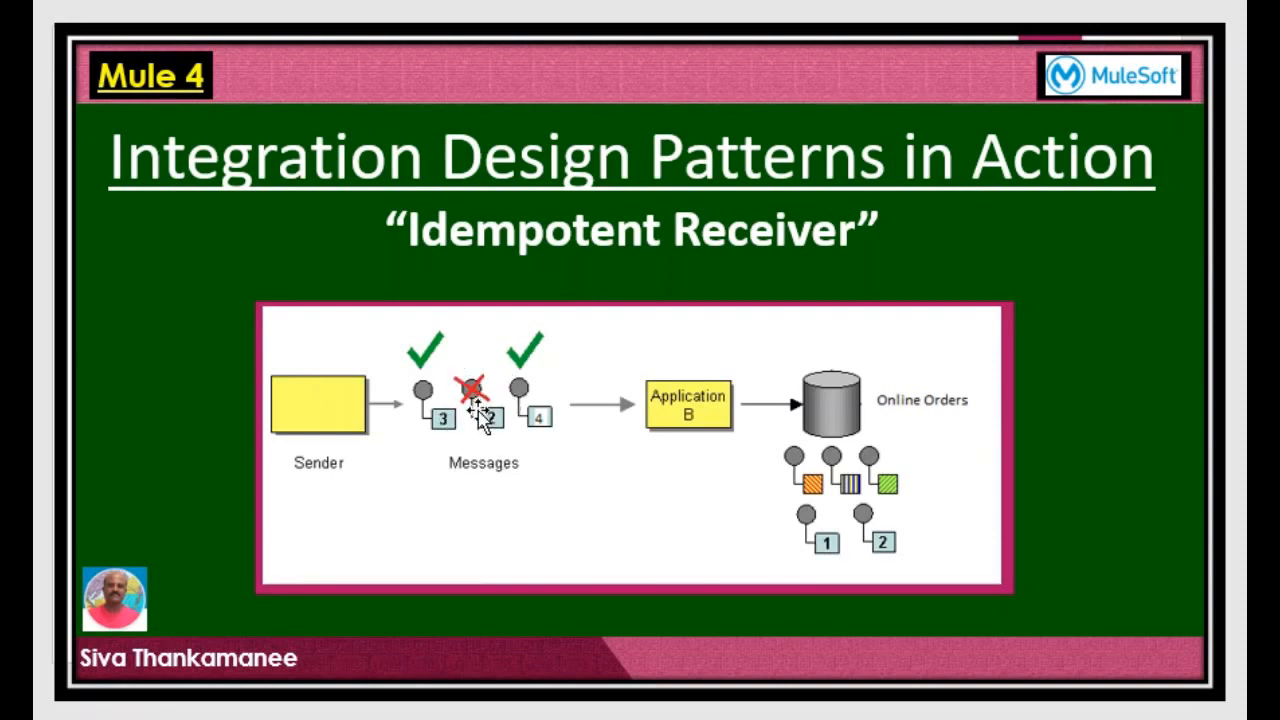
pyautogui.moveTo(665, 405)
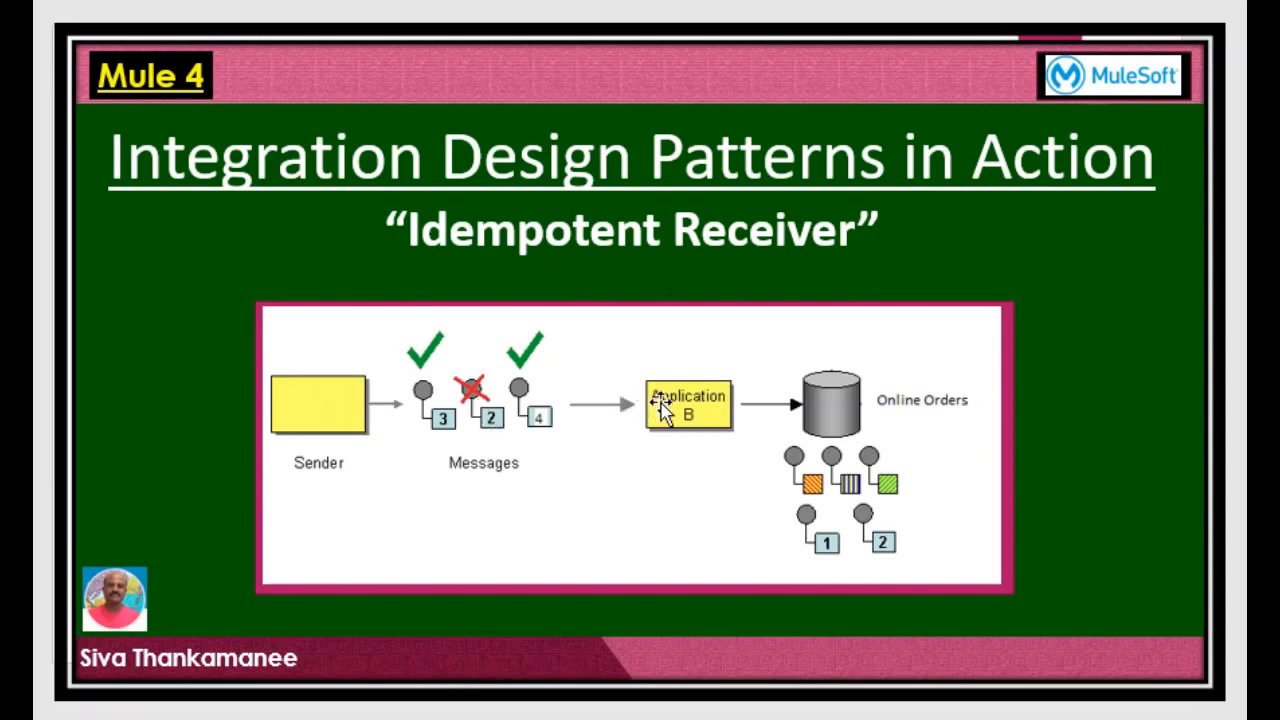
pyautogui.moveTo(632, 408)
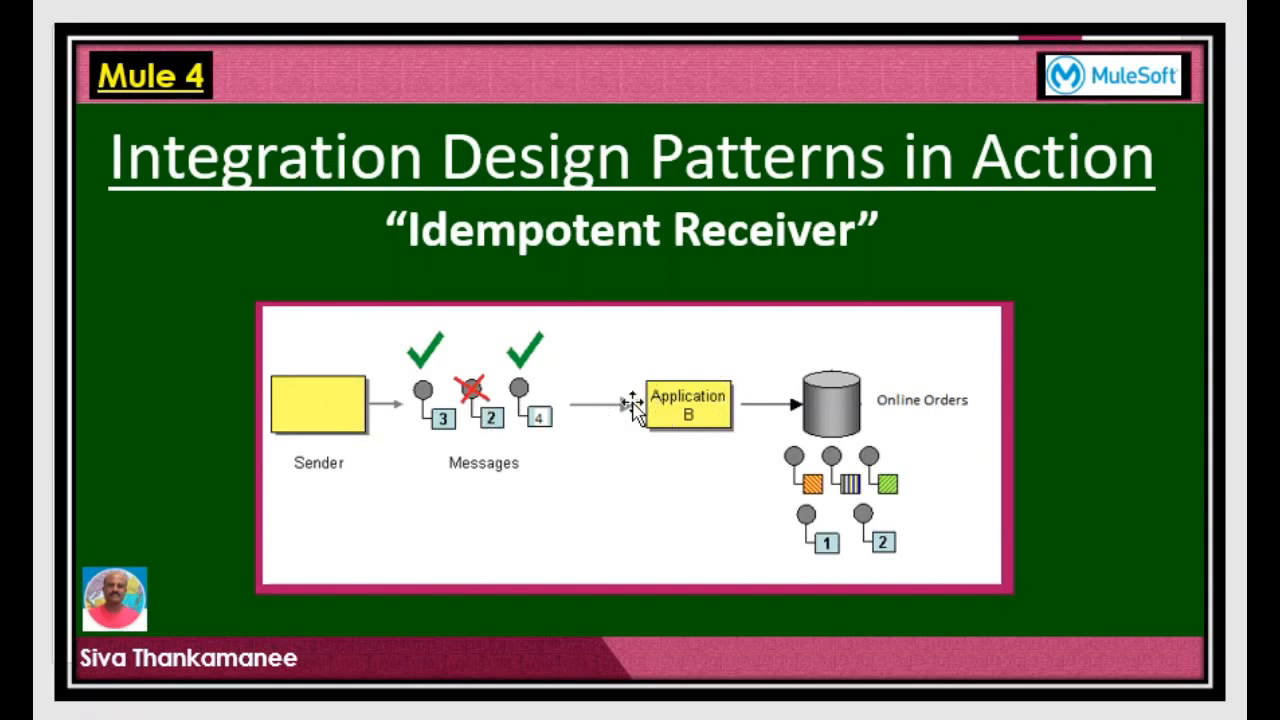
pyautogui.moveTo(835, 455)
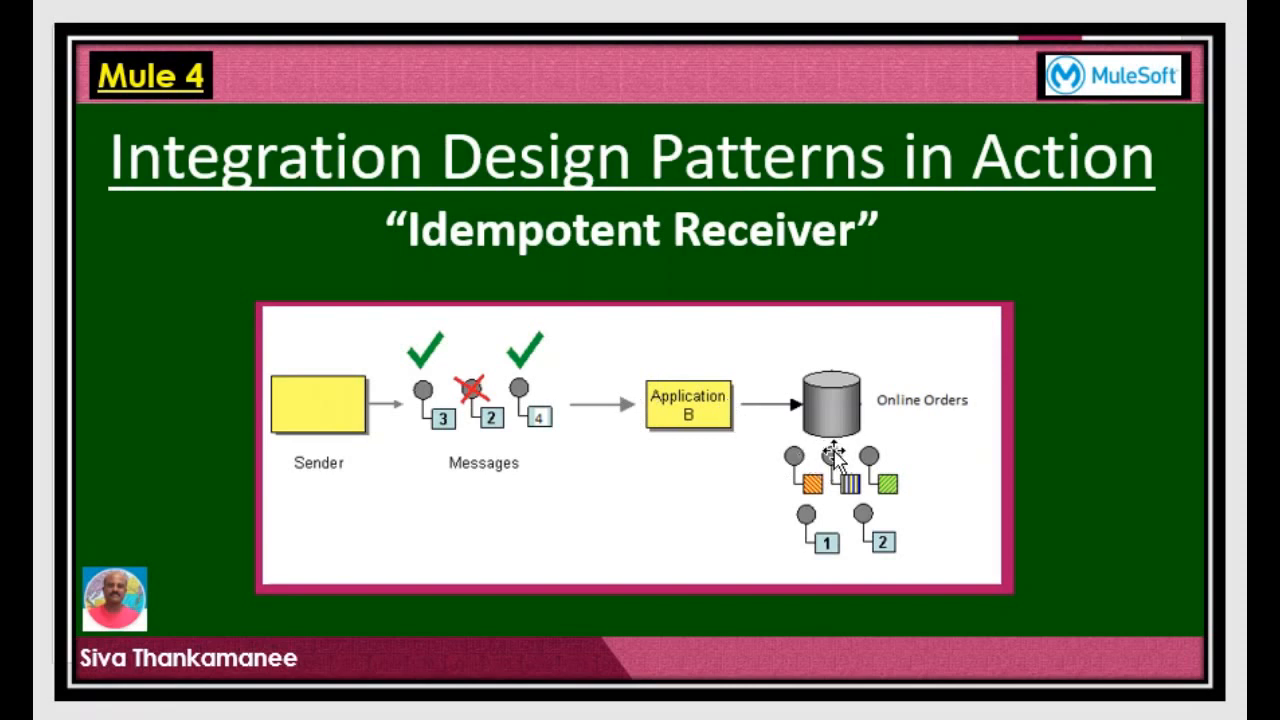
pyautogui.moveTo(525, 365)
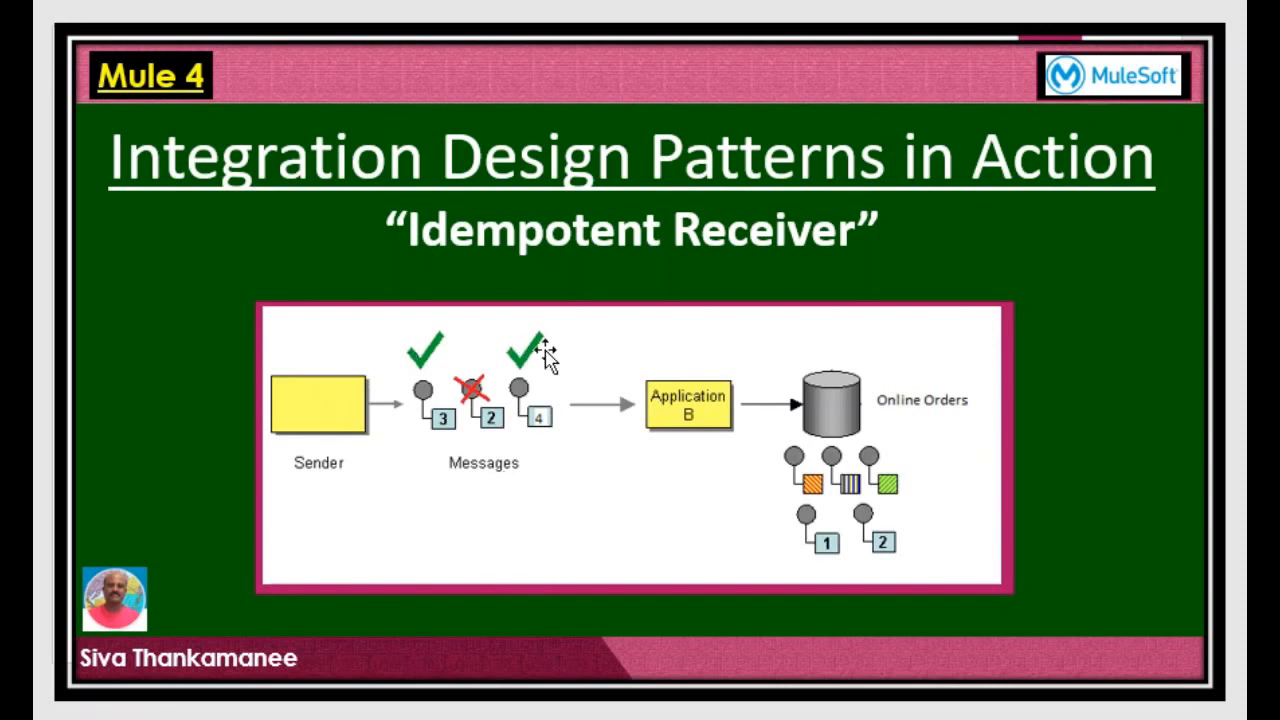
pyautogui.moveTo(488, 420)
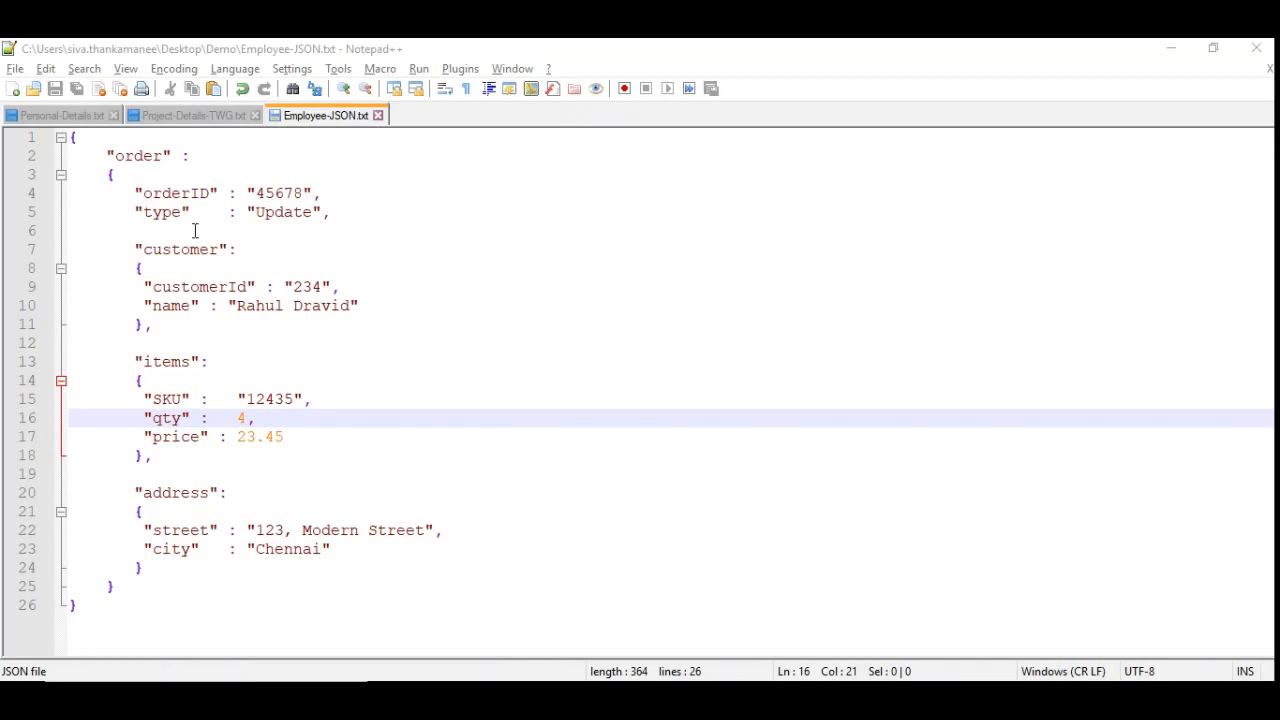
pyautogui.moveTo(98, 162)
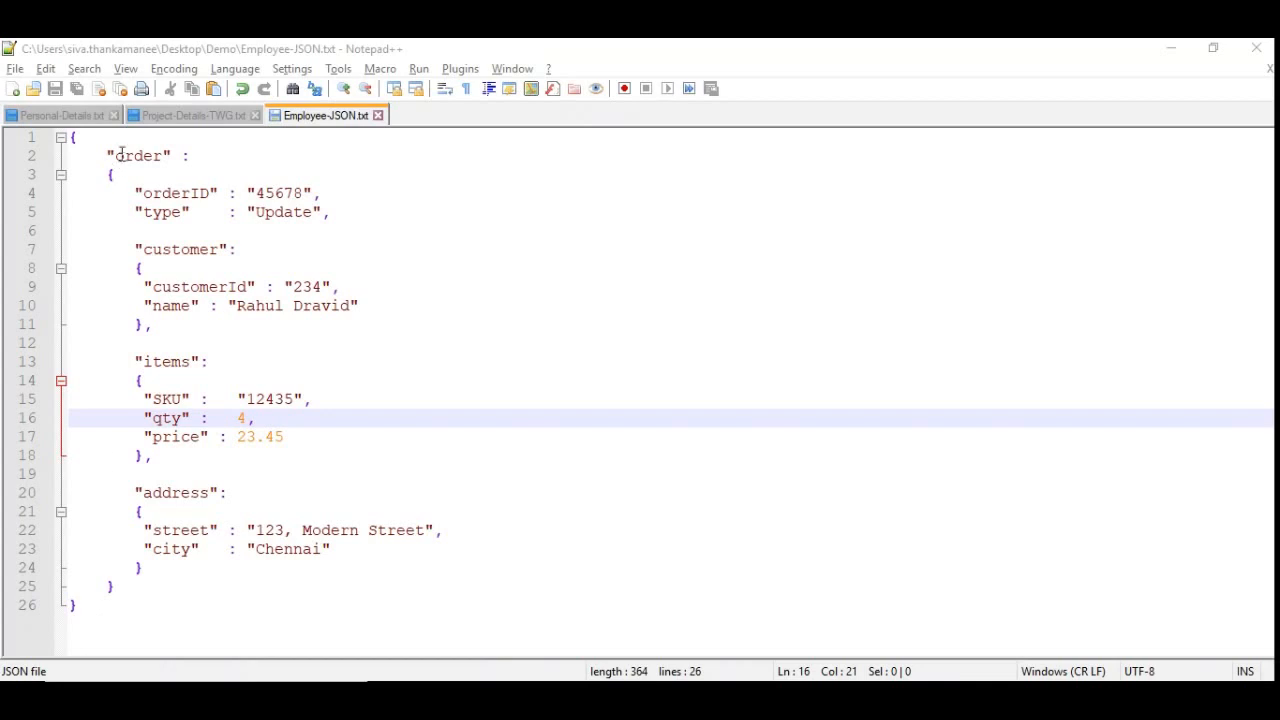
# - Walk through the order JSON, highlighting orderID, type Update, items and address
pyautogui.doubleClick(176, 193)
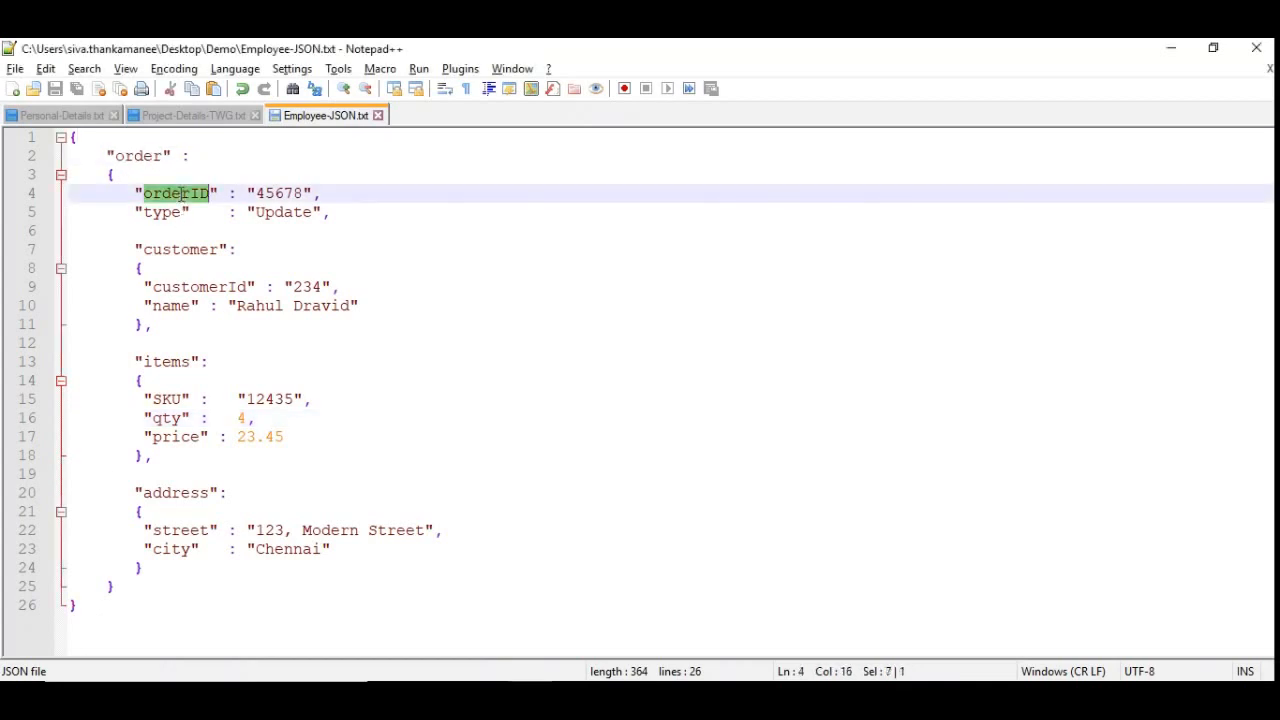
pyautogui.doubleClick(162, 212)
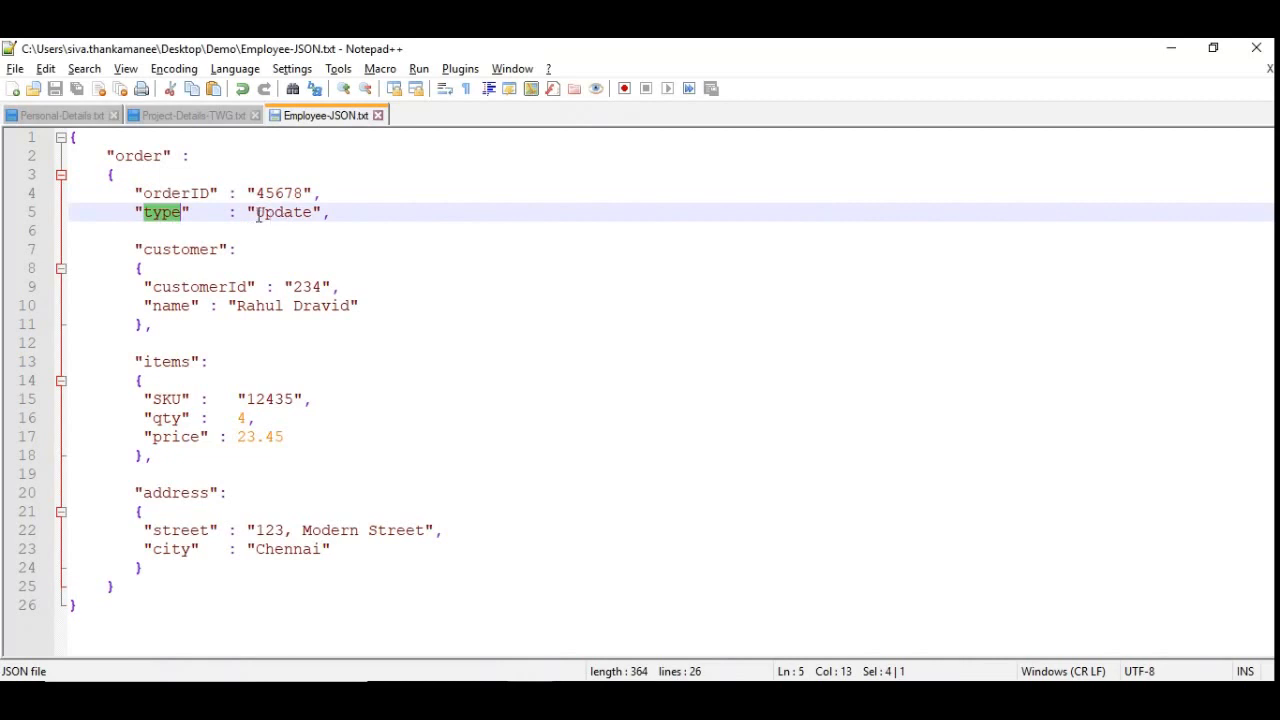
pyautogui.doubleClick(283, 212)
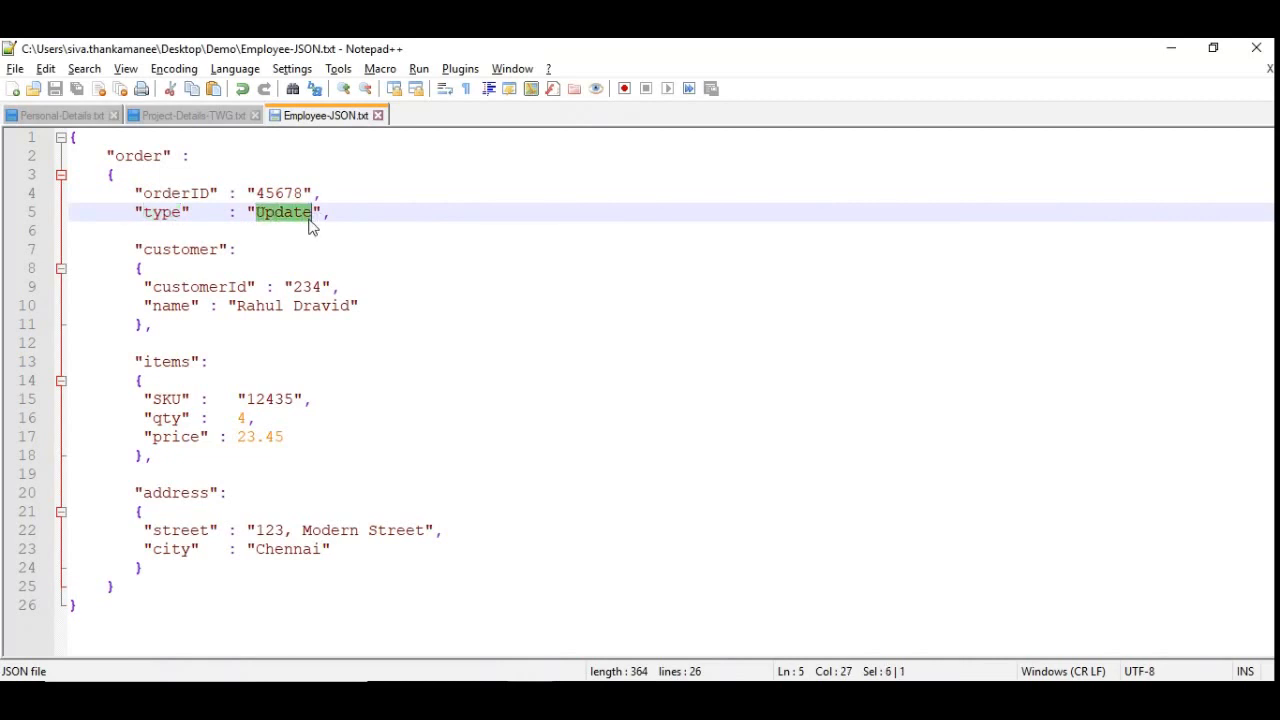
pyautogui.click(284, 212)
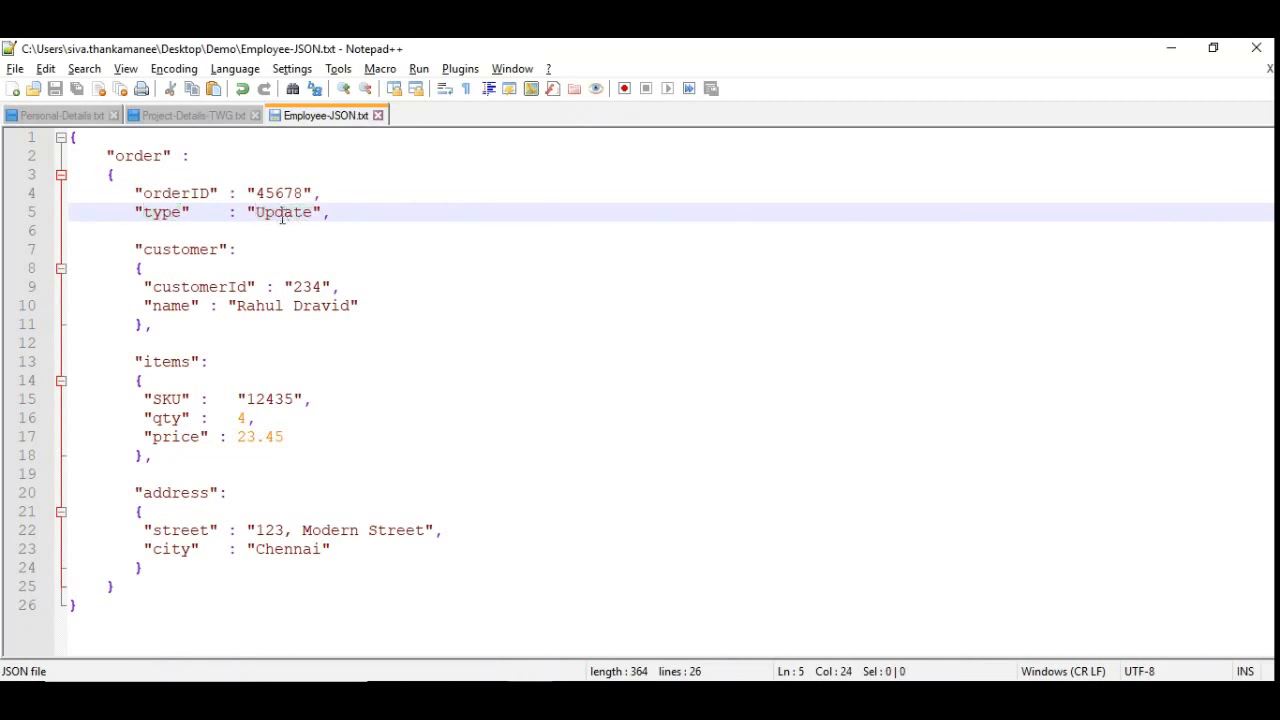
pyautogui.doubleClick(180, 249)
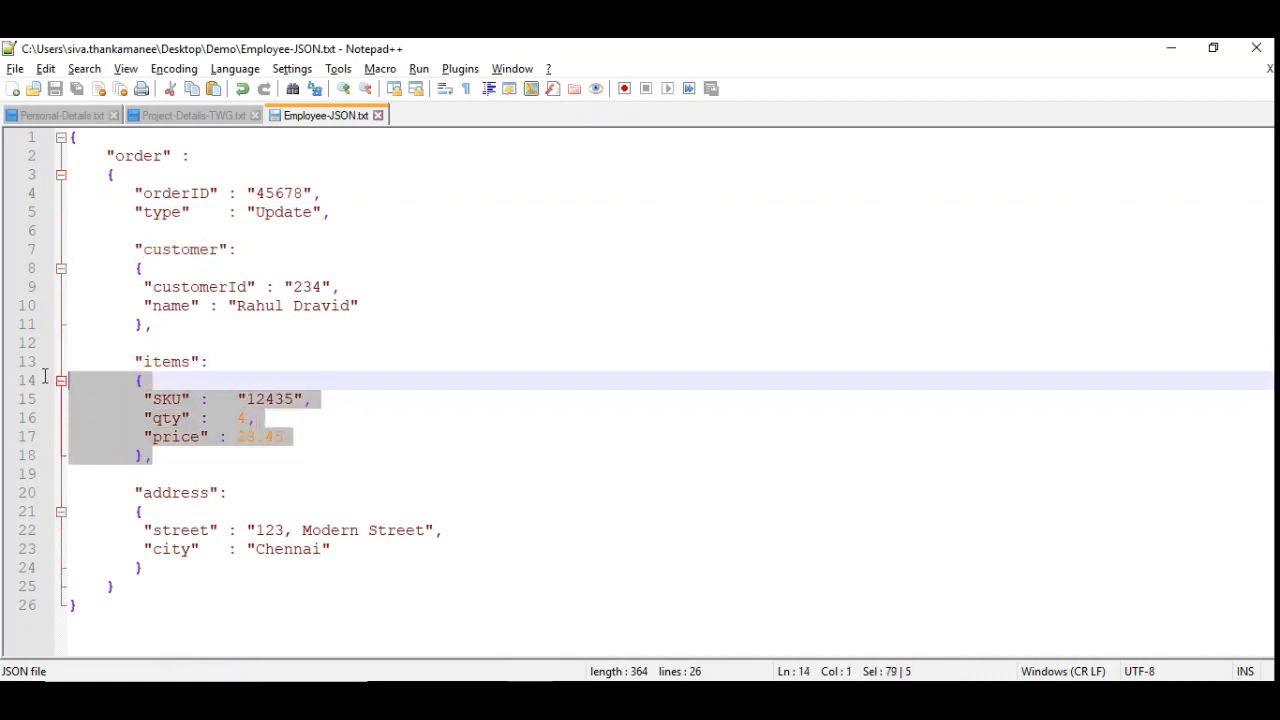
pyautogui.doubleClick(174, 492)
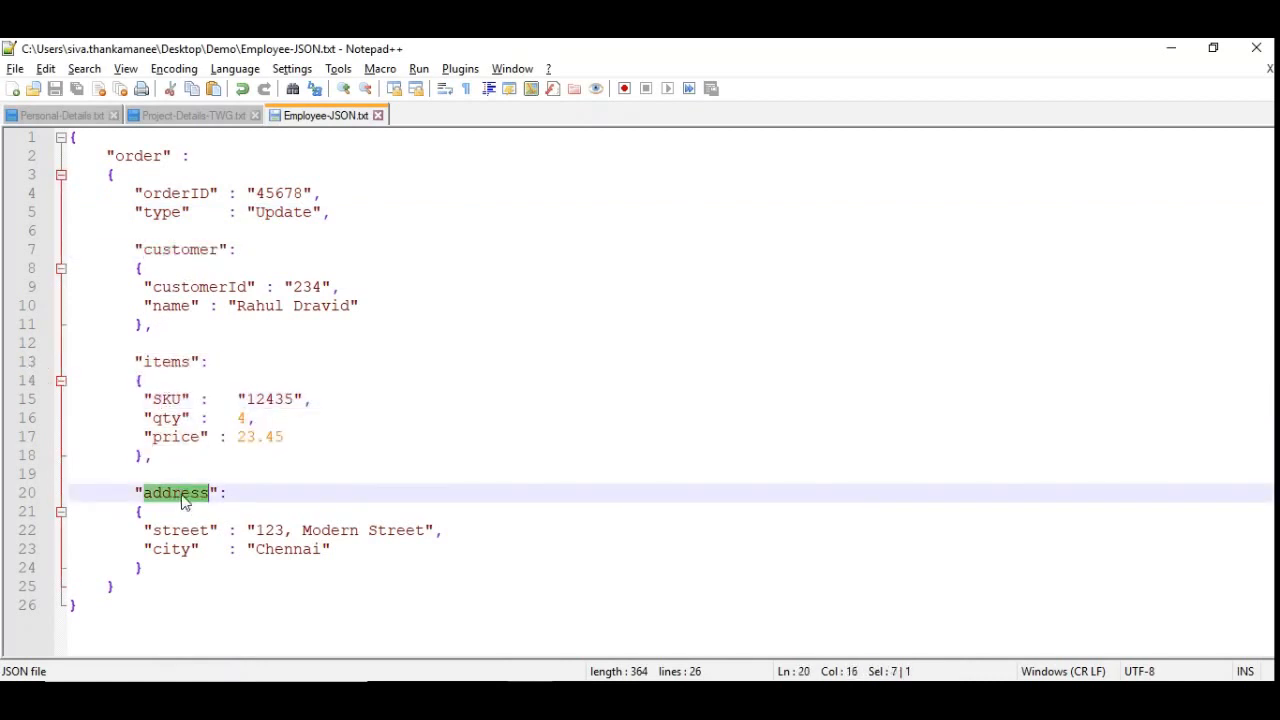
pyautogui.press('ctrl+a')
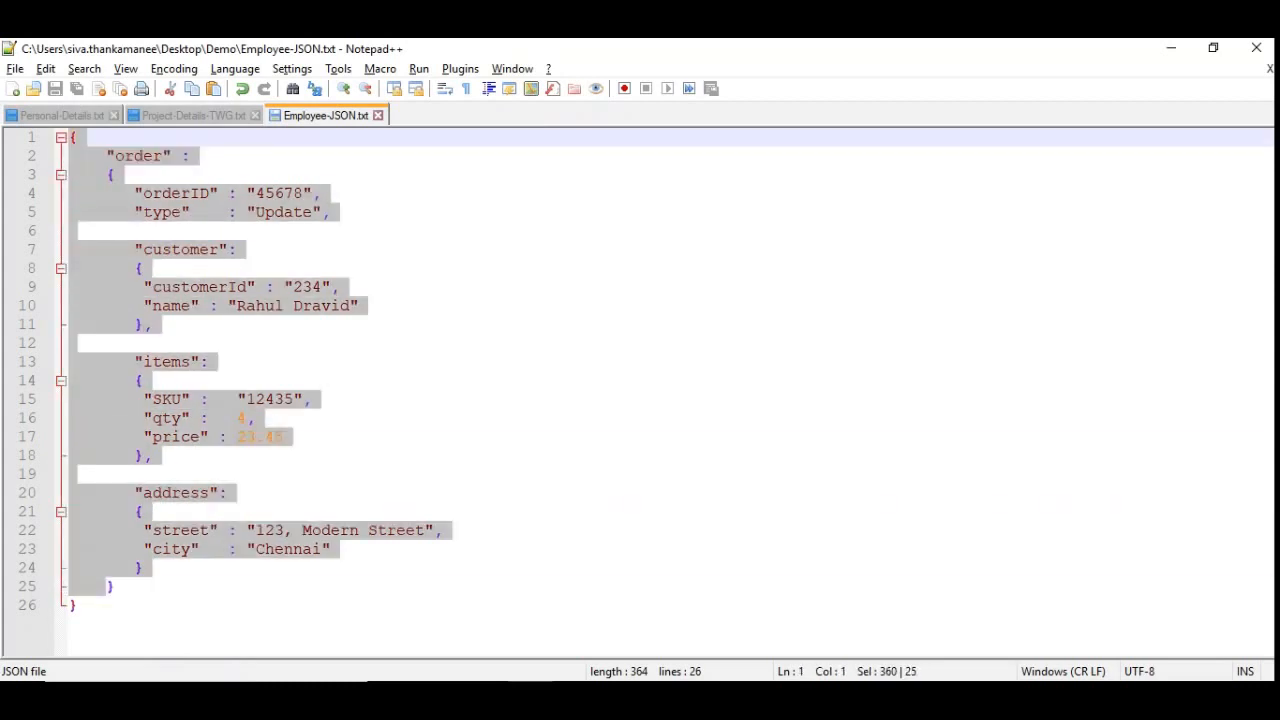
pyautogui.click(295, 324)
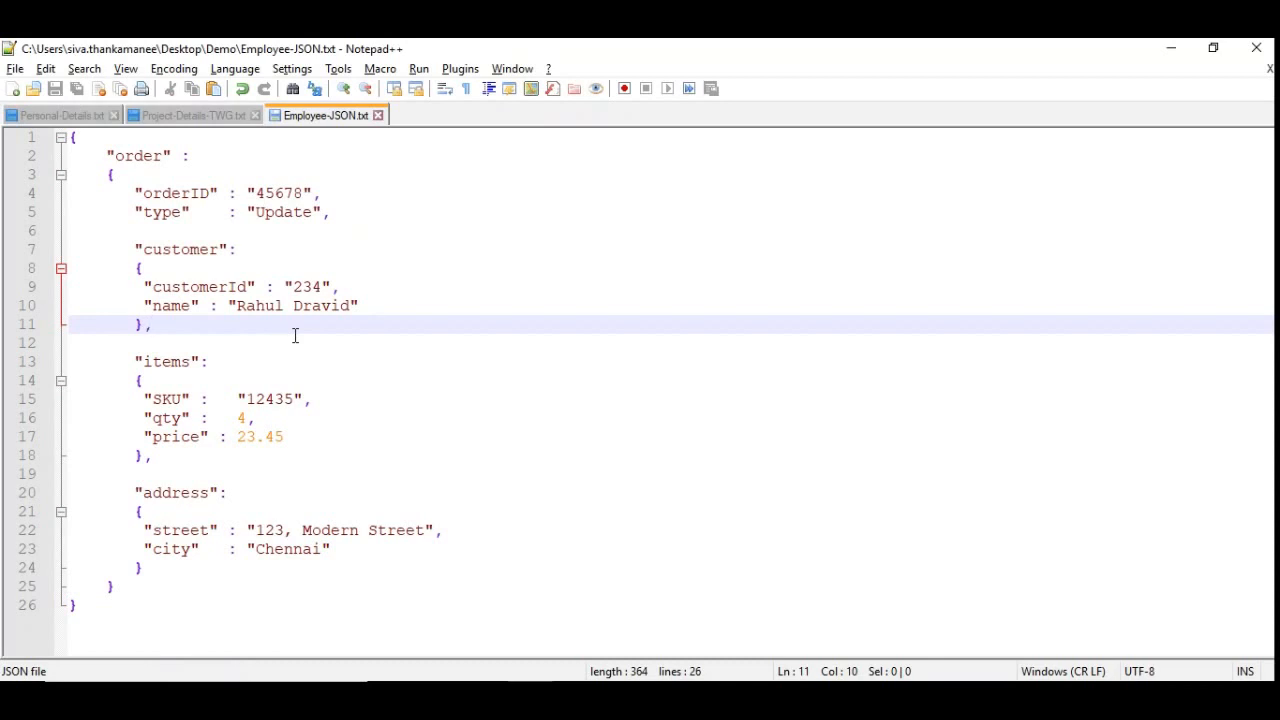
pyautogui.moveTo(424, 417)
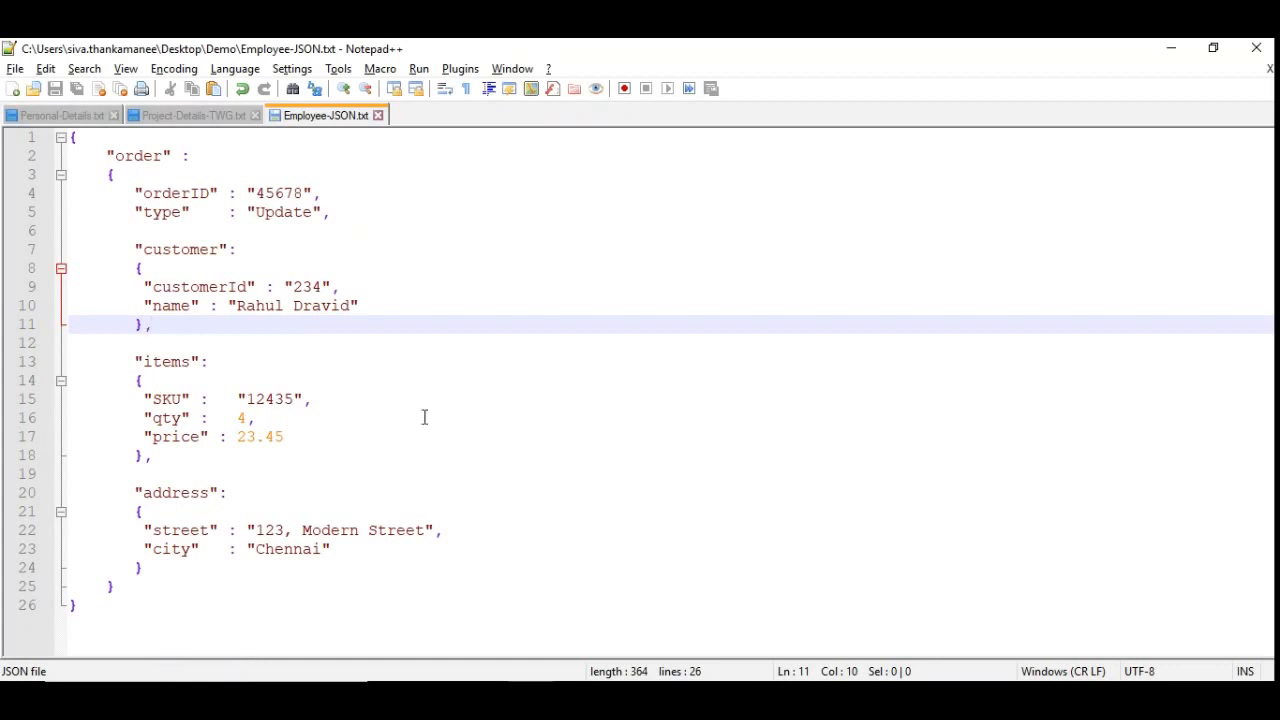
pyautogui.moveTo(328, 510)
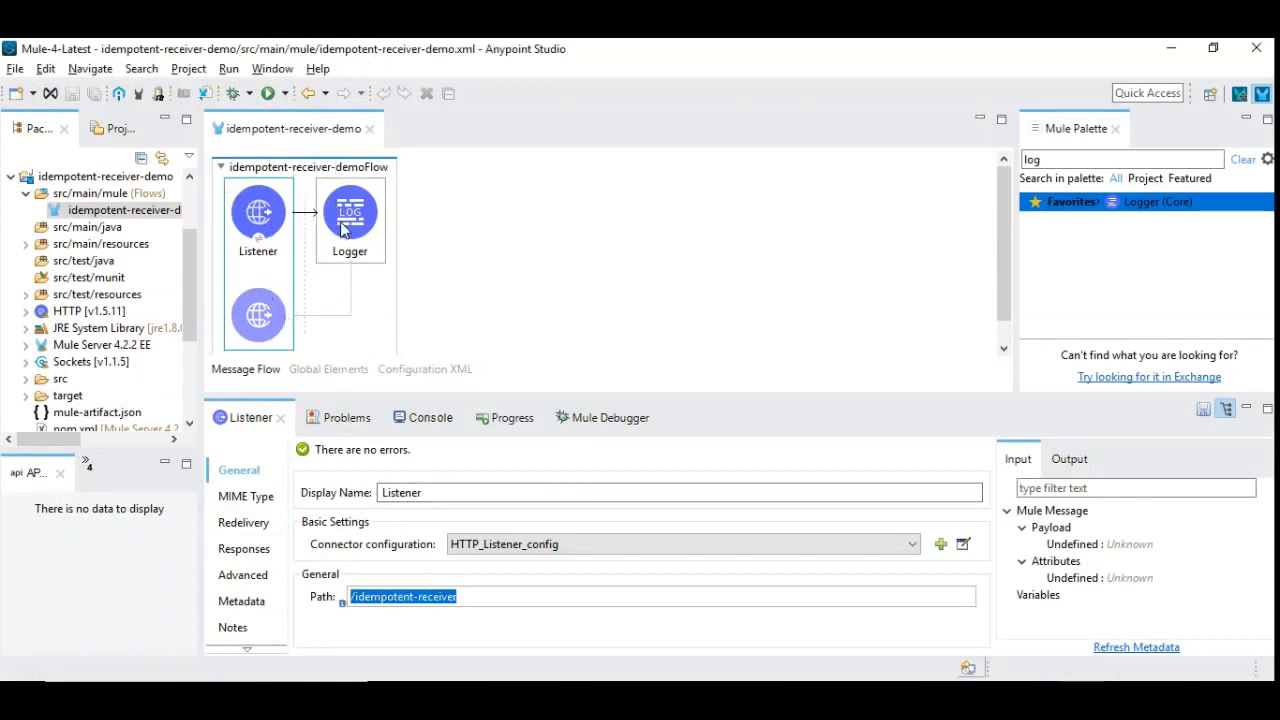
pyautogui.moveTo(447, 430)
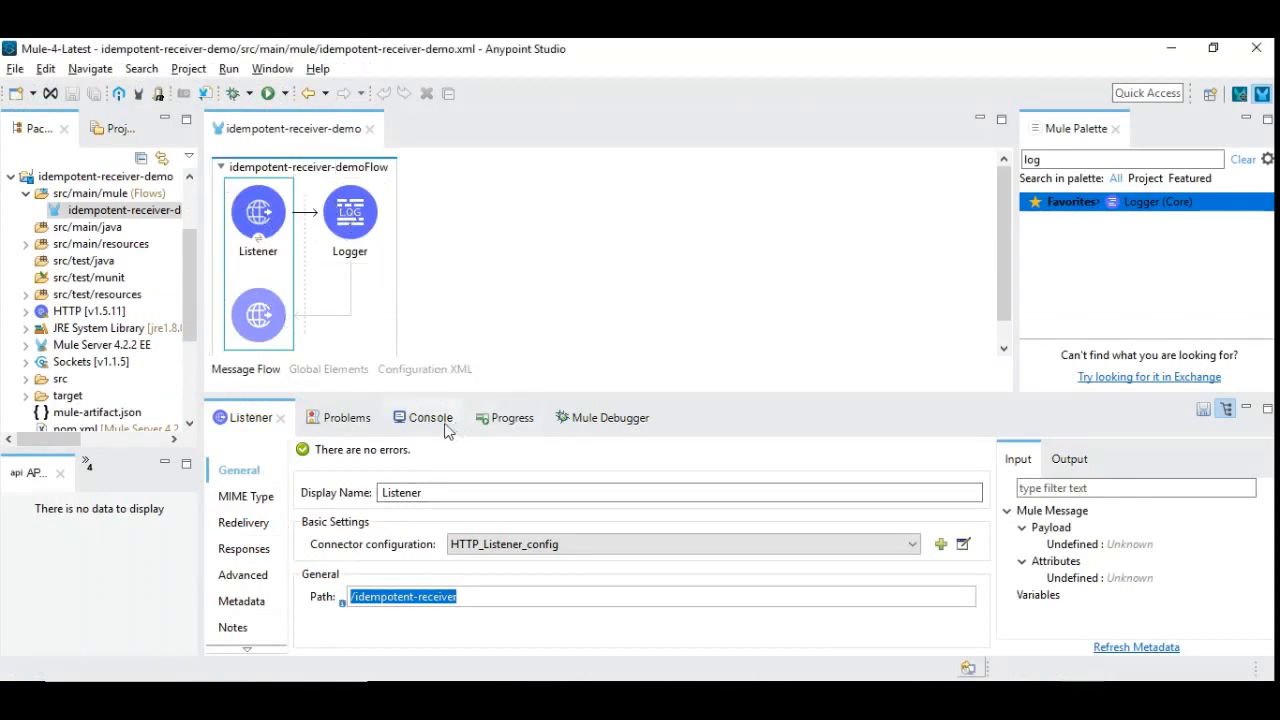
pyautogui.moveTo(490, 238)
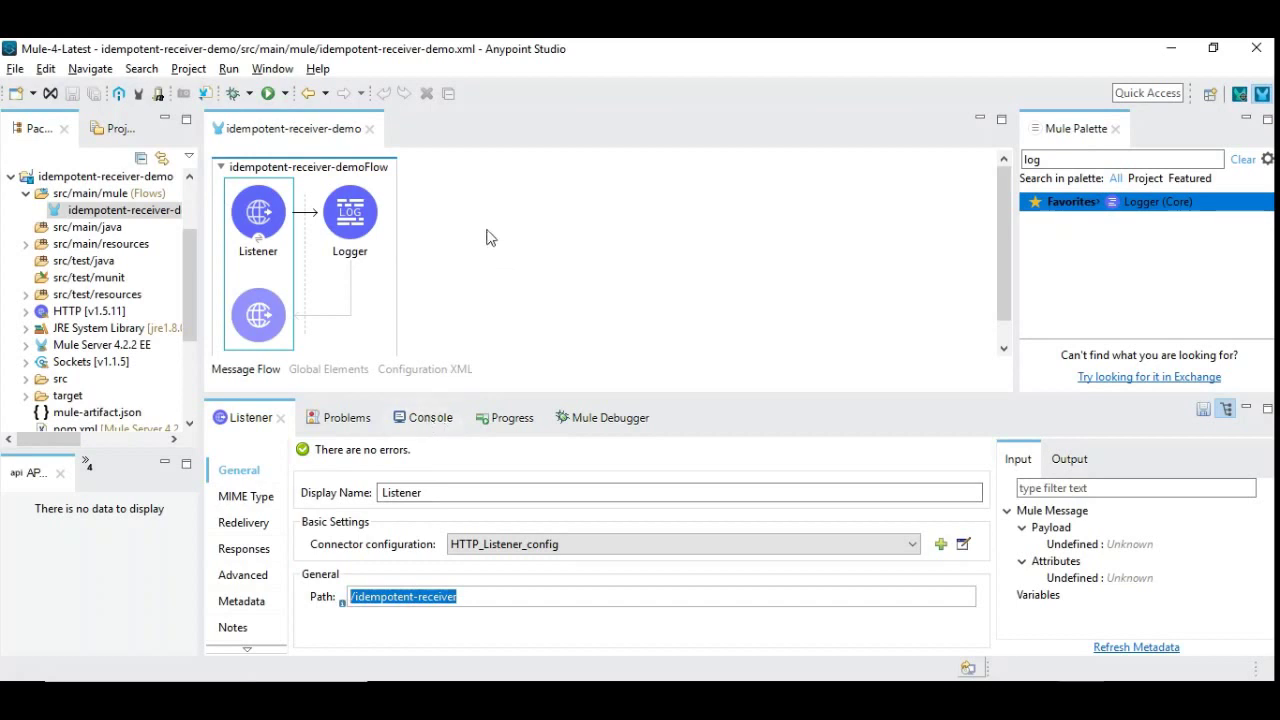
pyautogui.moveTo(960, 222)
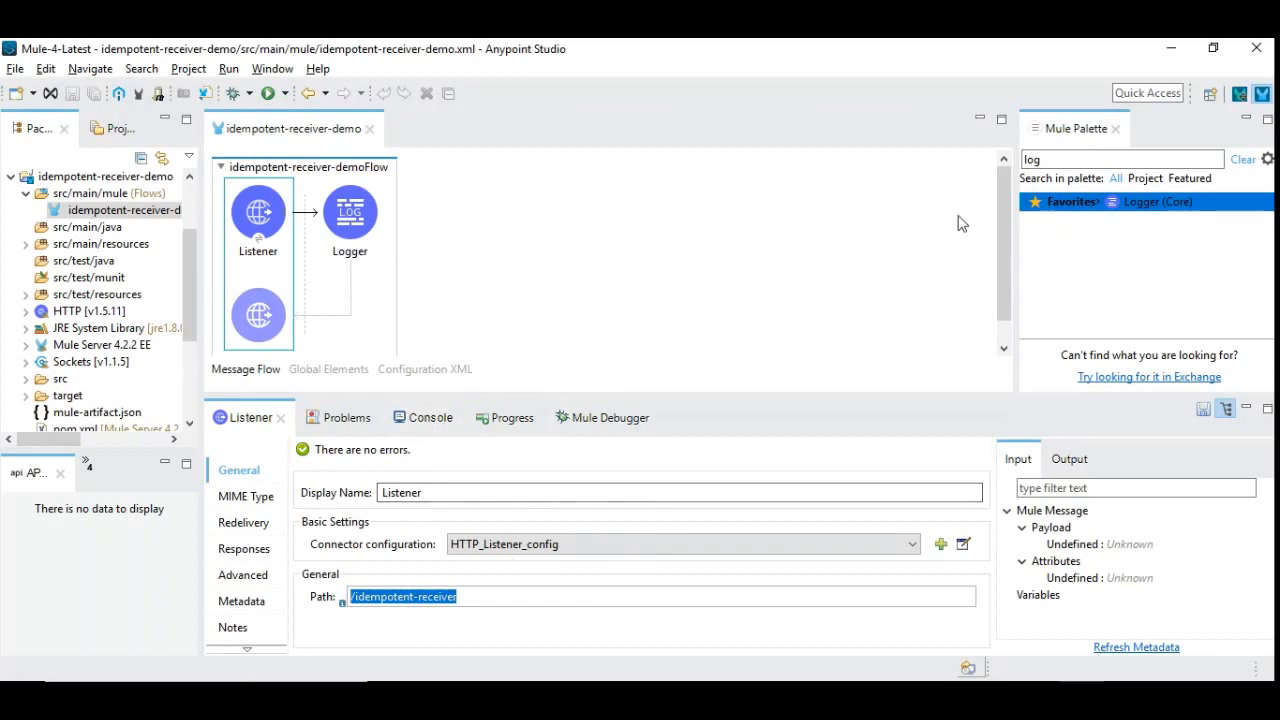
# - Focus the Mule Palette search box to look up Transform Message
pyautogui.click(1120, 159)
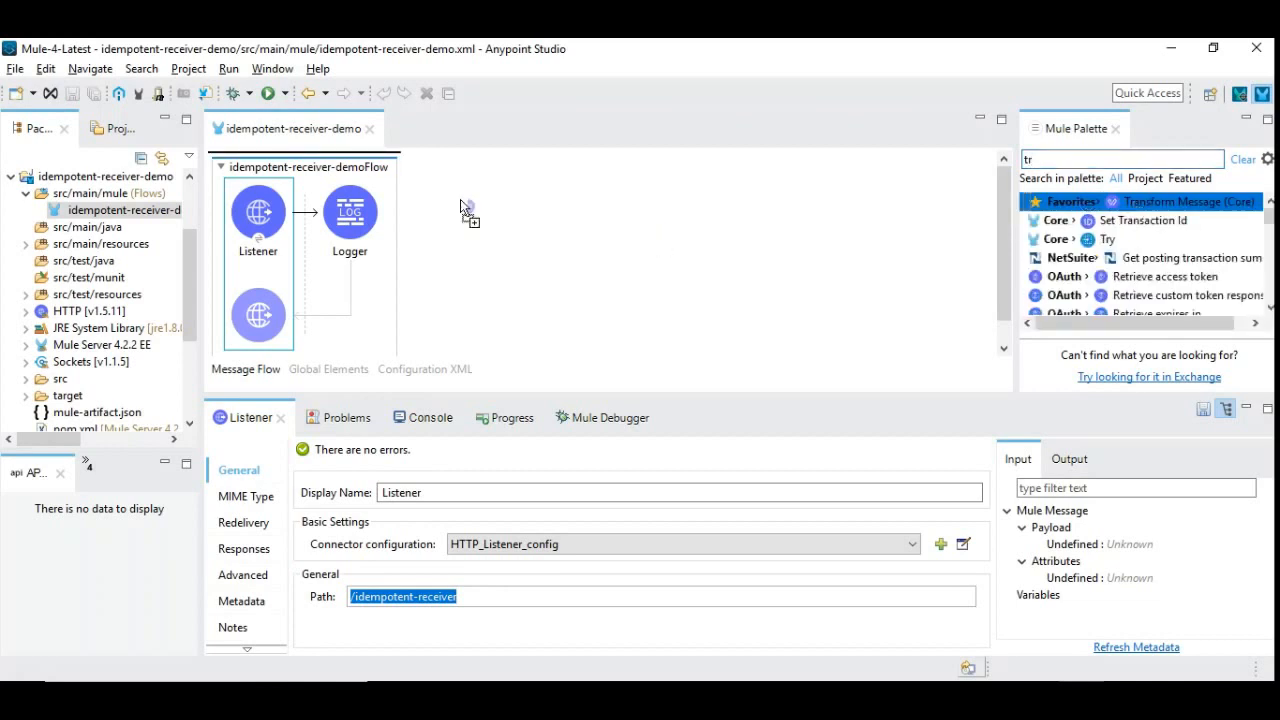
# - Drop a Transform Message after the Logger and select its java output format in source view
pyautogui.moveTo(1188, 201); pyautogui.dragTo(463, 215)
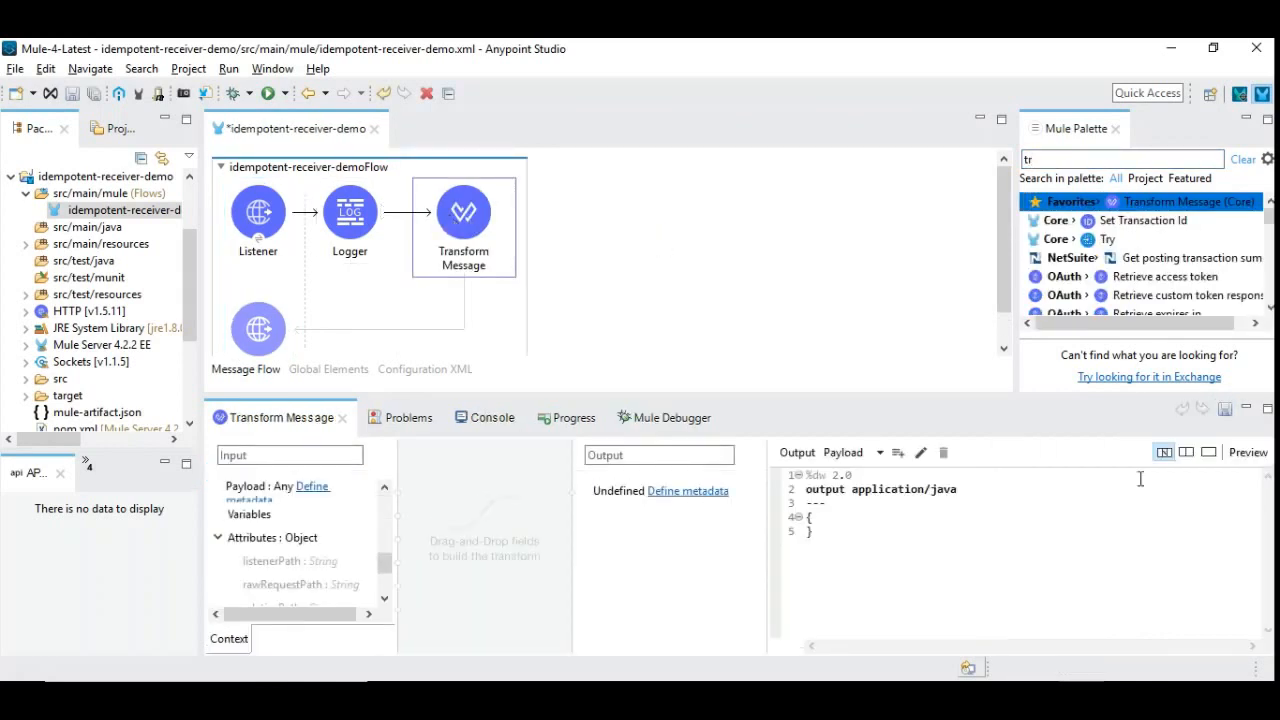
pyautogui.click(1208, 452)
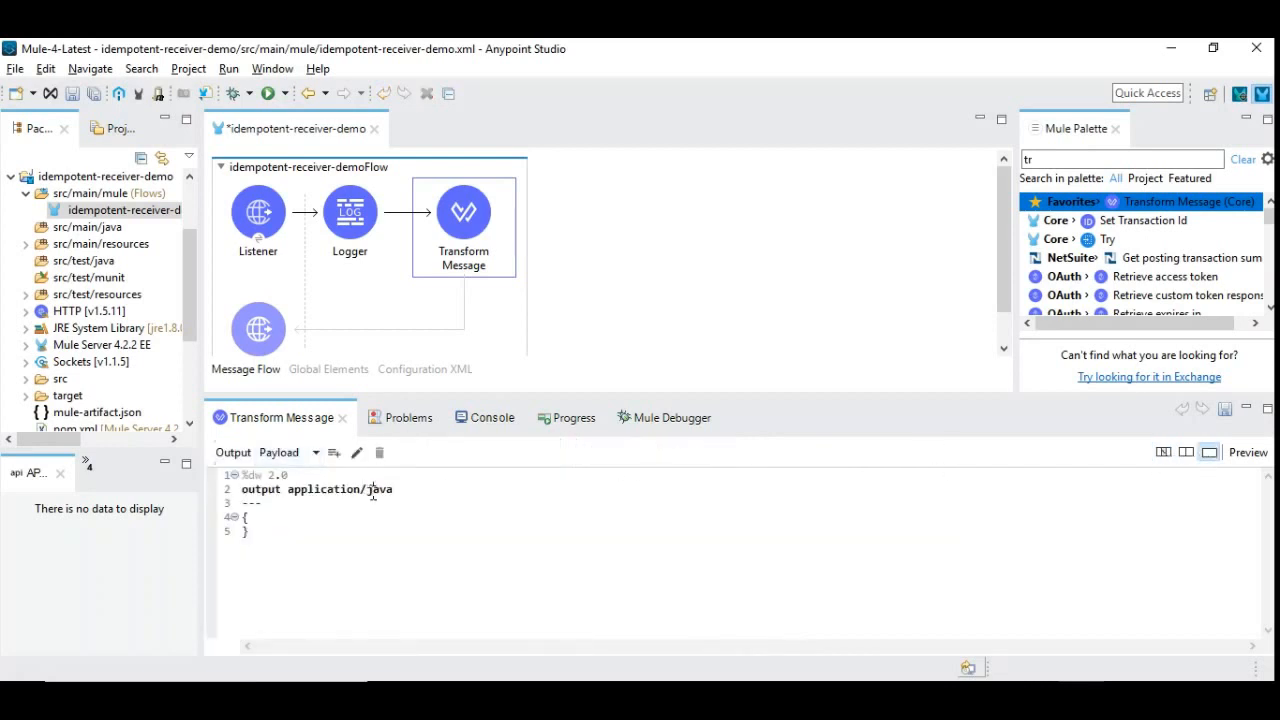
pyautogui.doubleClick(376, 489)
pyautogui.write('son')
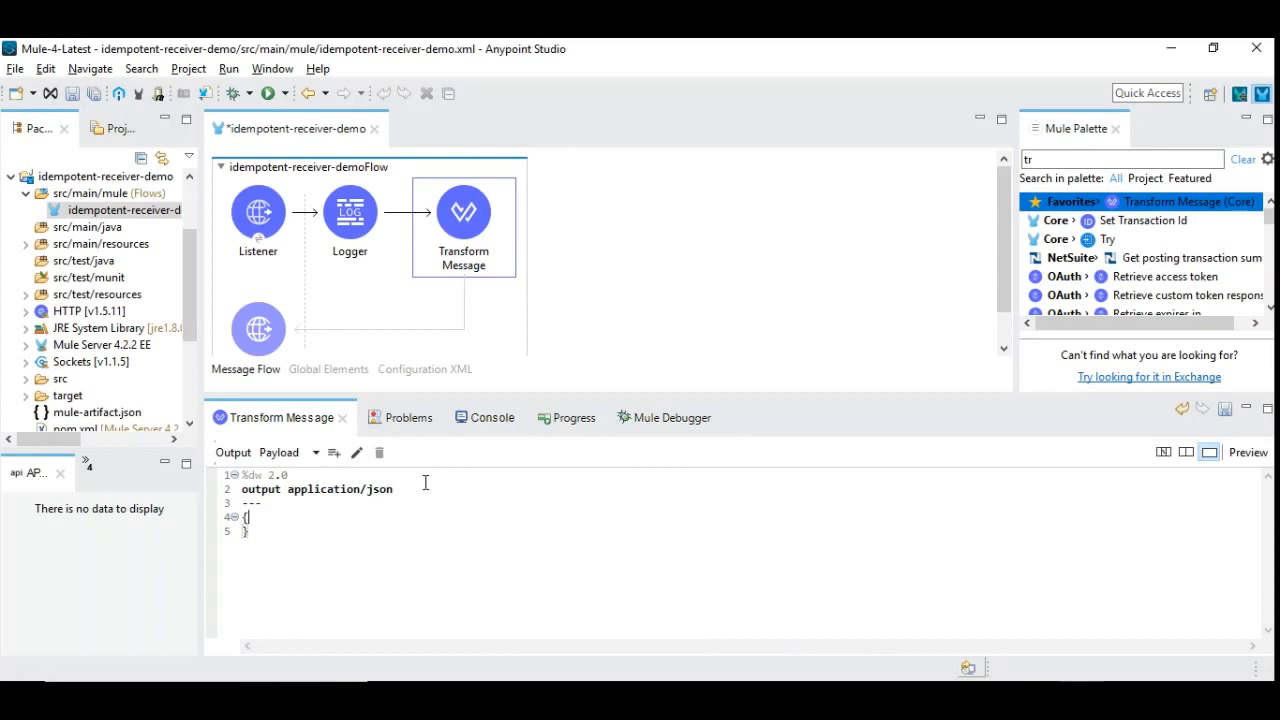
# - Write the script fields status: "Success" and message: "Your Order is received"
pyautogui.write('status')
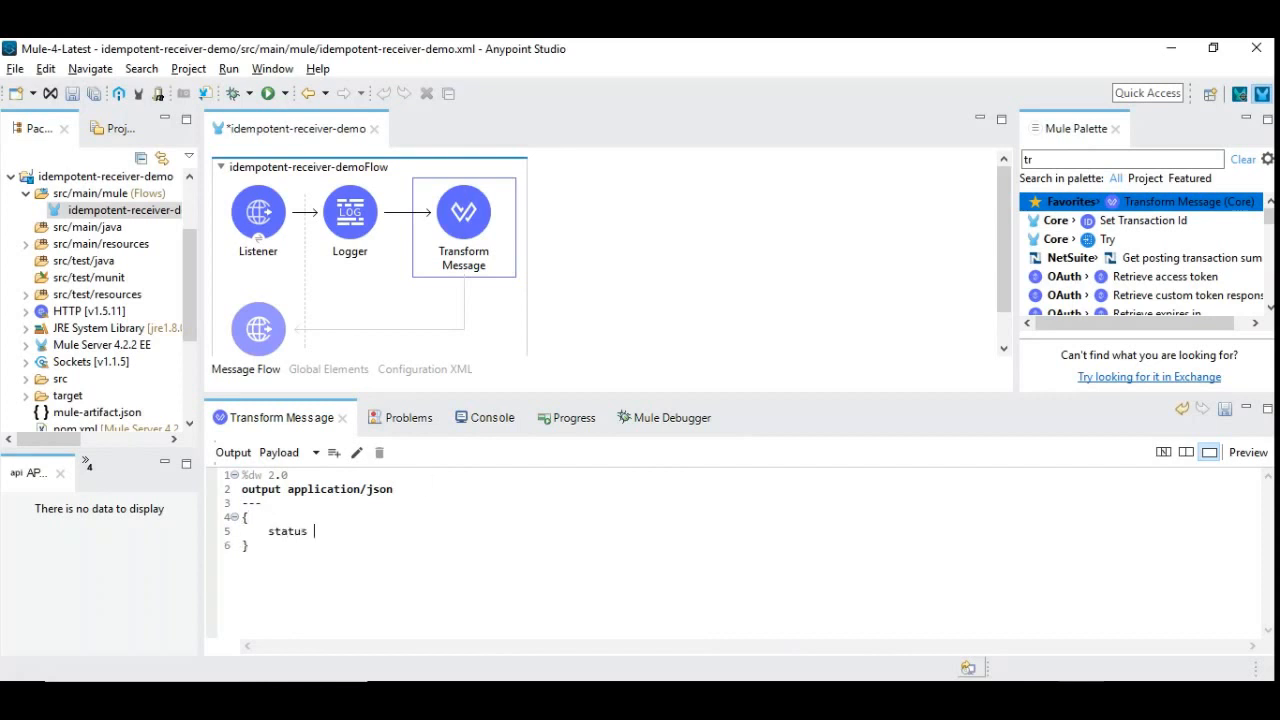
pyautogui.write(': "Succ"')
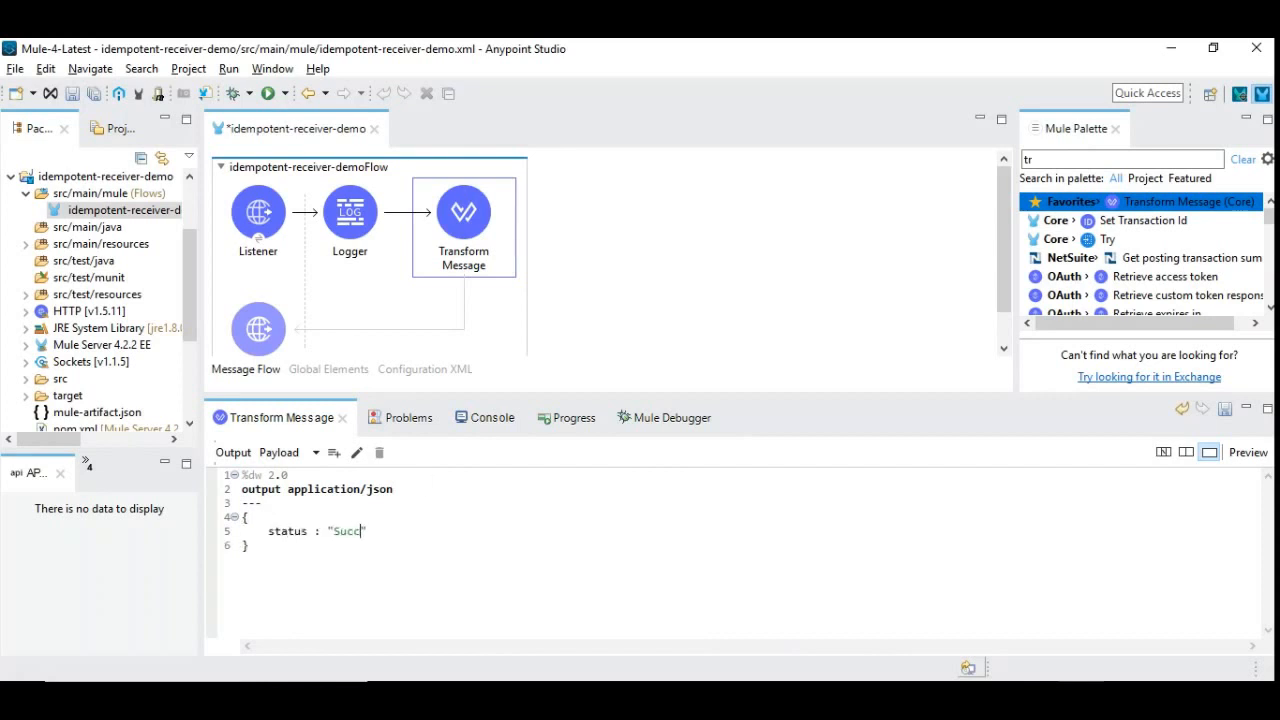
pyautogui.write('ess",')
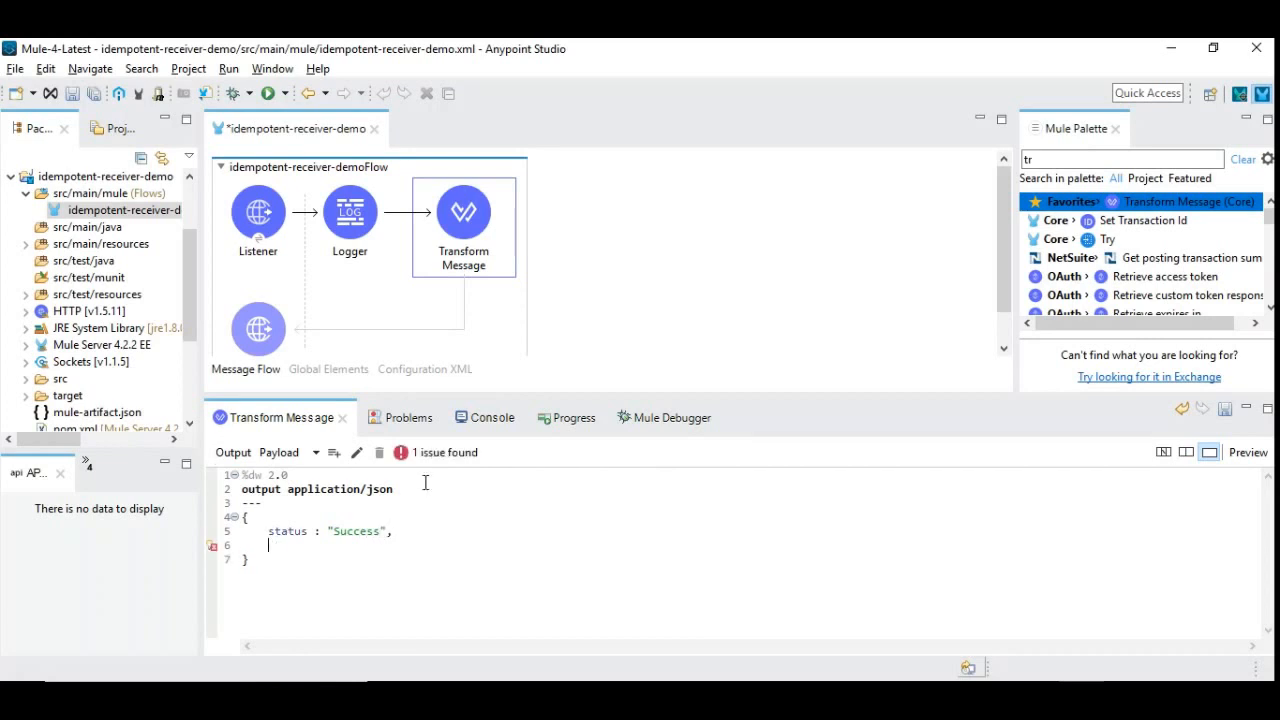
pyautogui.write('message:')
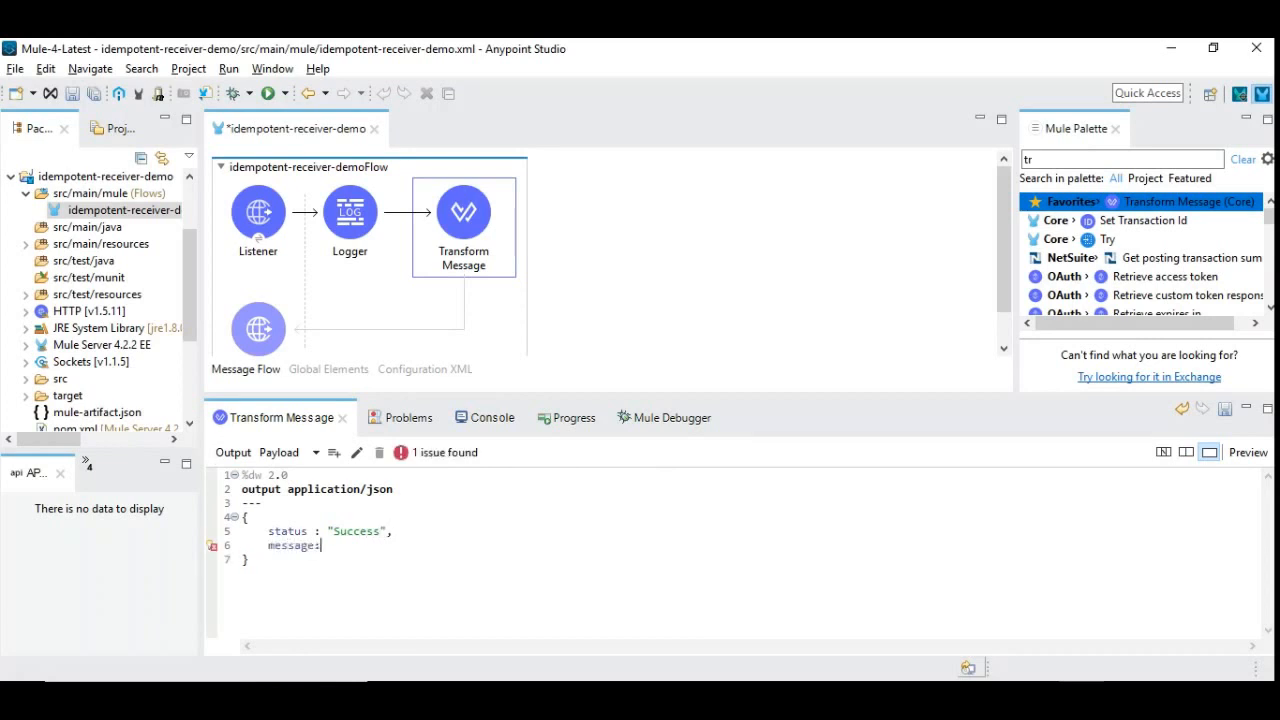
pyautogui.write(':')
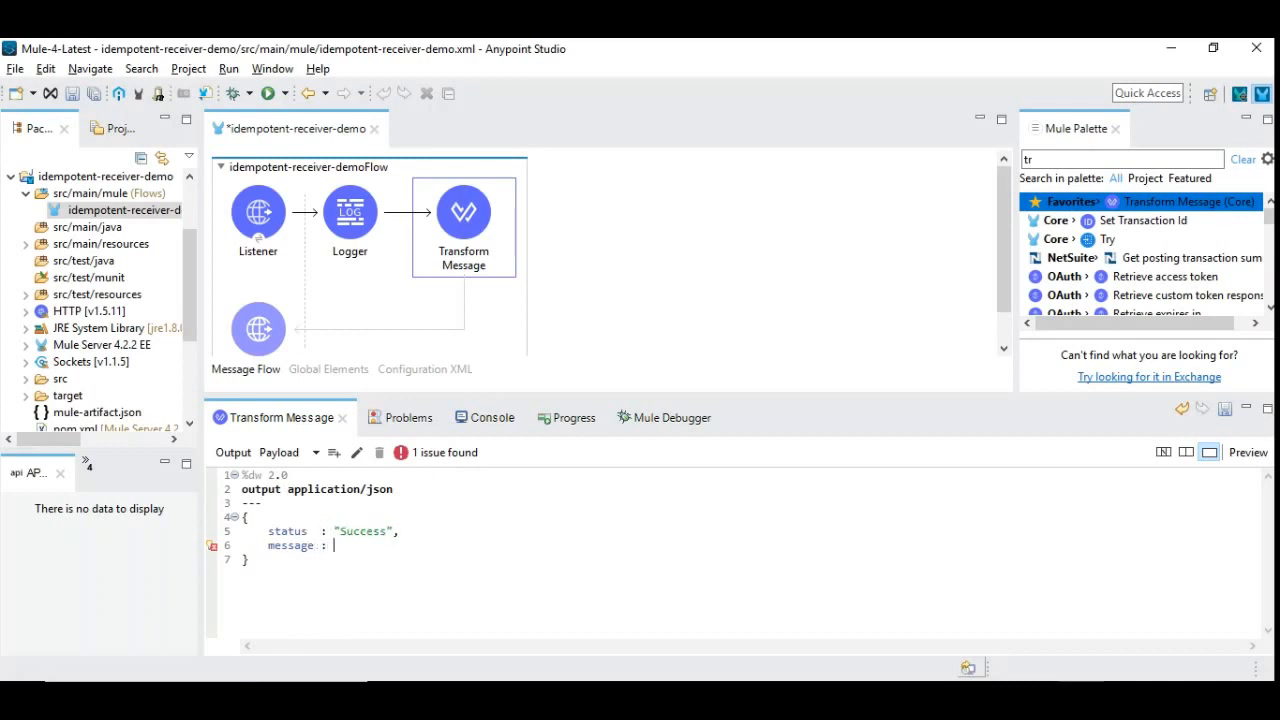
pyautogui.write('"Your Orde"')
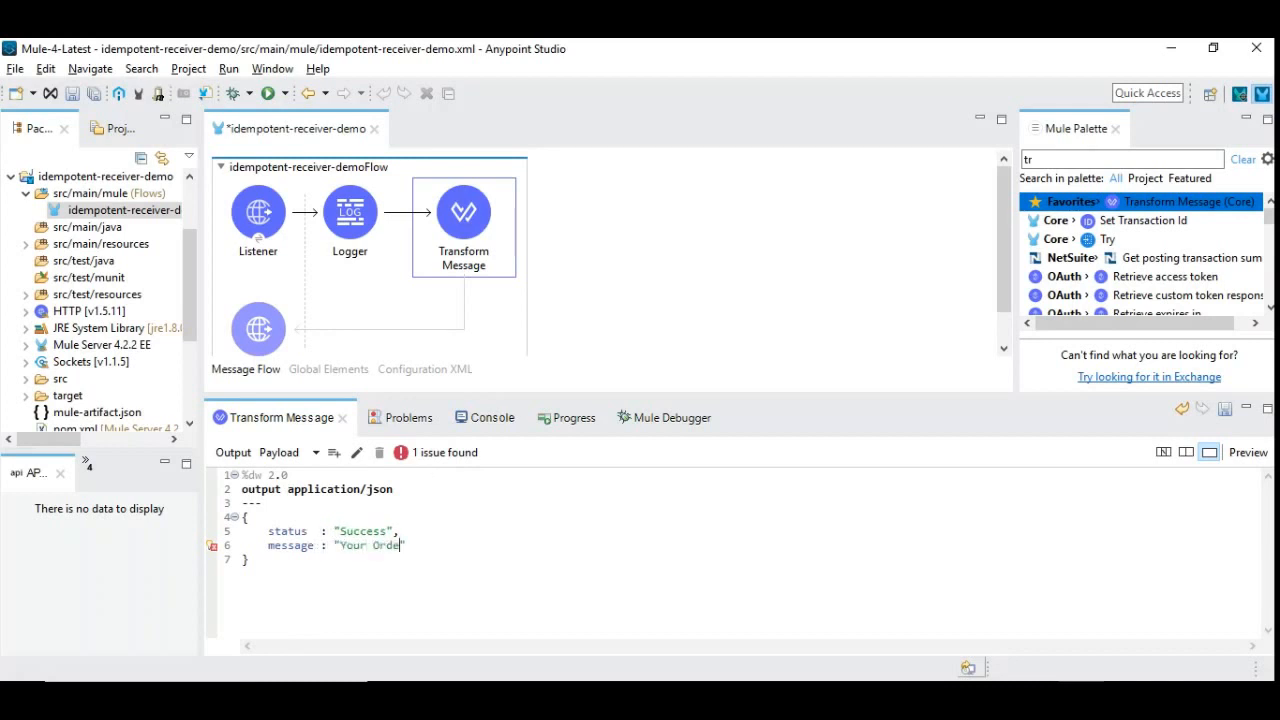
pyautogui.write('is receiv')
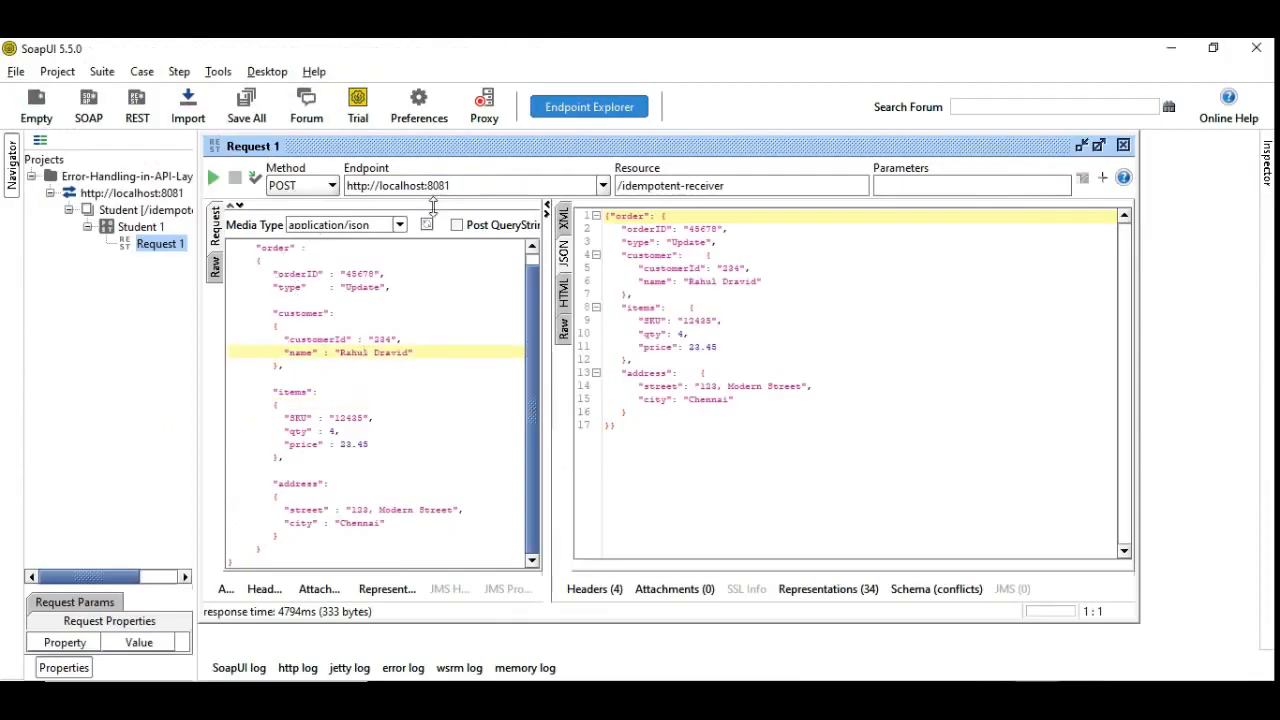
# - Submit the order POST to /idempotent-receiver twice in SoapUI Request 1
pyautogui.click(213, 177)
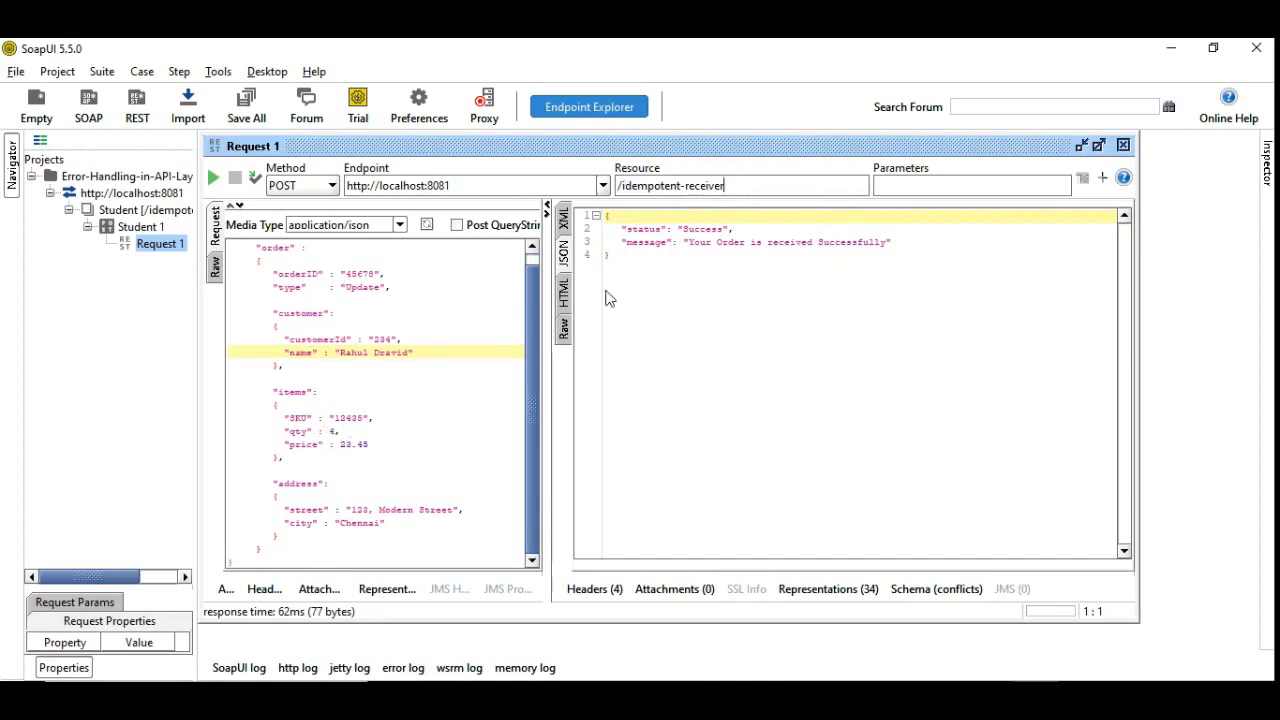
pyautogui.moveTo(701, 244)
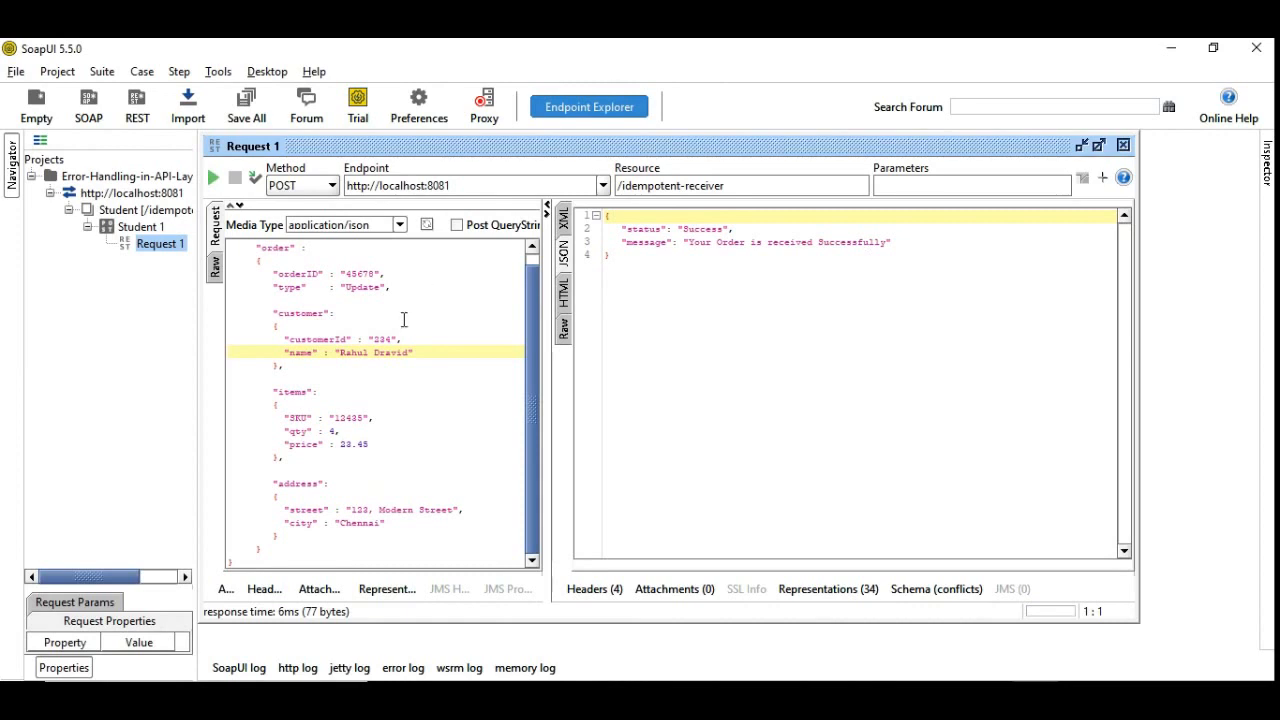
pyautogui.moveTo(213, 177)
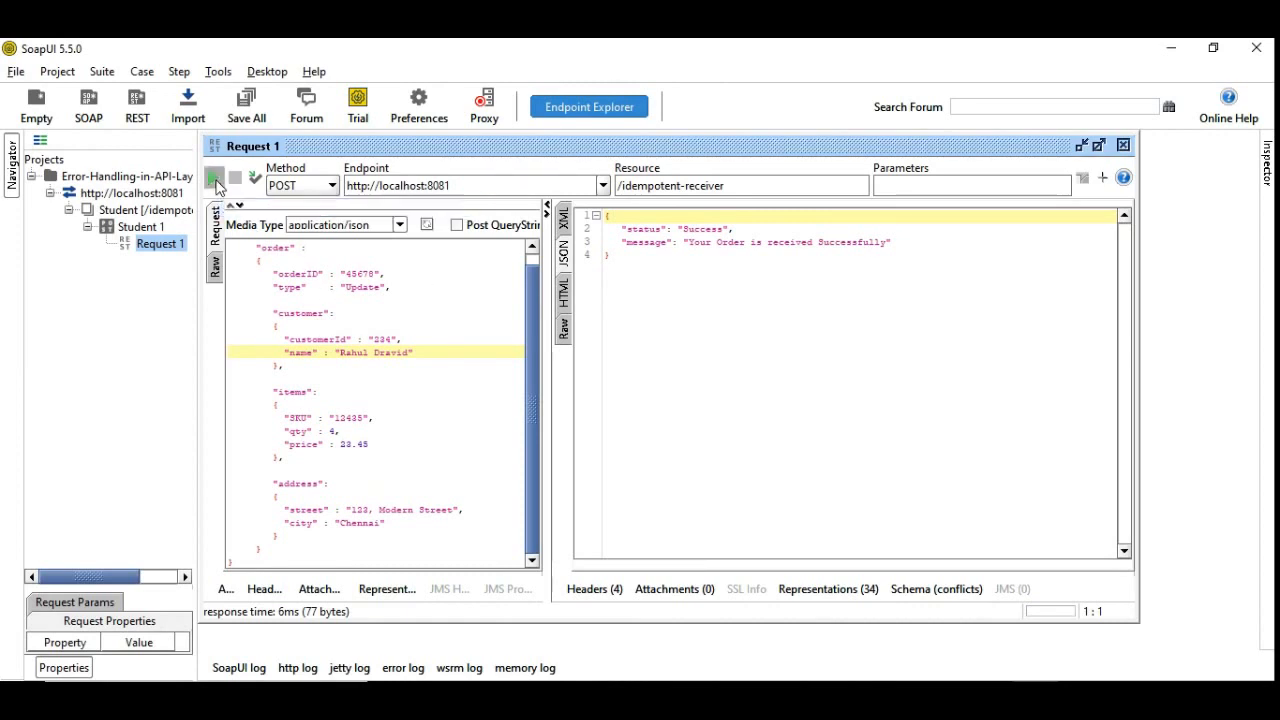
pyautogui.click(214, 177)
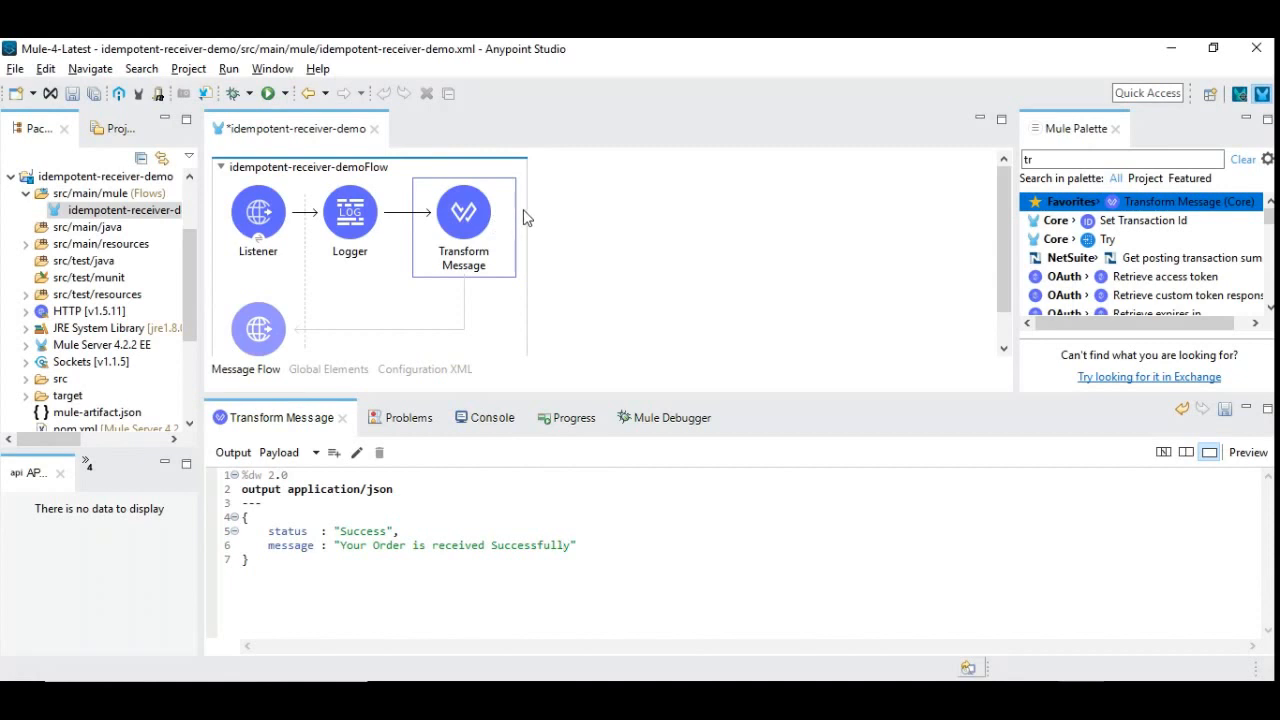
pyautogui.moveTo(915, 678)
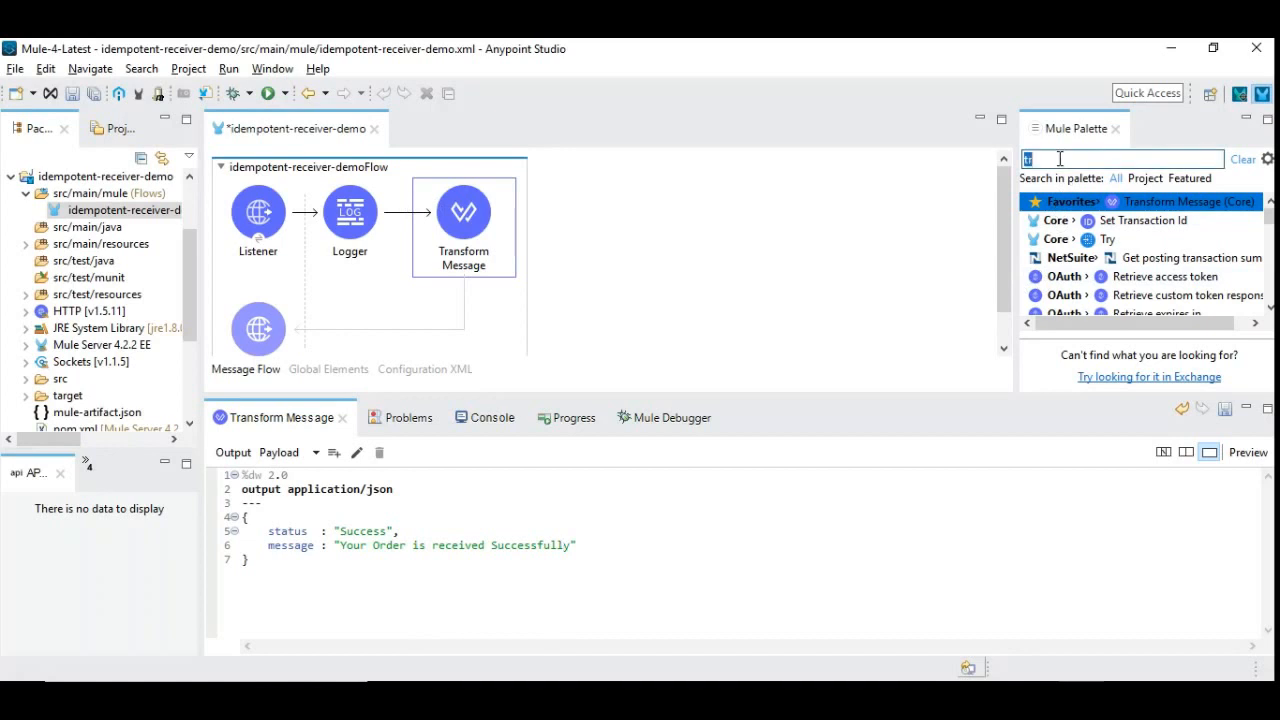
# - Search 'idem' and drop the Idempotent Message Validator between Logger and Transform Message
pyautogui.write('idem')
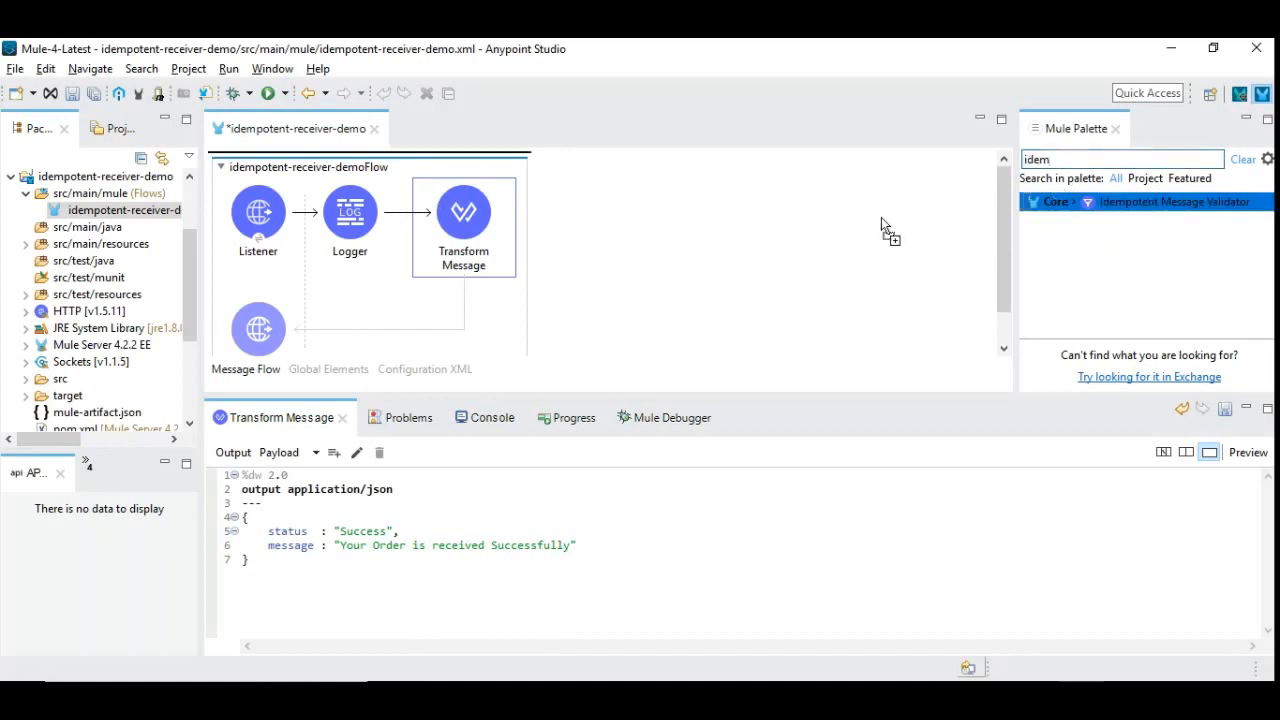
pyautogui.moveTo(1170, 201); pyautogui.dragTo(460, 220)
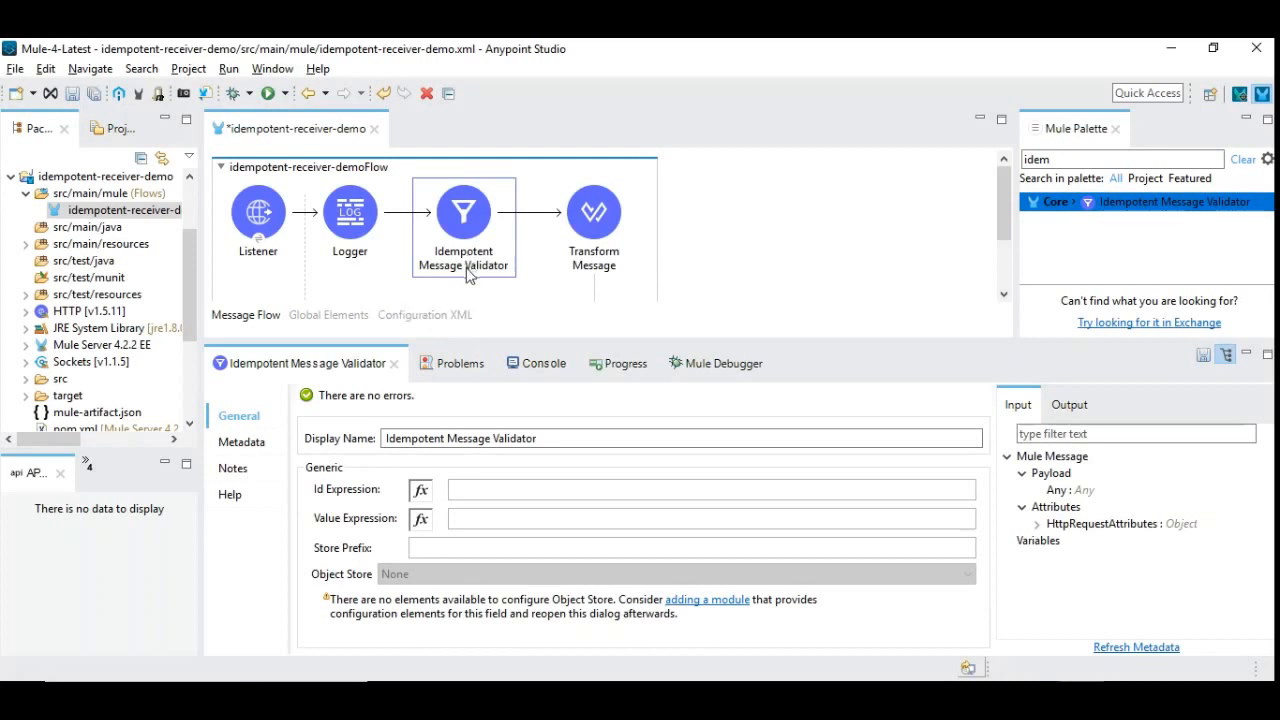
pyautogui.moveTo(495, 277)
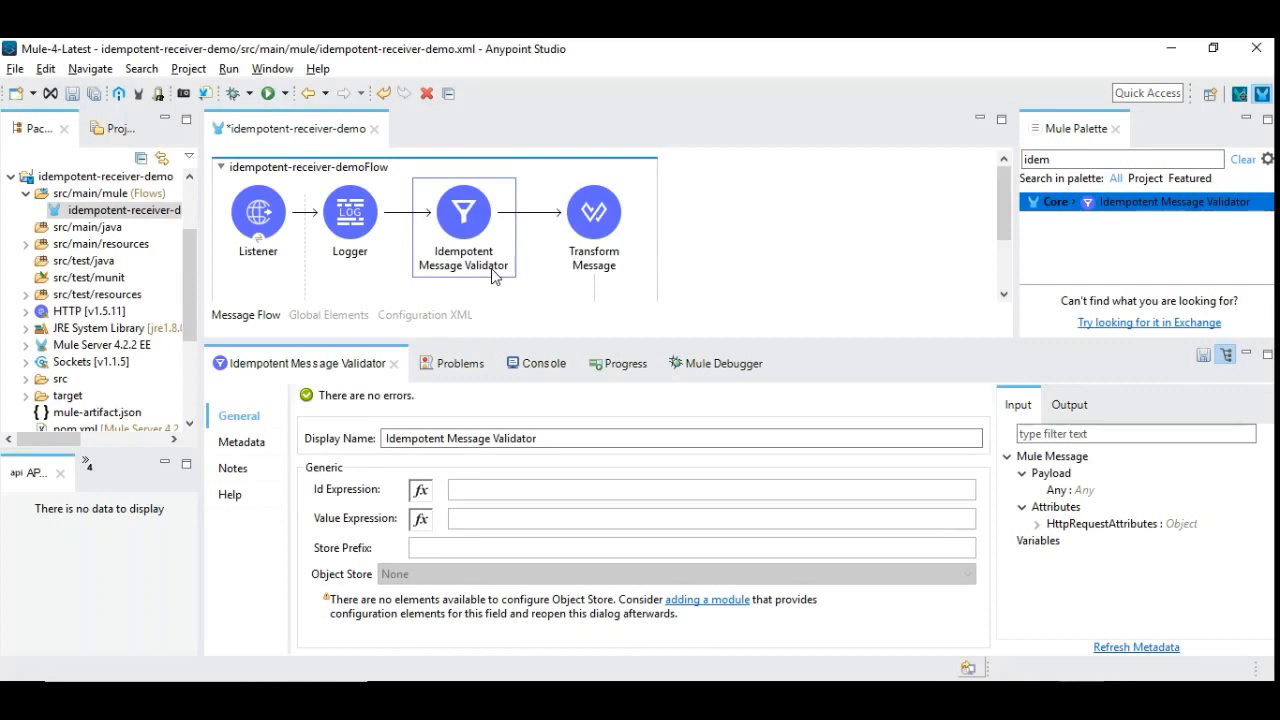
pyautogui.moveTo(905, 344)
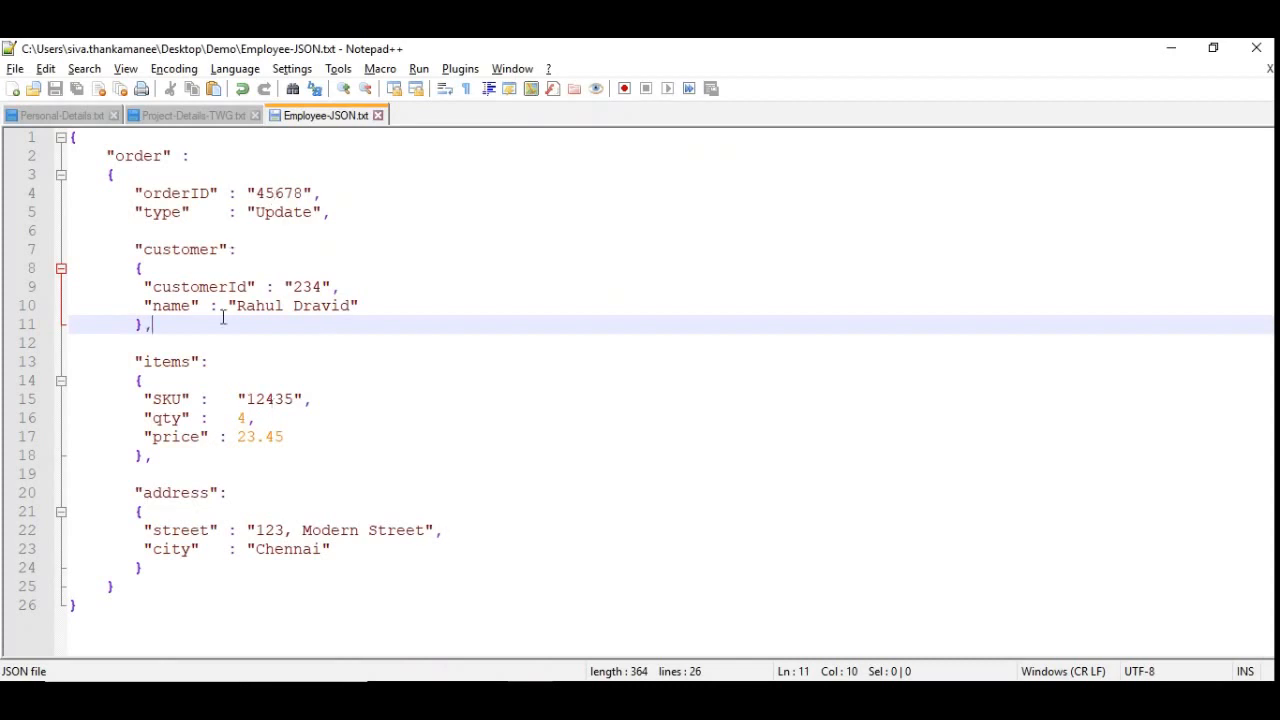
pyautogui.moveTo(245, 232)
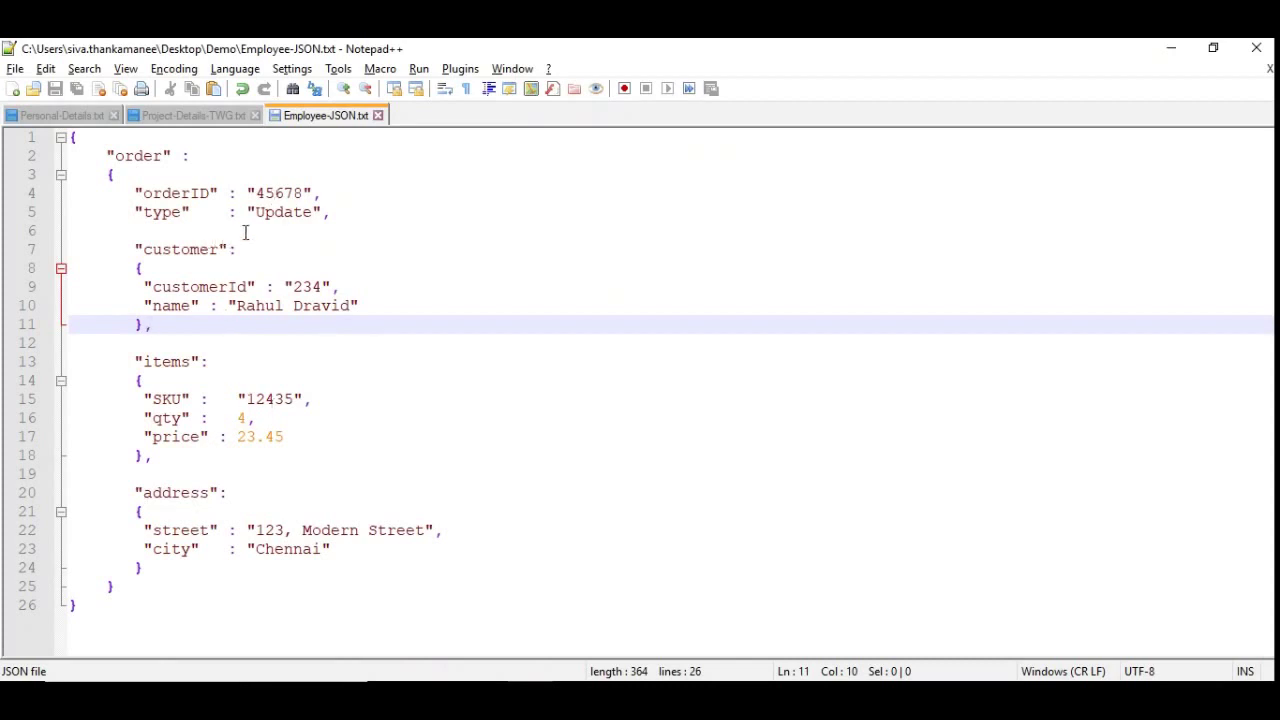
# - Overwrite the order type value Update with Create in Employee-JSON.txt
pyautogui.doubleClick(278, 193)
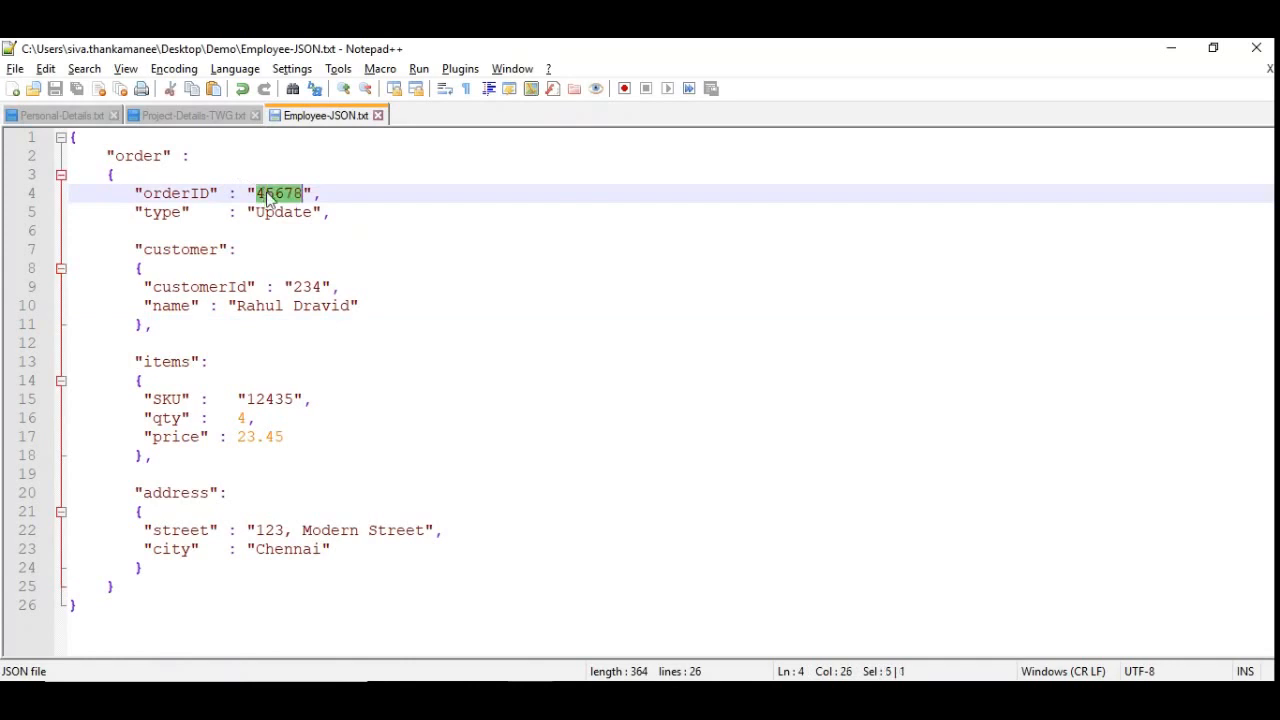
pyautogui.doubleClick(308, 287)
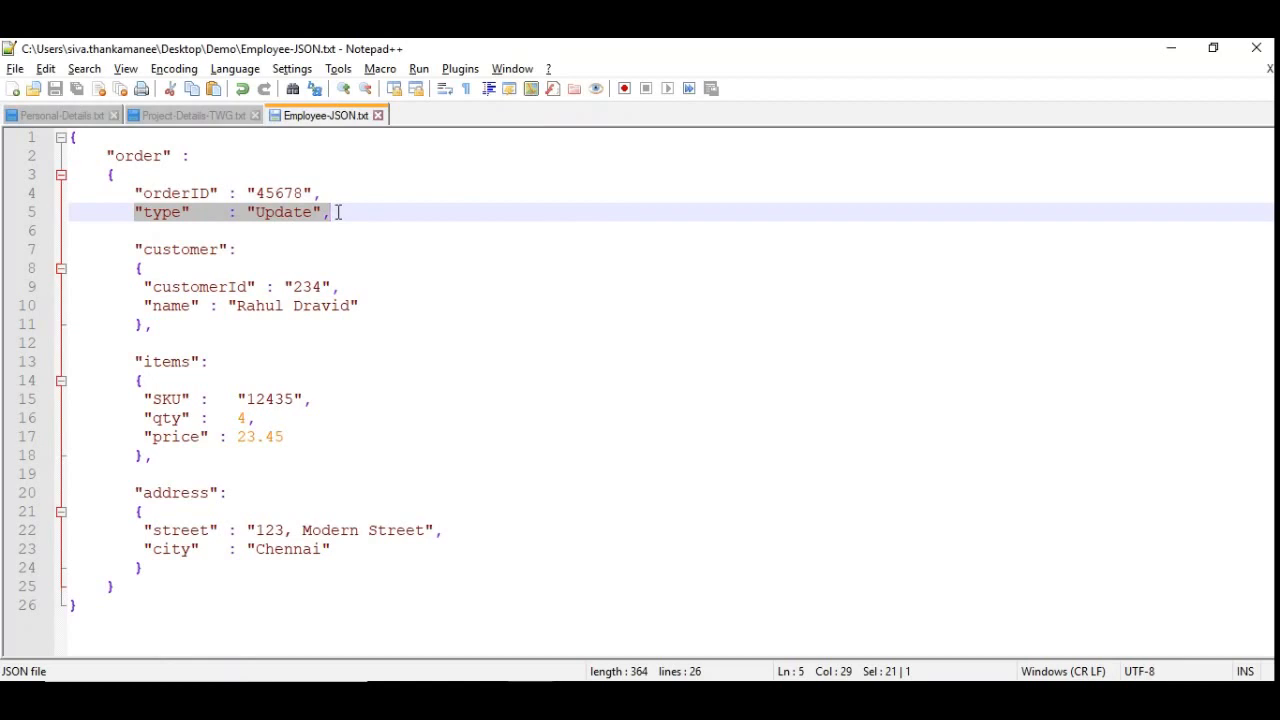
pyautogui.doubleClick(282, 212)
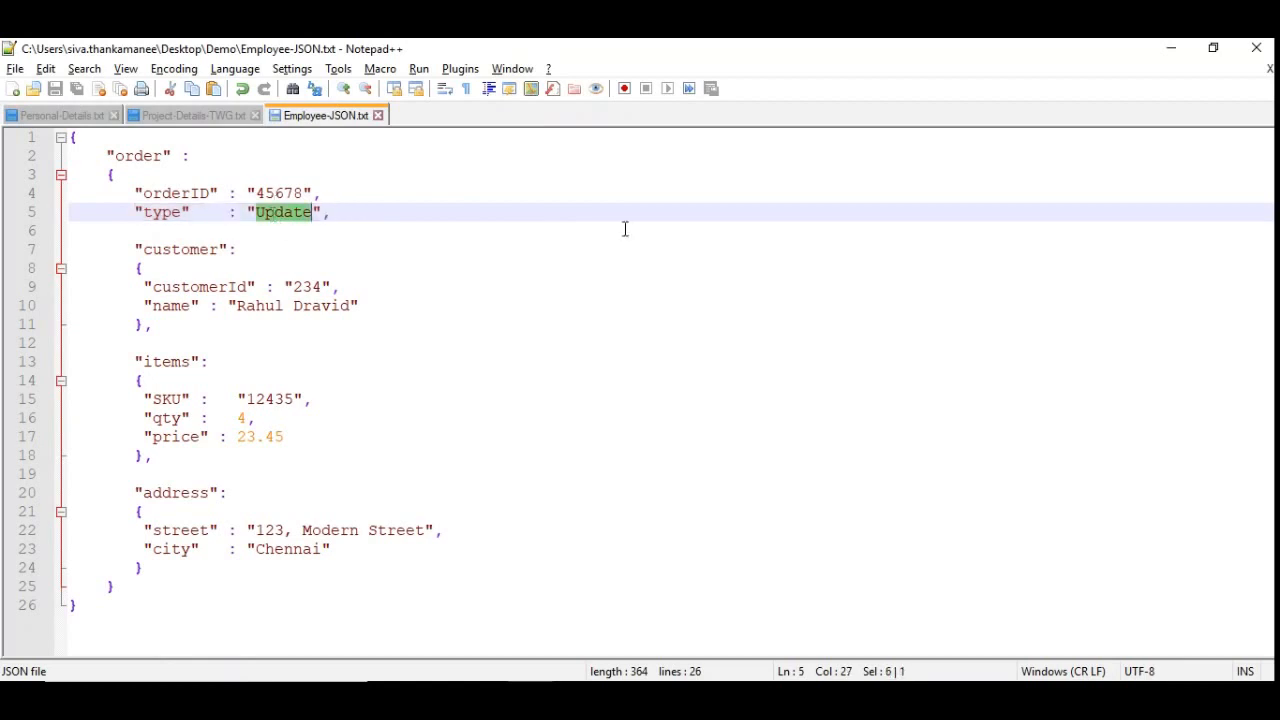
pyautogui.write('Create')
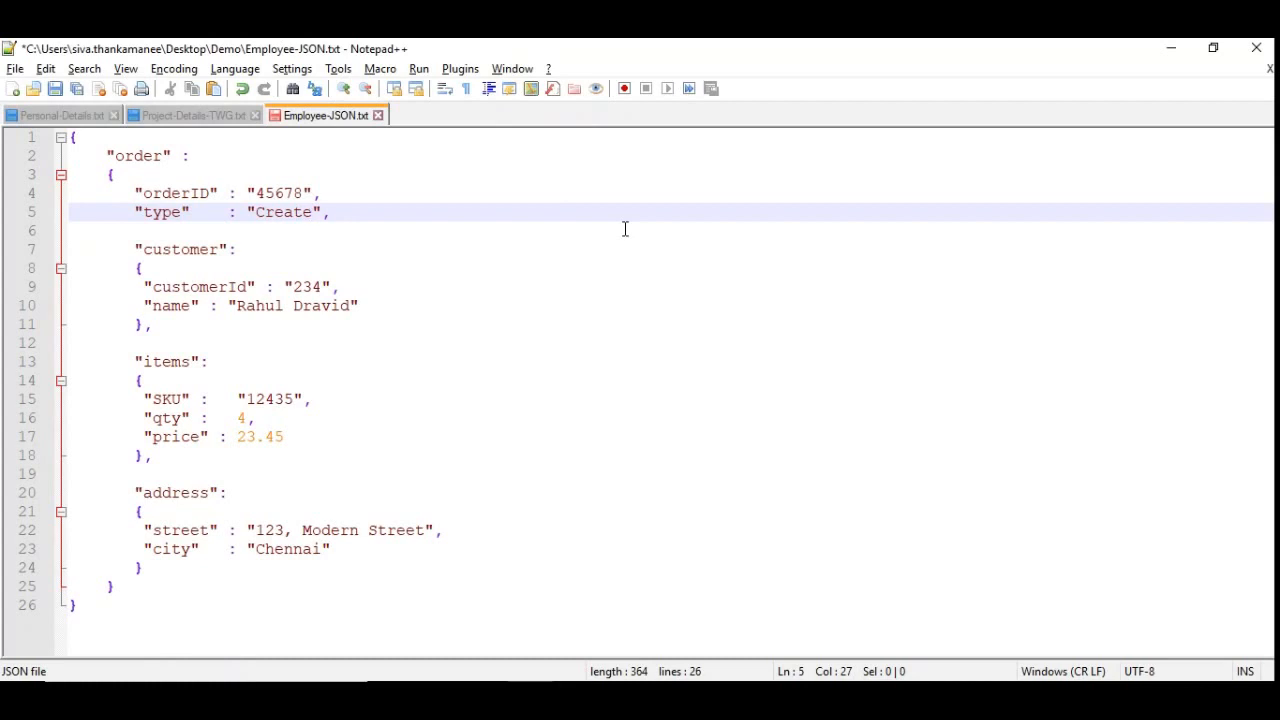
pyautogui.moveTo(257, 407)
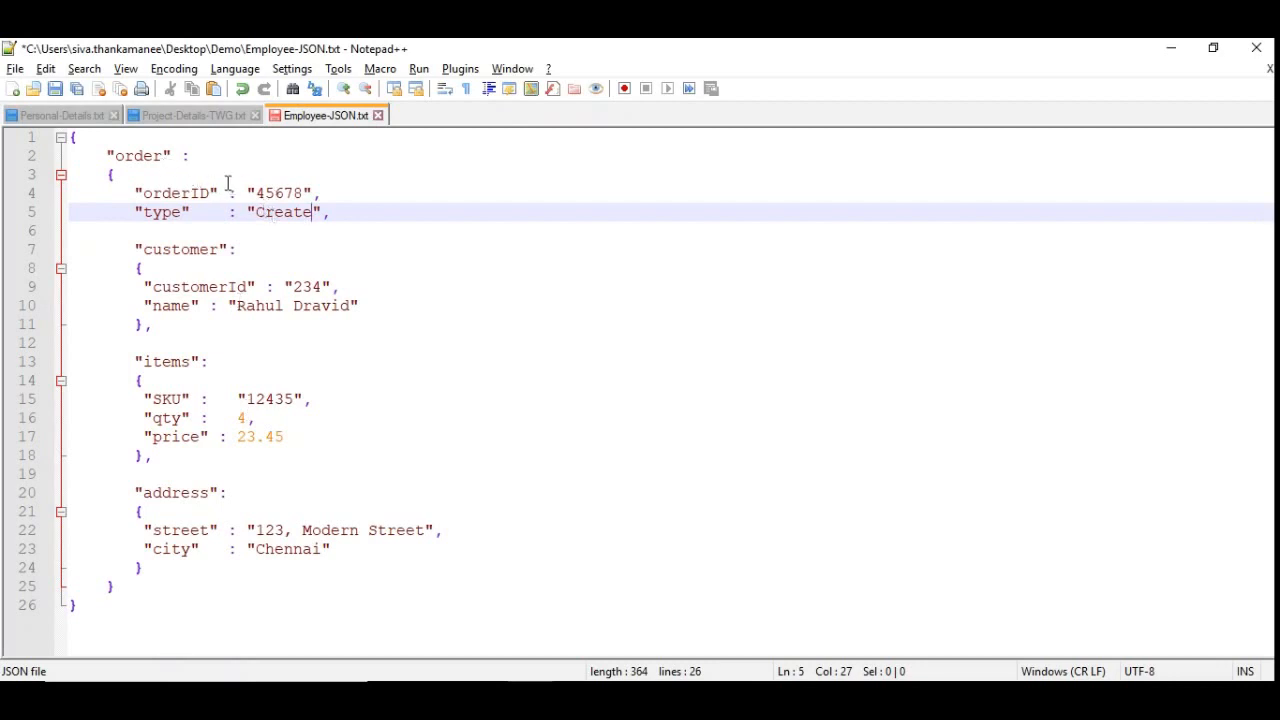
pyautogui.doubleClick(283, 212)
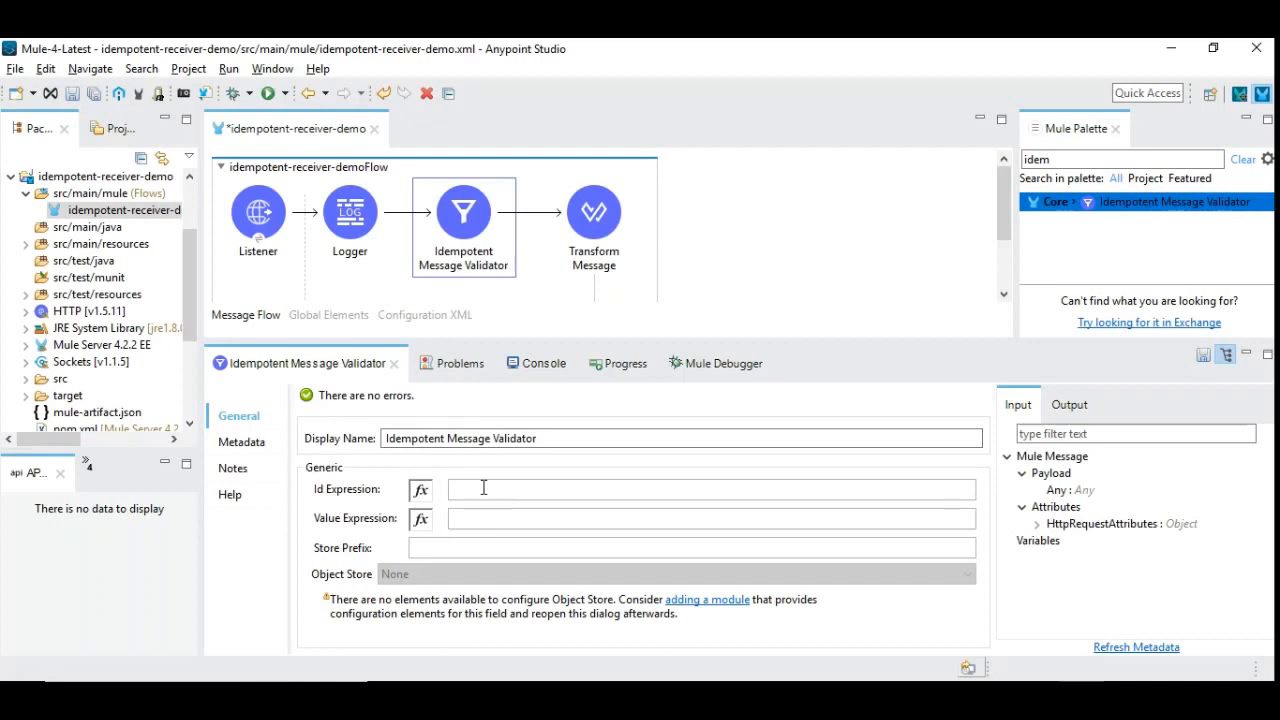
pyautogui.moveTo(470, 482)
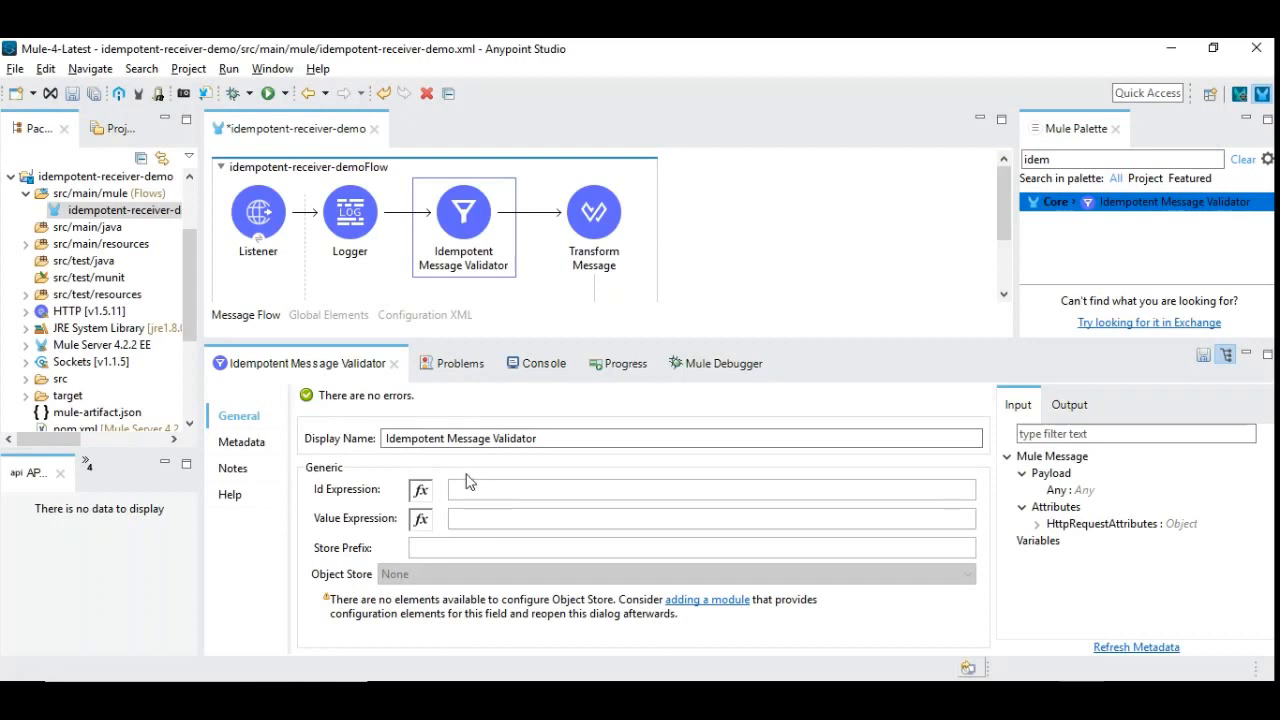
# - Switch the Idempotent Message Validator properties to its Metadata tab
pyautogui.click(710, 489)
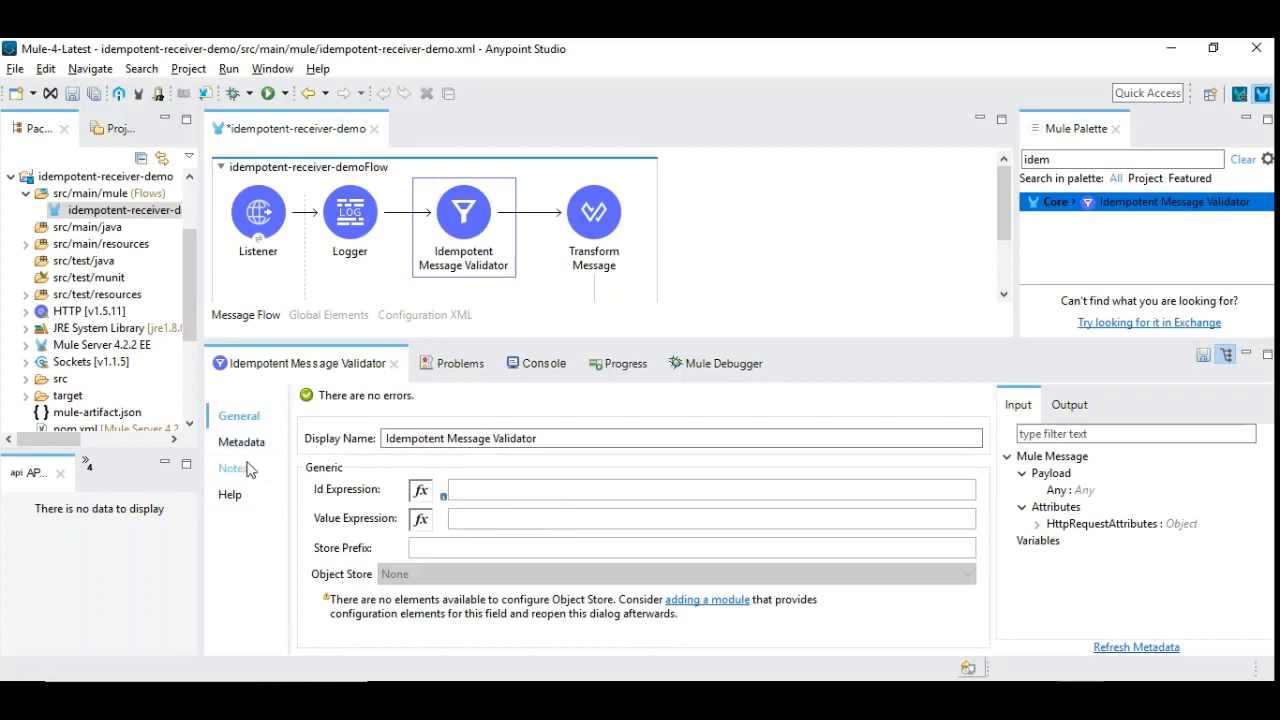
pyautogui.click(241, 442)
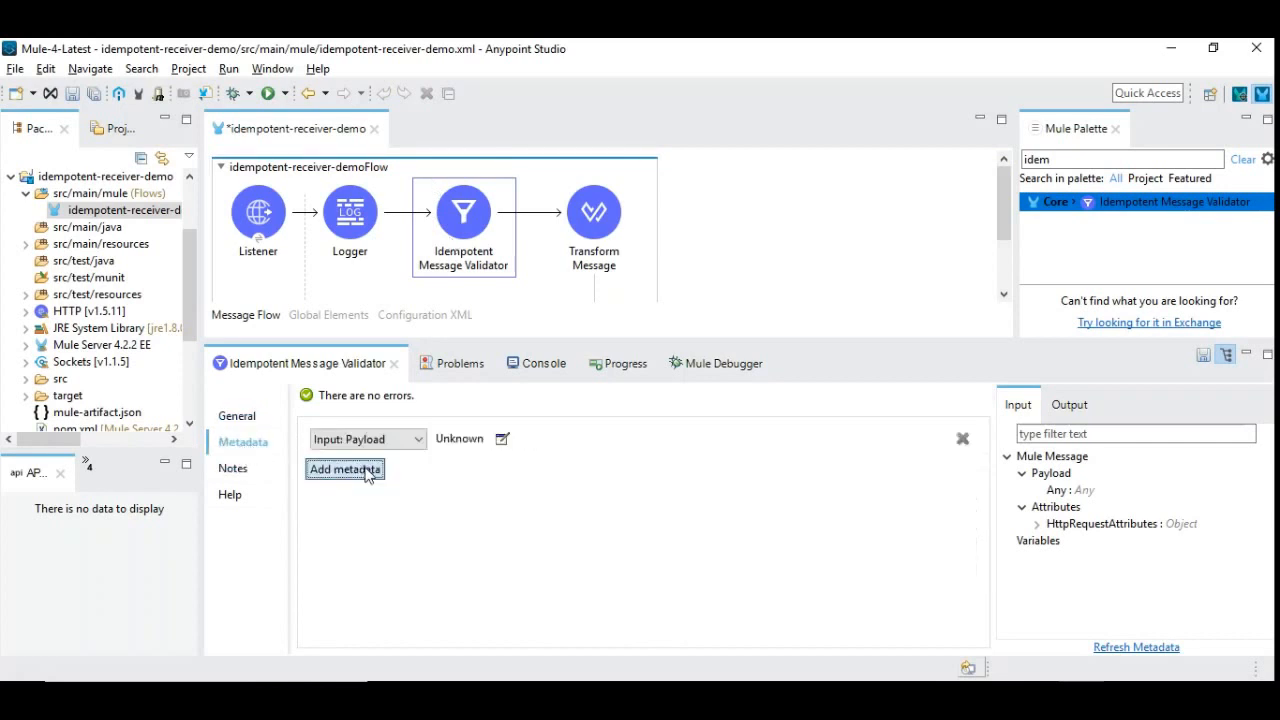
pyautogui.moveTo(503, 438)
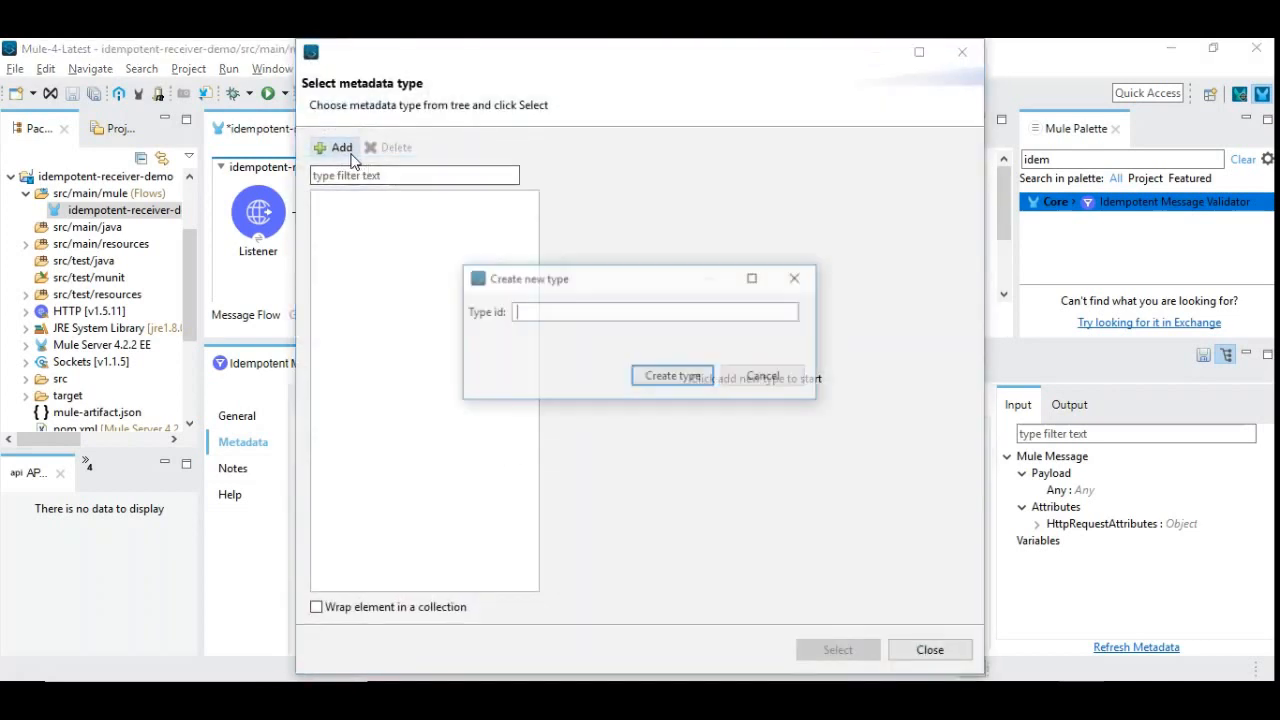
# - Create an OnlineOrder JSON type from the Employee-JSON.txt example and assign it to the payload
pyautogui.write('Empl')
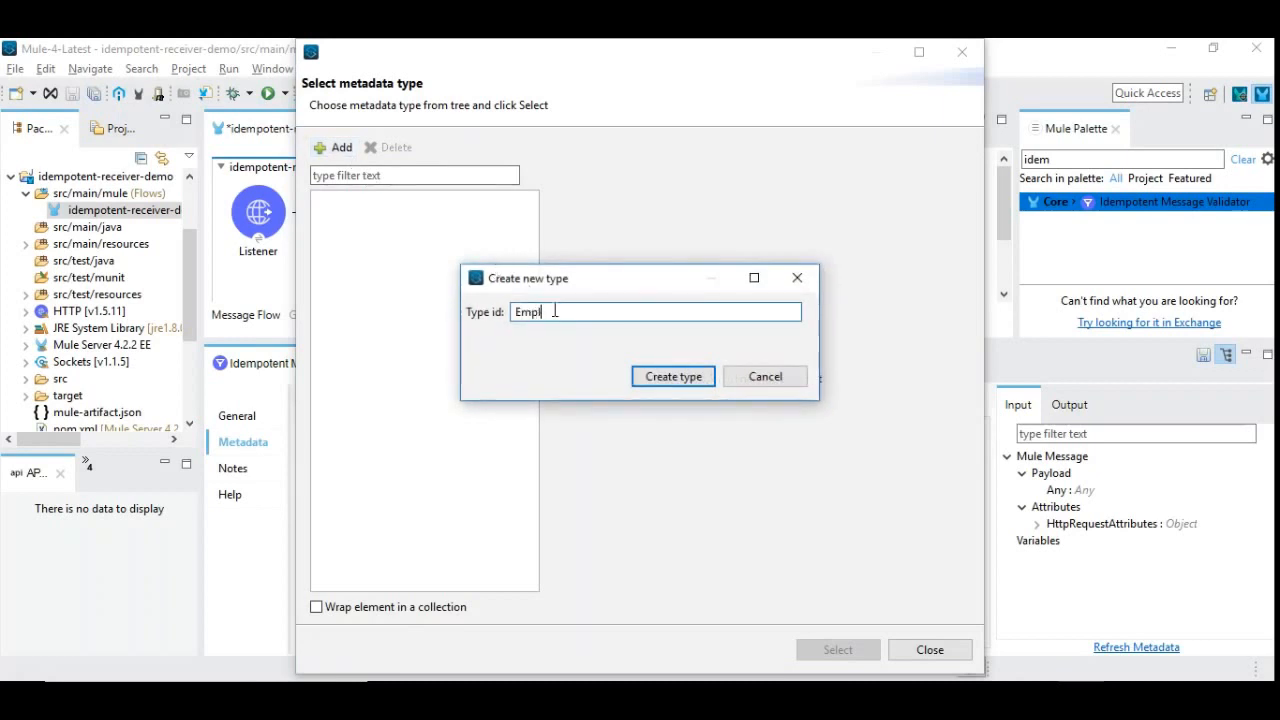
pyautogui.write('OnlineOrder')
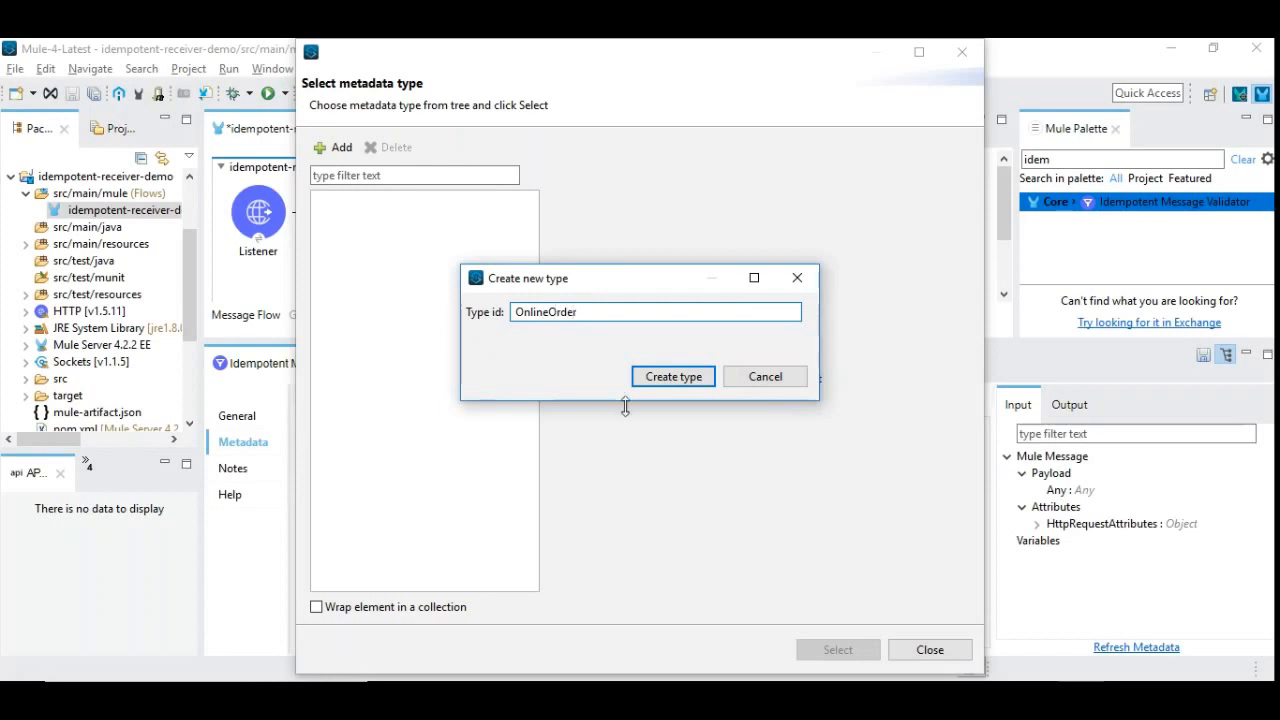
pyautogui.click(672, 376)
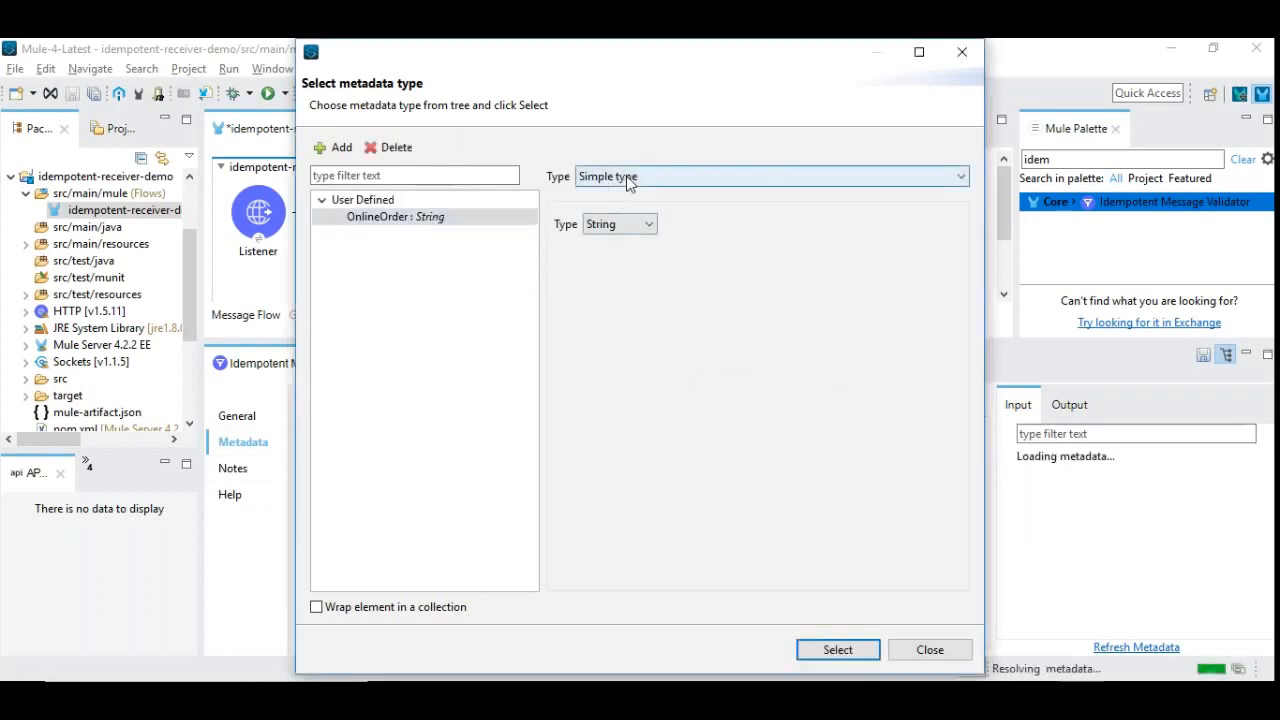
pyautogui.click(770, 176)
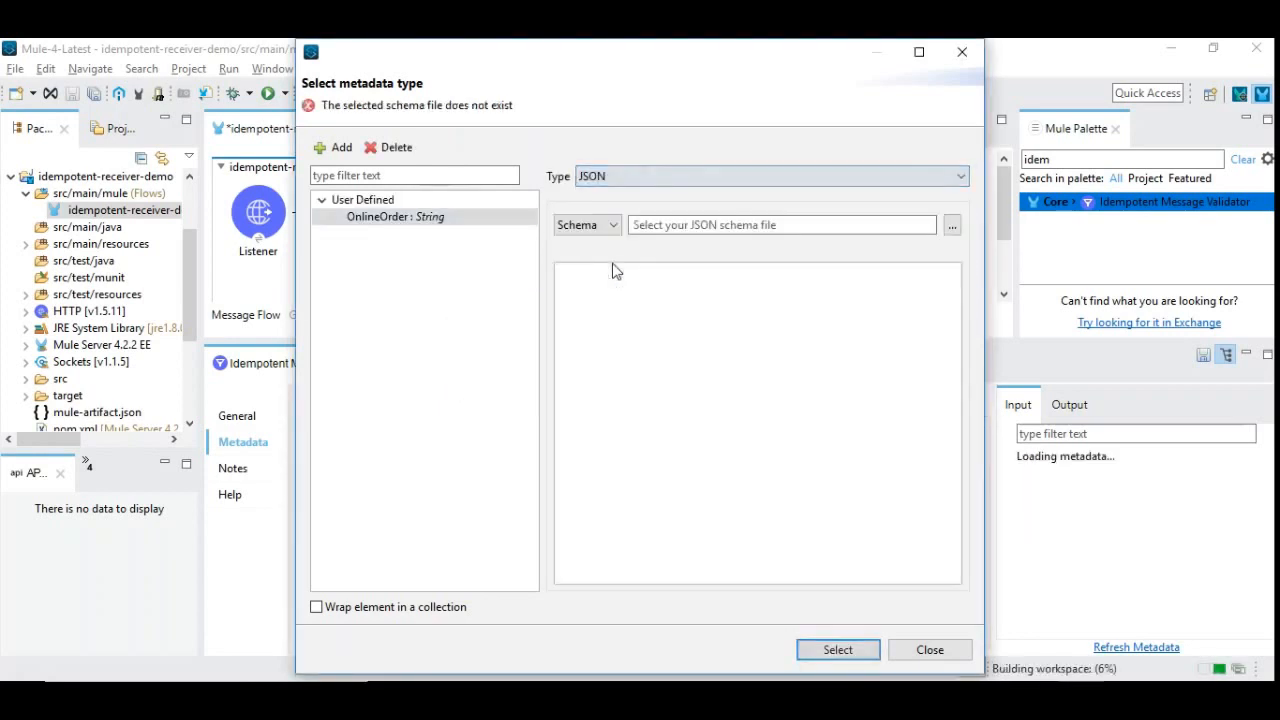
pyautogui.click(611, 224)
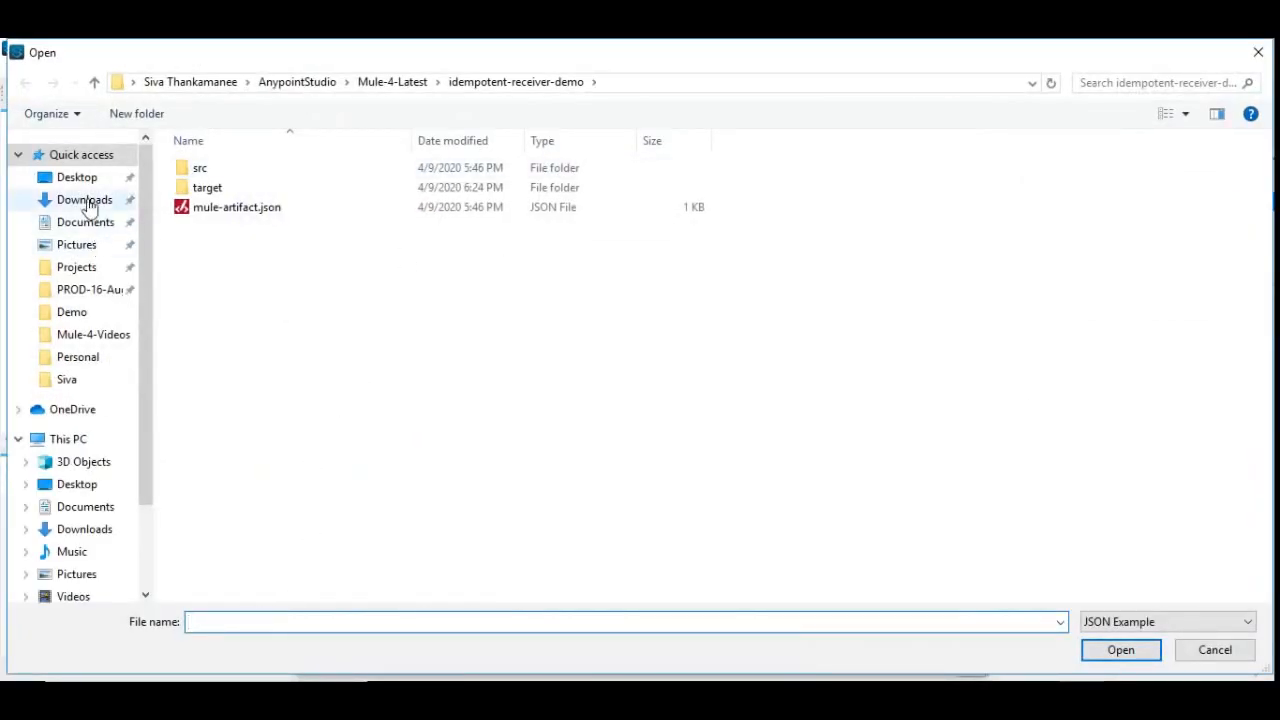
pyautogui.moveTo(77, 177)
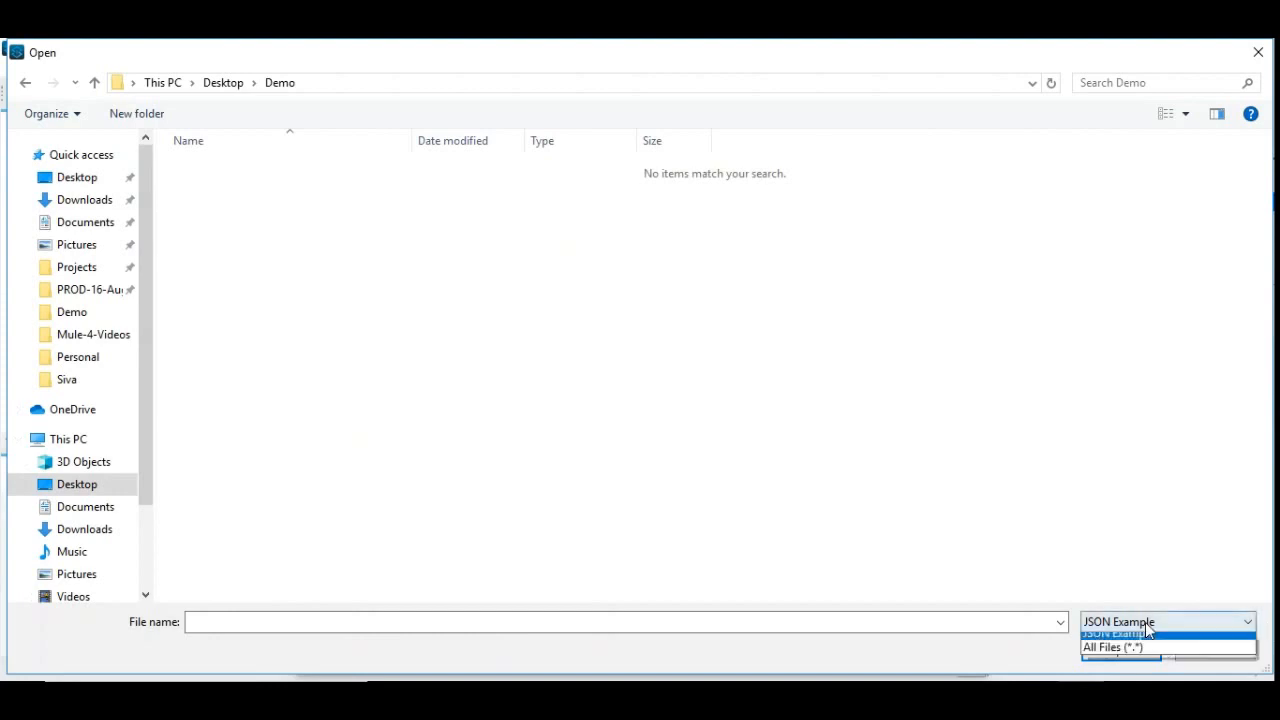
pyautogui.click(1114, 647)
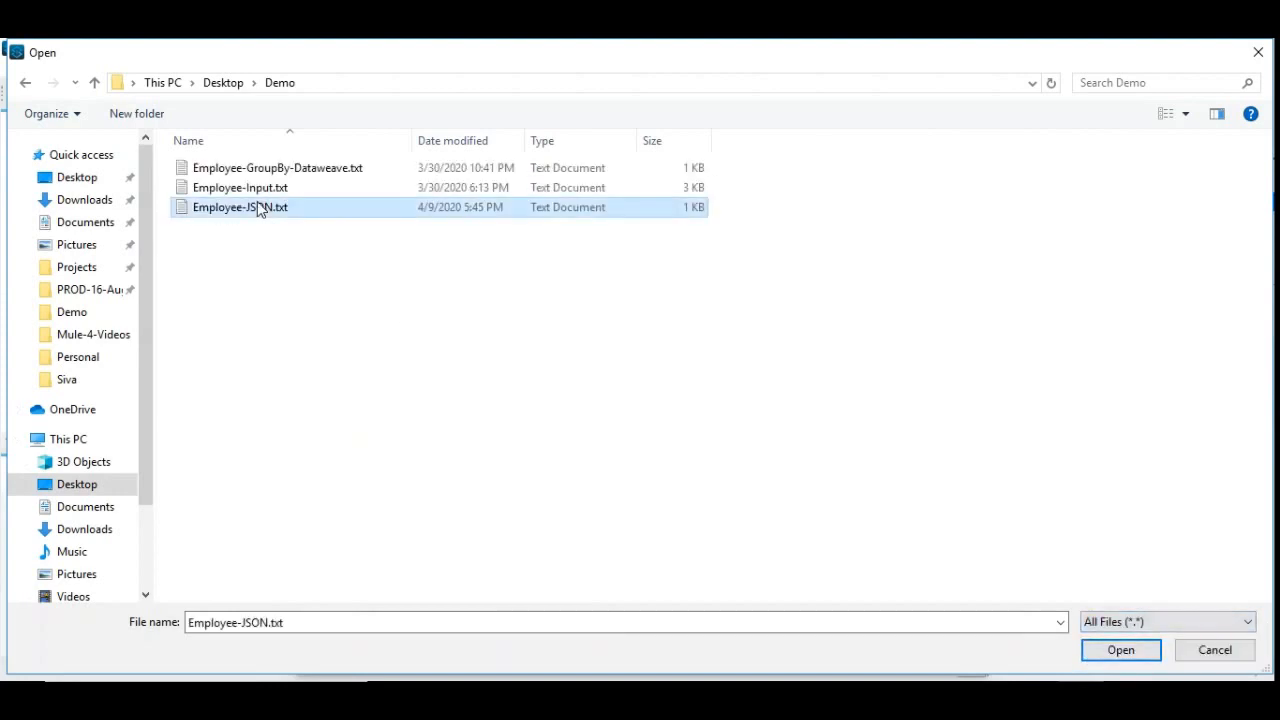
pyautogui.click(1121, 650)
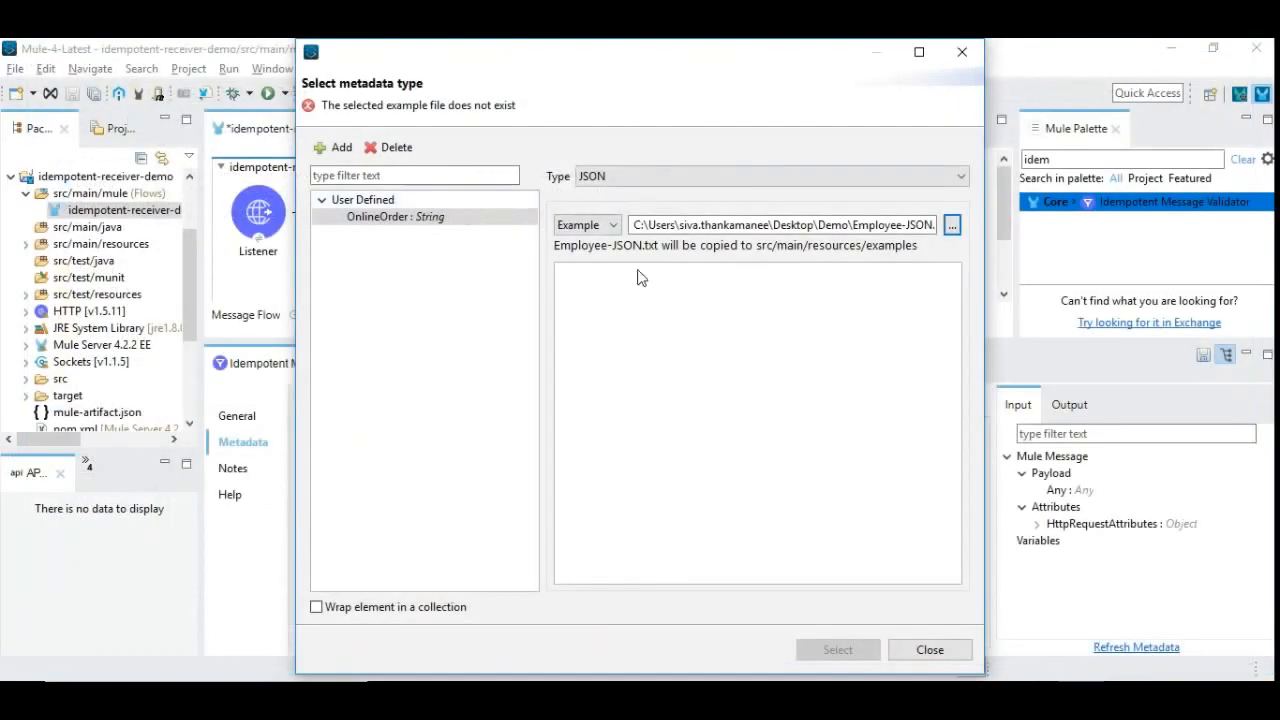
pyautogui.click(951, 224)
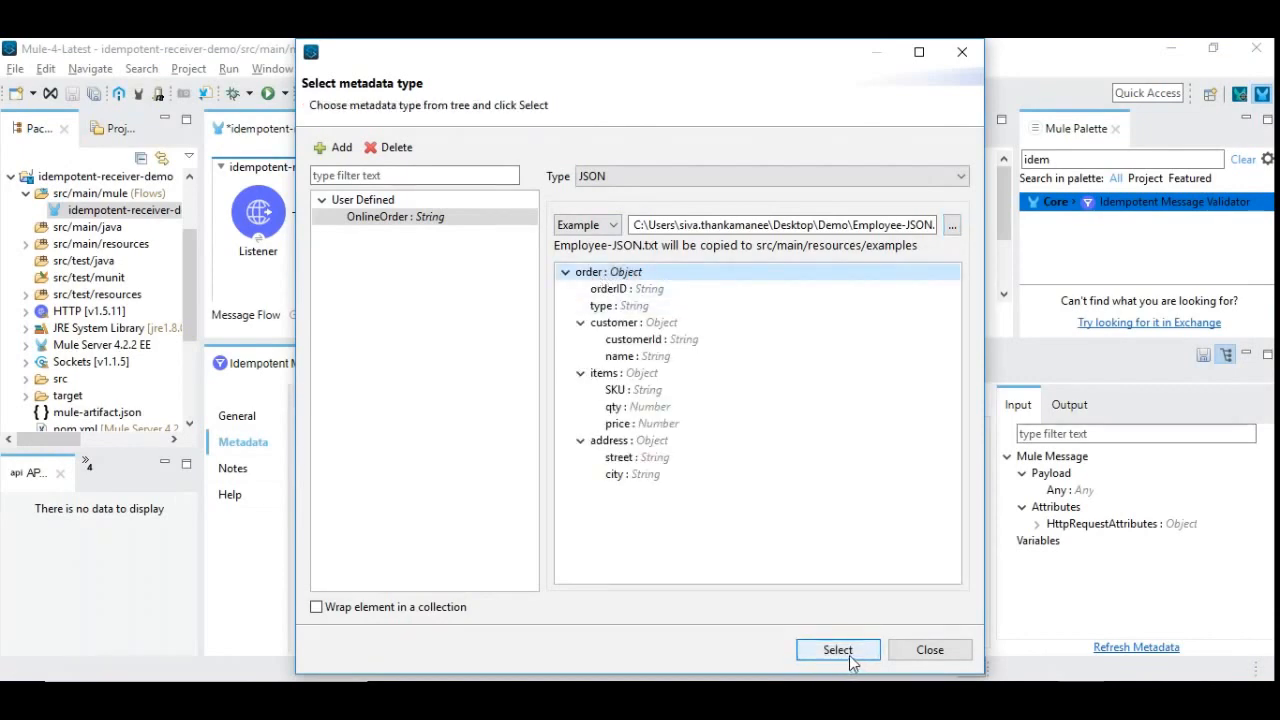
pyautogui.click(837, 649)
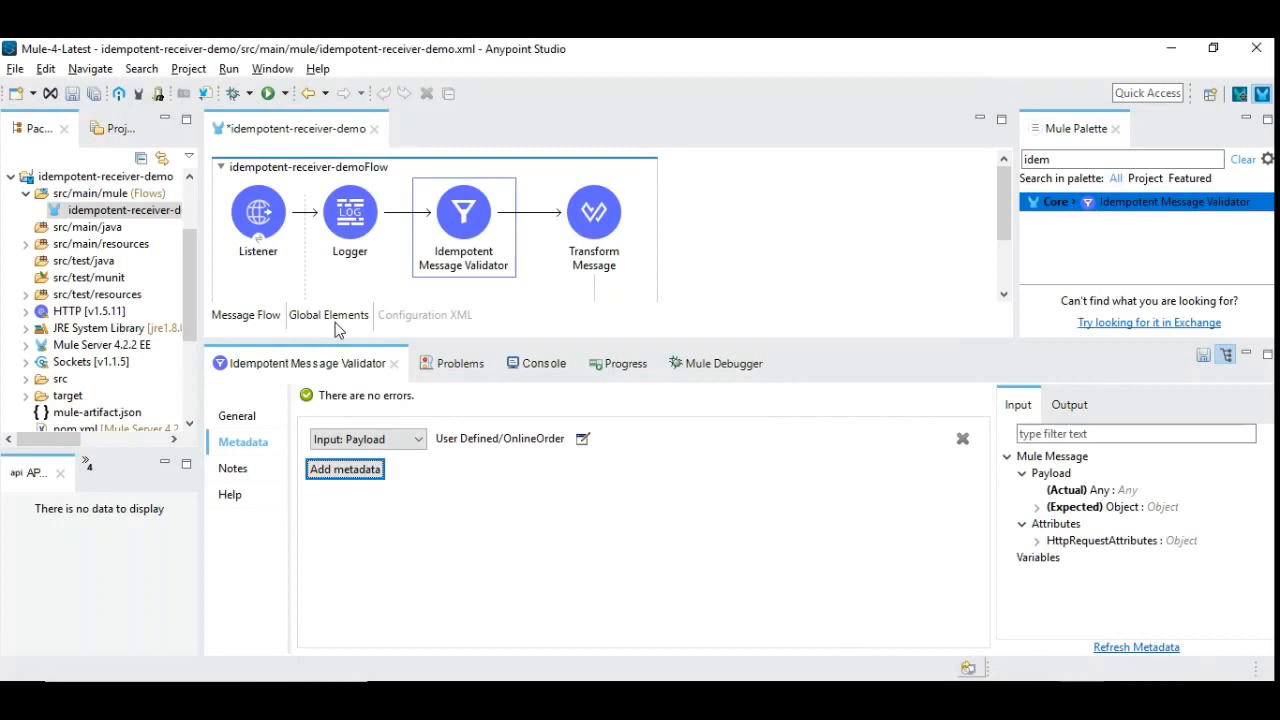
pyautogui.moveTo(234, 443)
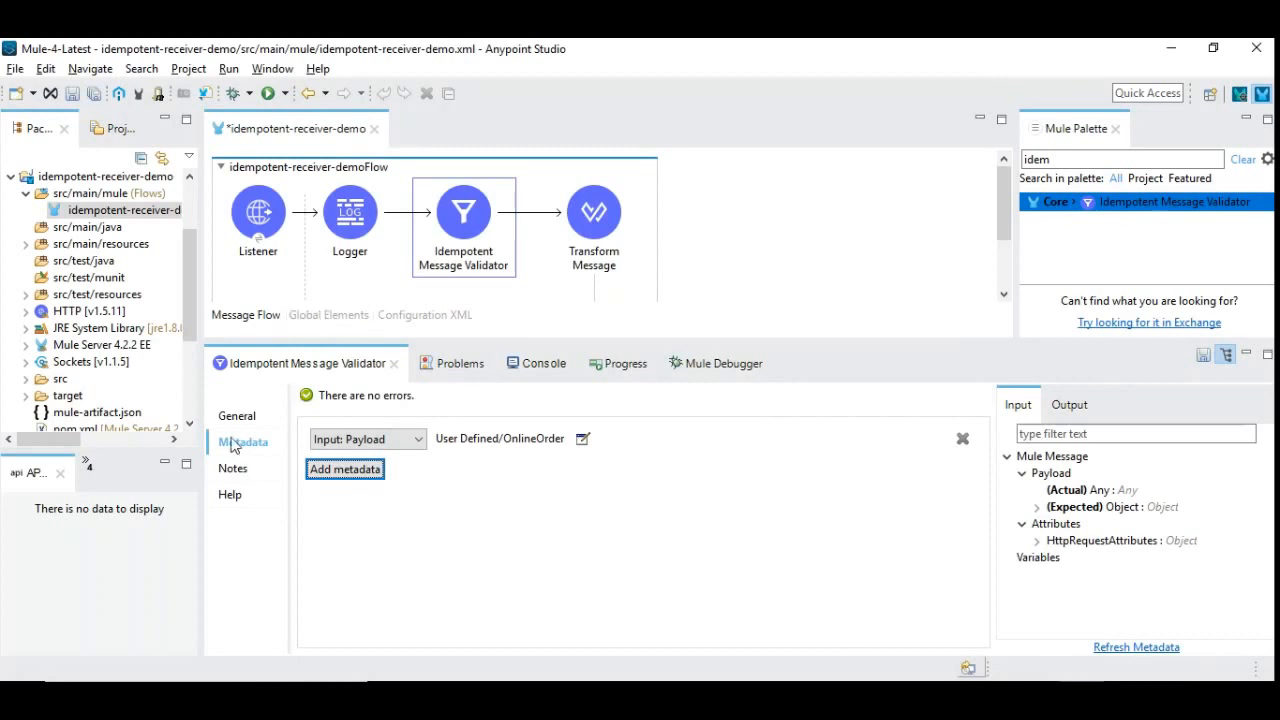
# - Start the validator's Id Expression as #[payload.order.orderID
pyautogui.click(237, 415)
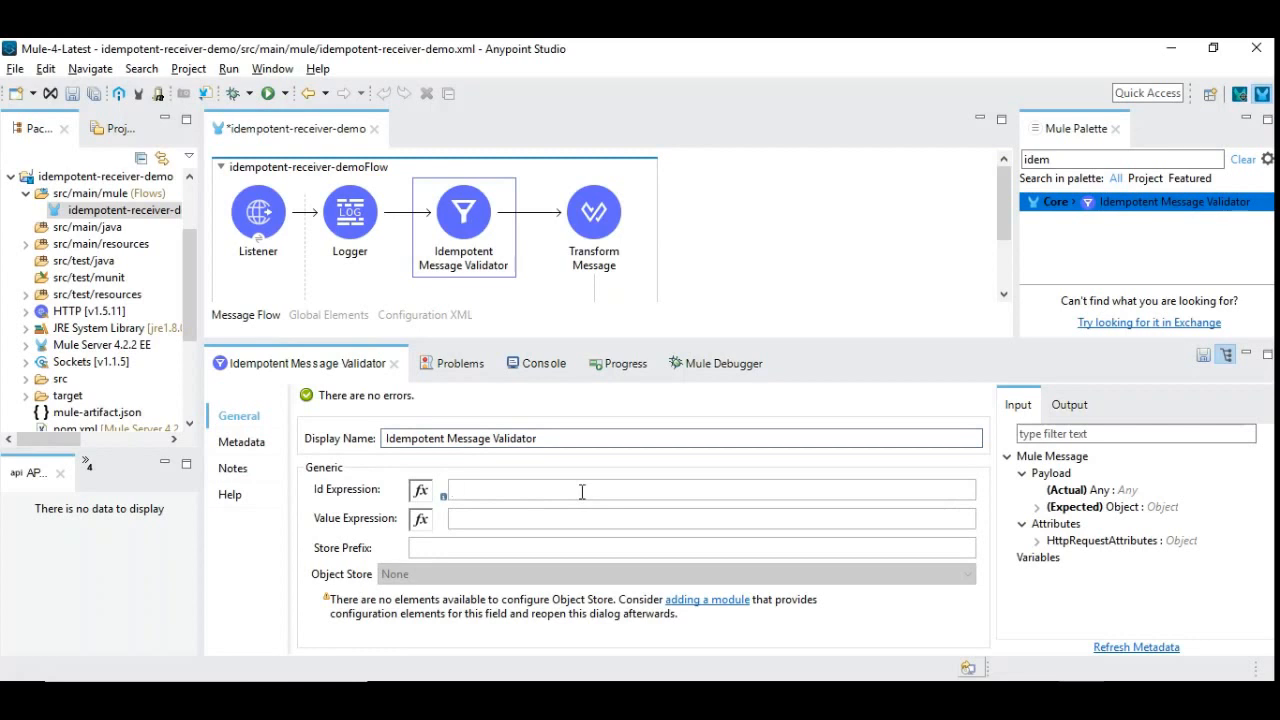
pyautogui.write('#[')
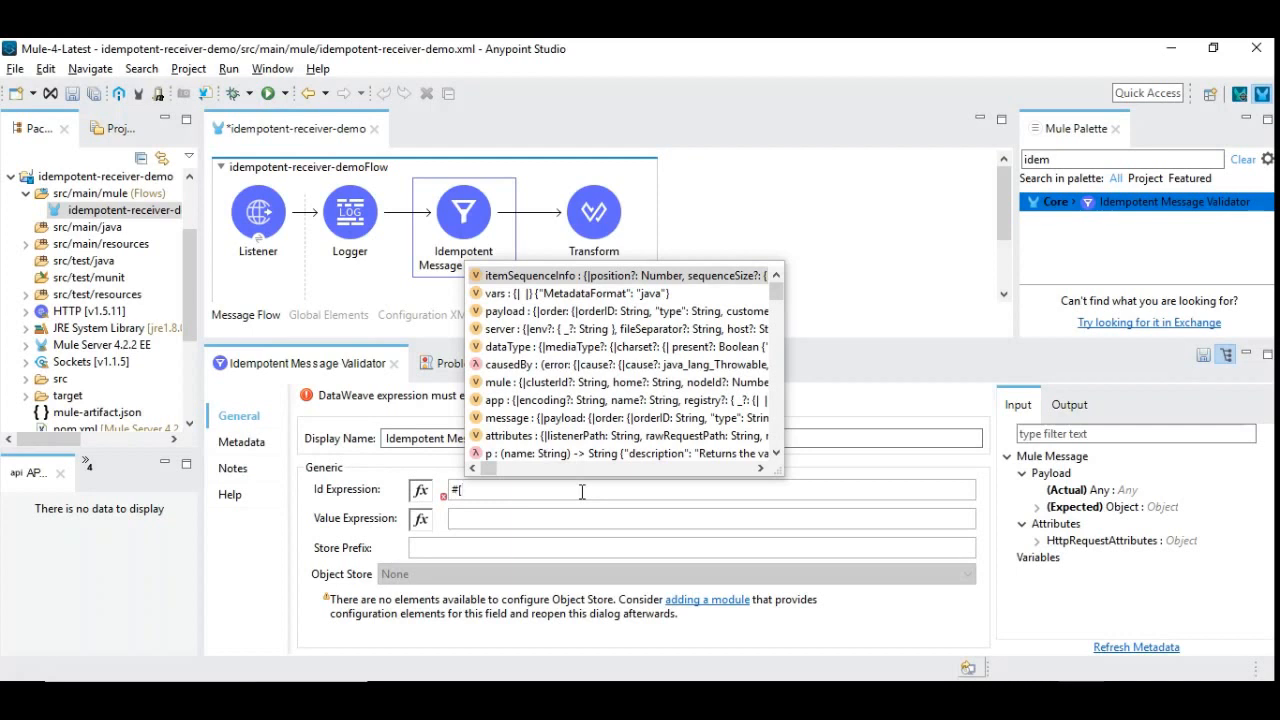
pyautogui.write('pay')
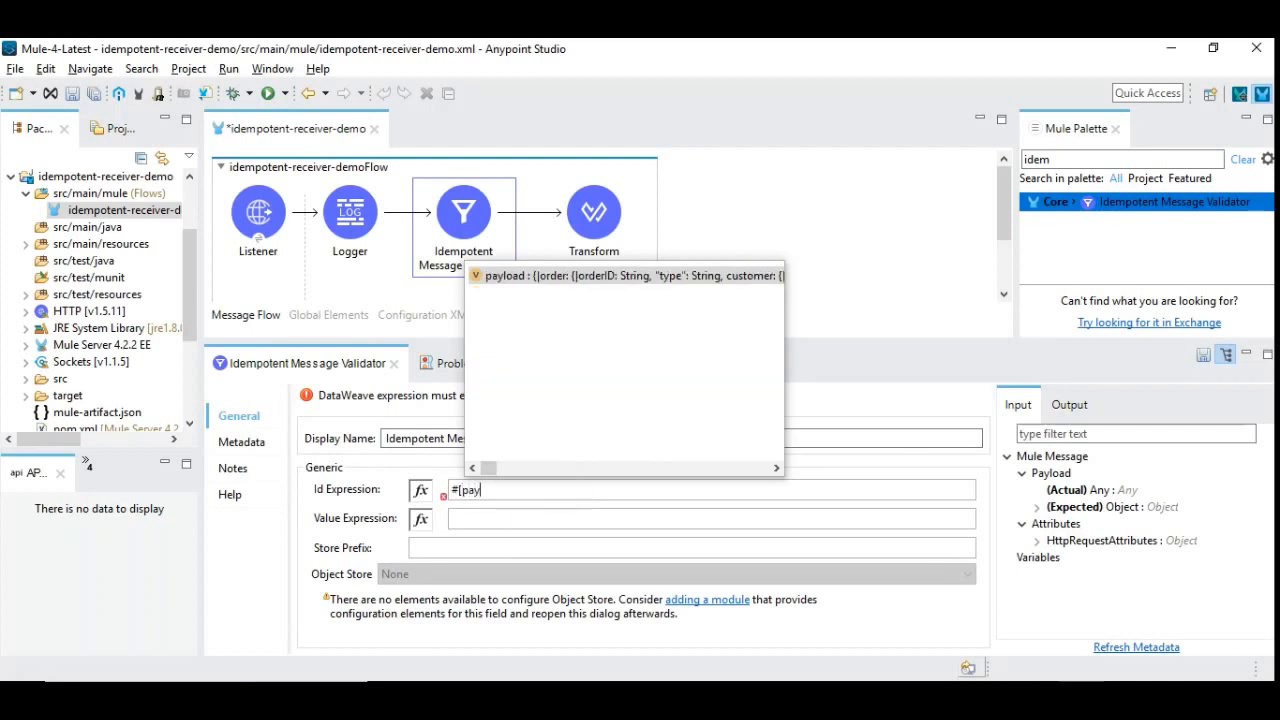
pyautogui.write('load.')
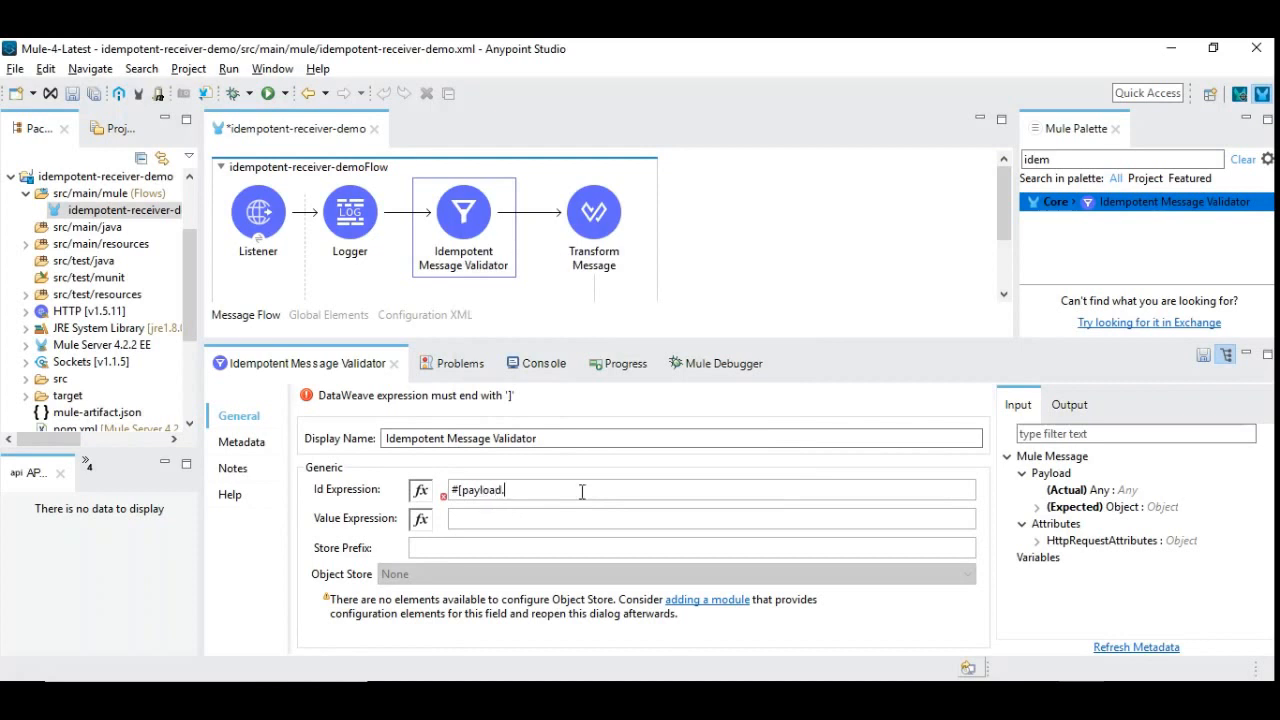
pyautogui.write('order.')
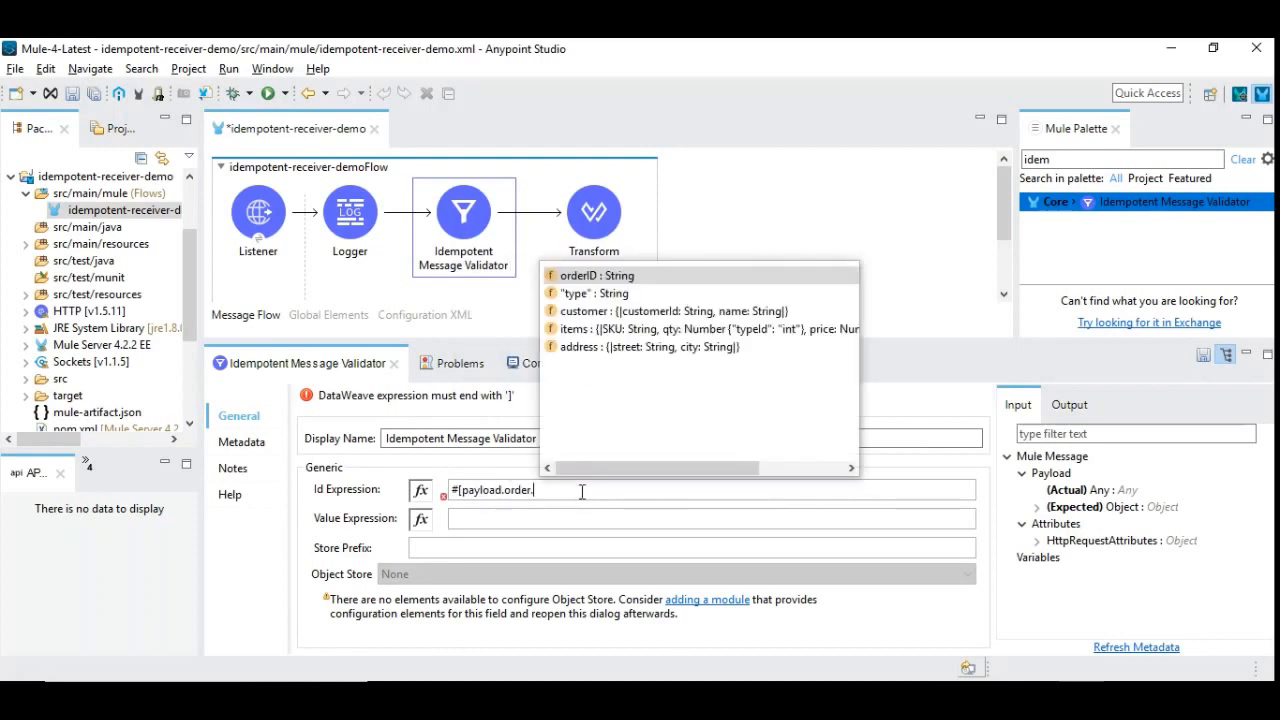
pyautogui.click(597, 275)
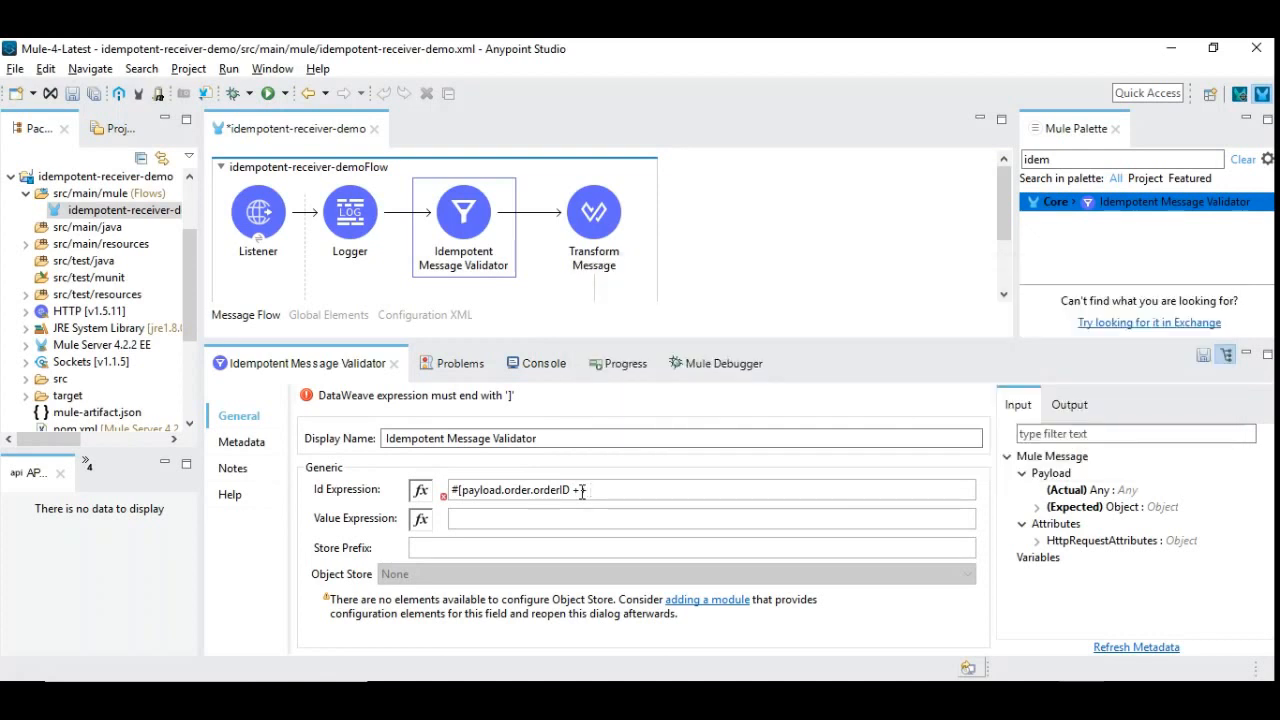
# - Append ++ payload.order.customer.customerId and close the expression with ]
pyautogui.write('++ pa')
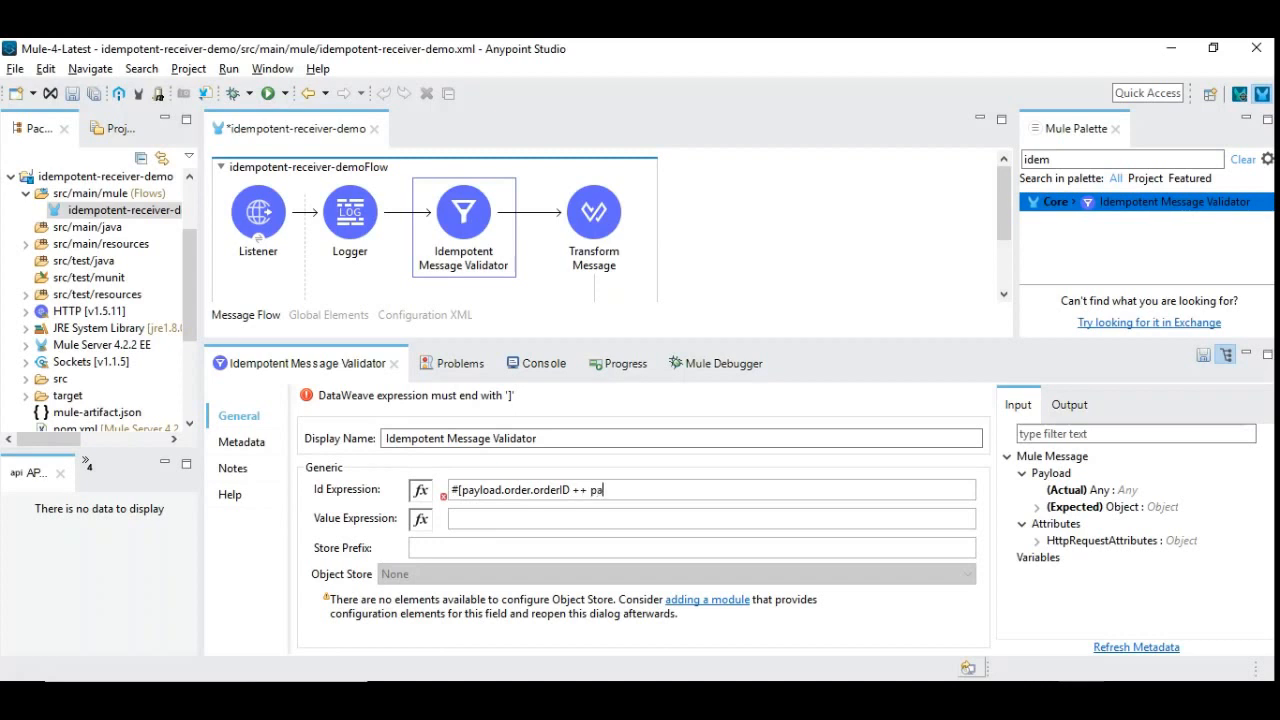
pyautogui.write('yload.order."type" ++')
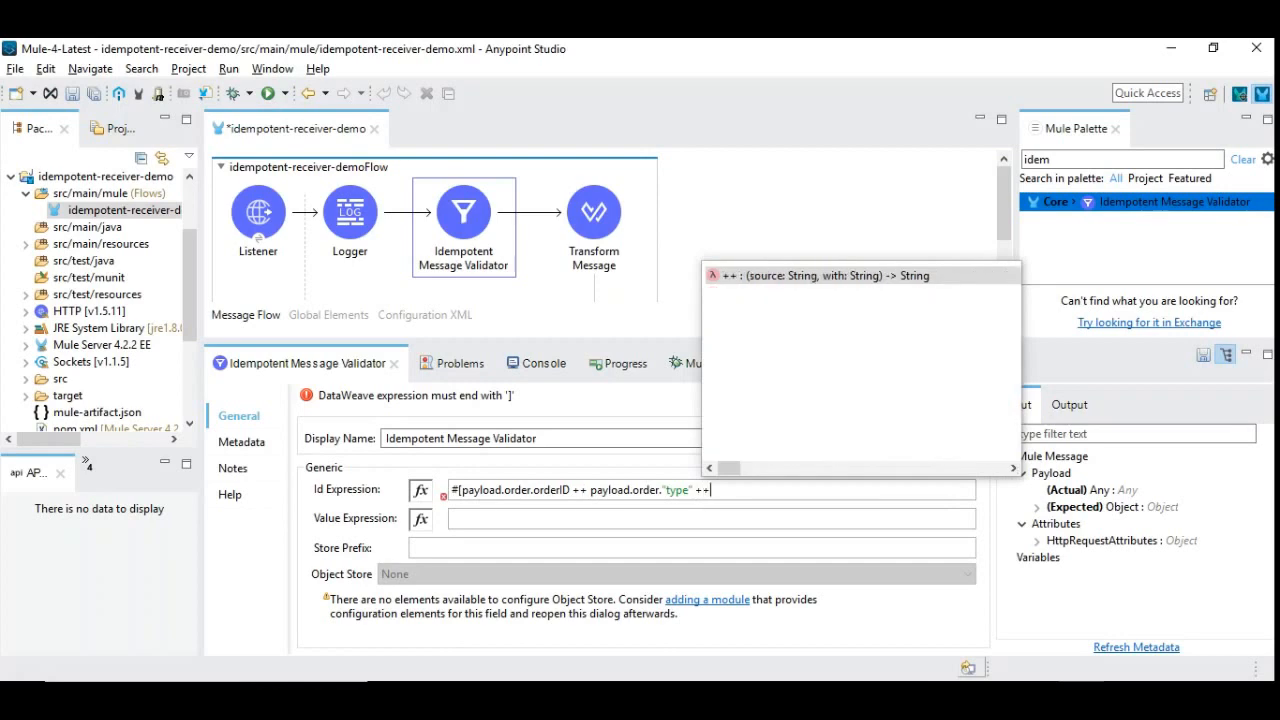
pyautogui.write('pay')
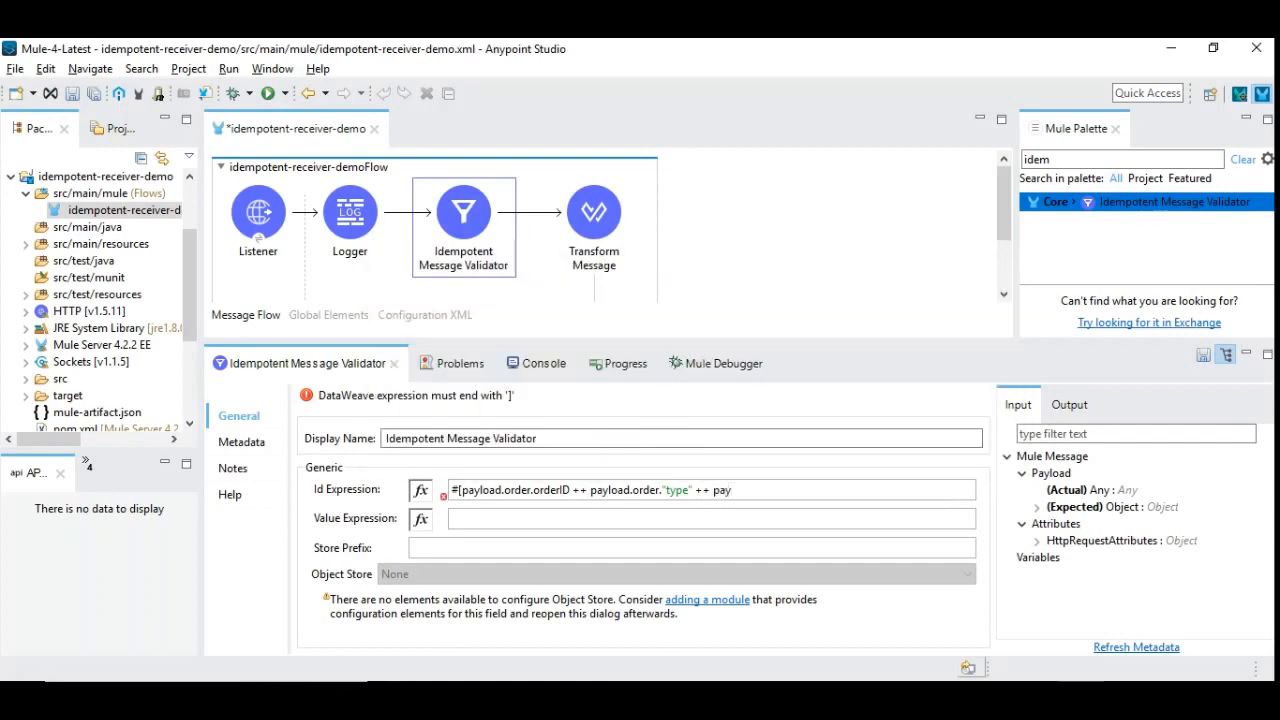
pyautogui.write('payload.order.')
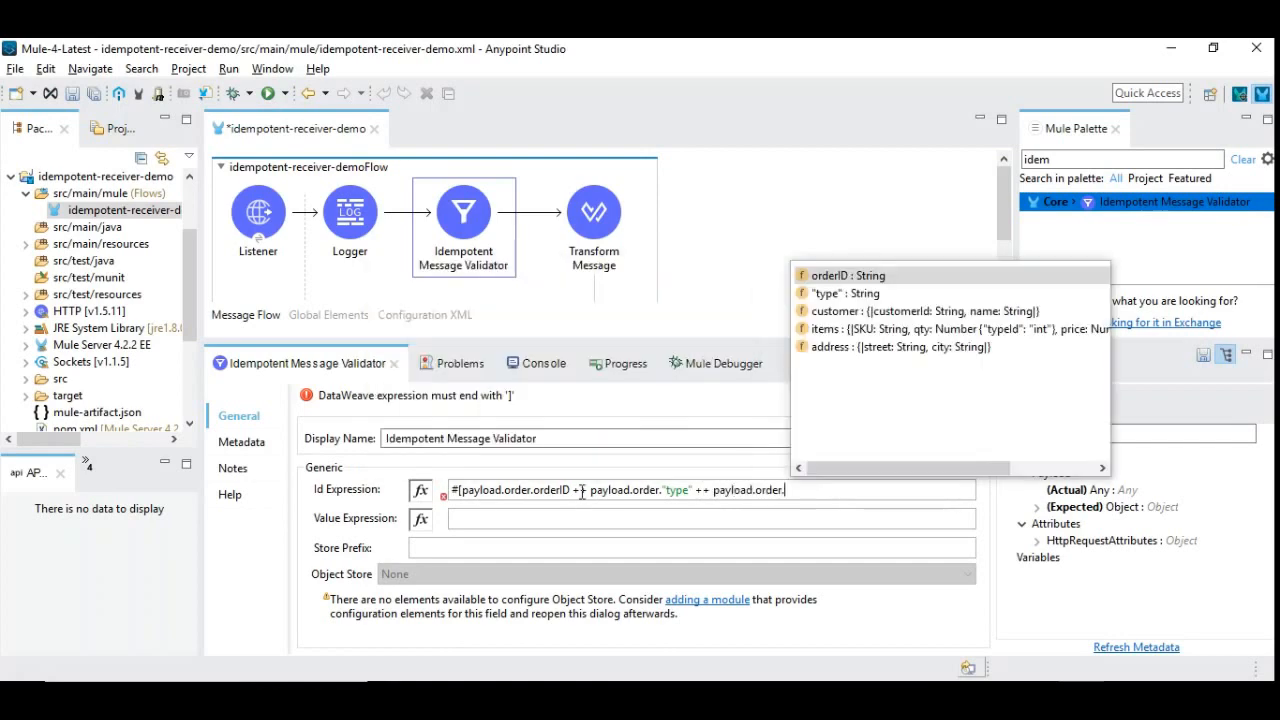
pyautogui.write('customer')
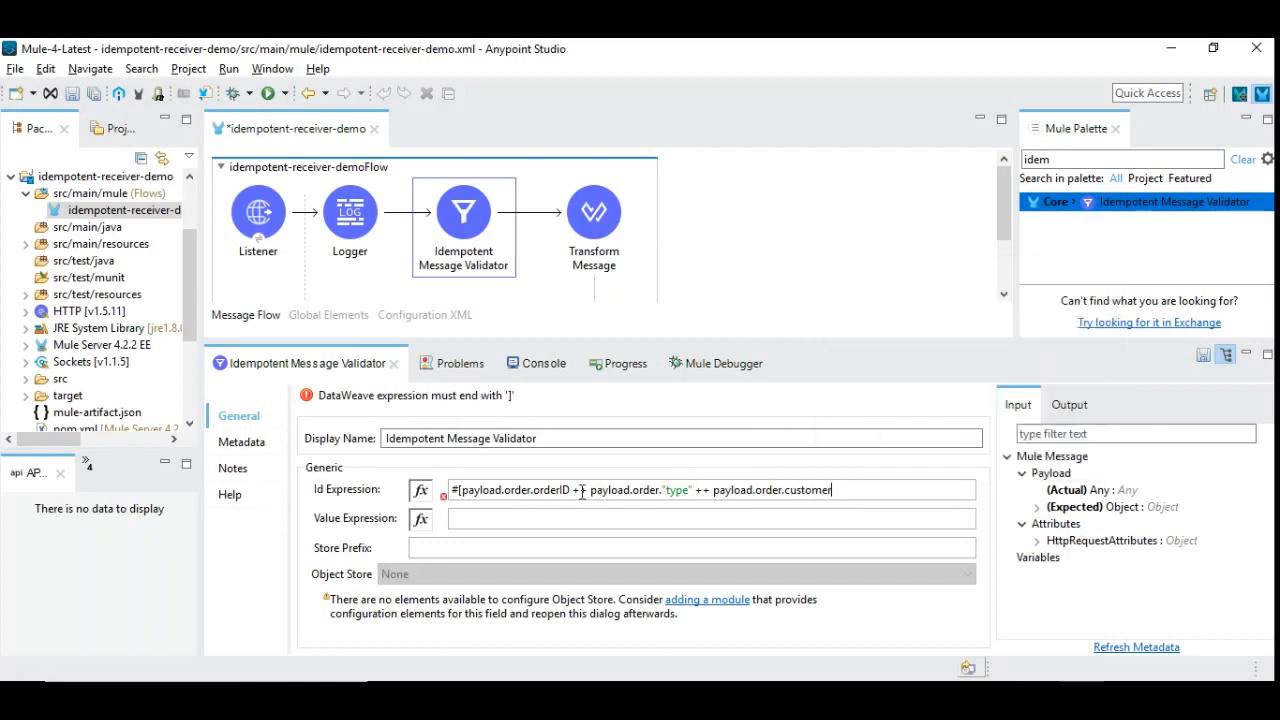
pyautogui.write('.customerId')
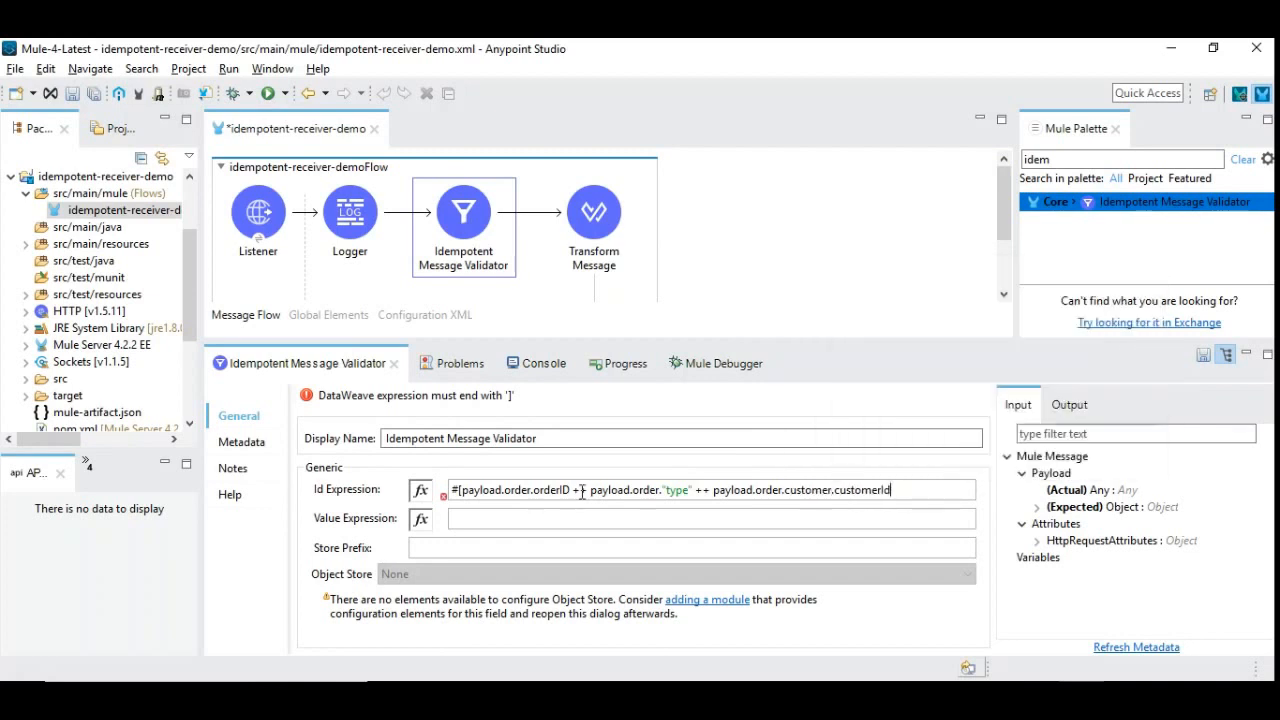
pyautogui.write(']')
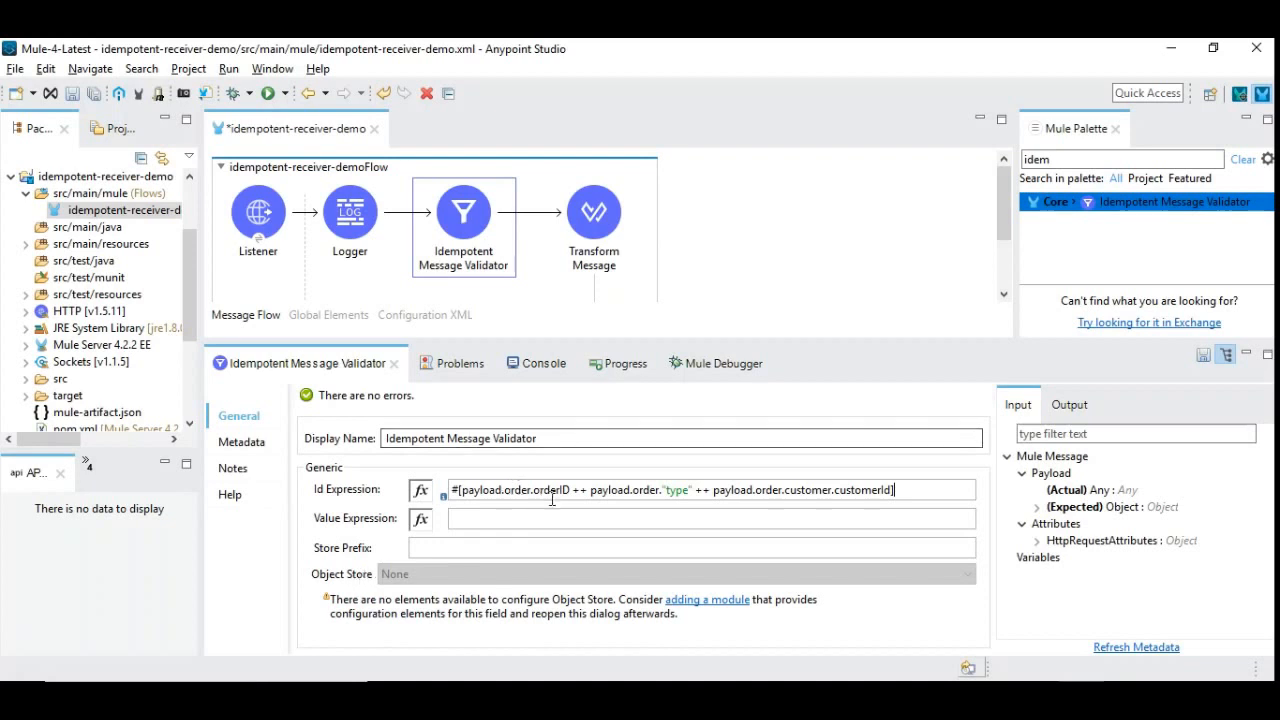
pyautogui.moveTo(444, 587)
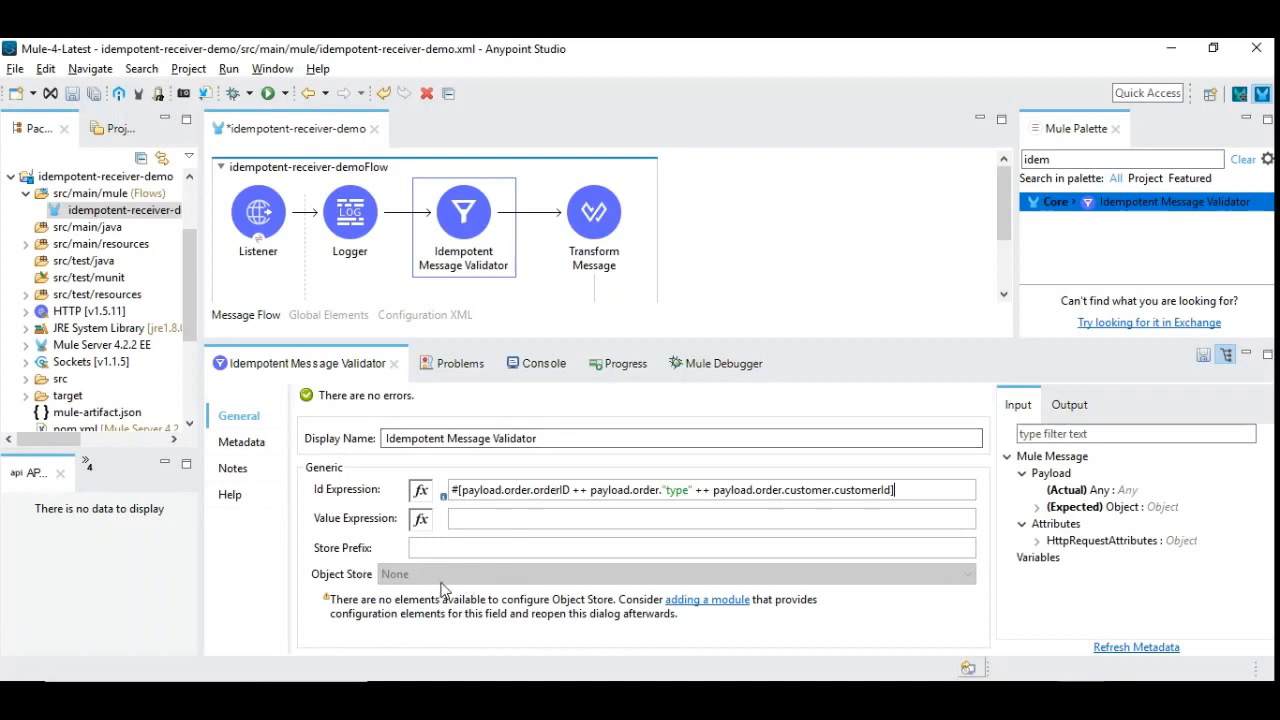
pyautogui.moveTo(347, 607)
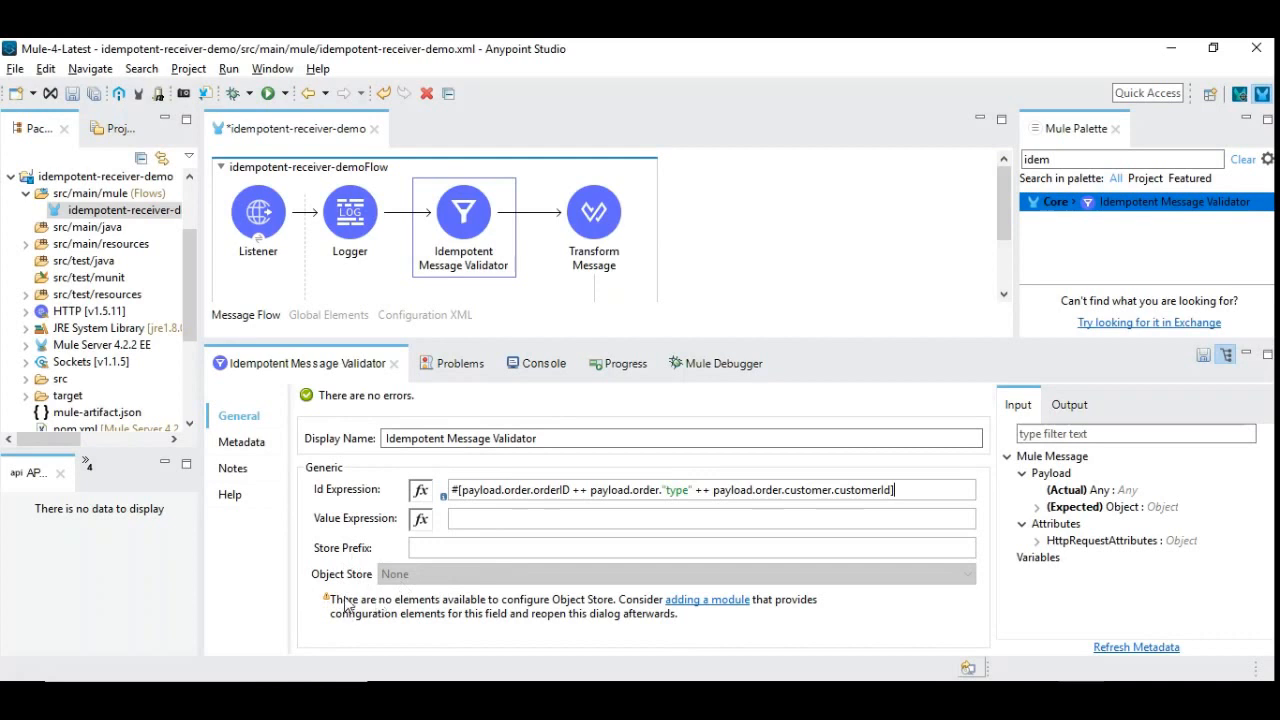
pyautogui.moveTo(415, 585)
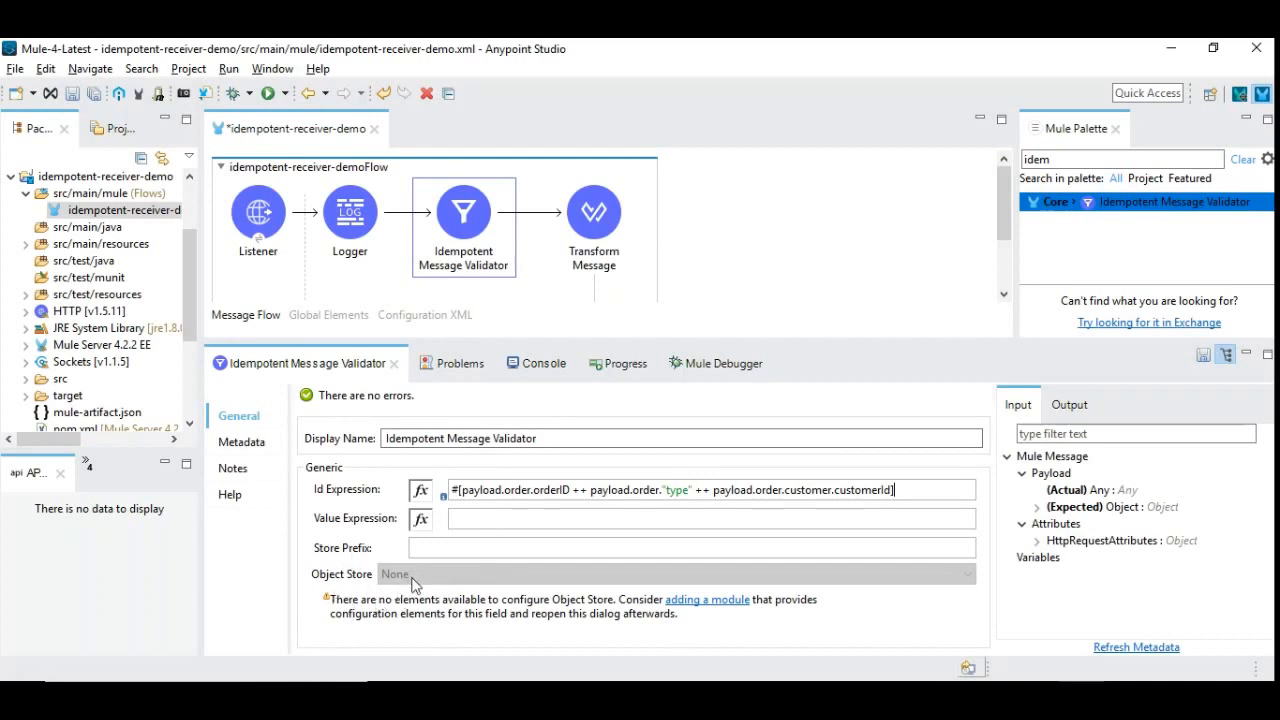
pyautogui.moveTo(412, 588)
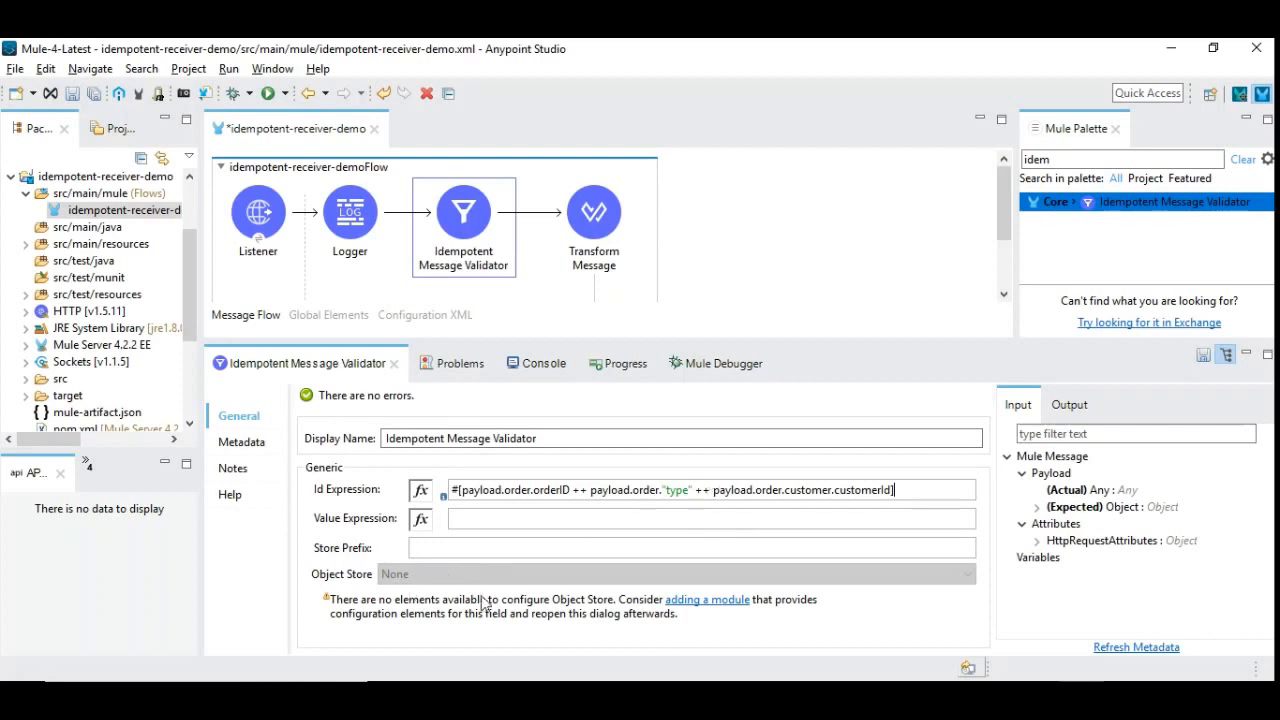
pyautogui.moveTo(575, 572)
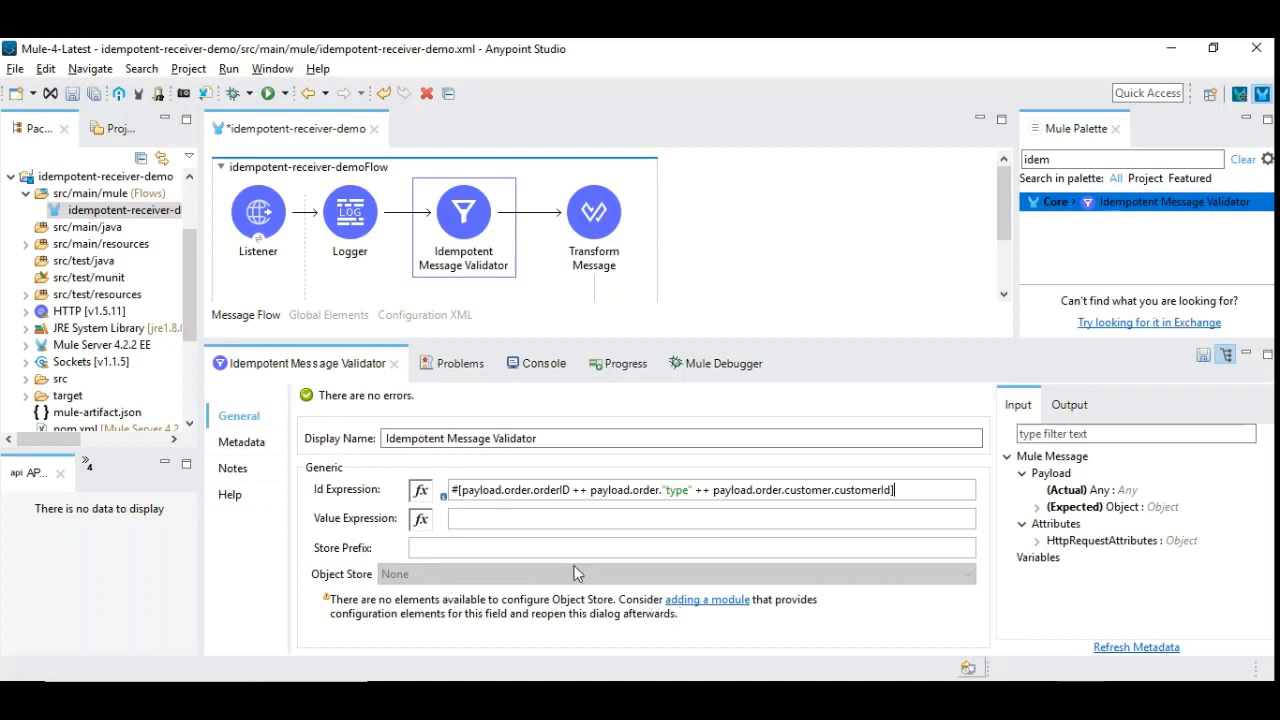
pyautogui.moveTo(400, 583)
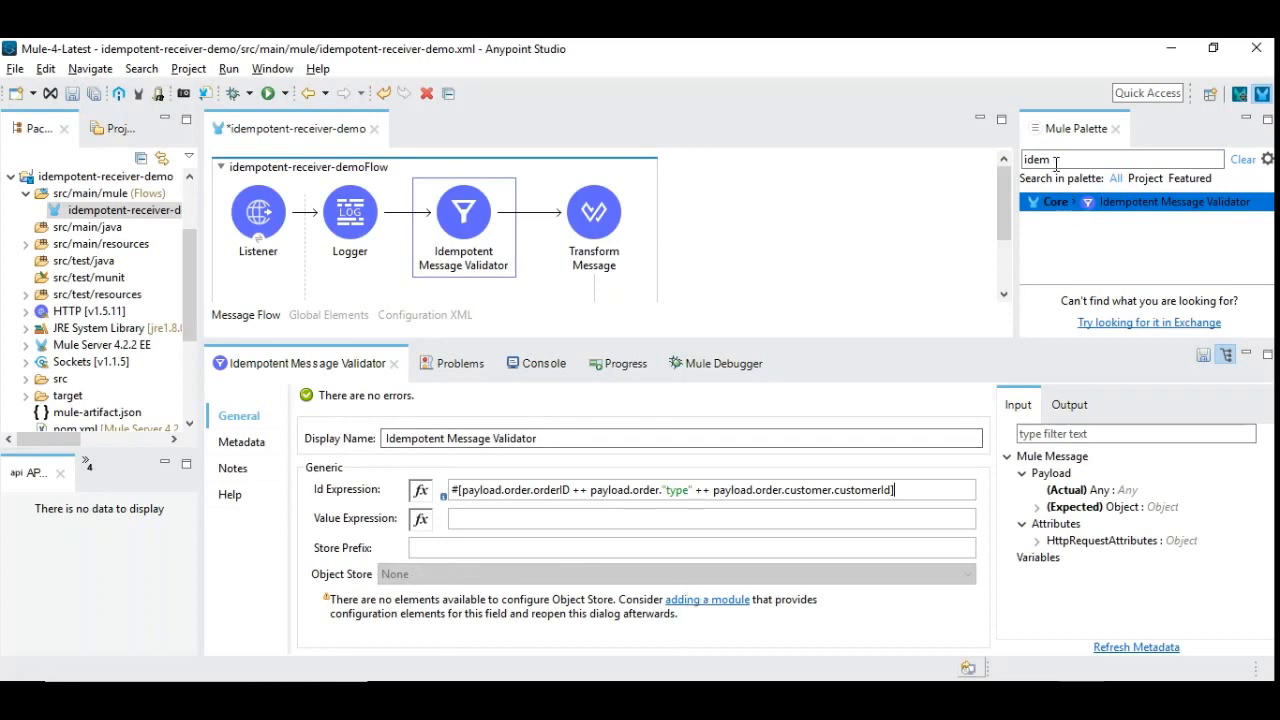
# - Replace the Mule Palette search term with 'ob' to find ObjectStore Clear
pyautogui.tripleClick(1120, 159)
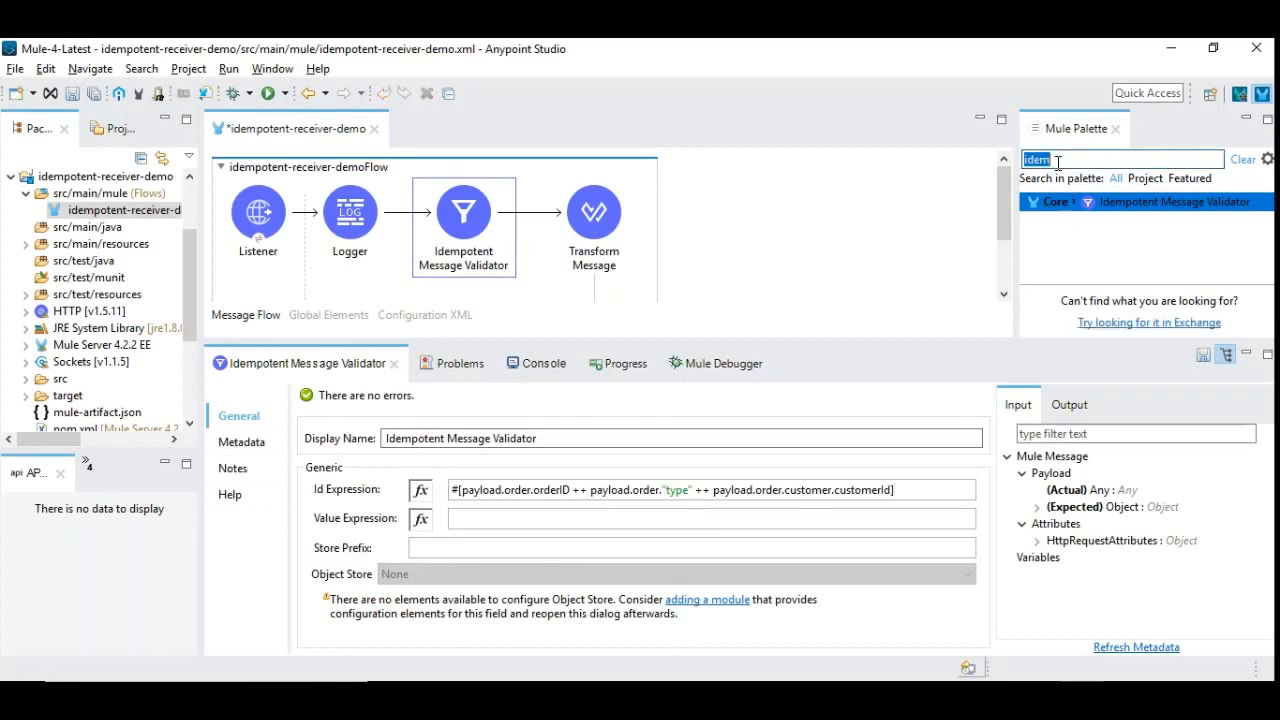
pyautogui.write('ob')
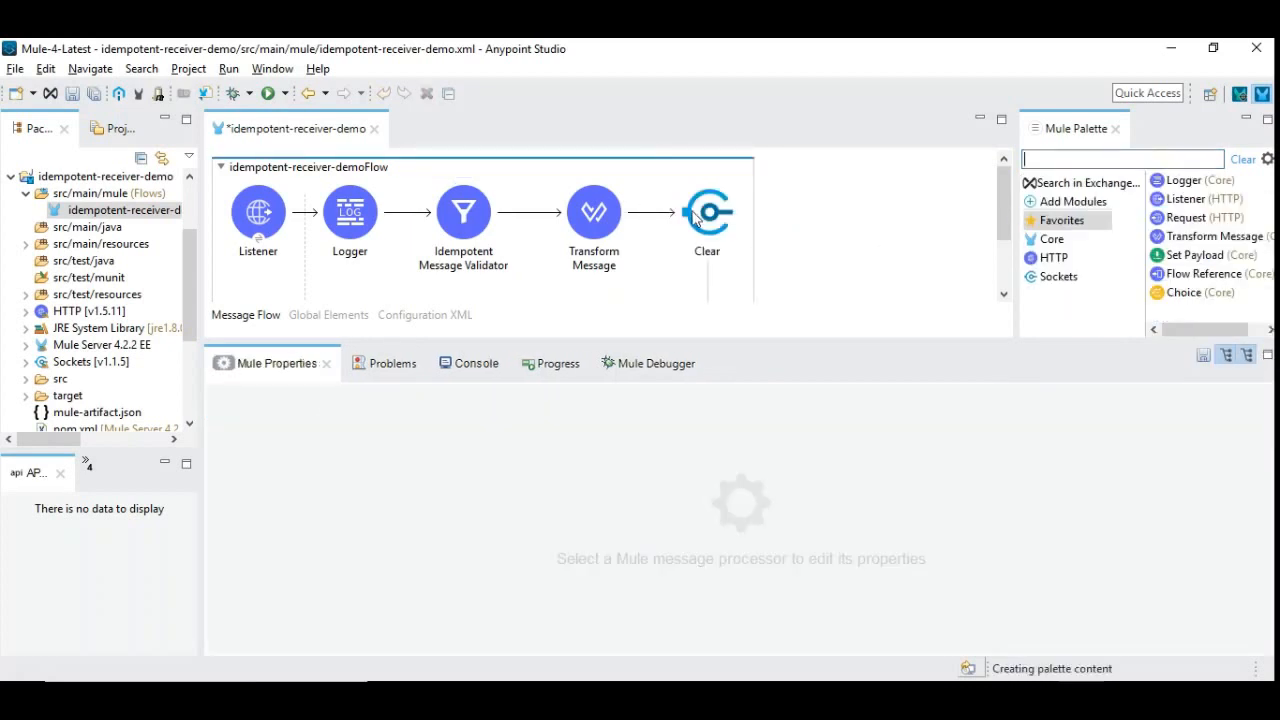
# - Create a new object store for the Clear component named OnlineOrders
pyautogui.click(707, 211)
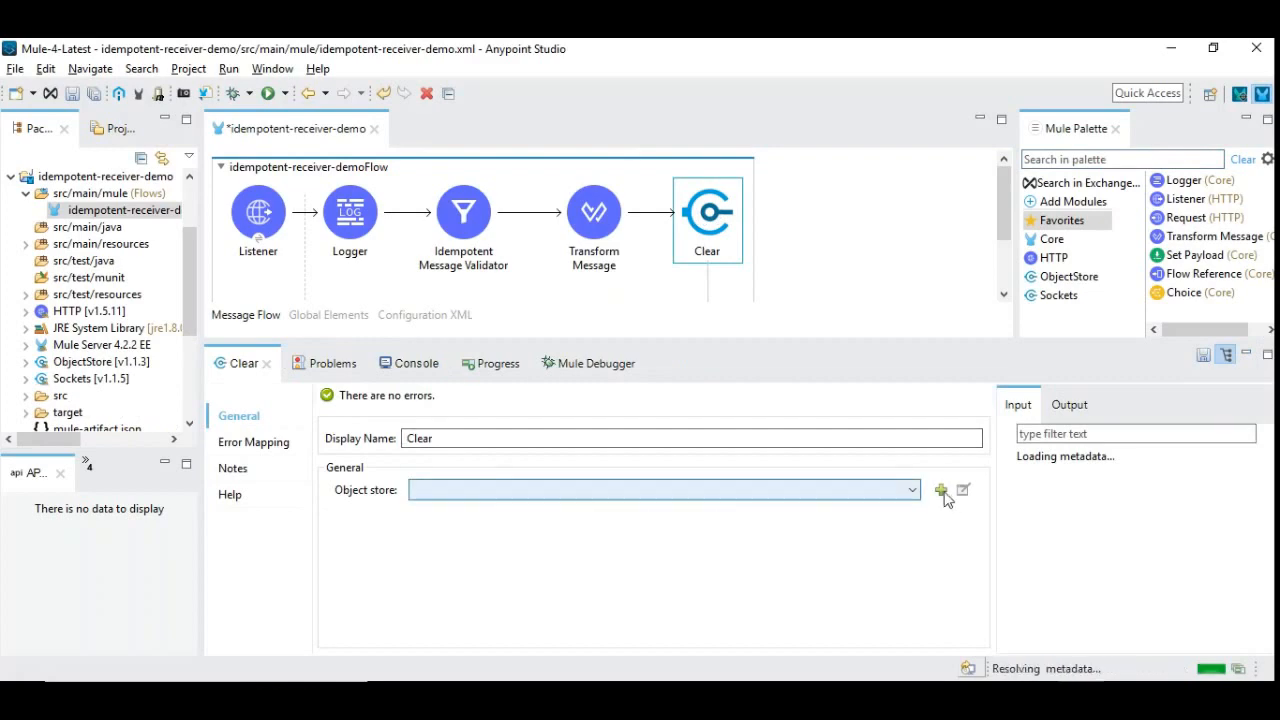
pyautogui.moveTo(941, 490)
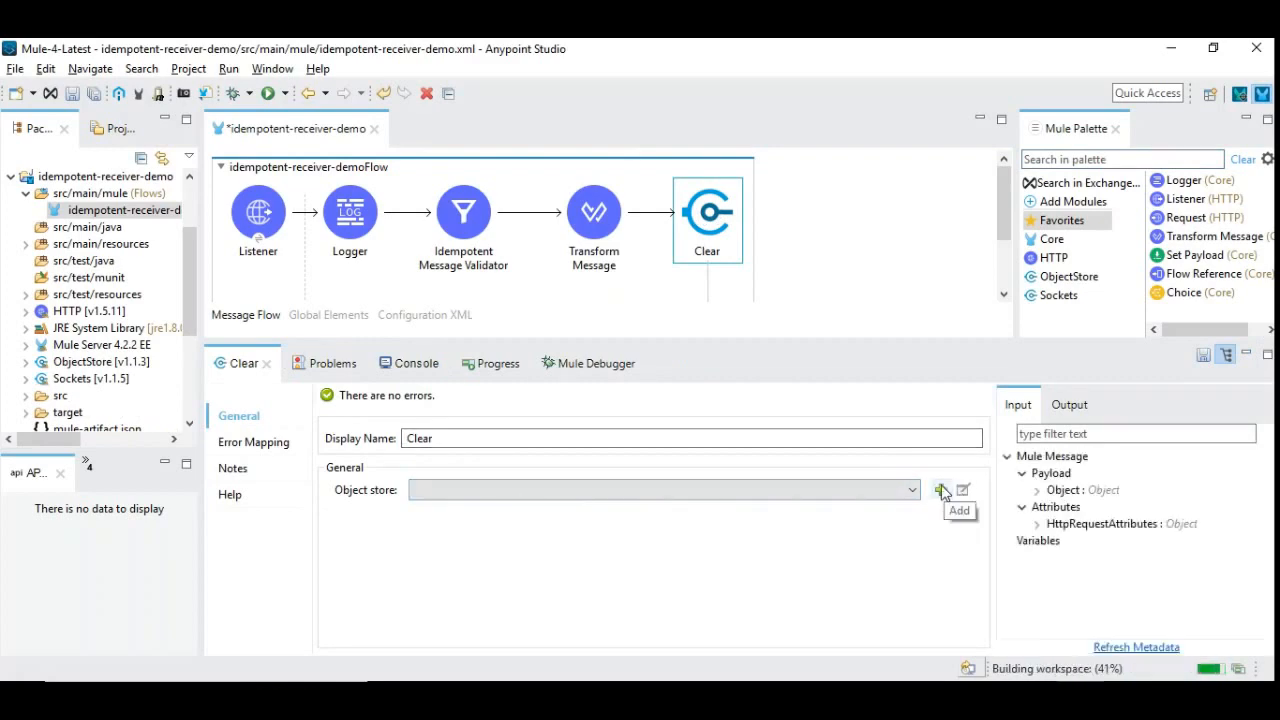
pyautogui.click(943, 489)
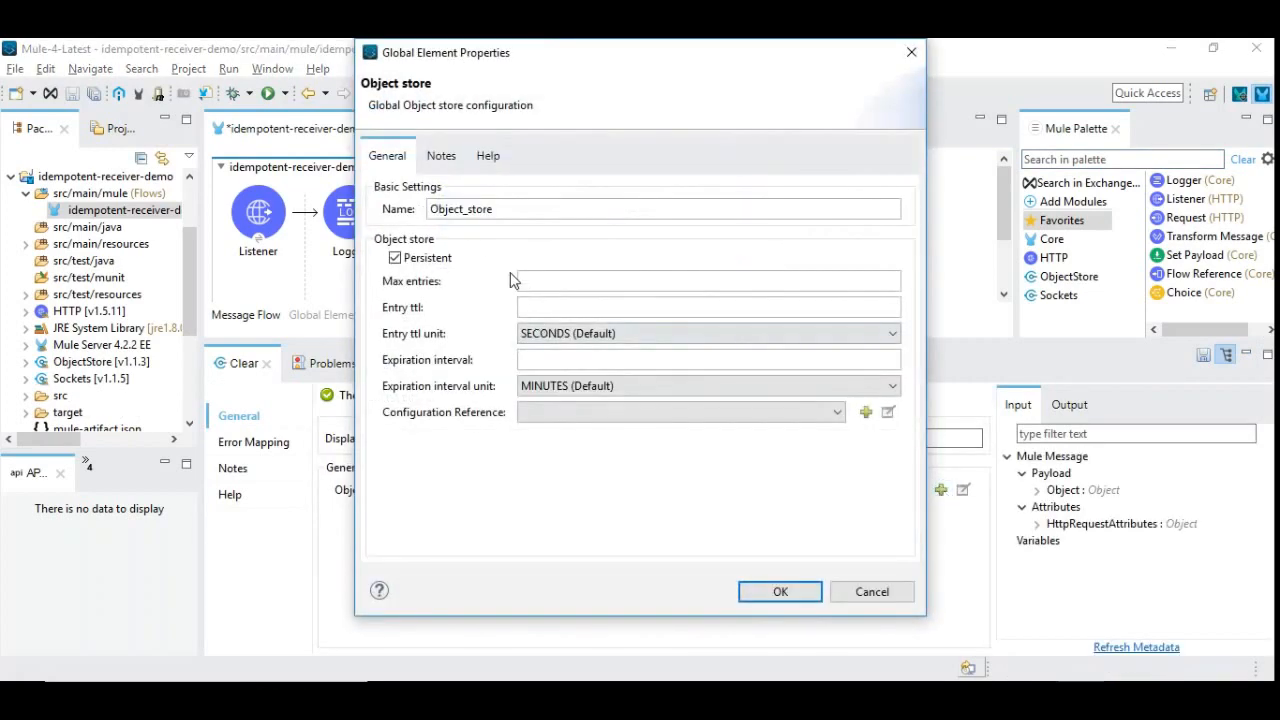
pyautogui.tripleClick(660, 208)
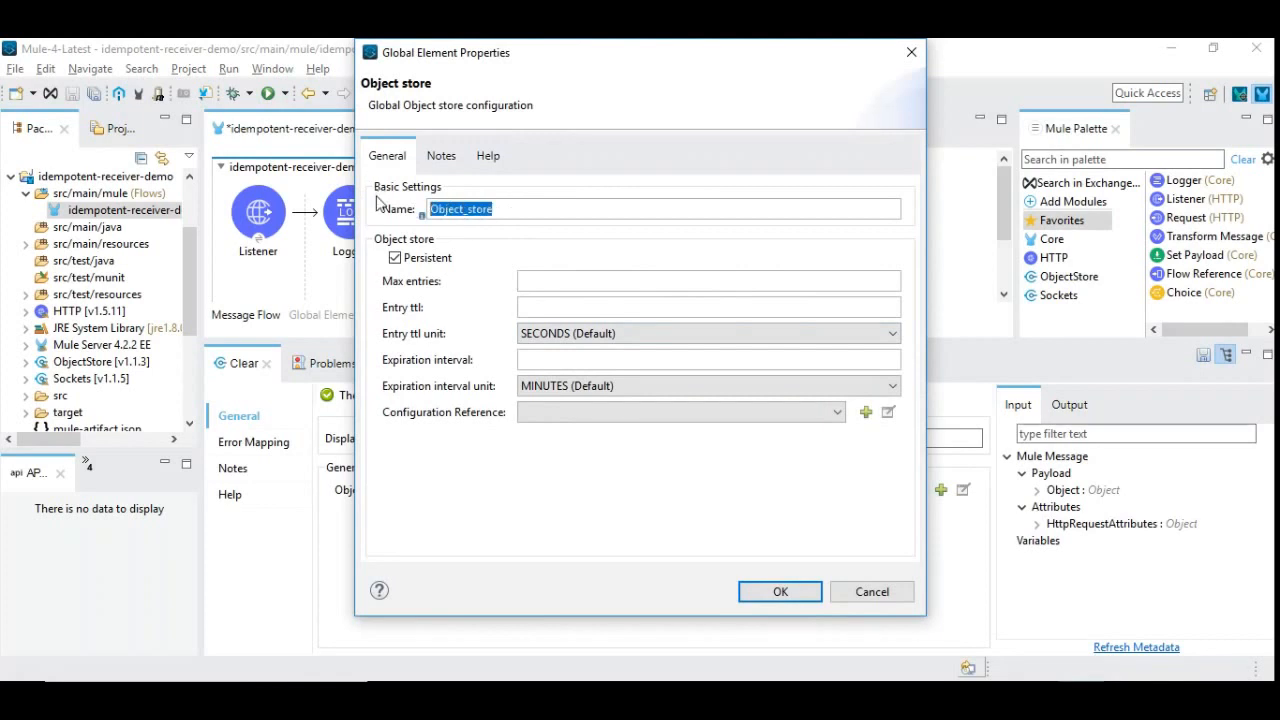
pyautogui.write('Onlin')
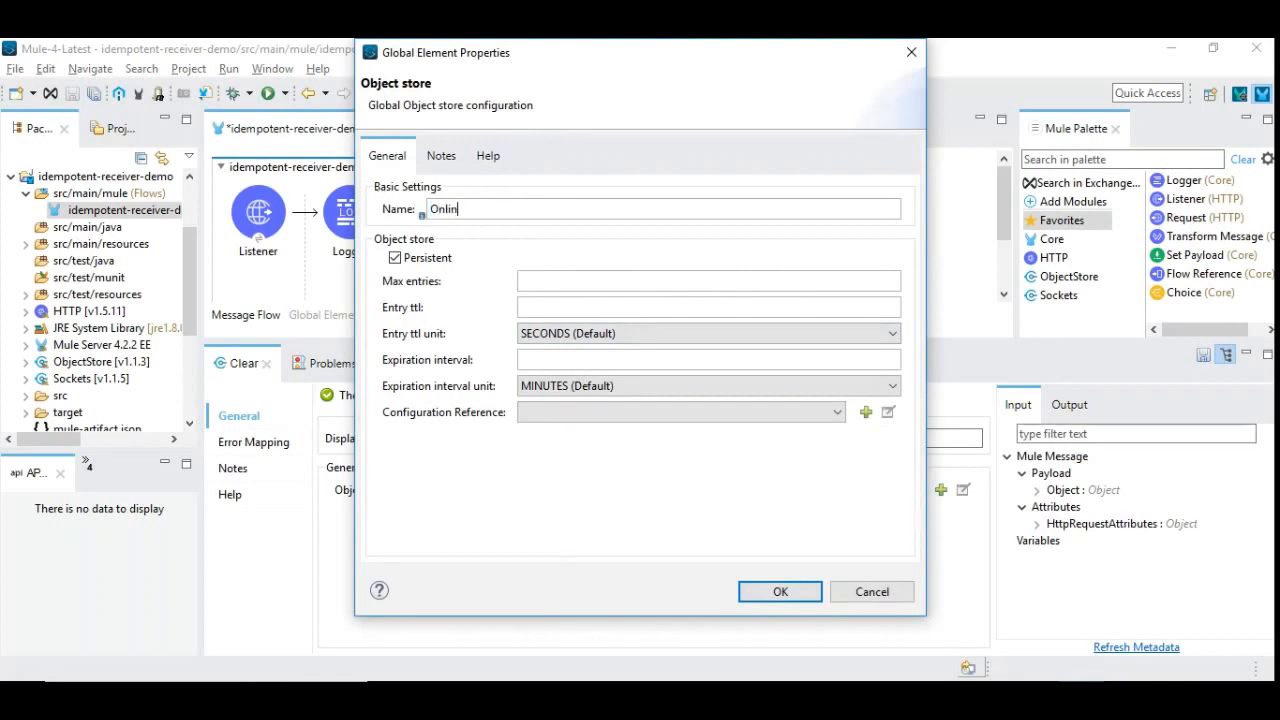
pyautogui.write('eOrders')
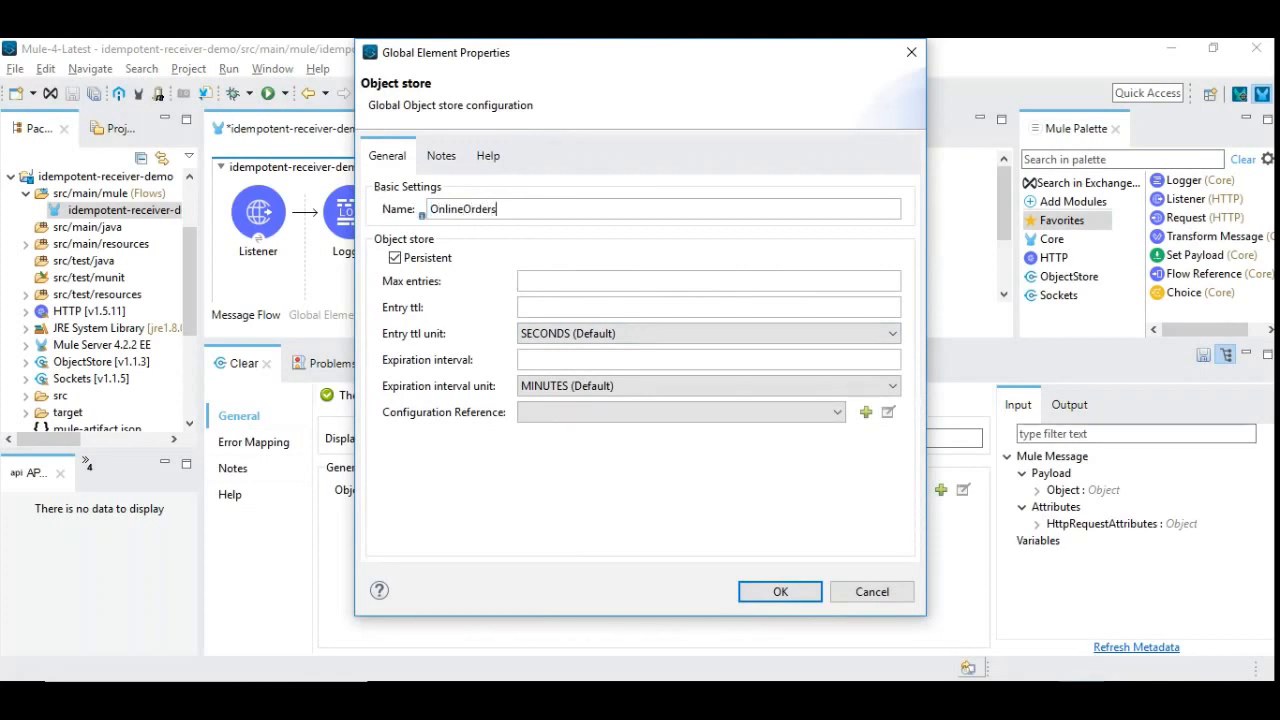
# - Limit OnlineOrders to 100 entries with a 4-hour entry TTL and confirm
pyautogui.click(708, 280)
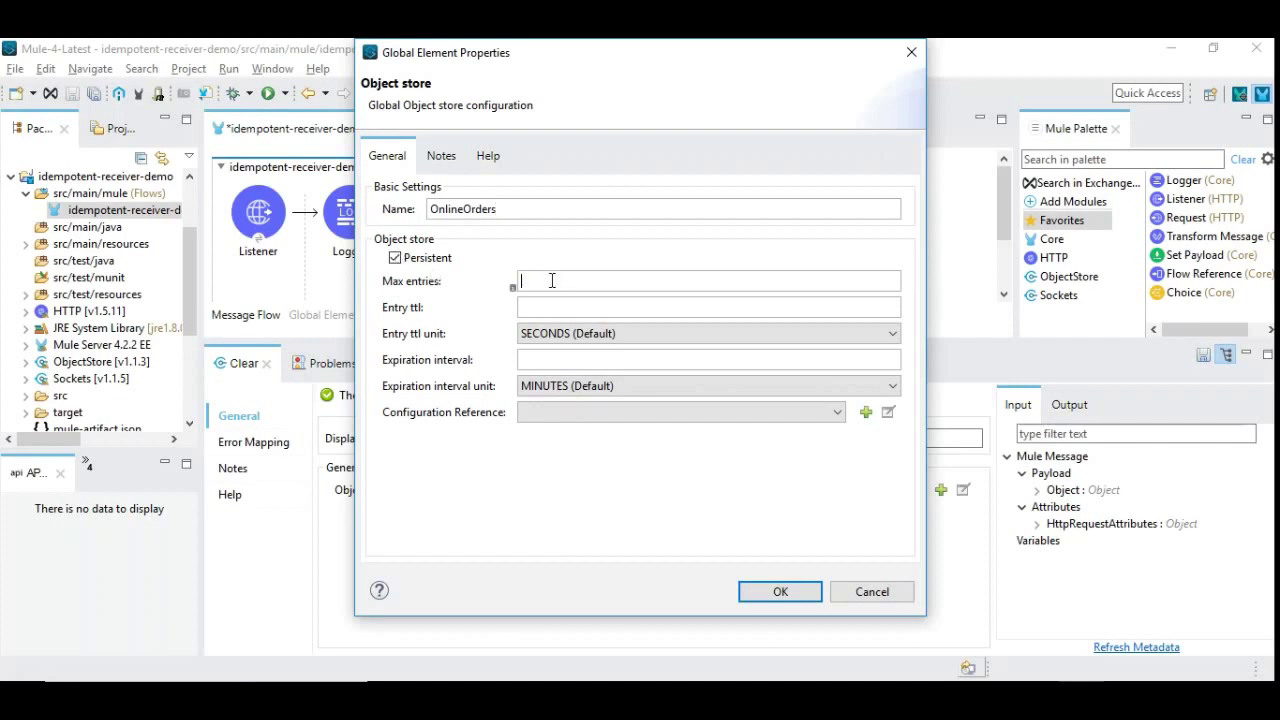
pyautogui.write('100')
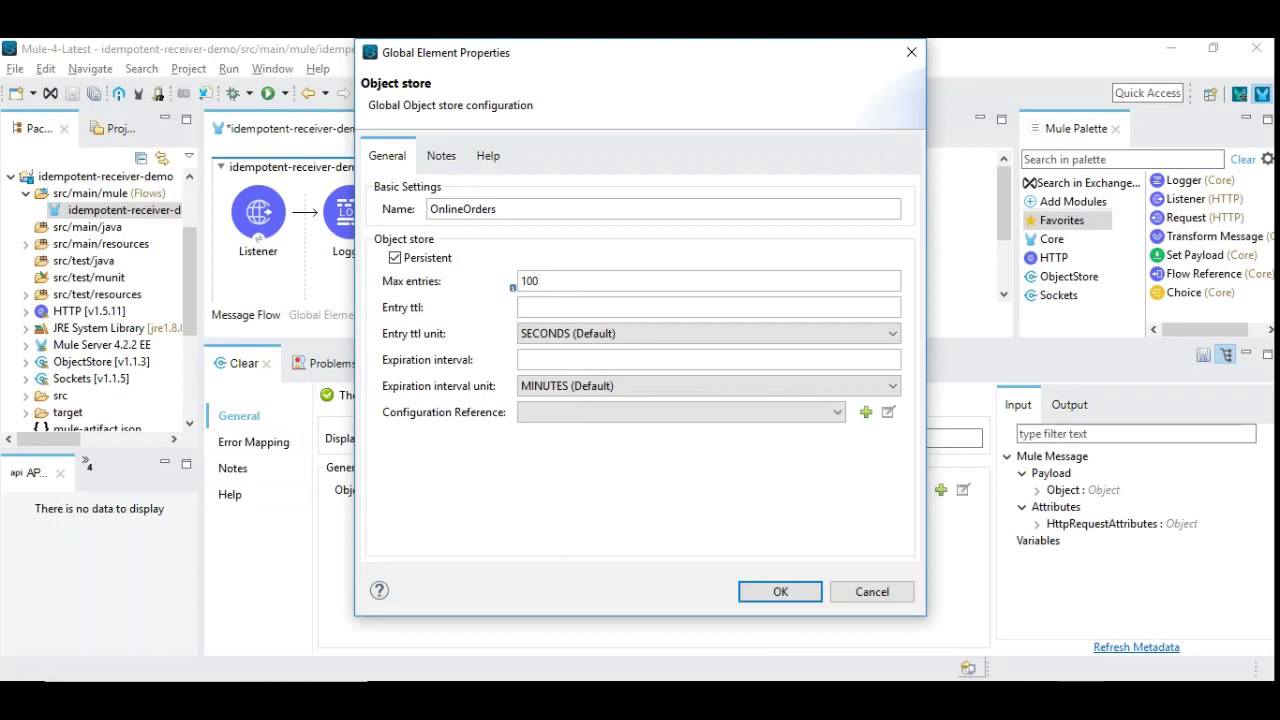
pyautogui.click(707, 280)
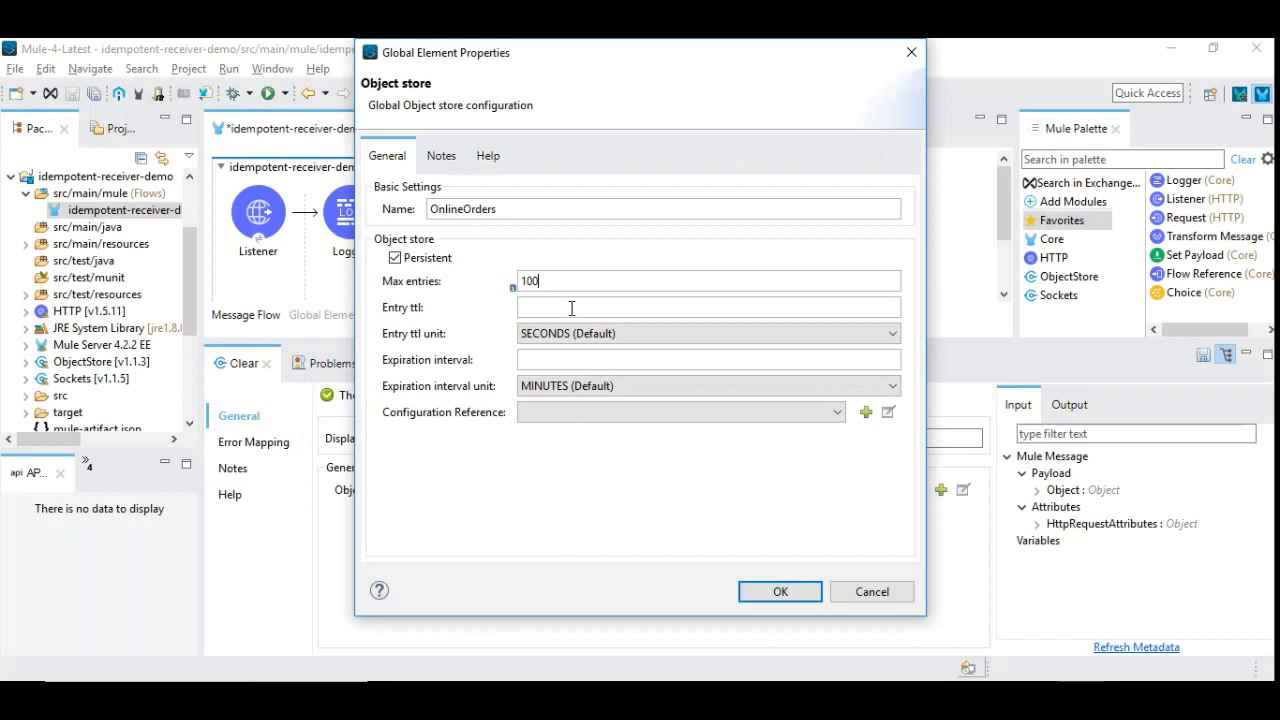
pyautogui.click(708, 307)
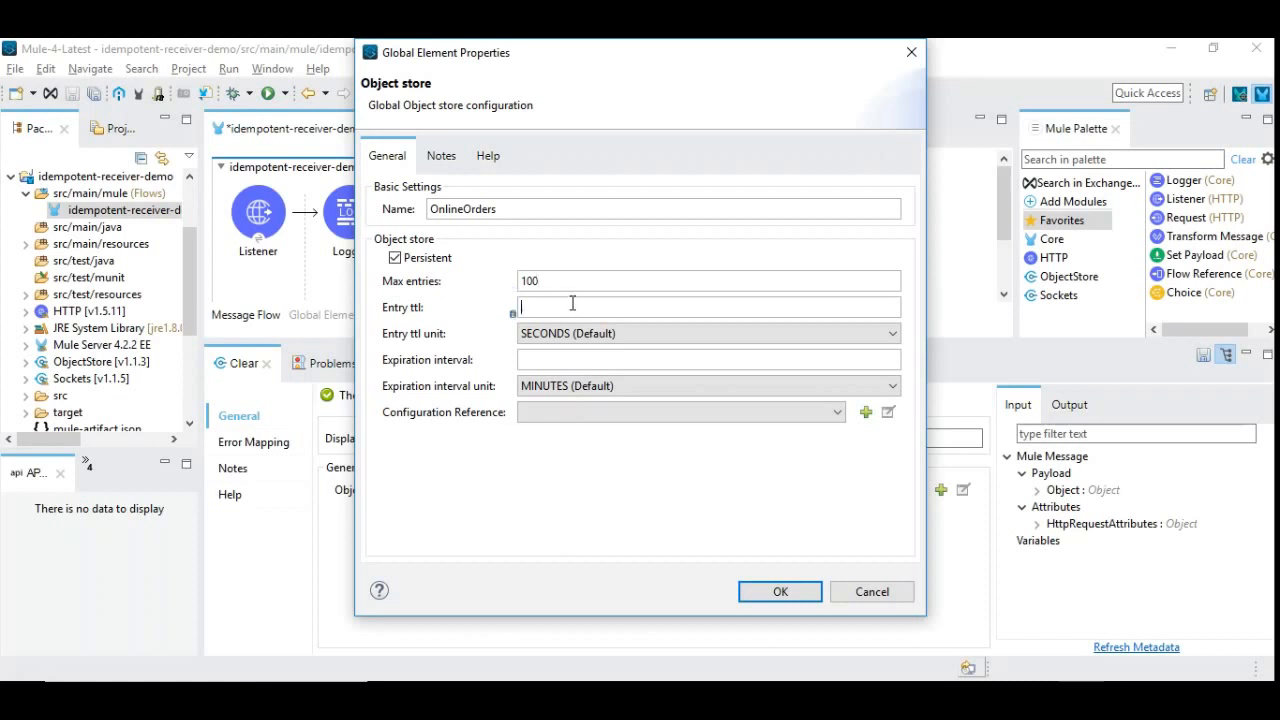
pyautogui.click(888, 333)
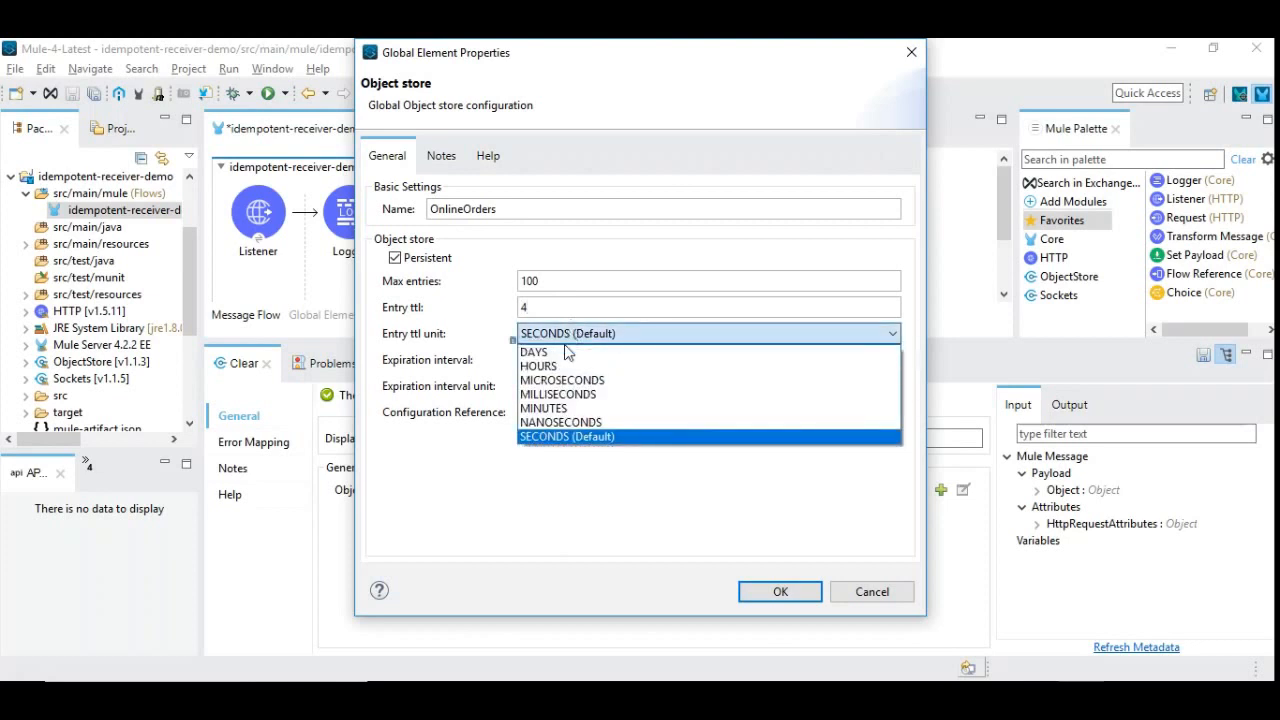
pyautogui.moveTo(560, 365)
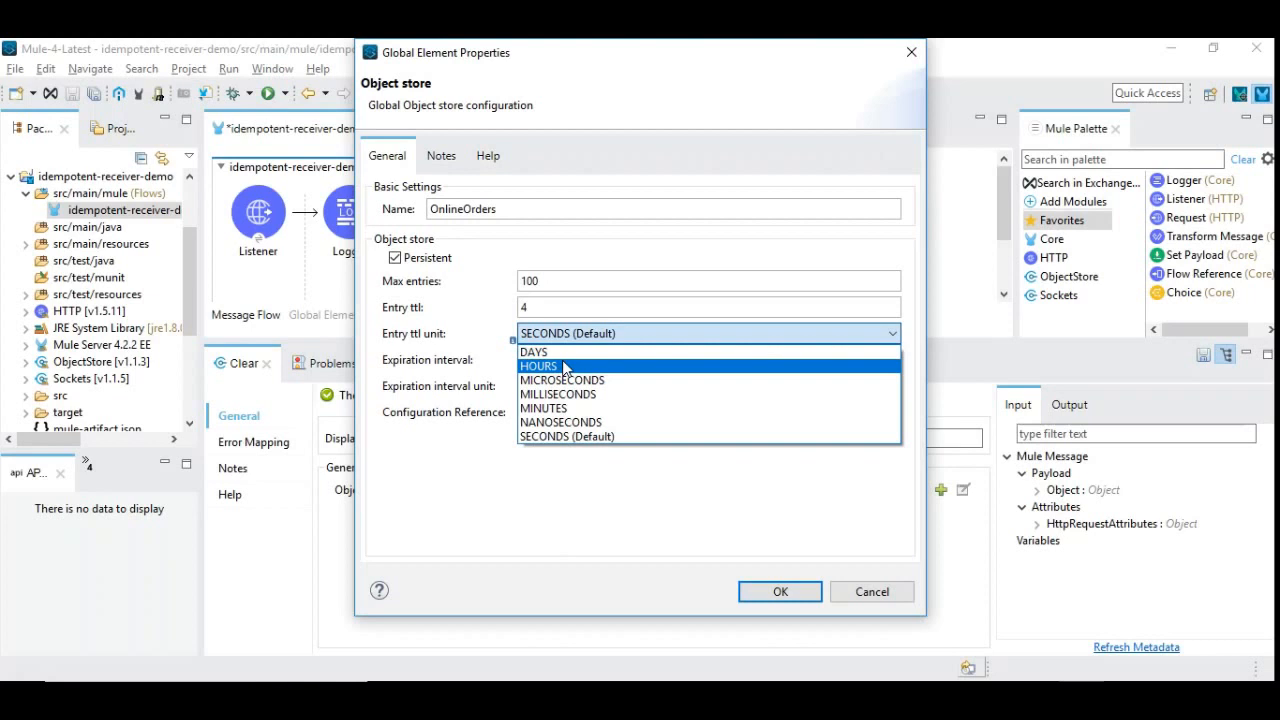
pyautogui.click(538, 365)
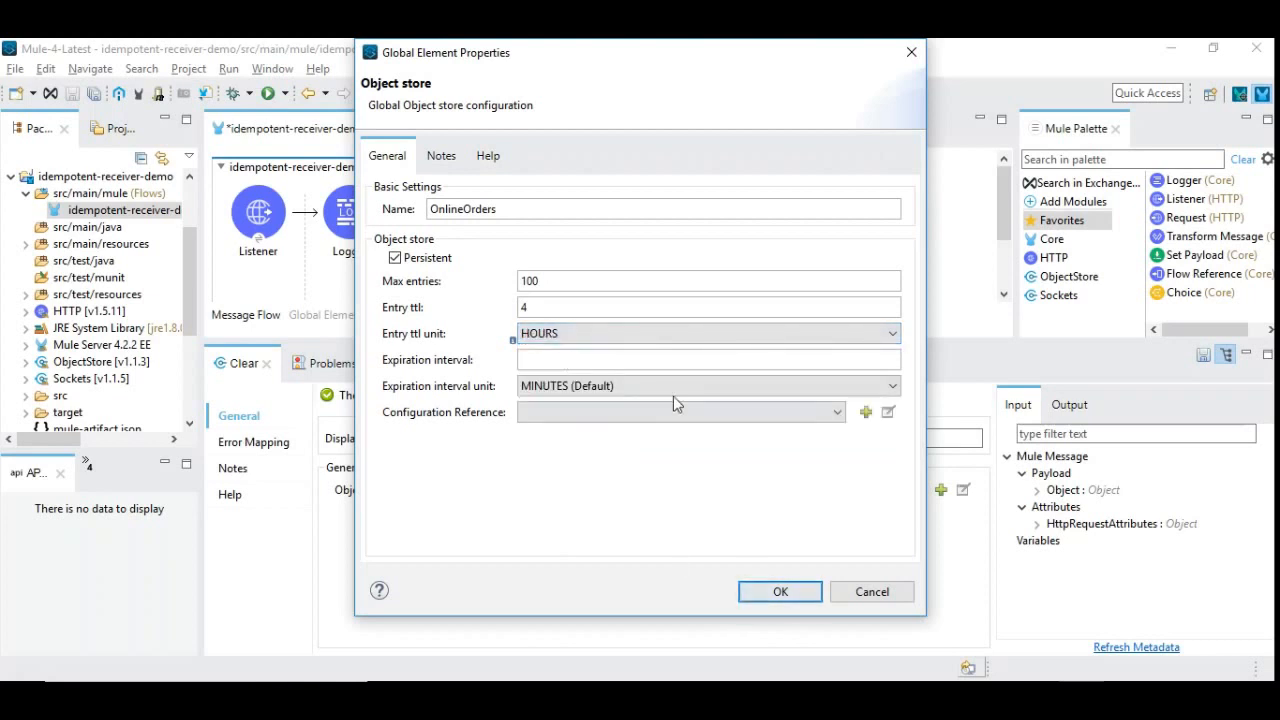
pyautogui.click(779, 591)
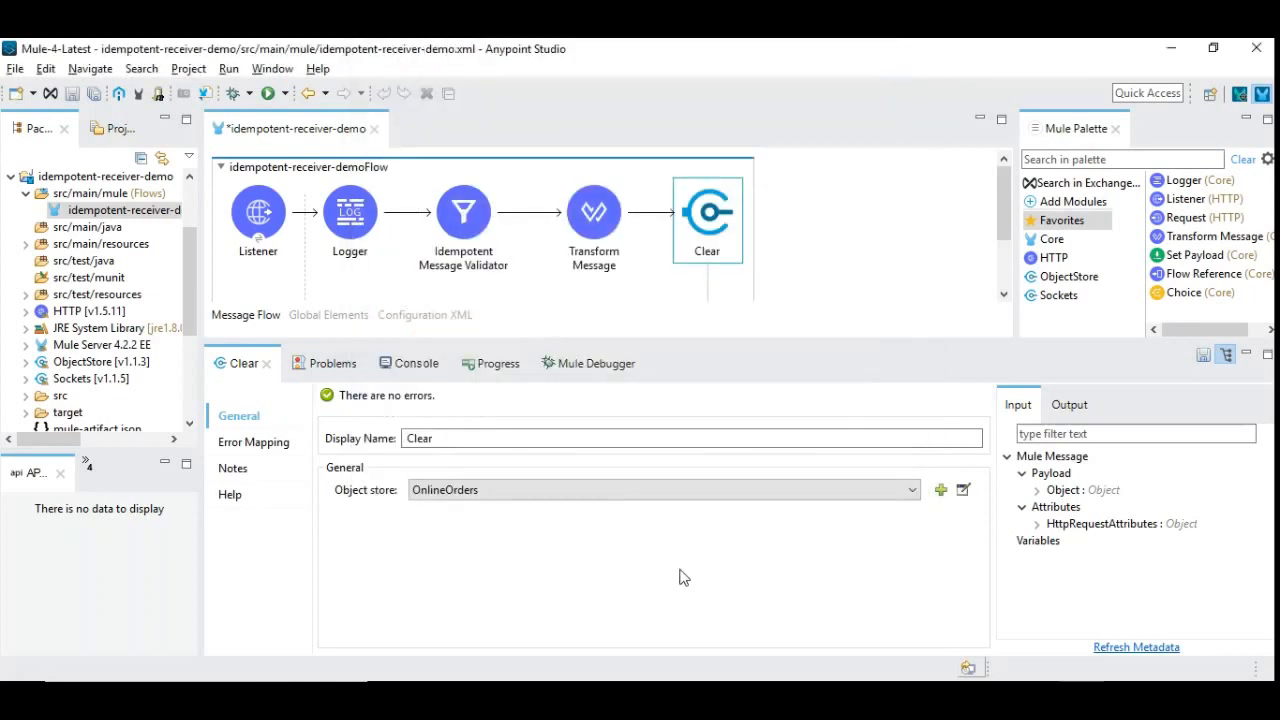
# - Set the validator's Object Store to Global reference OnlineOrders and save the flow
pyautogui.click(1136, 647)
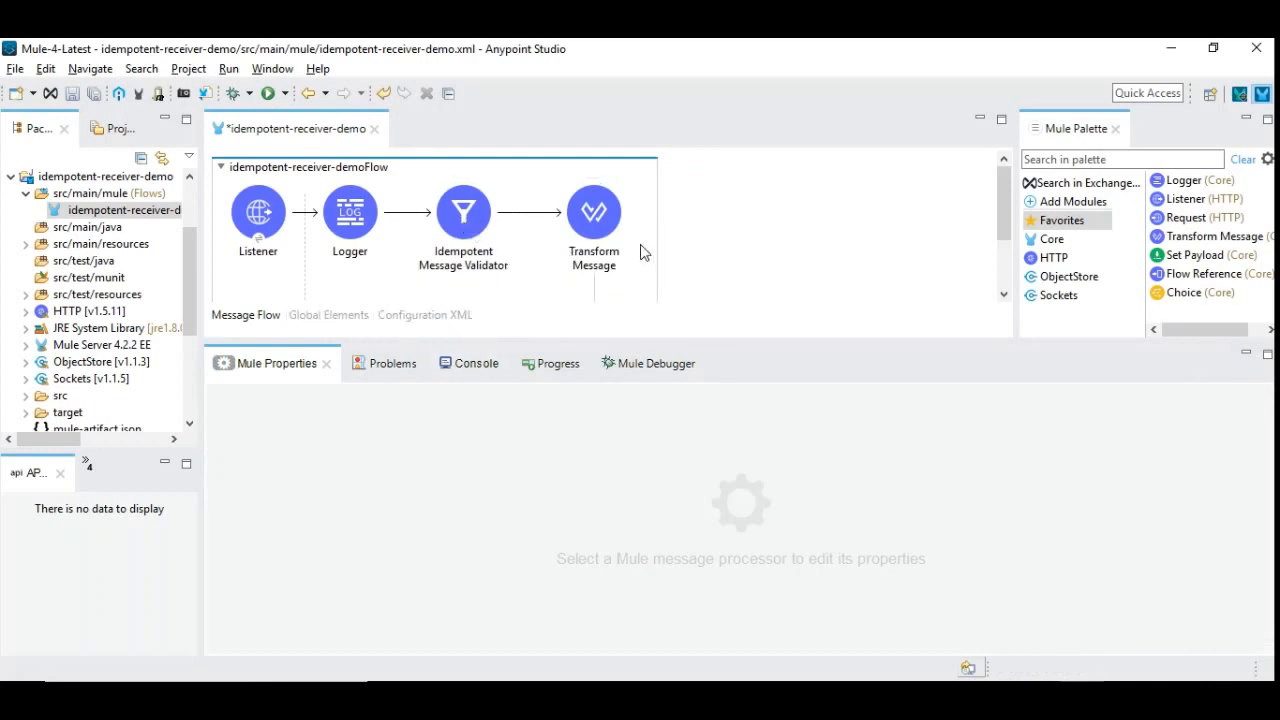
pyautogui.click(463, 211)
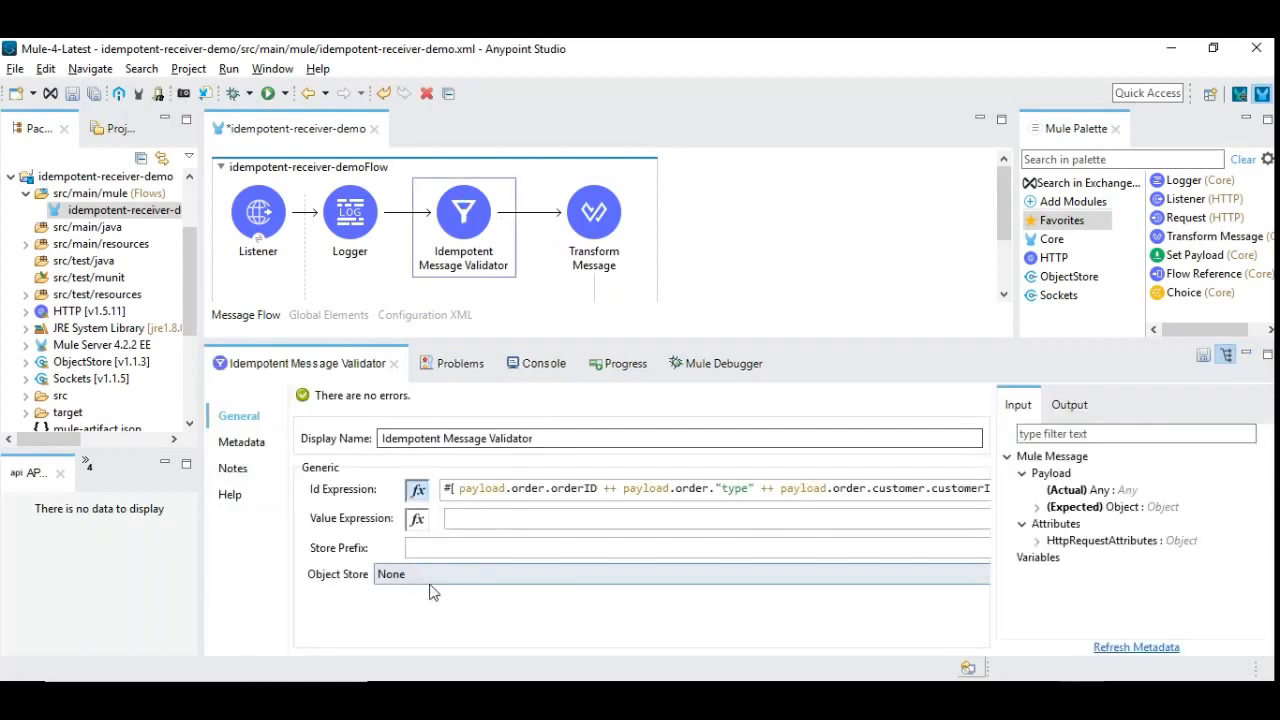
pyautogui.click(683, 573)
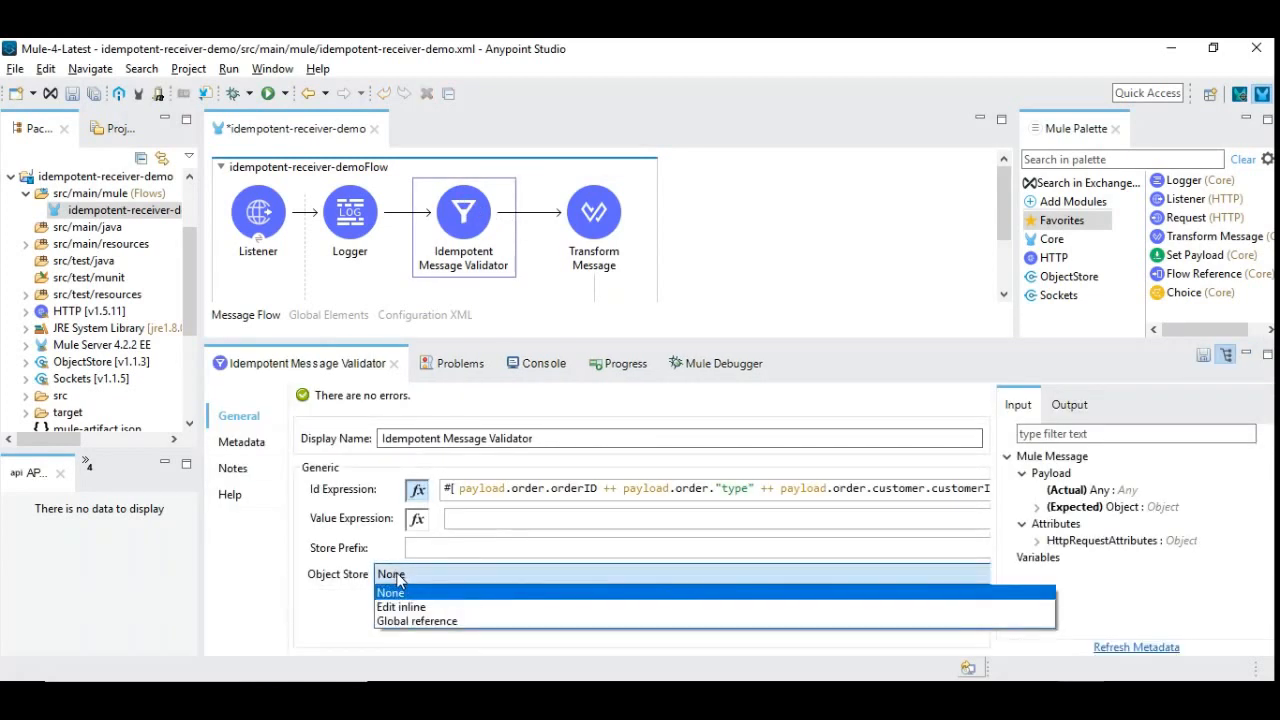
pyautogui.click(417, 620)
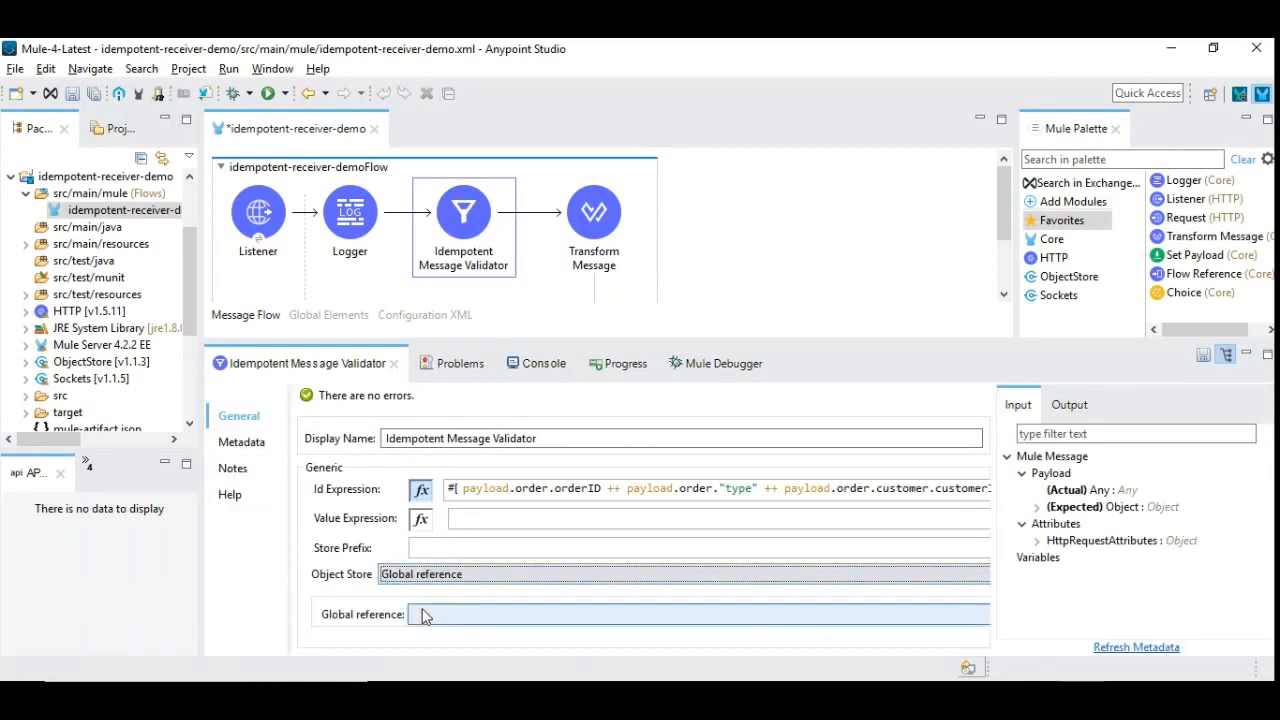
pyautogui.write('OnlineOrders')
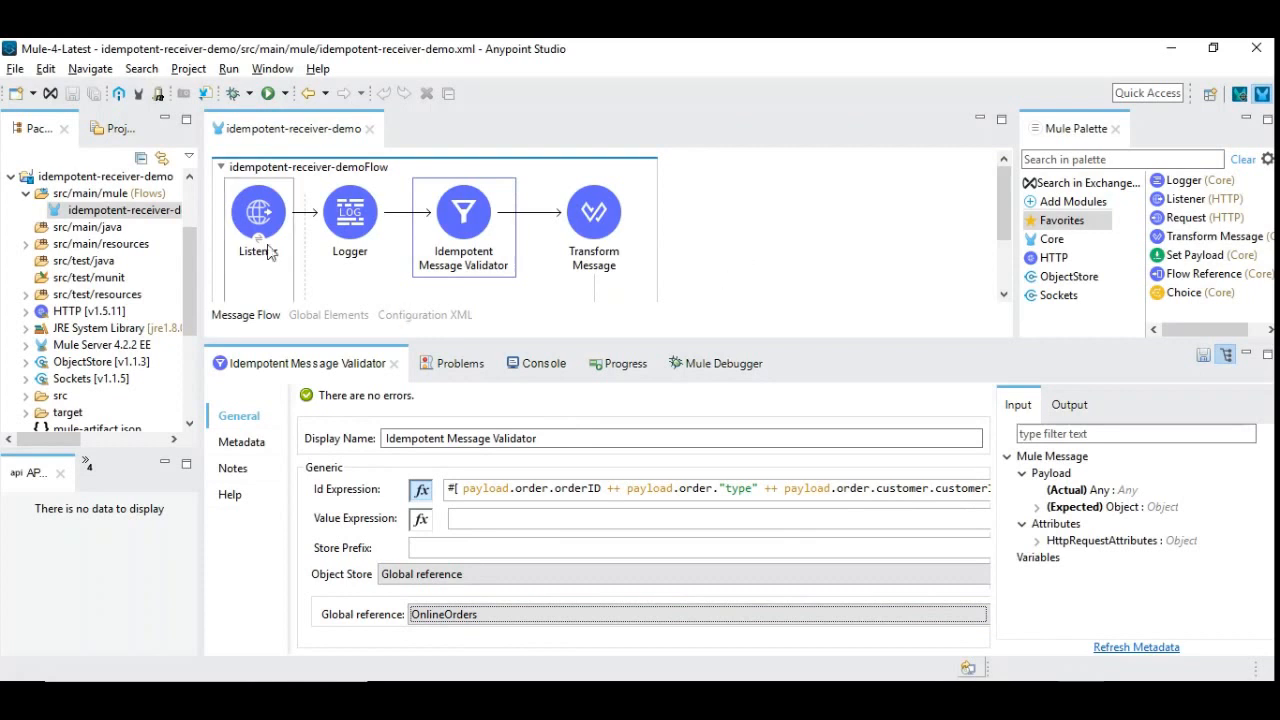
pyautogui.click(593, 210)
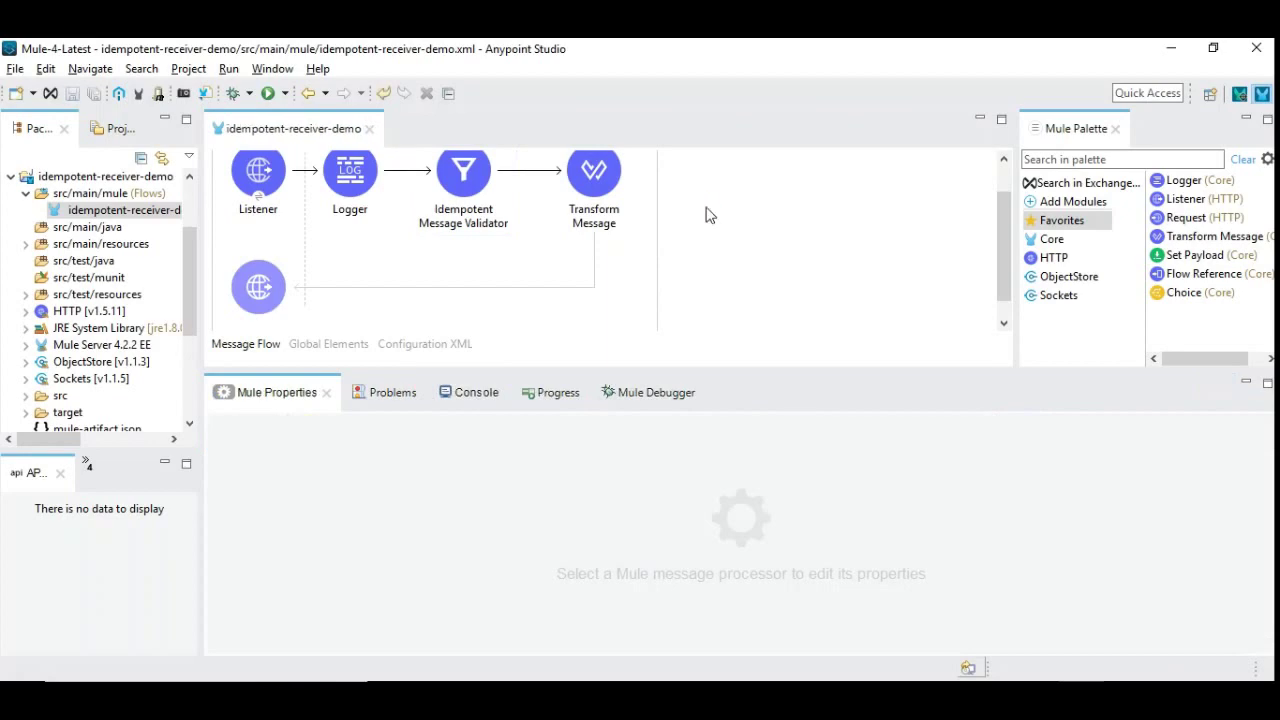
# - Show the Console and run idempotent-receiver-demo to redeploy it
pyautogui.click(461, 391)
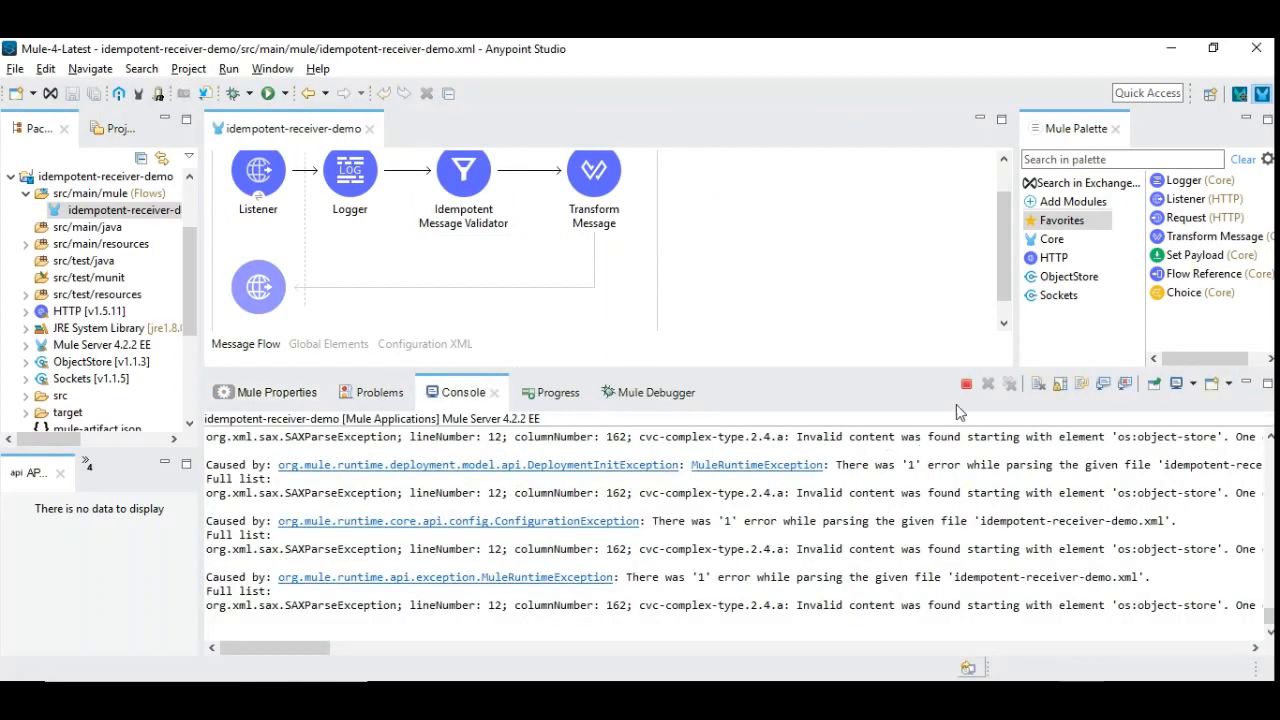
pyautogui.click(965, 384)
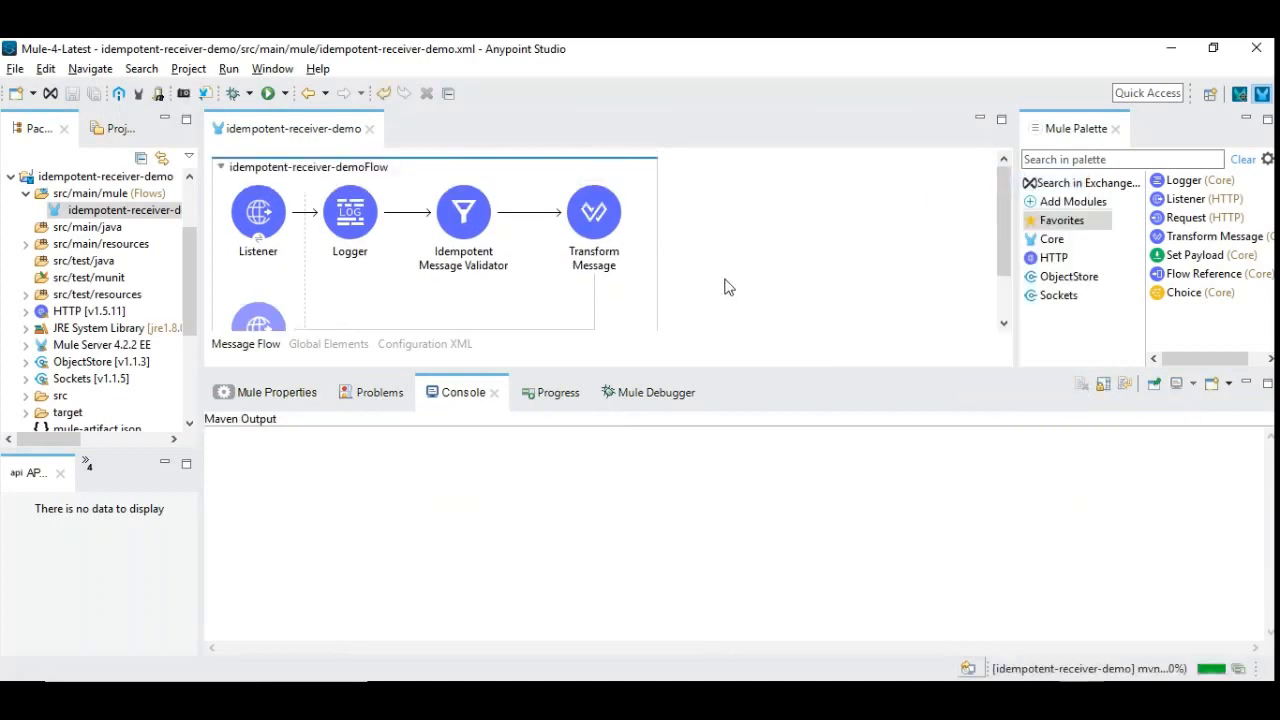
pyautogui.moveTo(708, 375)
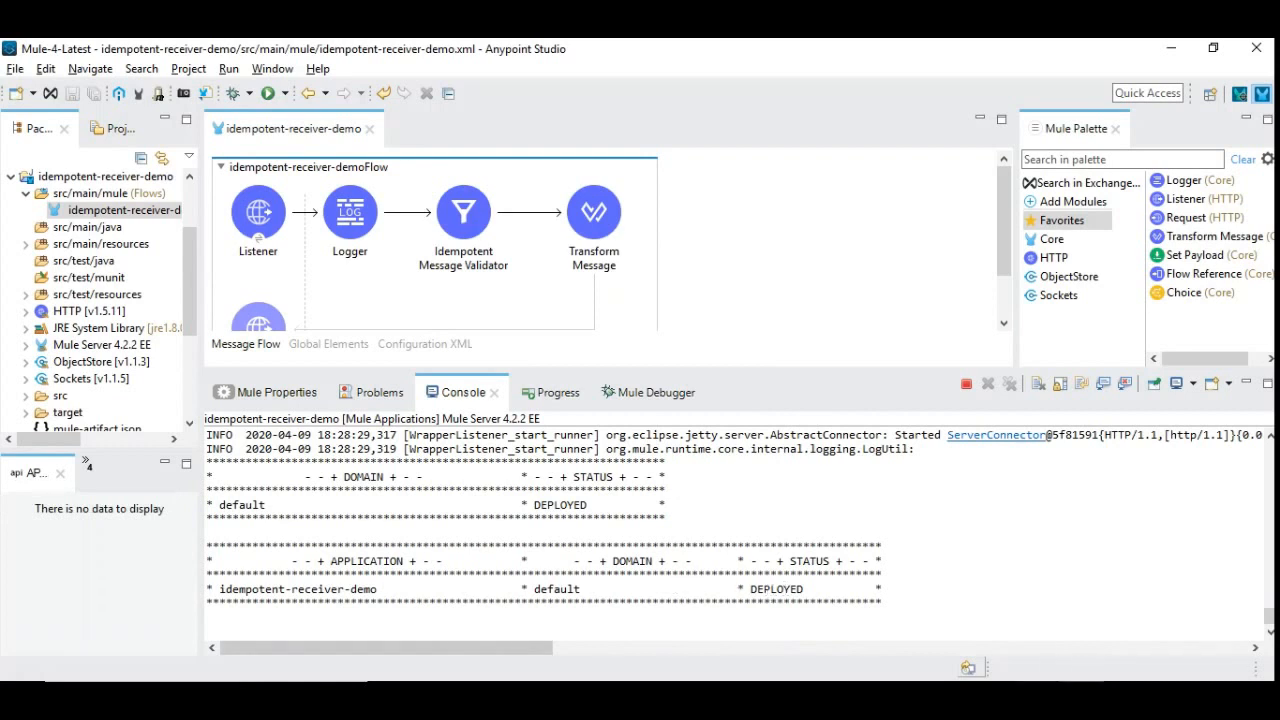
# - In SoapUI, submit Request 1 twice and view the second response as XML
pyautogui.press('alt+tab')
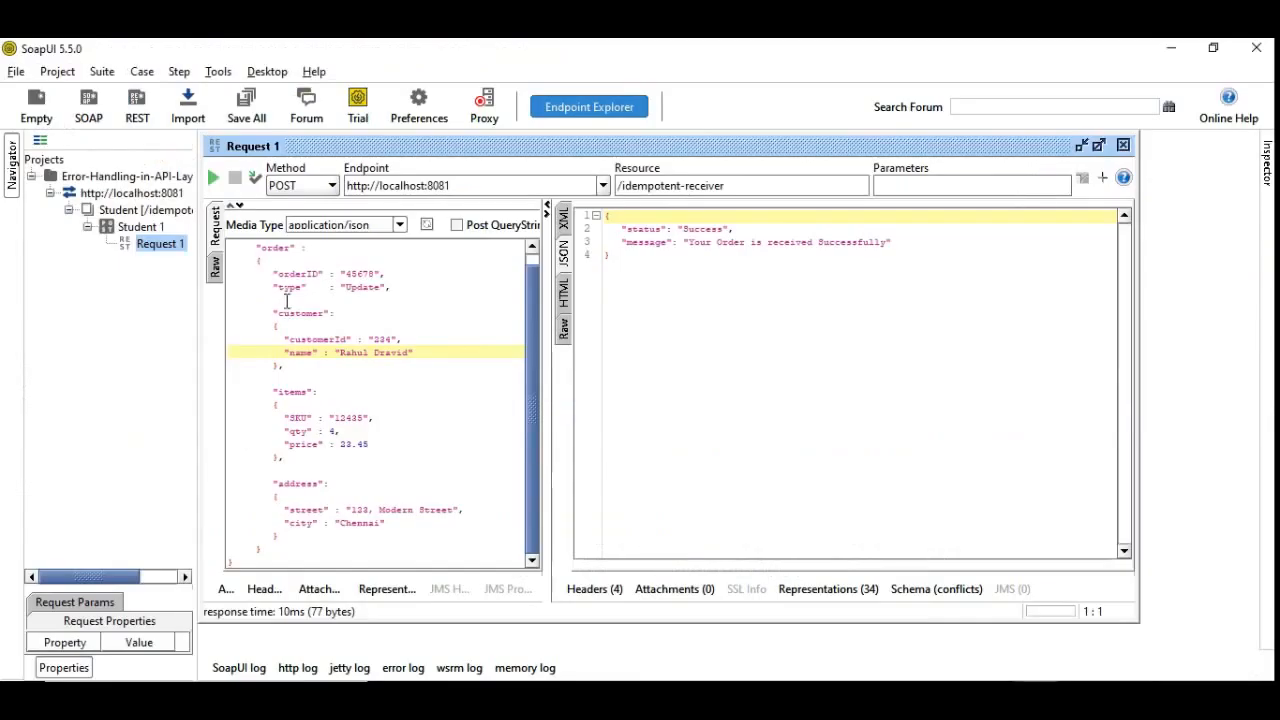
pyautogui.scroll(3)
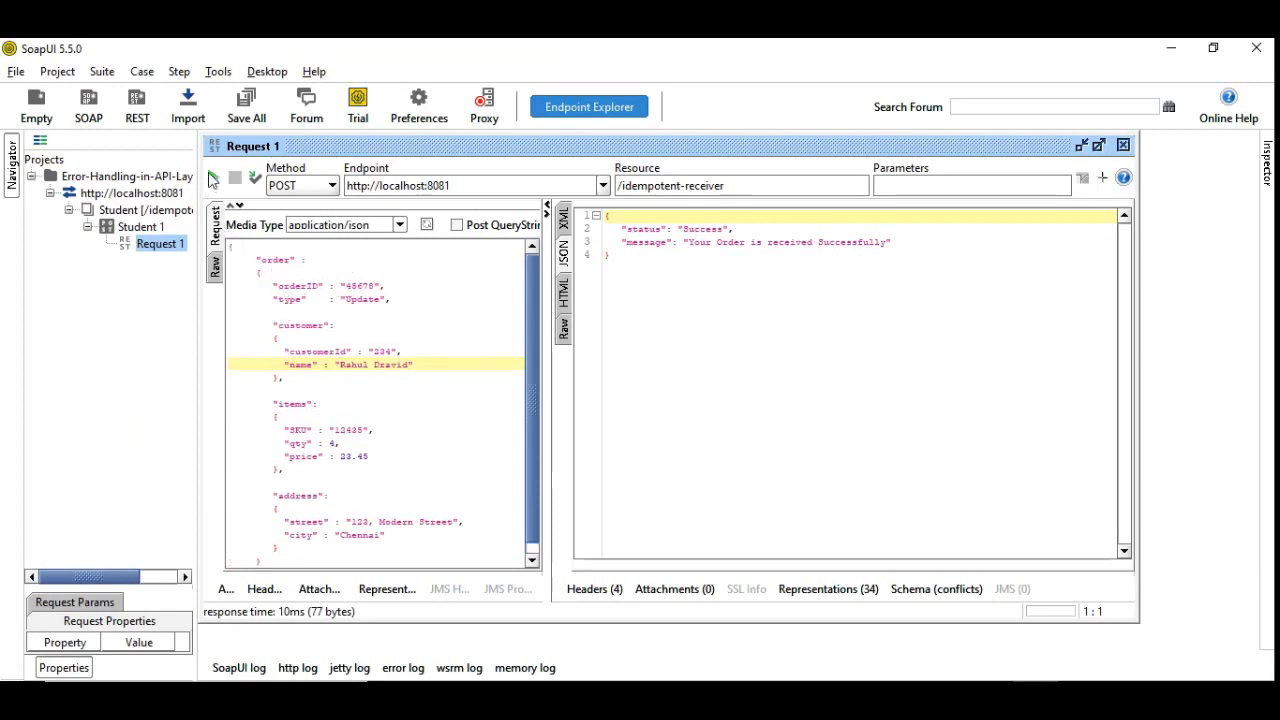
pyautogui.click(213, 177)
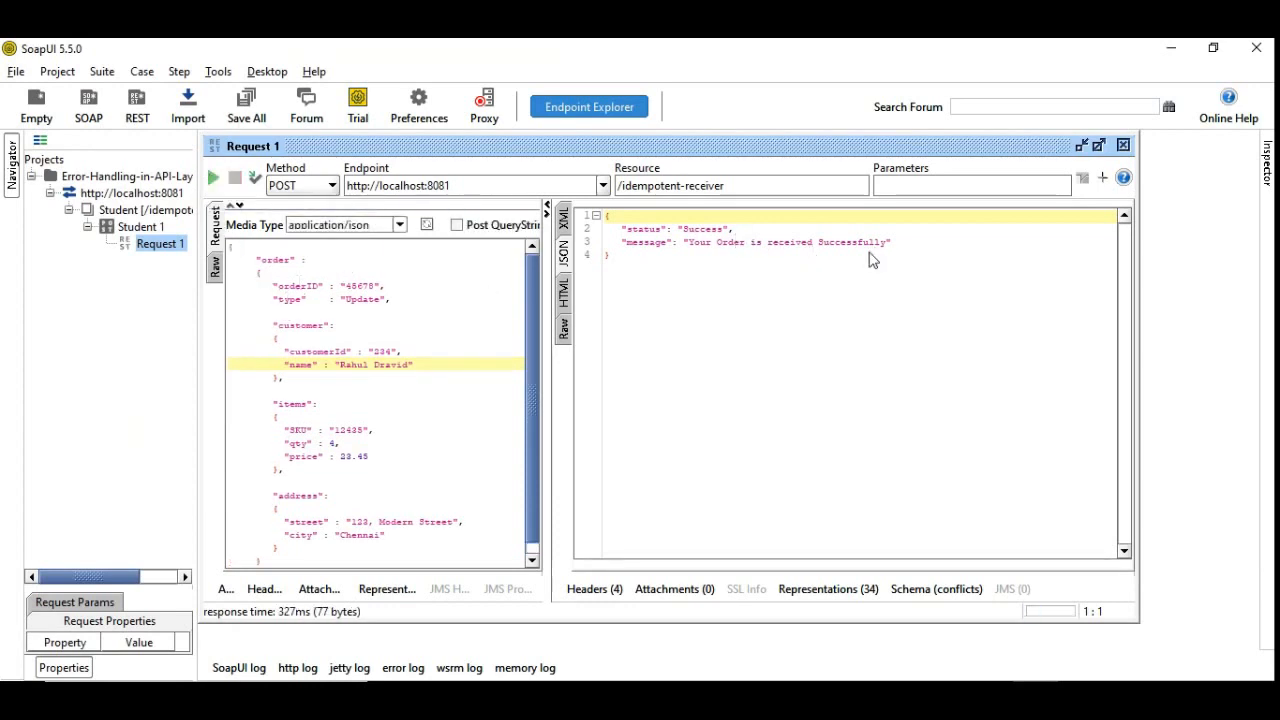
pyautogui.moveTo(213, 177)
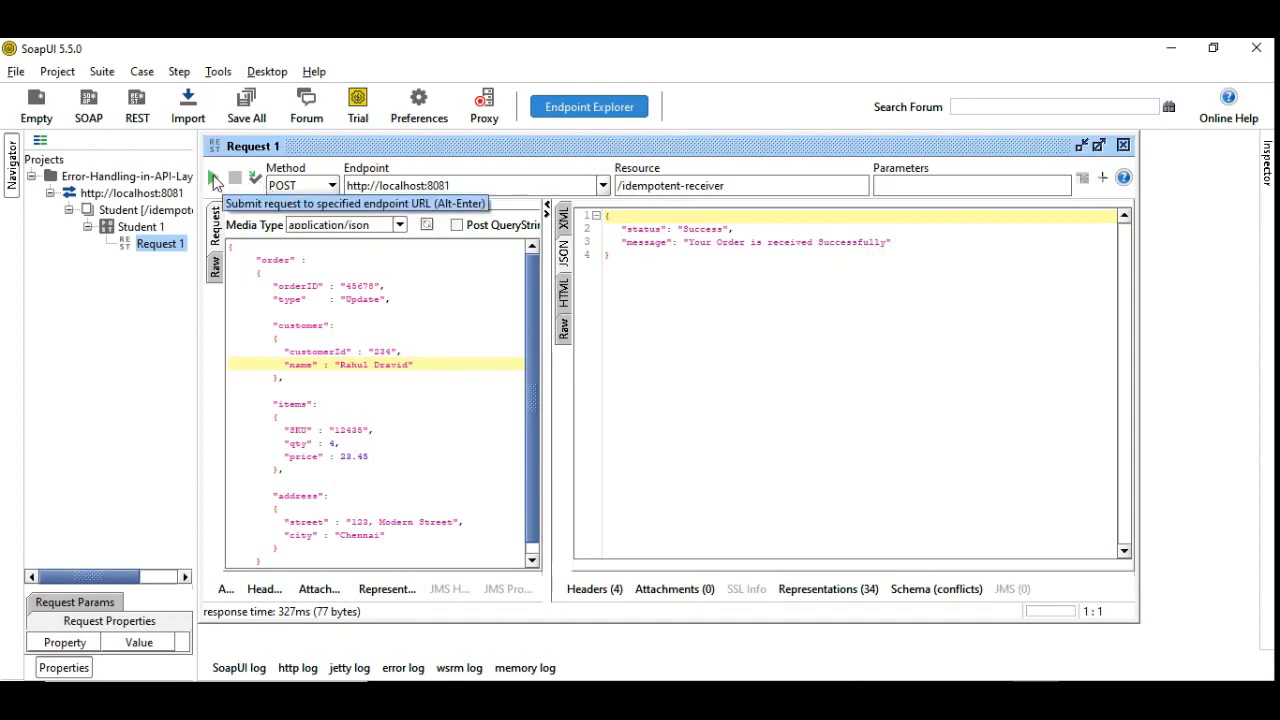
pyautogui.click(215, 177)
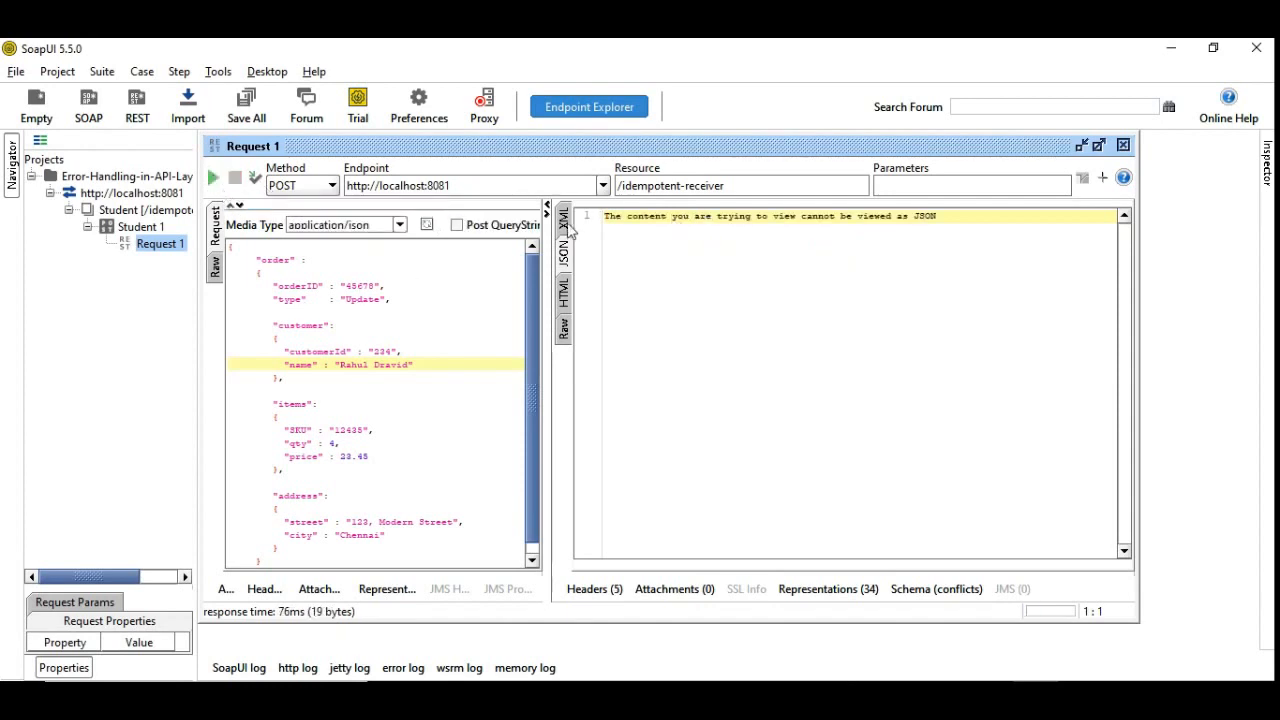
pyautogui.click(563, 224)
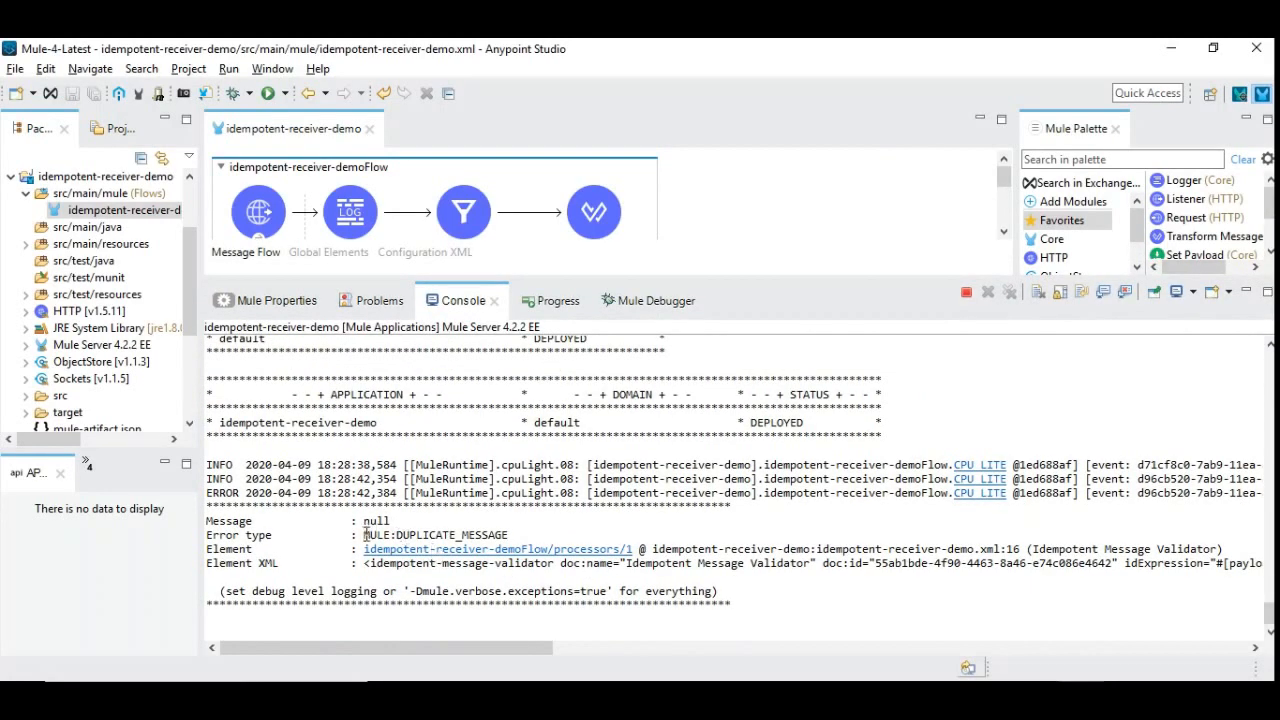
pyautogui.doubleClick(437, 535)
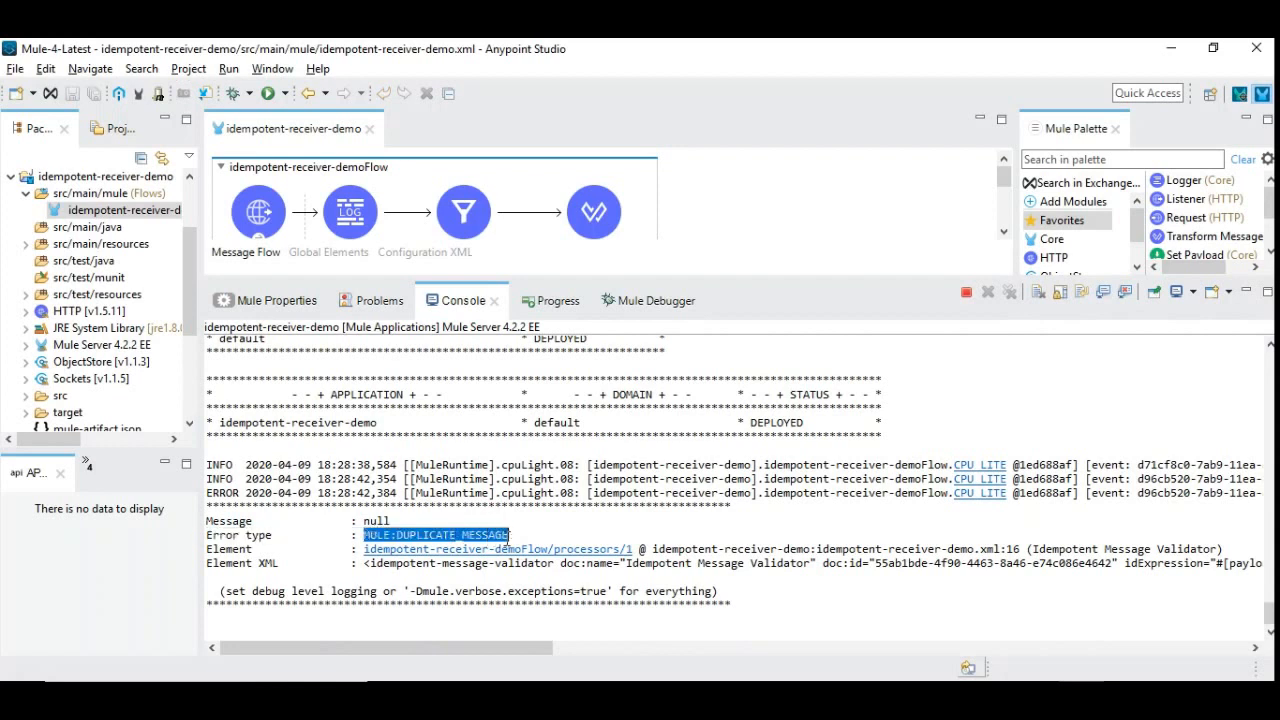
pyautogui.moveTo(659, 527)
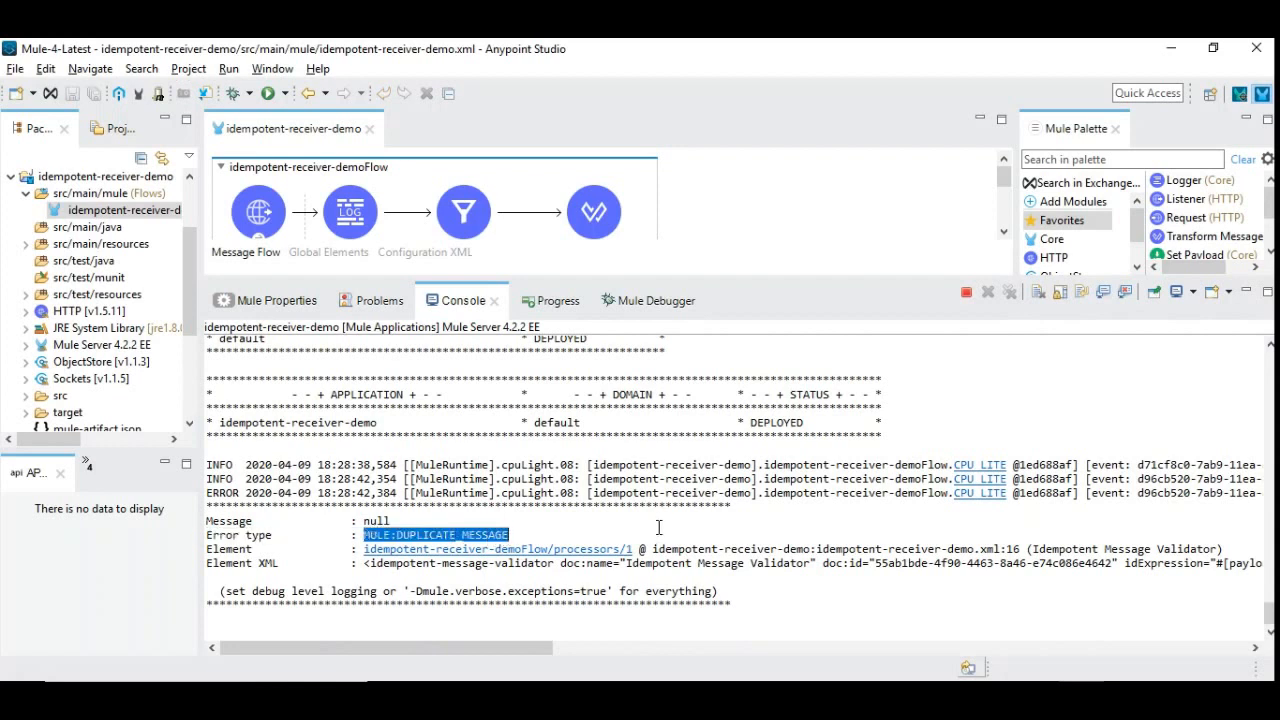
pyautogui.moveTo(485, 295)
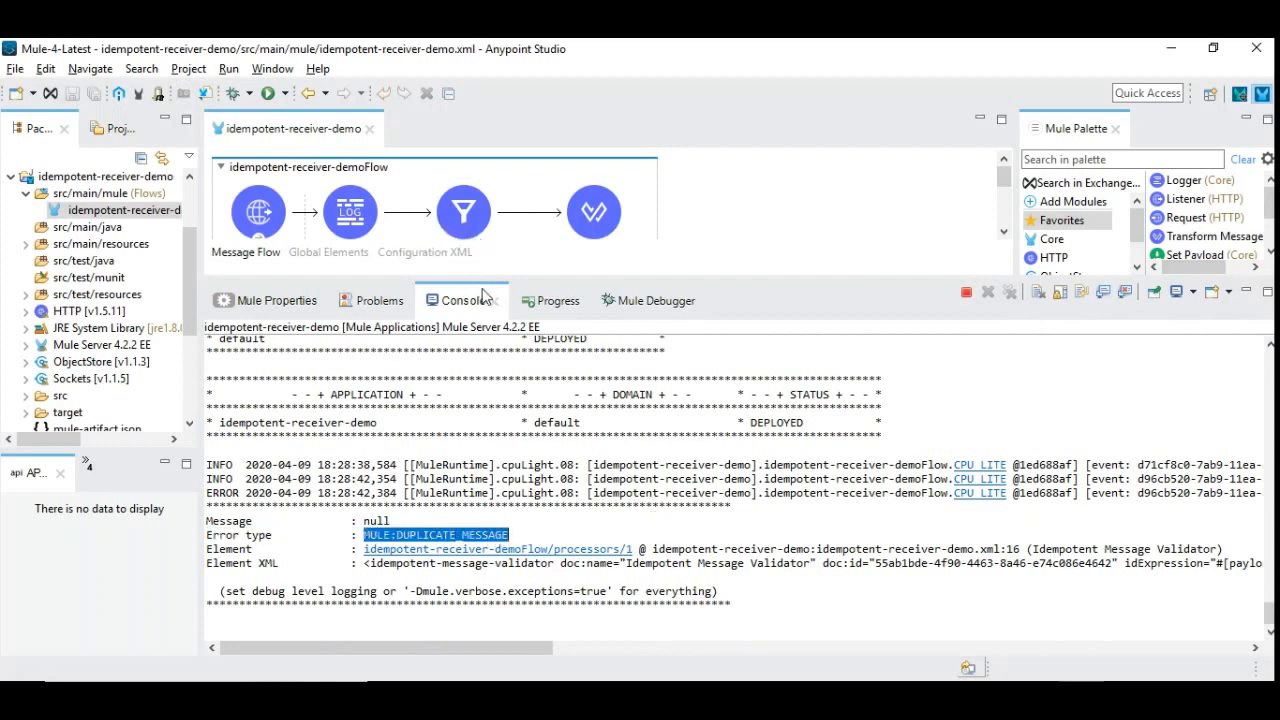
pyautogui.click(463, 212)
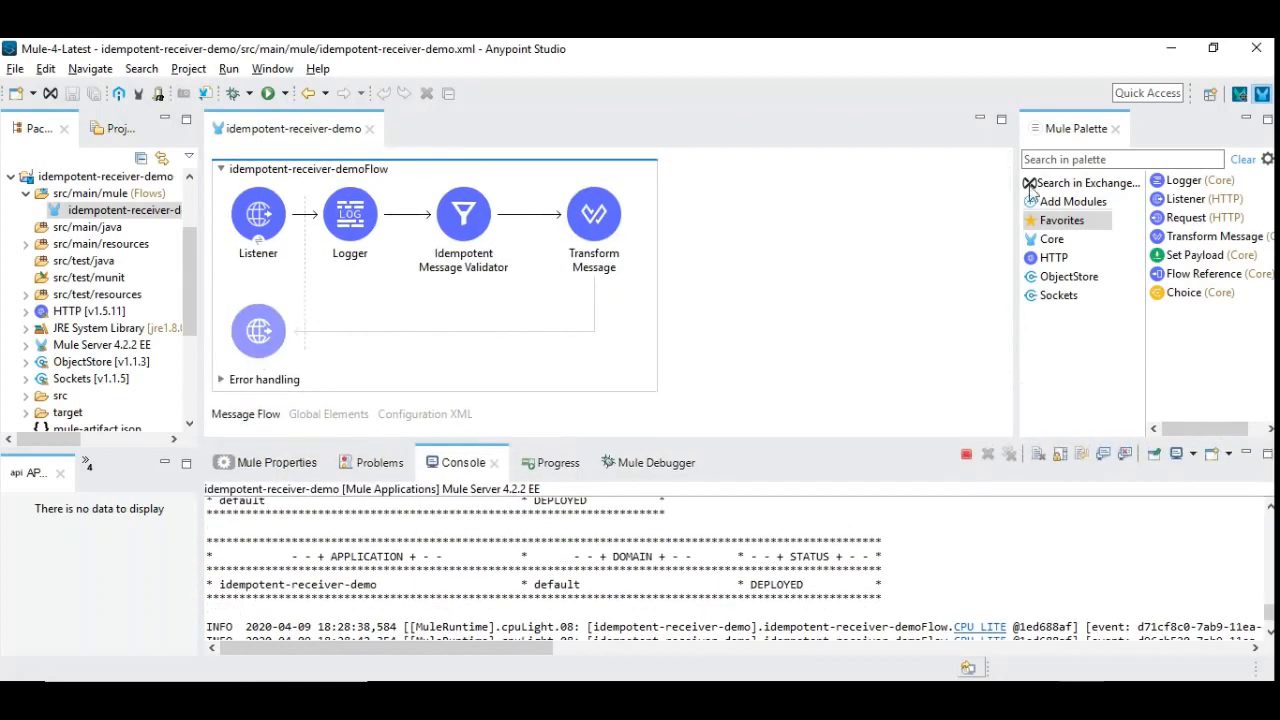
# - Search the palette for 'err' and add On Error Continue to Error handling
pyautogui.write('err')
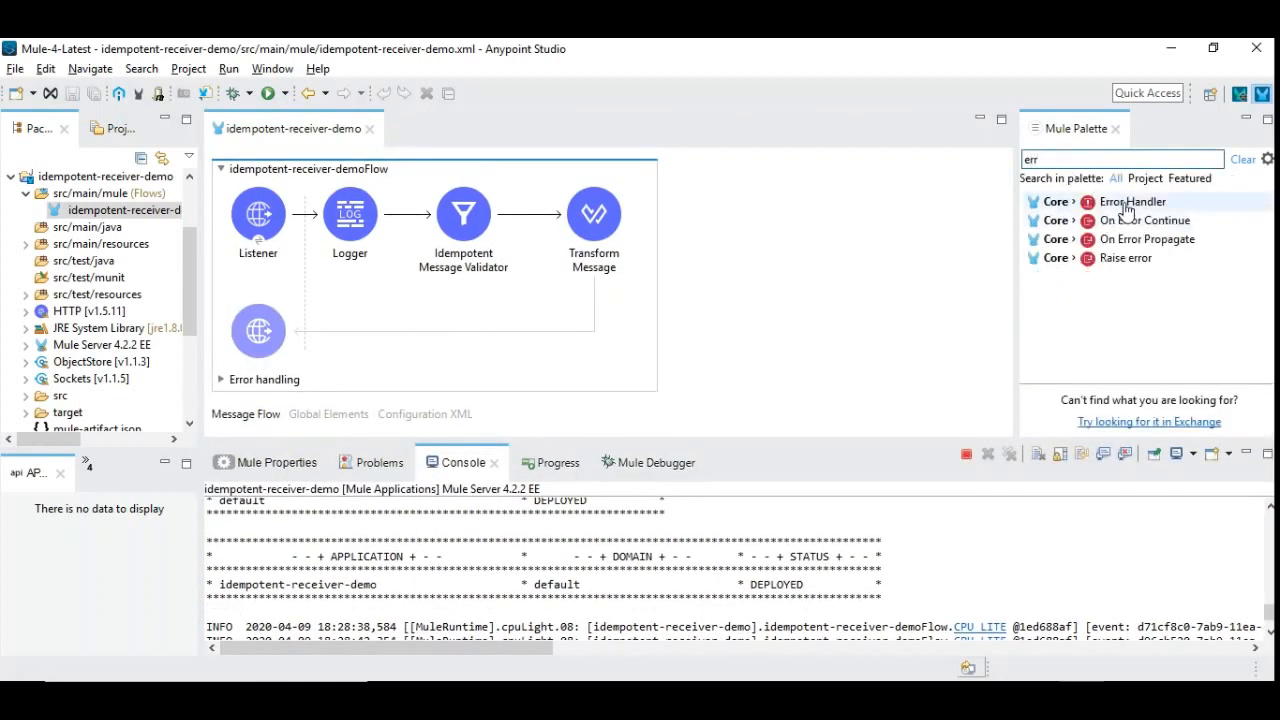
pyautogui.moveTo(1135, 220)
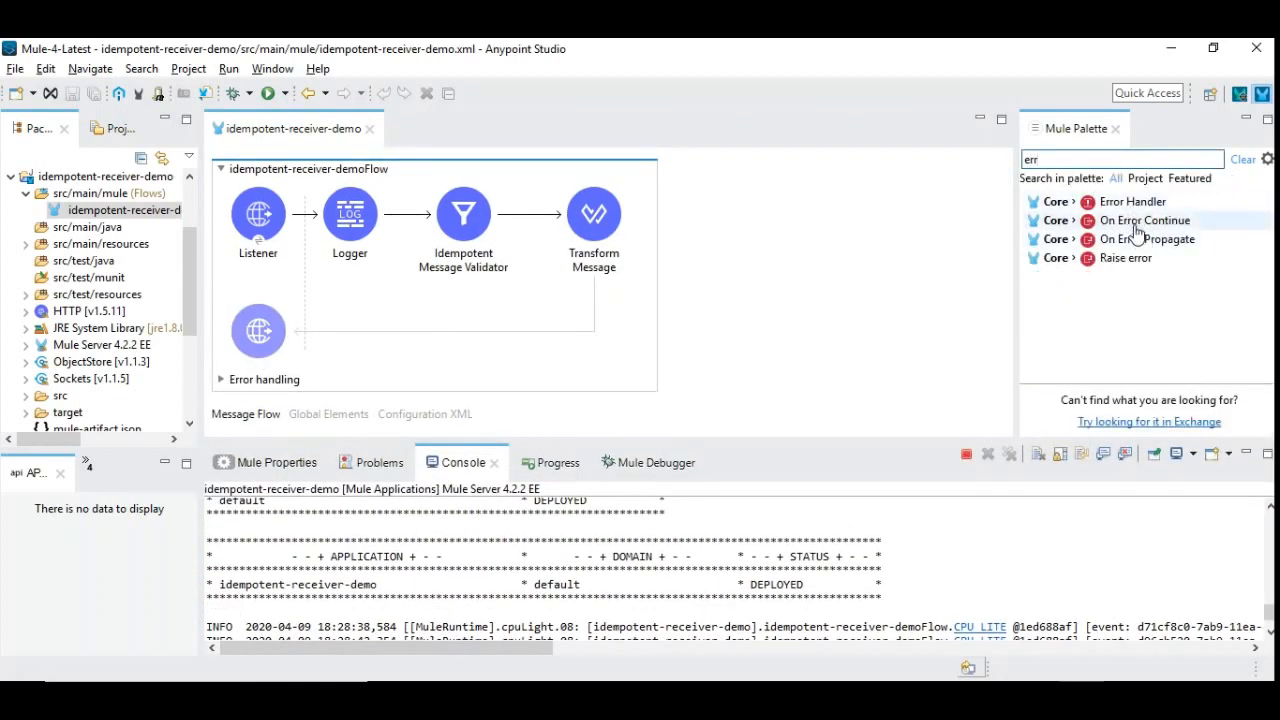
pyautogui.click(1144, 220)
pyautogui.write('log')
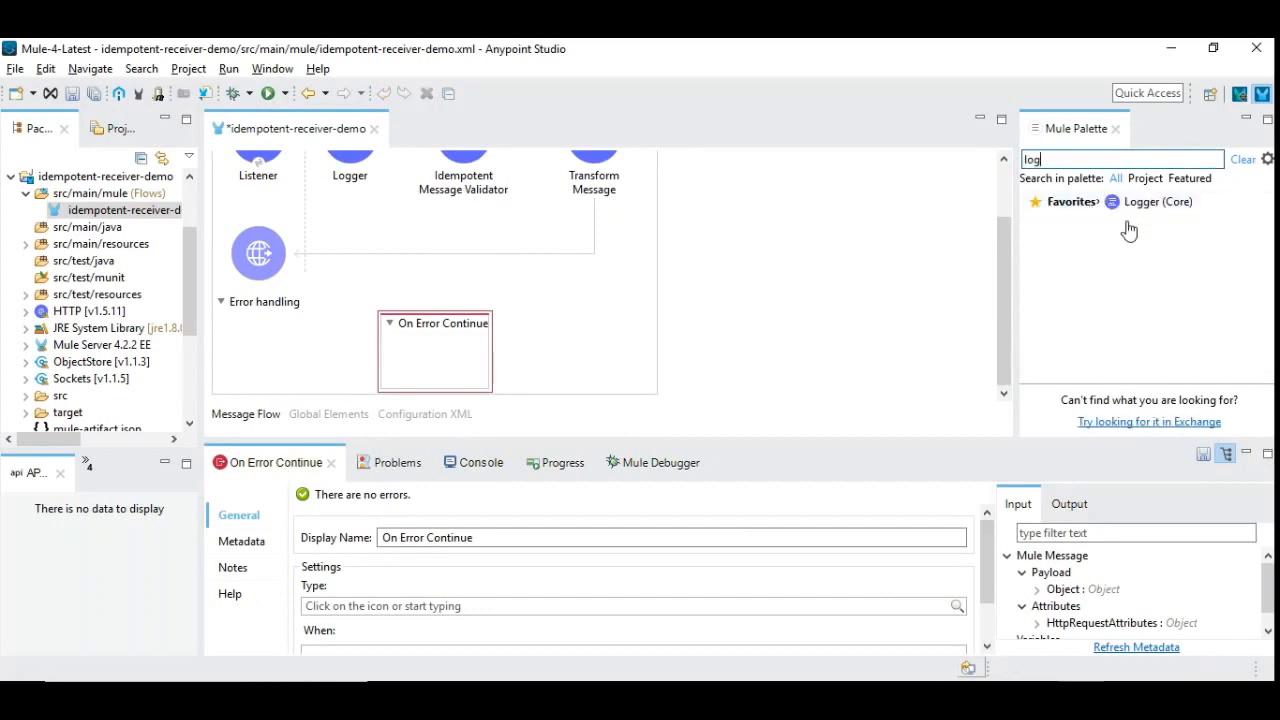
# - Add a Logger with message 'Duplicate Order Identified : #[correlationId]' and save
pyautogui.moveTo(1158, 201); pyautogui.dragTo(434, 340)
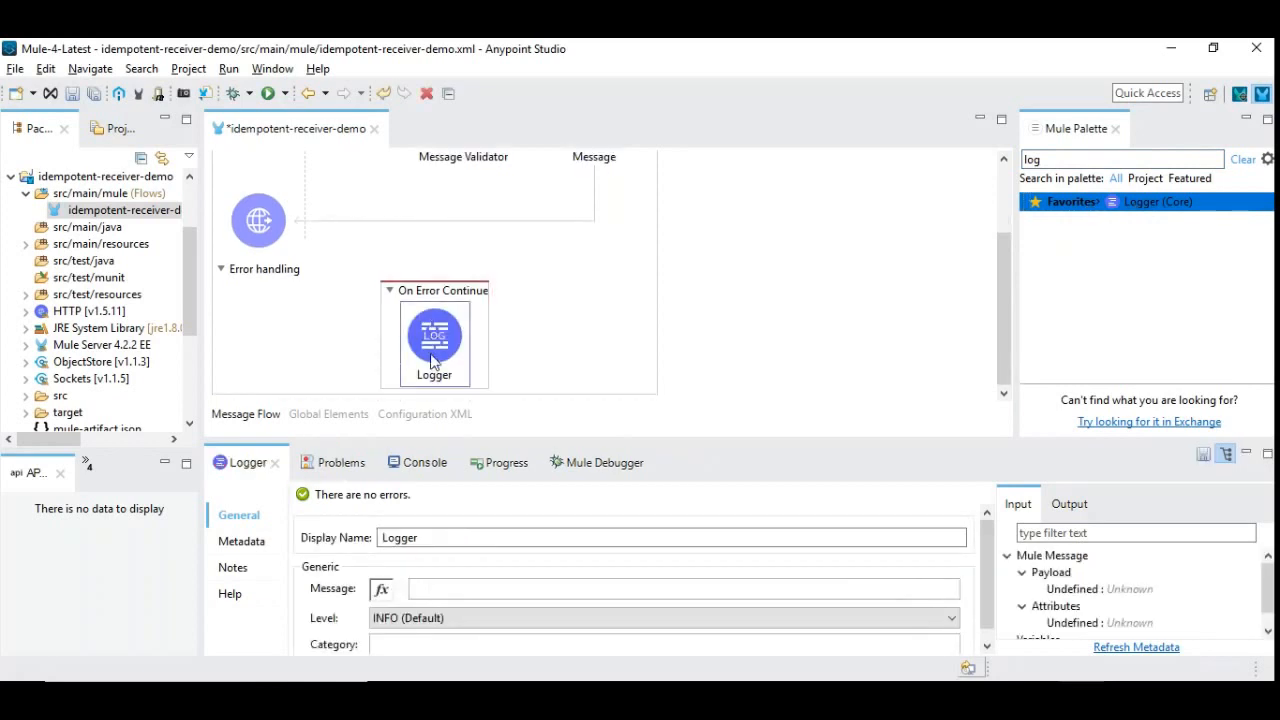
pyautogui.moveTo(478, 328)
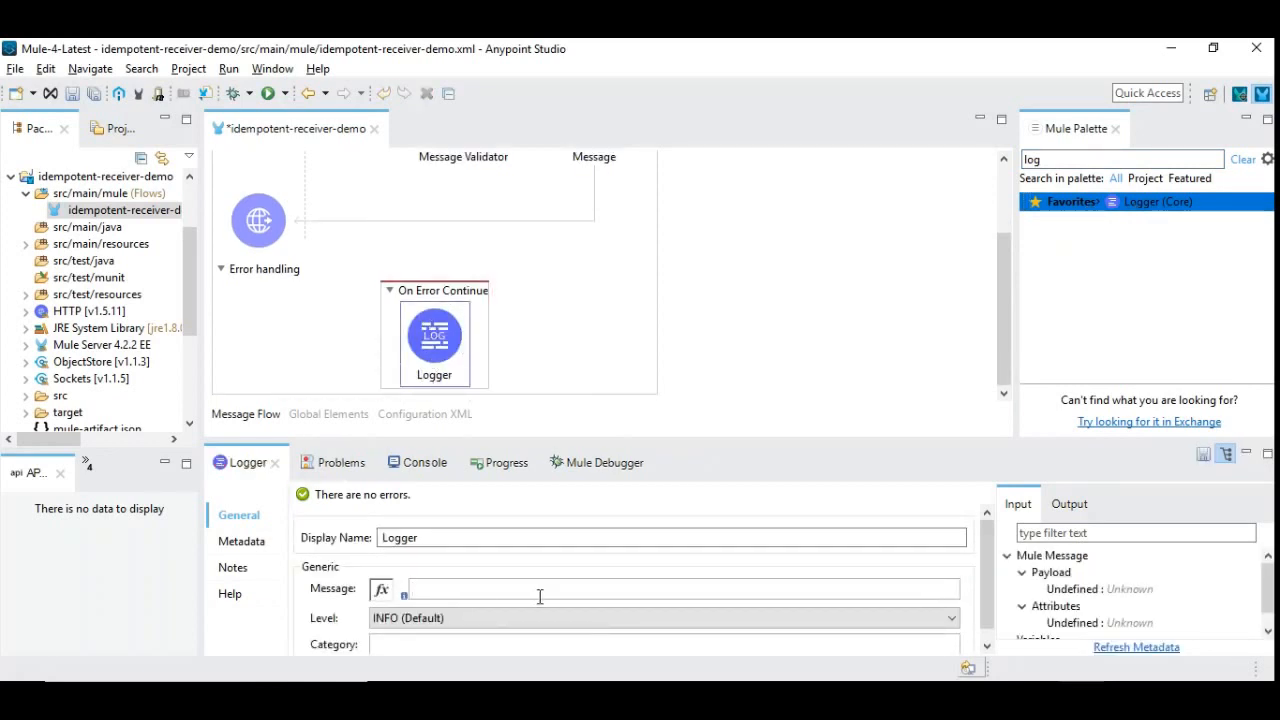
pyautogui.write('#')
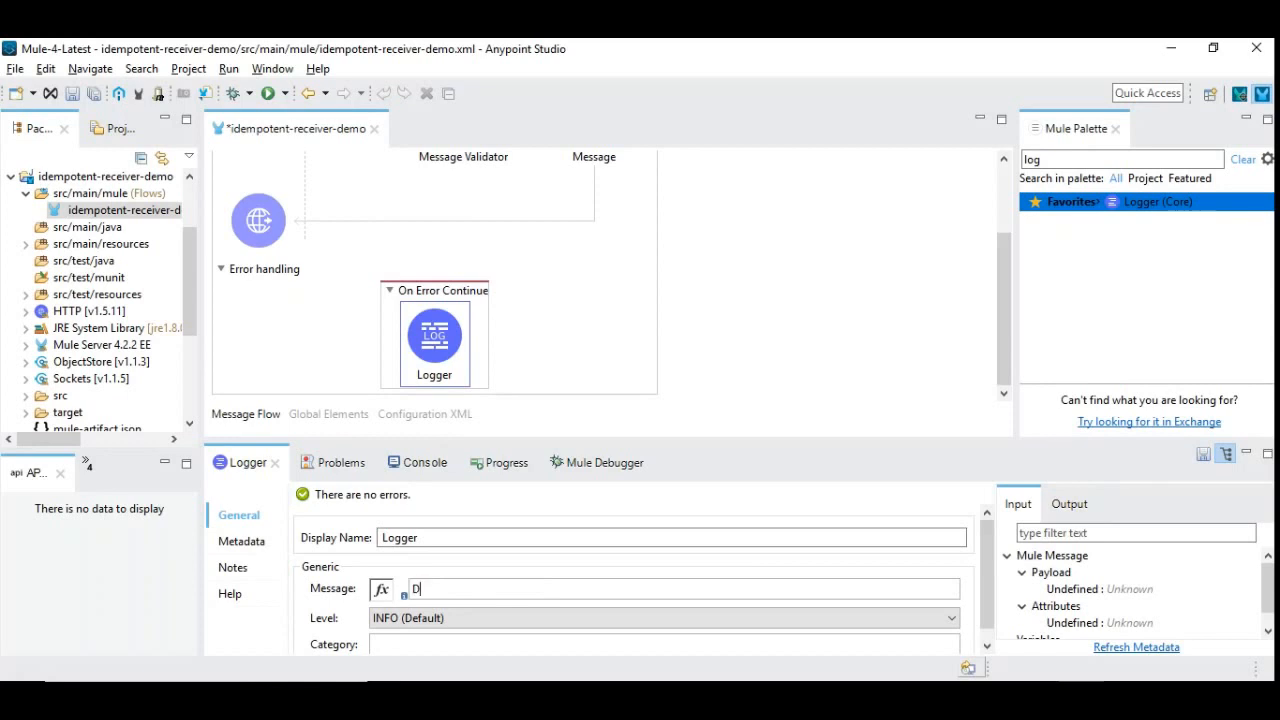
pyautogui.write('uplicate')
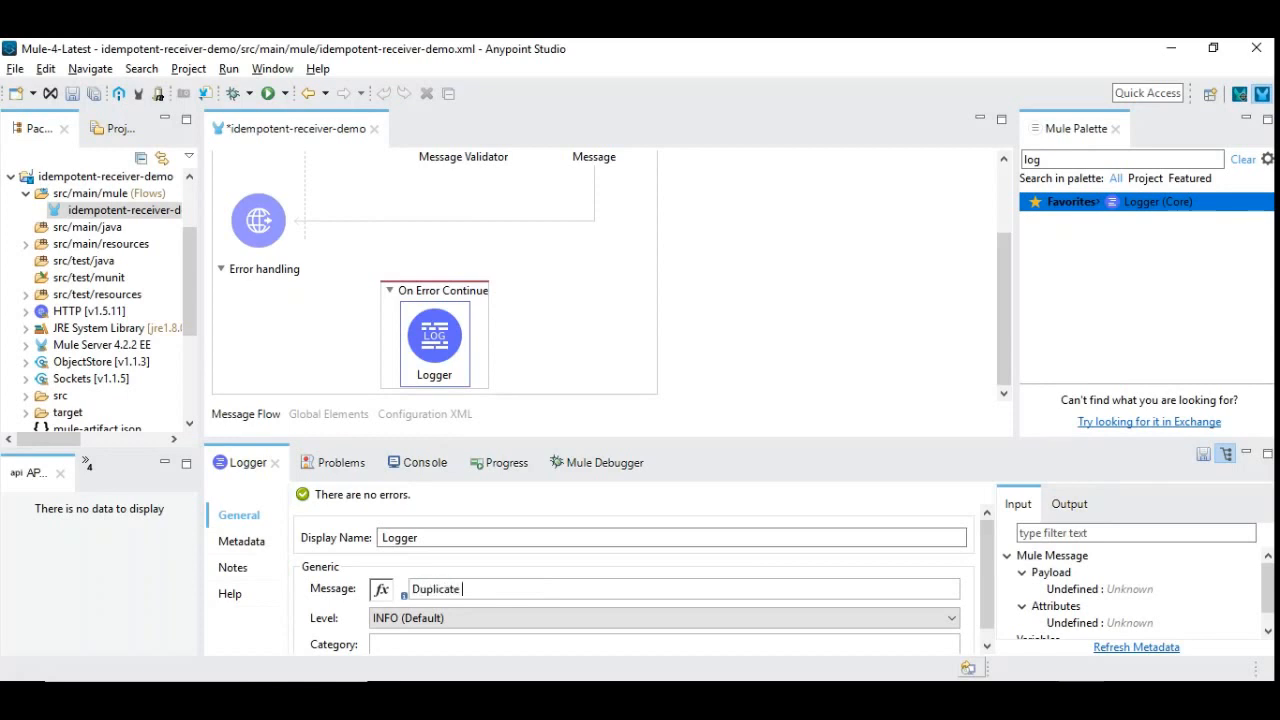
pyautogui.write('Order Identifie')
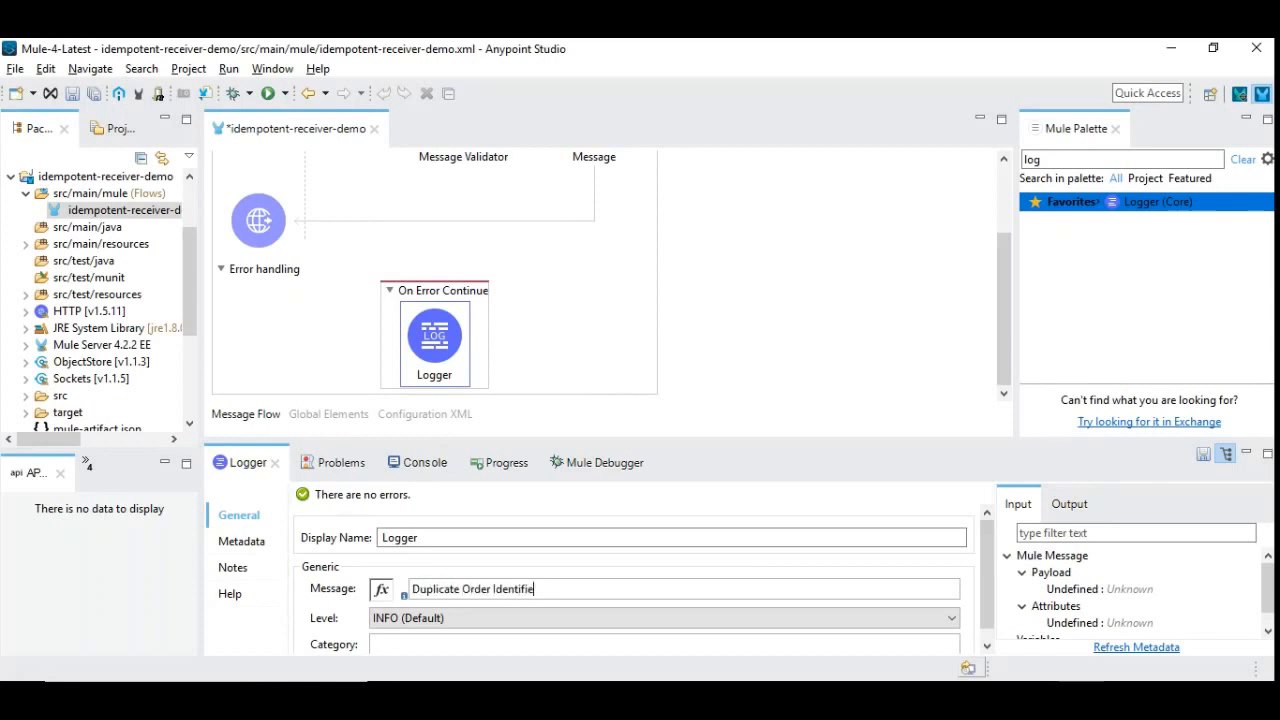
pyautogui.write('d :')
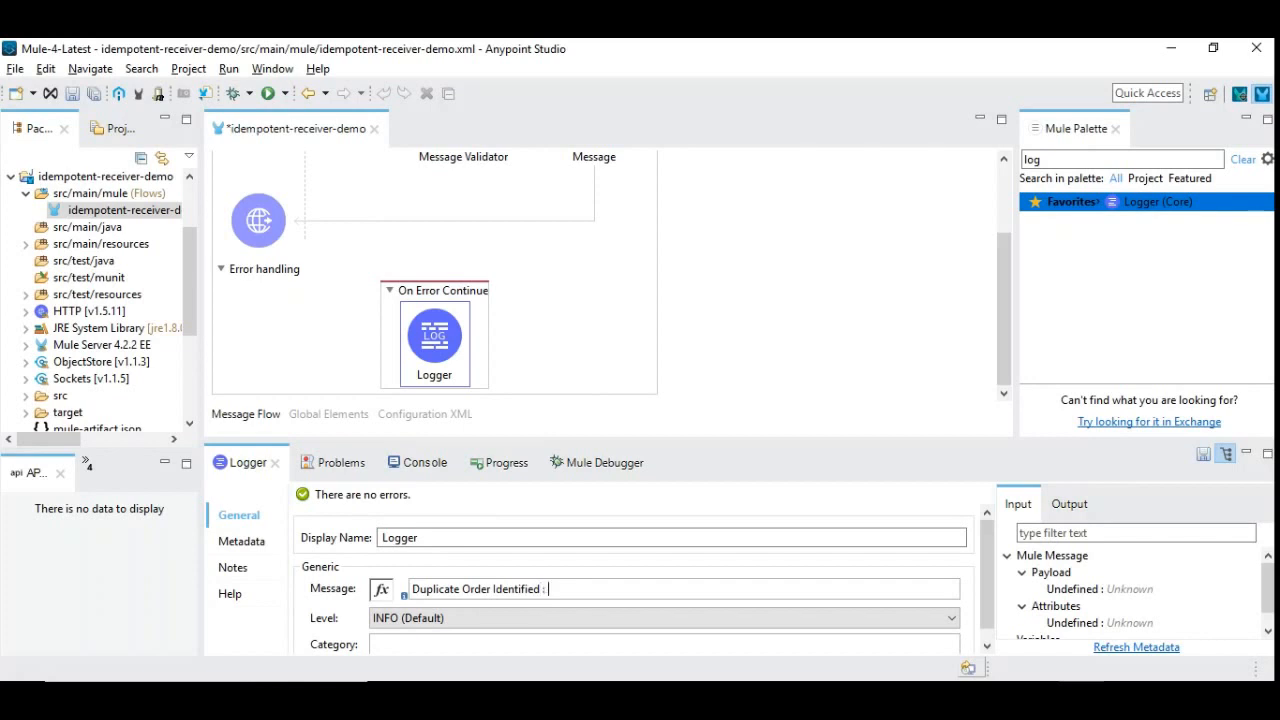
pyautogui.write('#[correlationId')
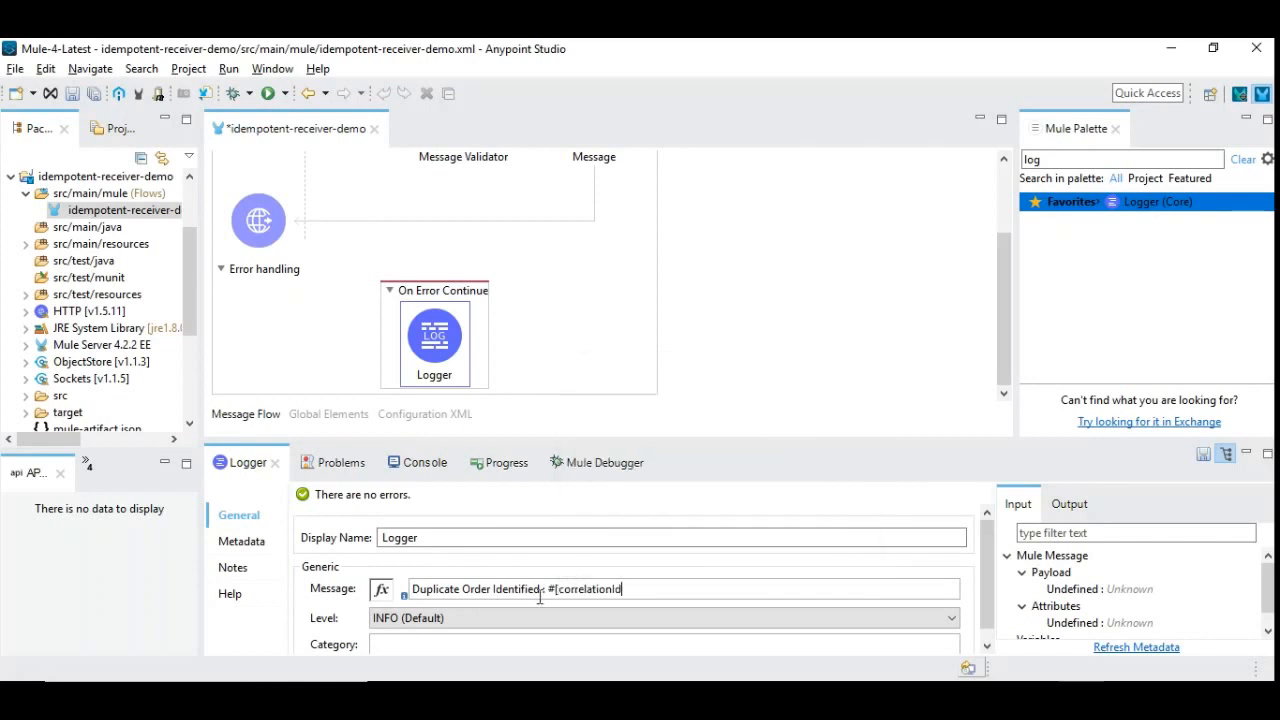
pyautogui.press('ctrl+s')
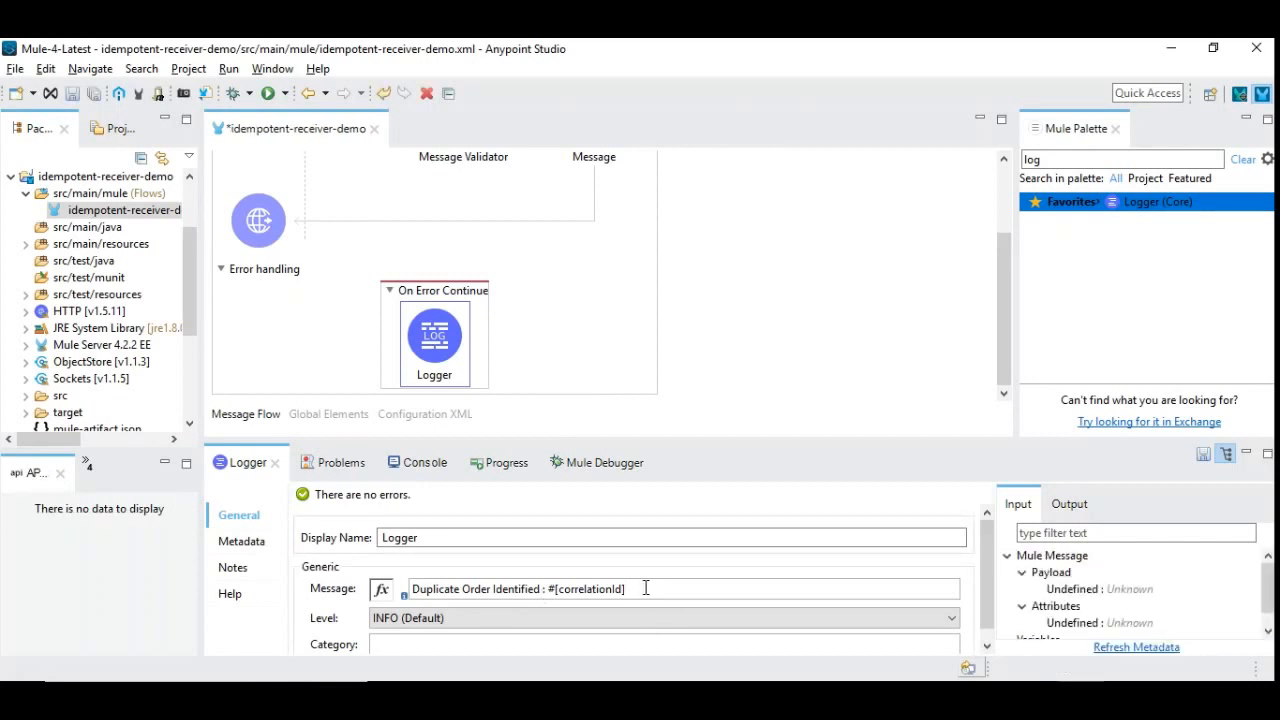
pyautogui.moveTo(583, 324)
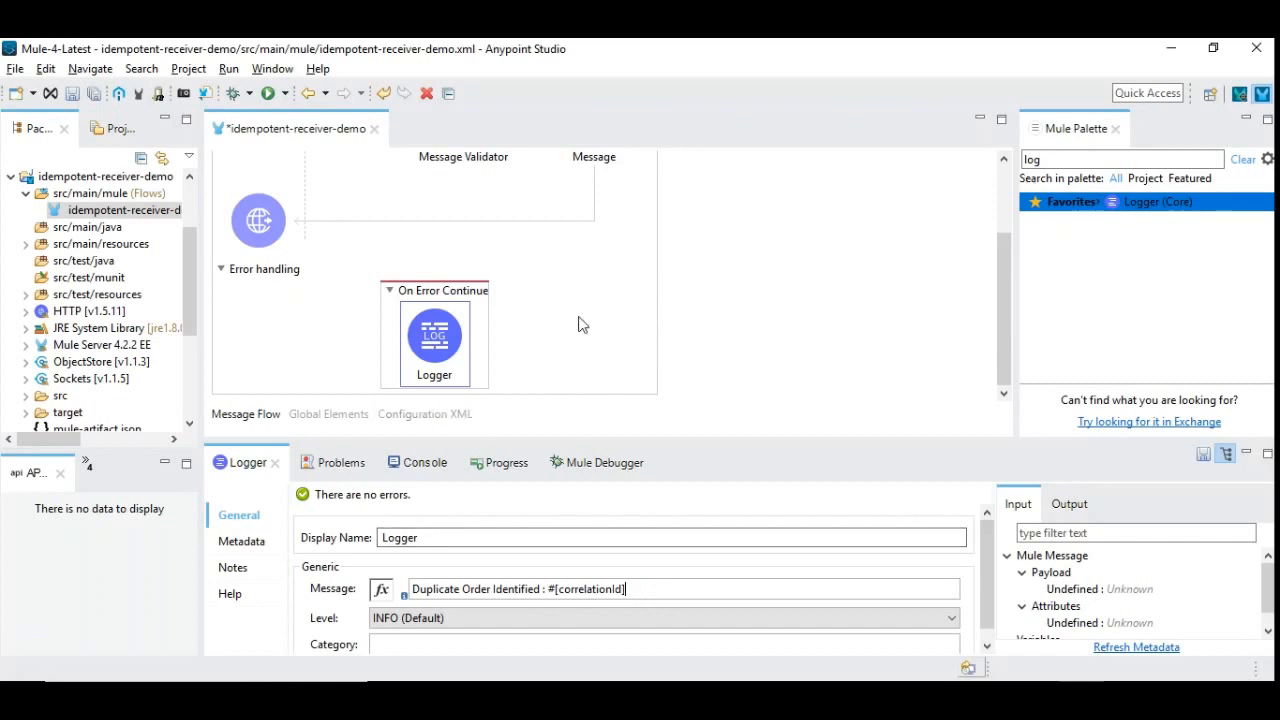
pyautogui.click(1120, 159)
pyautogui.write('tra')
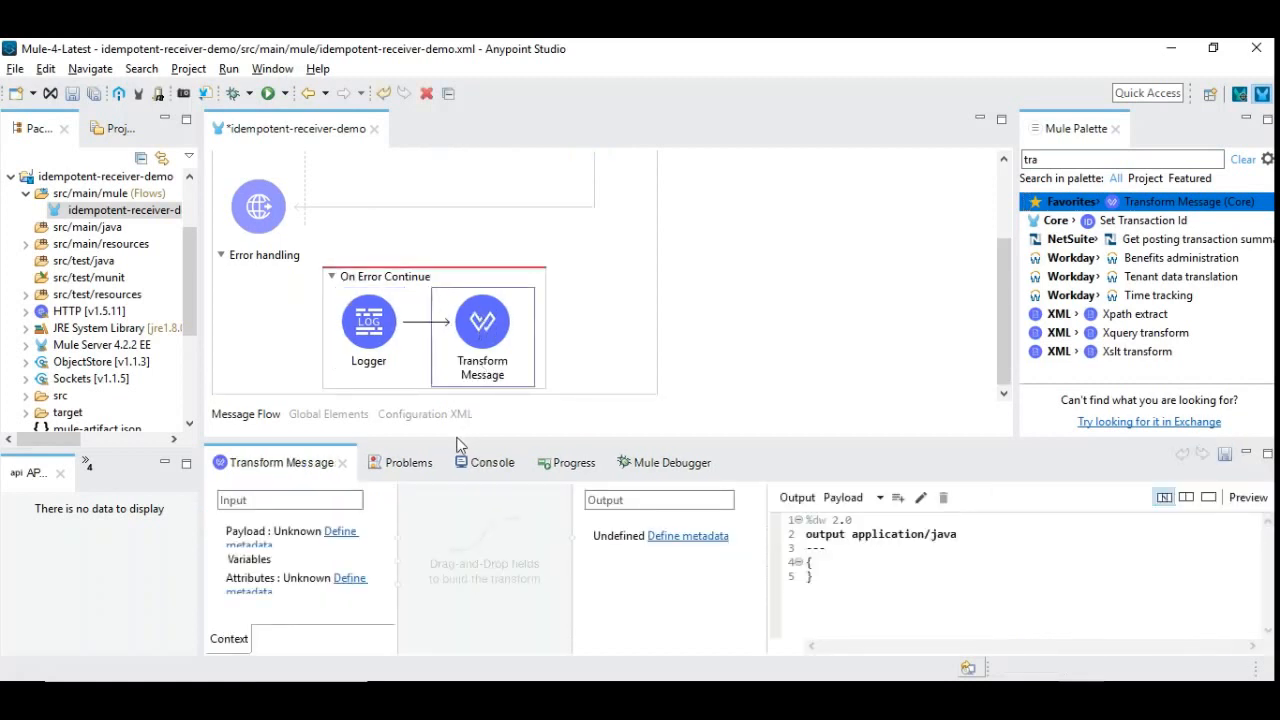
# - Switch the output to application/json and write status Error and the duplicate-order message
pyautogui.scroll(-3)
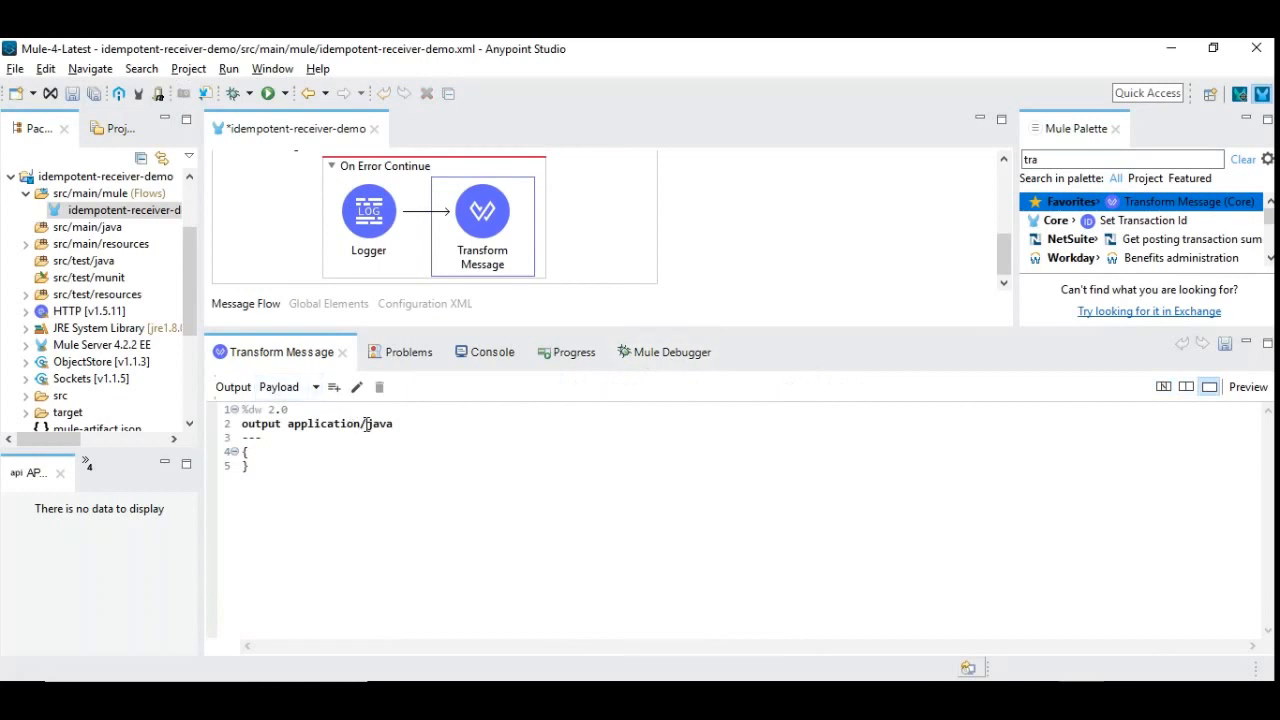
pyautogui.write('js')
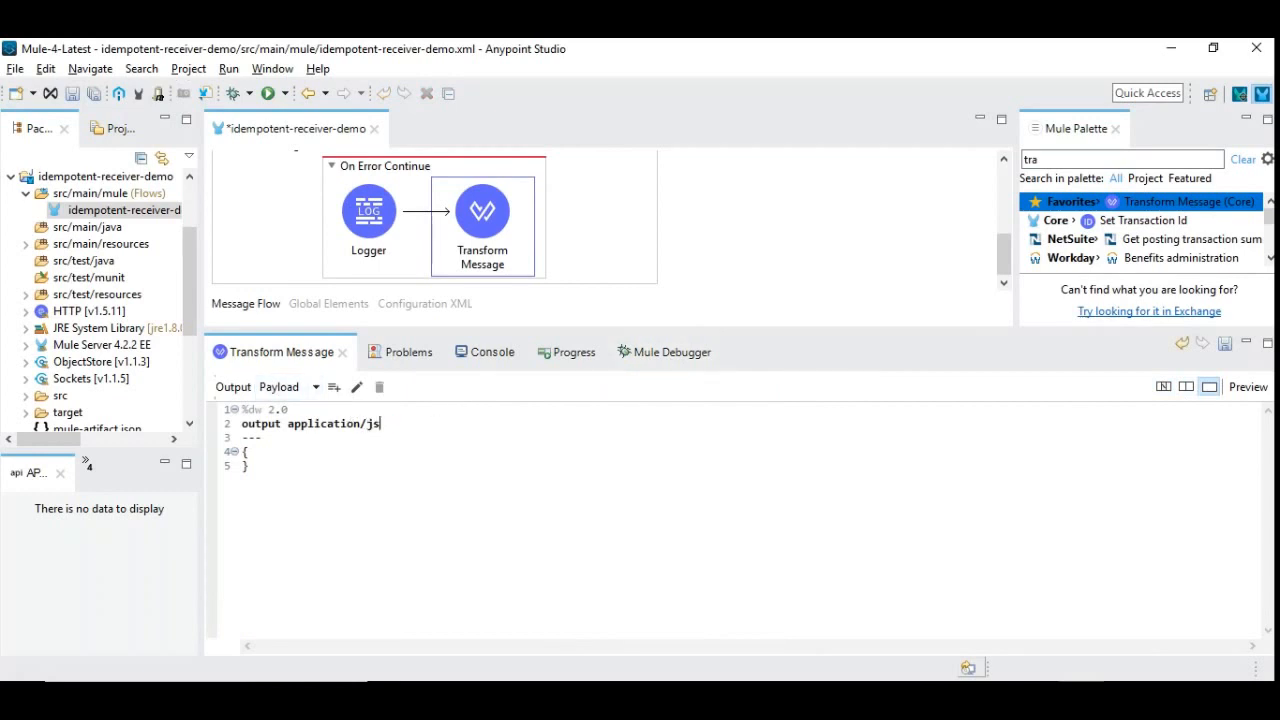
pyautogui.write('on')
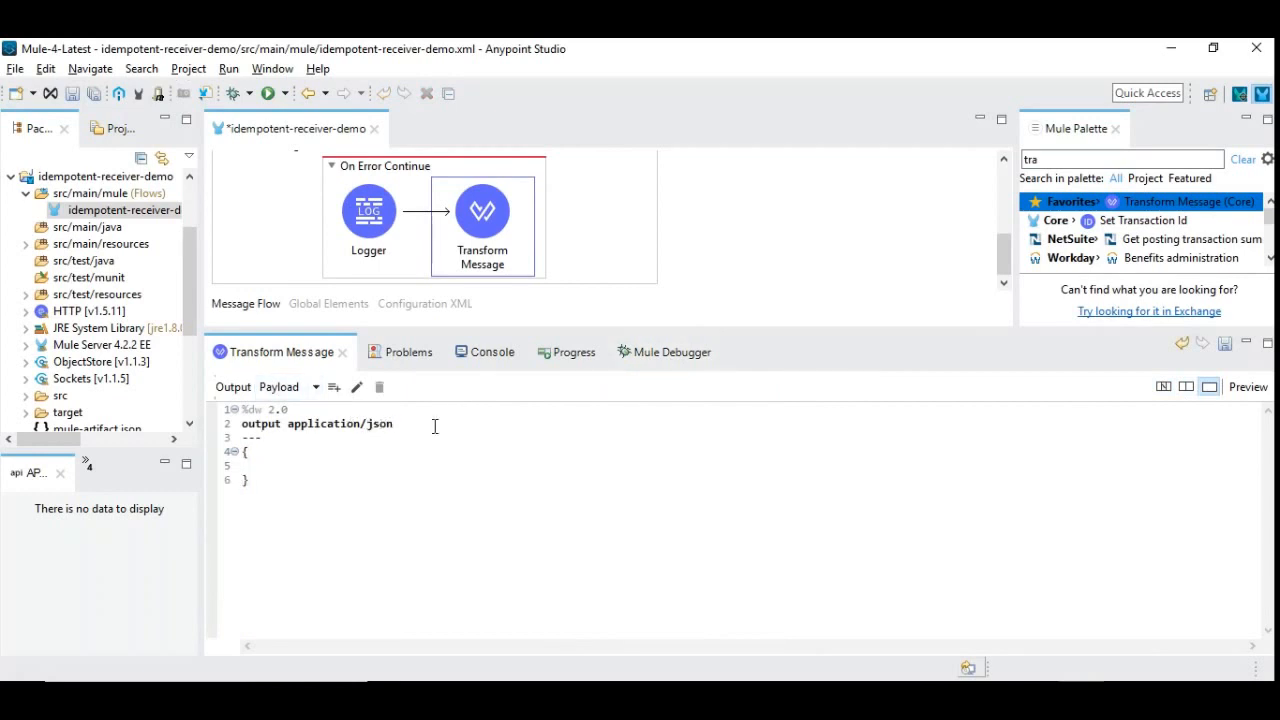
pyautogui.write('status : "Error",')
pyautogui.write('message')
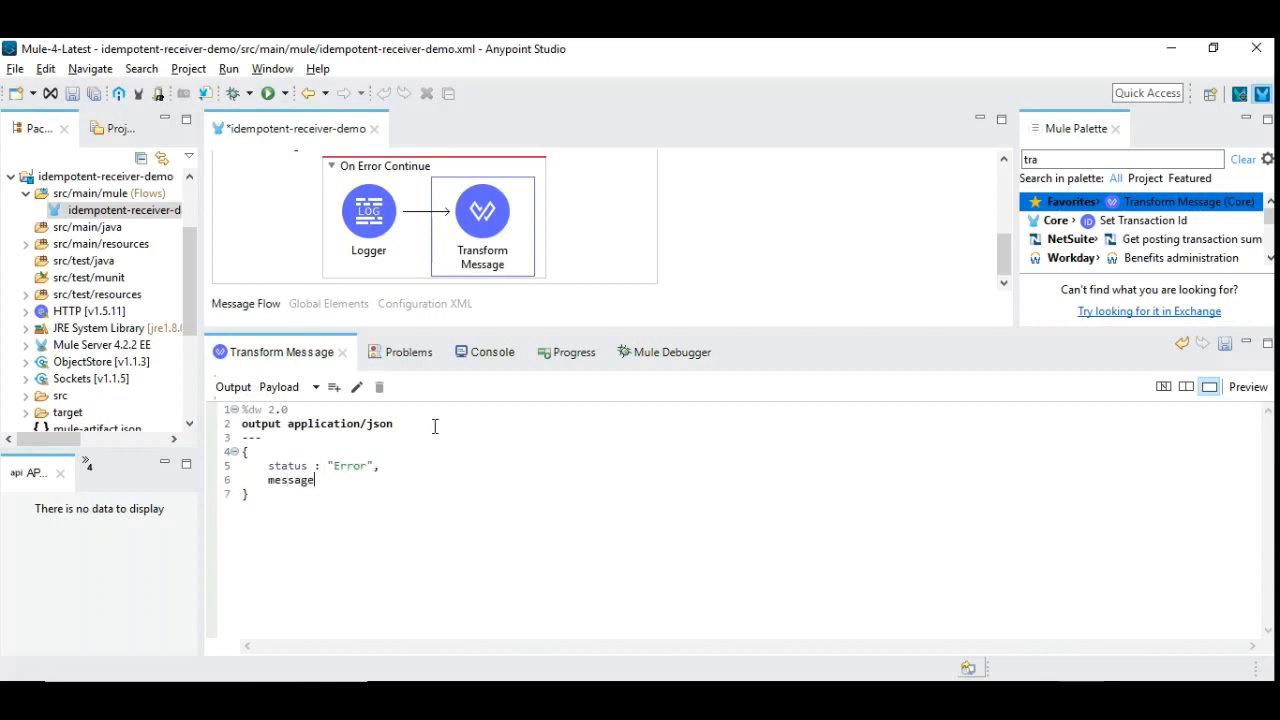
pyautogui.write(': ""')
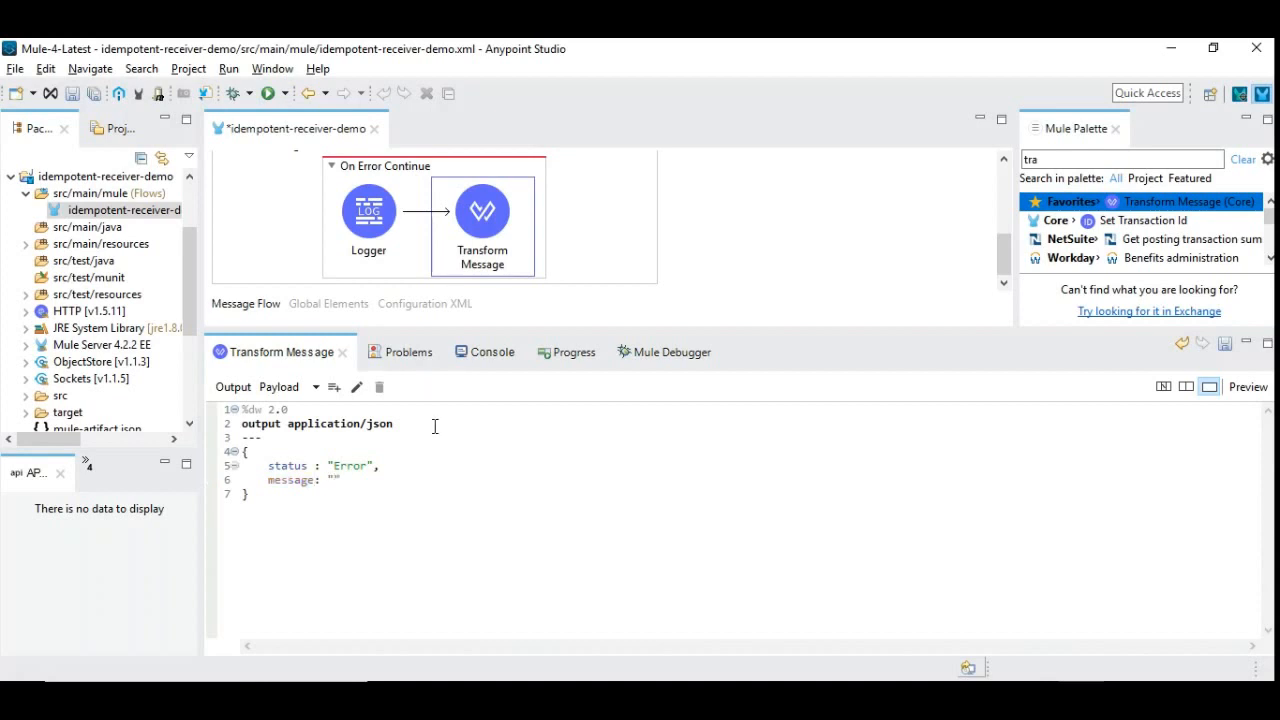
pyautogui.write('Dup')
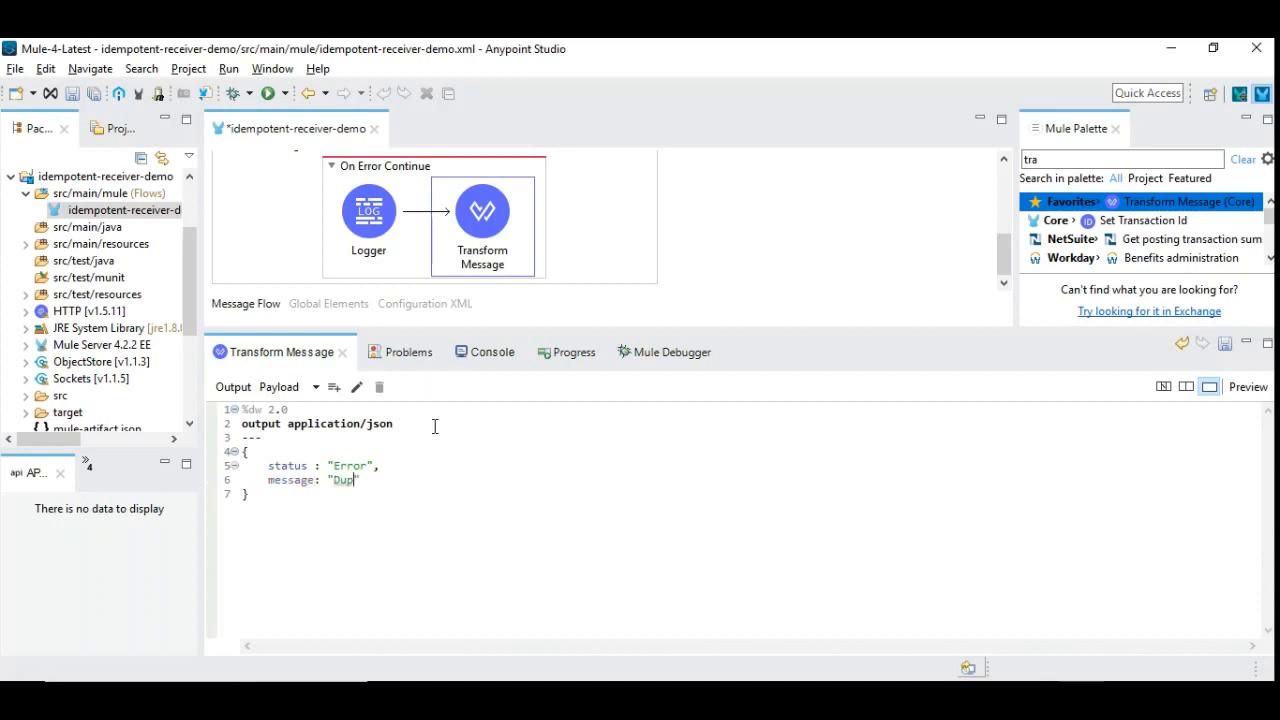
pyautogui.write('licate Or')
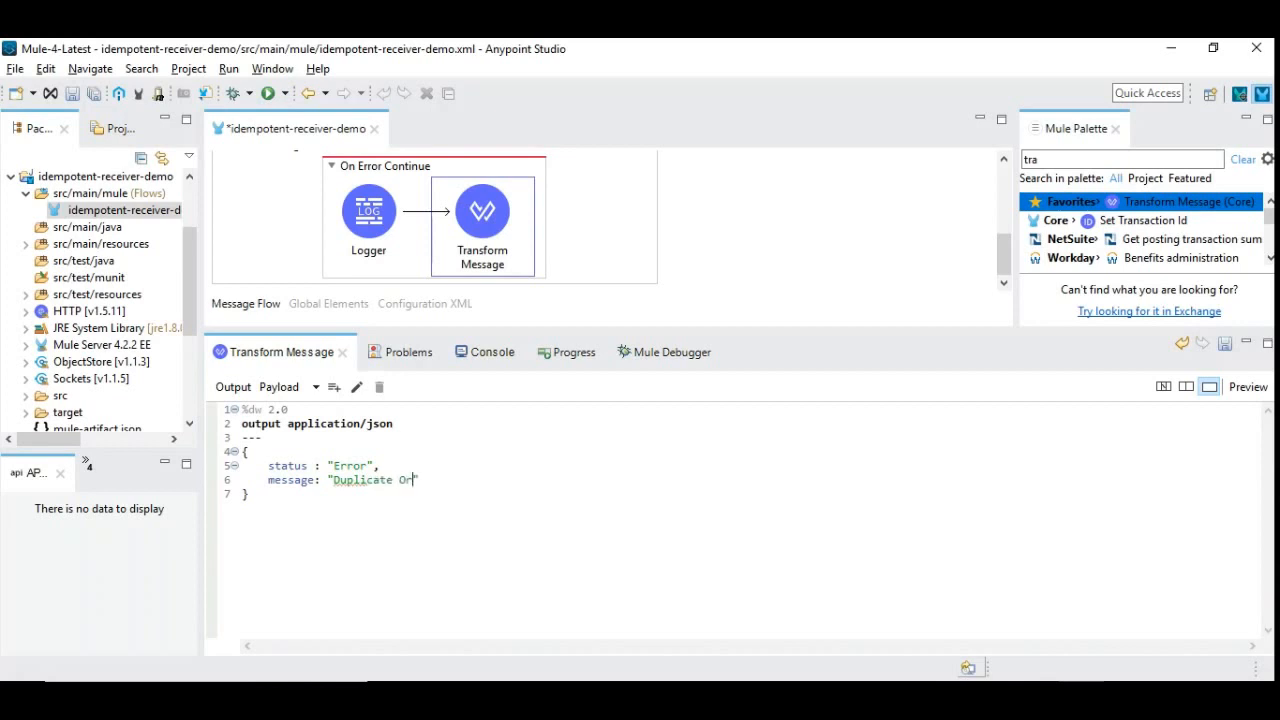
pyautogui.write('der Receive')
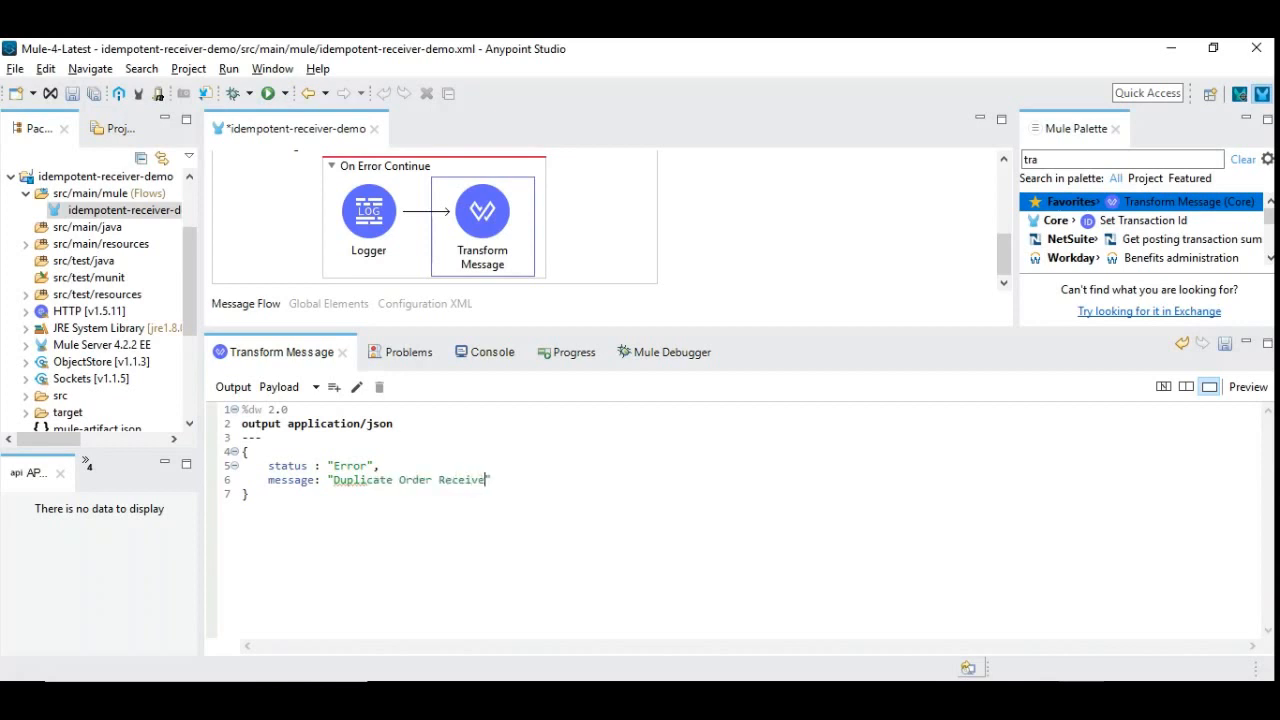
pyautogui.write('with the details')
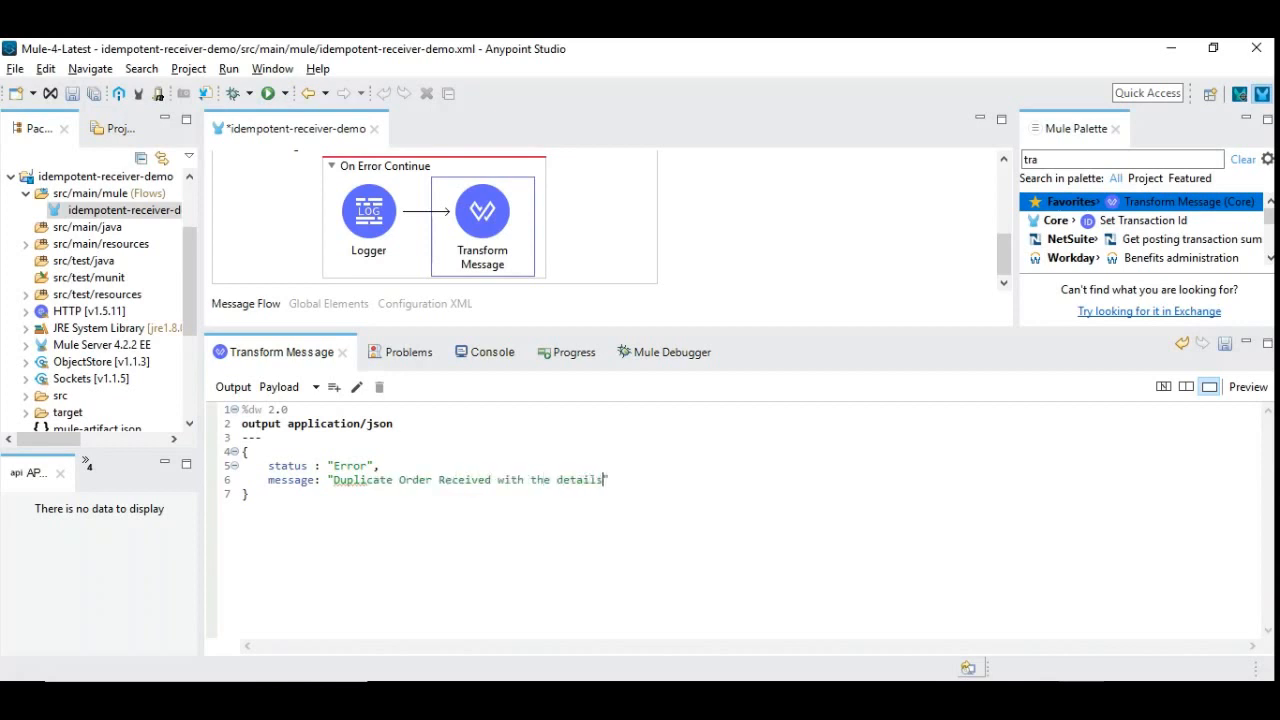
pyautogui.write('given below.  Please')
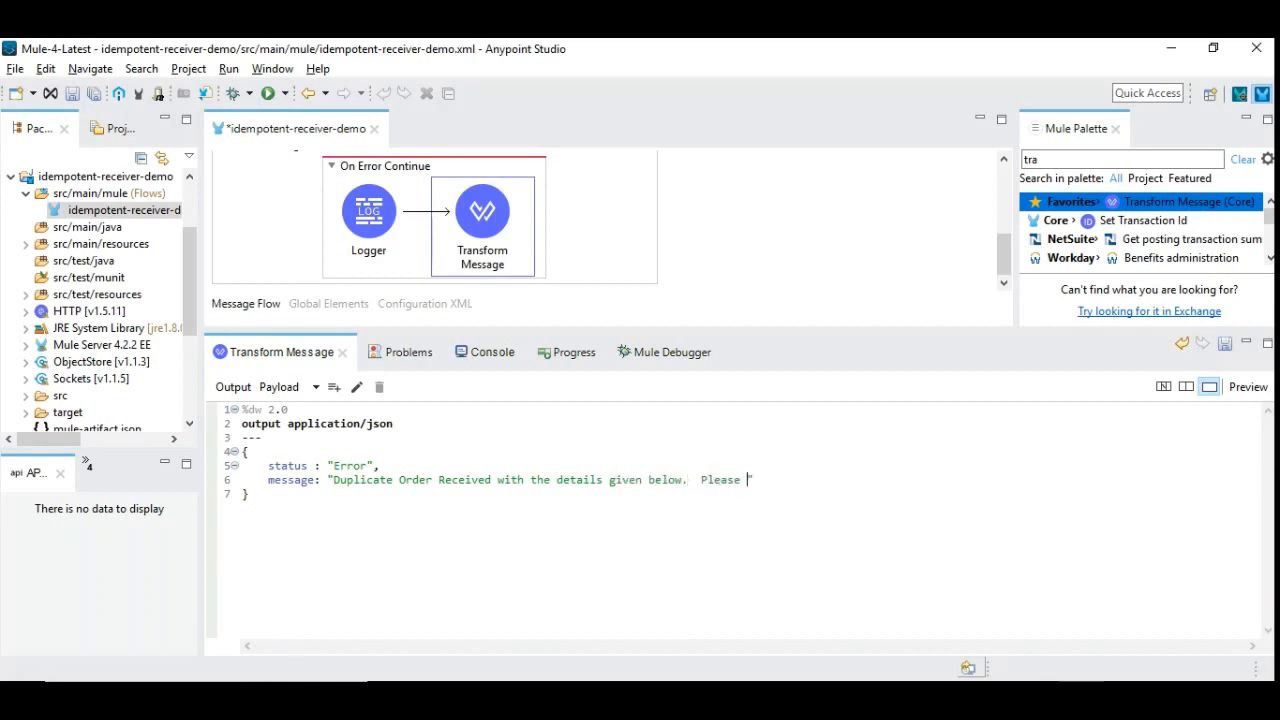
pyautogui.write('verify')
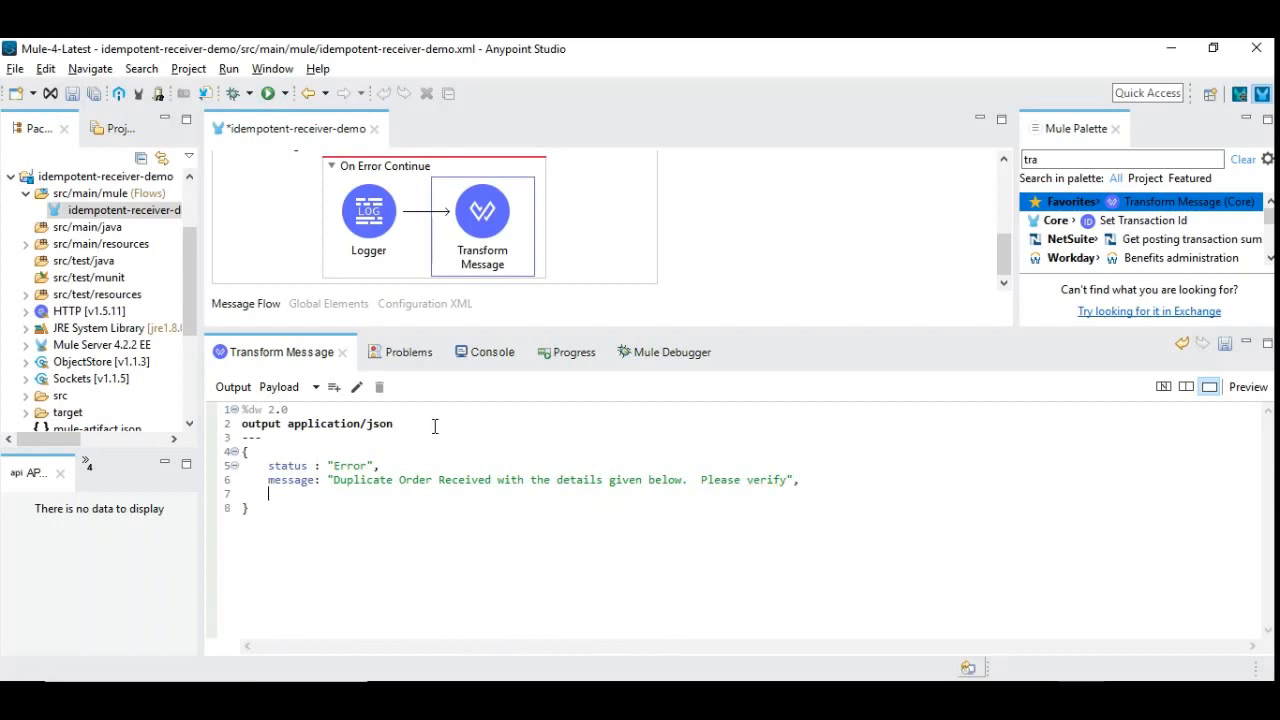
# - Add an order object mapping id, customerId and type from payload.order
pyautogui.write('order :')
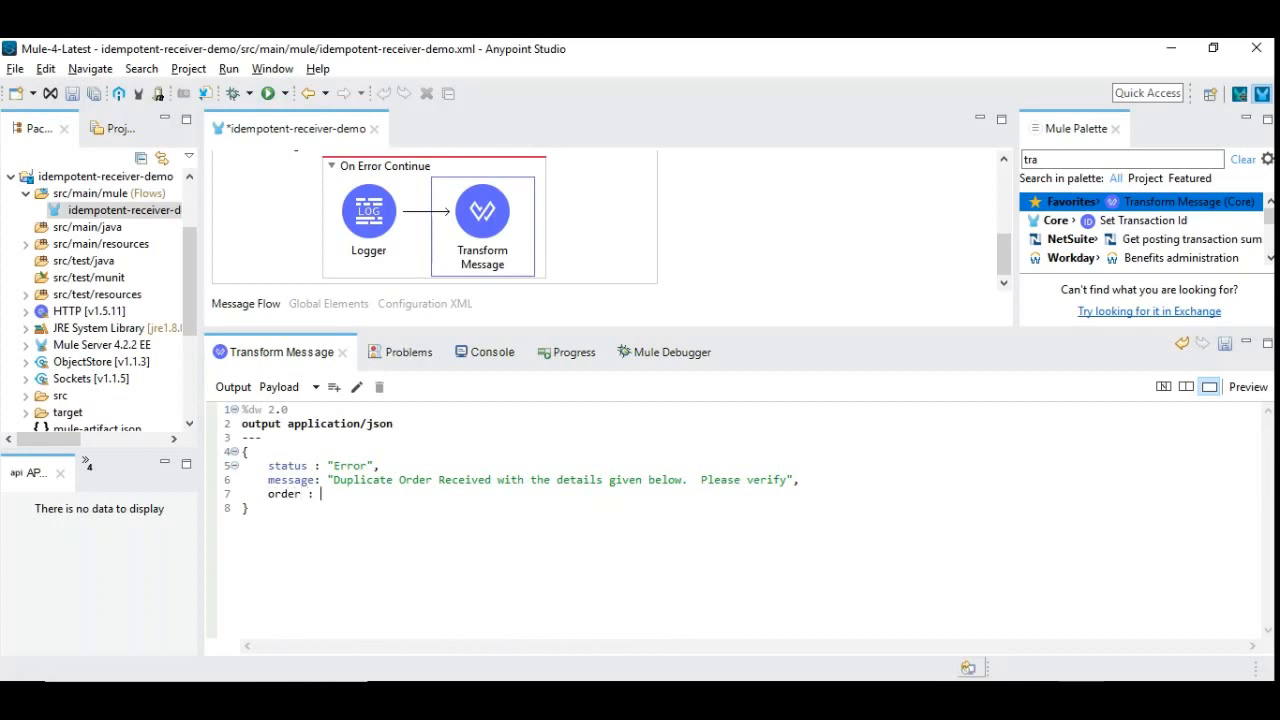
pyautogui.write('{')
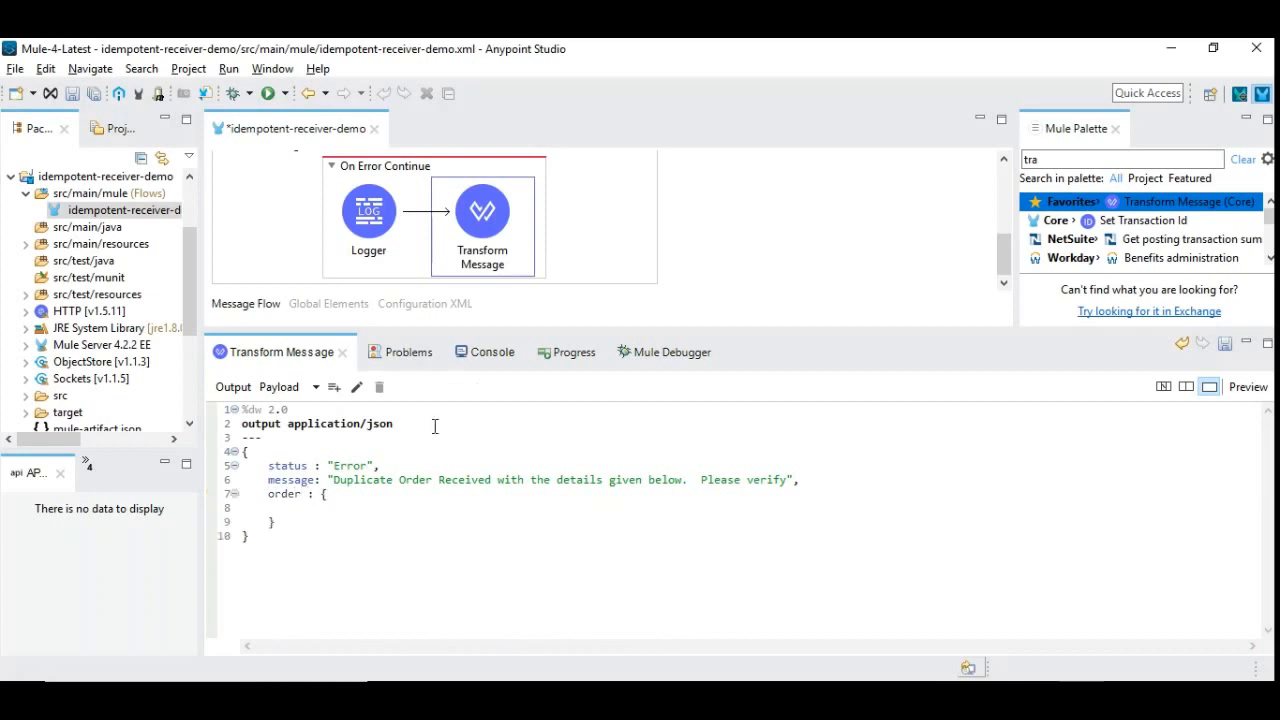
pyautogui.click(295, 507)
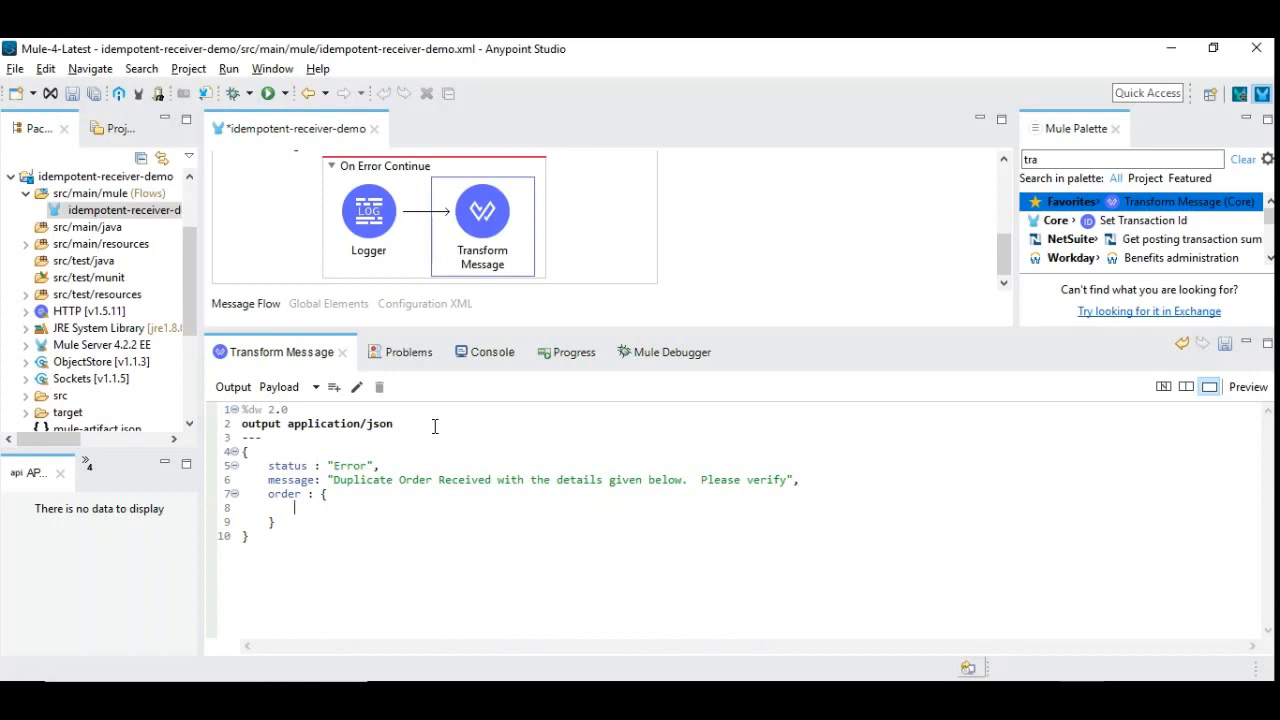
pyautogui.write('id:')
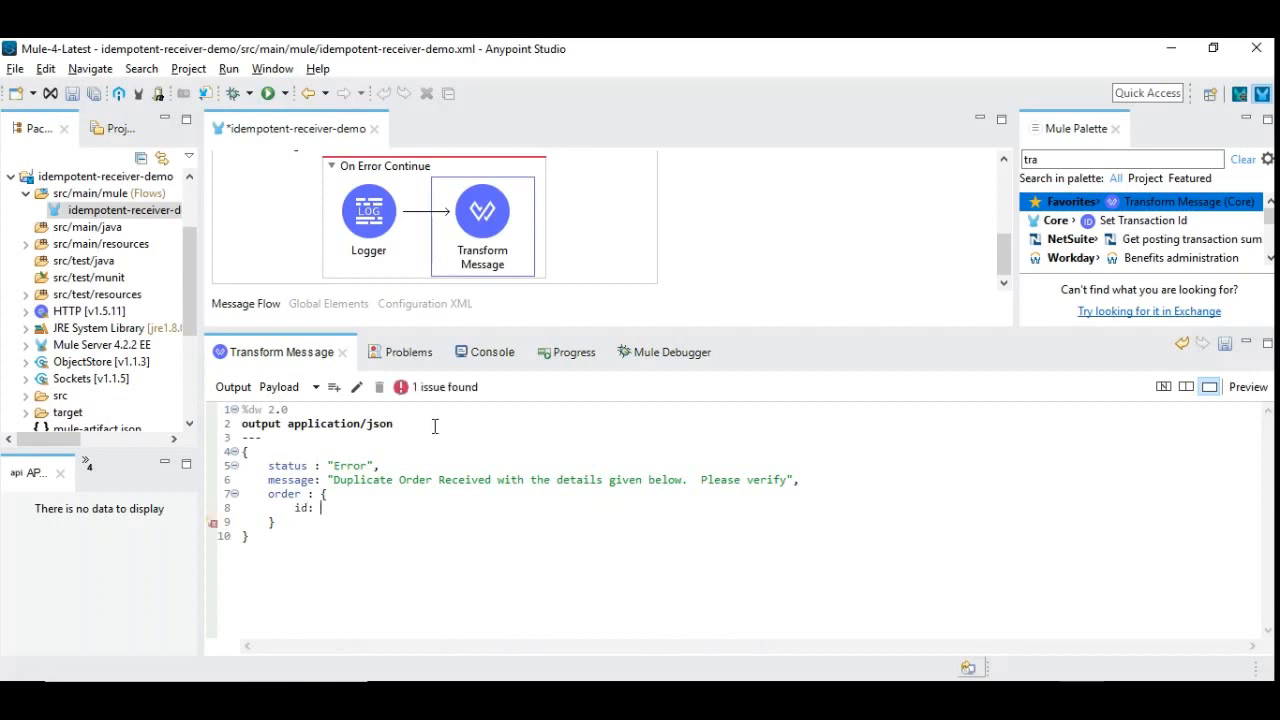
pyautogui.write('payload')
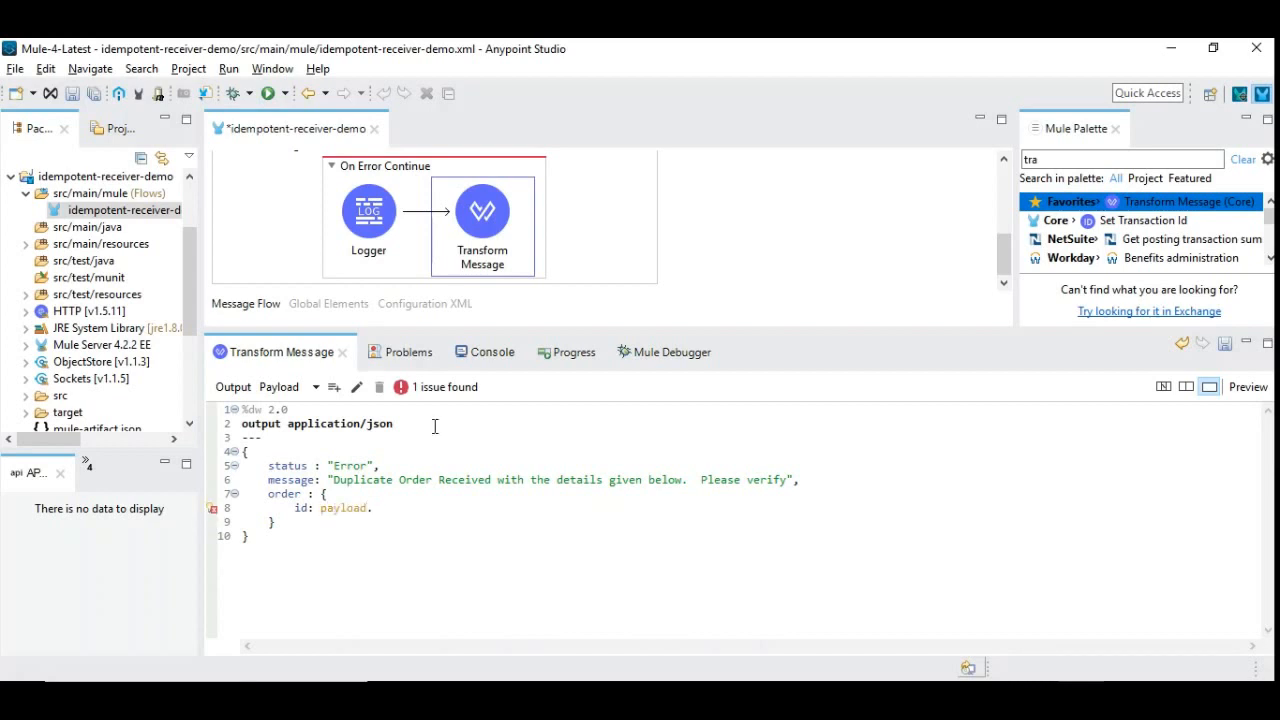
pyautogui.write('.order.id')
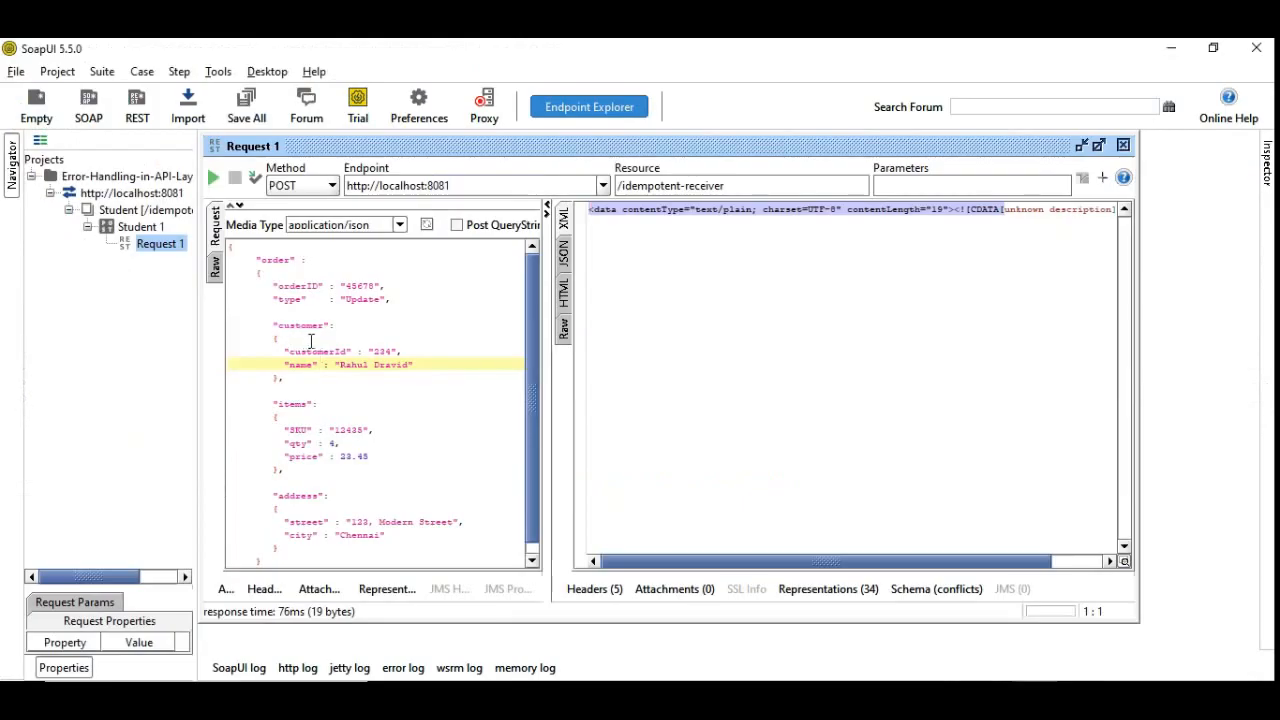
pyautogui.moveTo(375, 350)
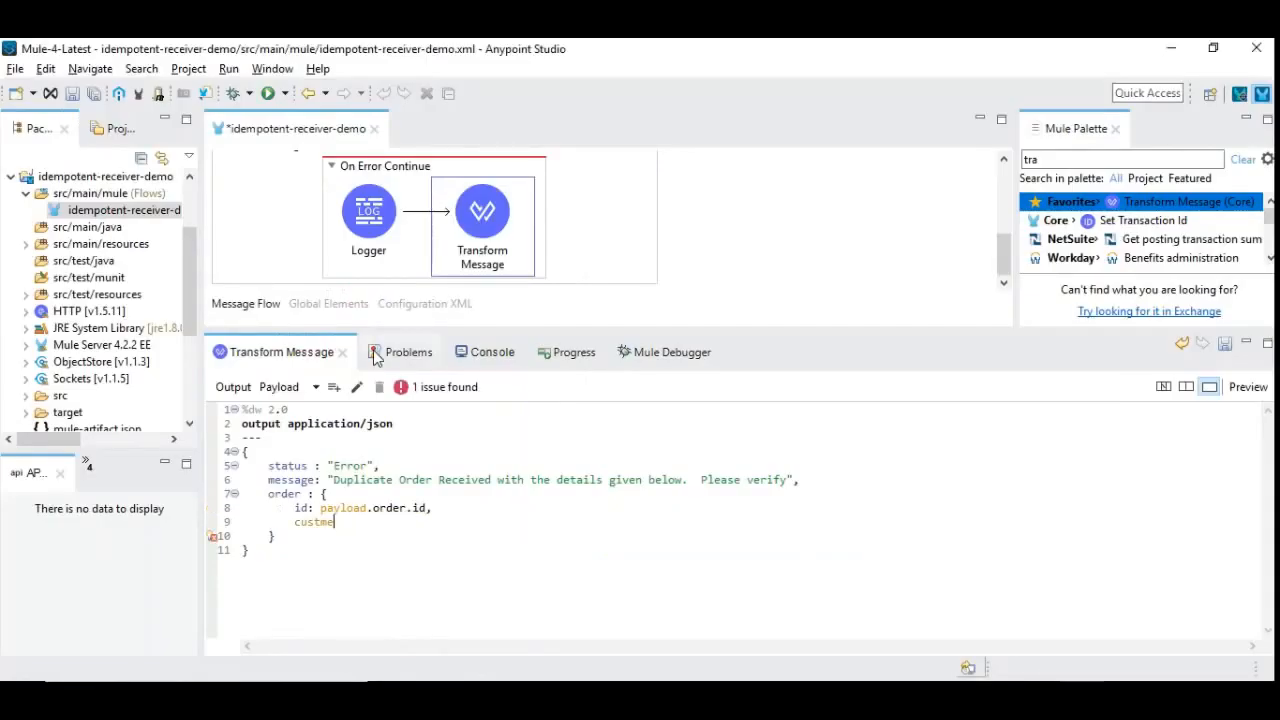
pyautogui.write('omerId: payload.')
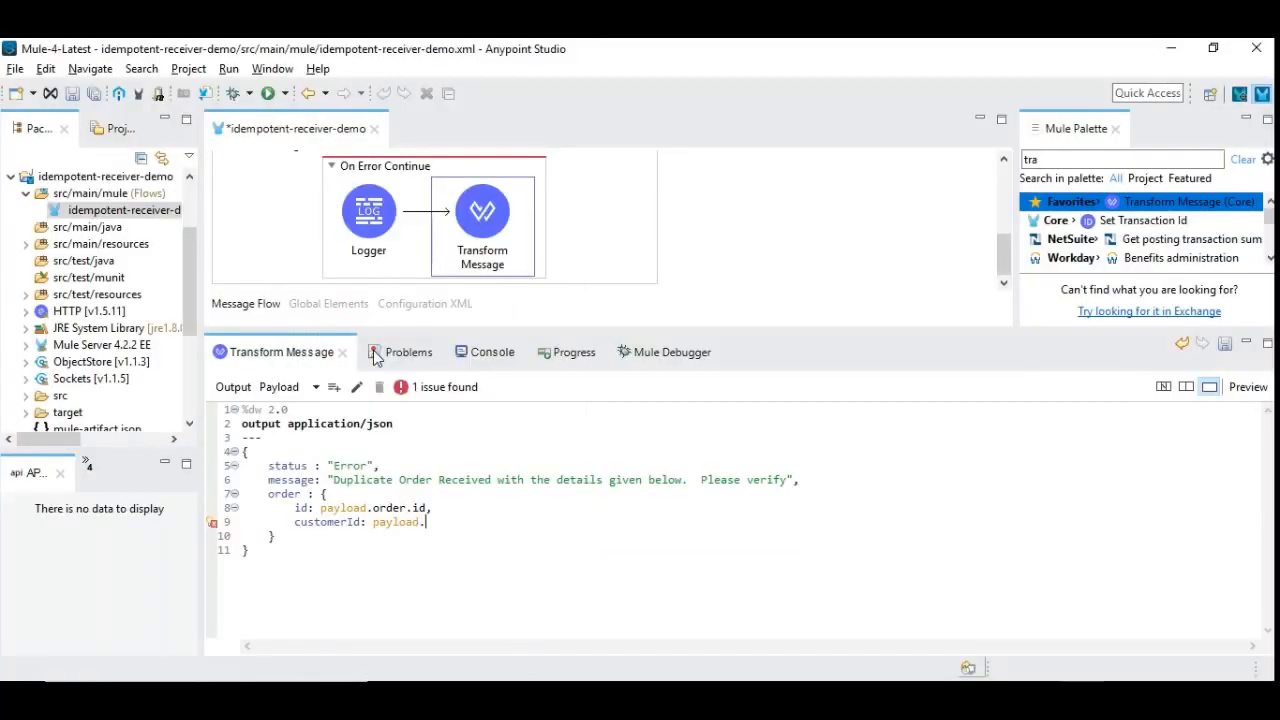
pyautogui.write('order.customer')
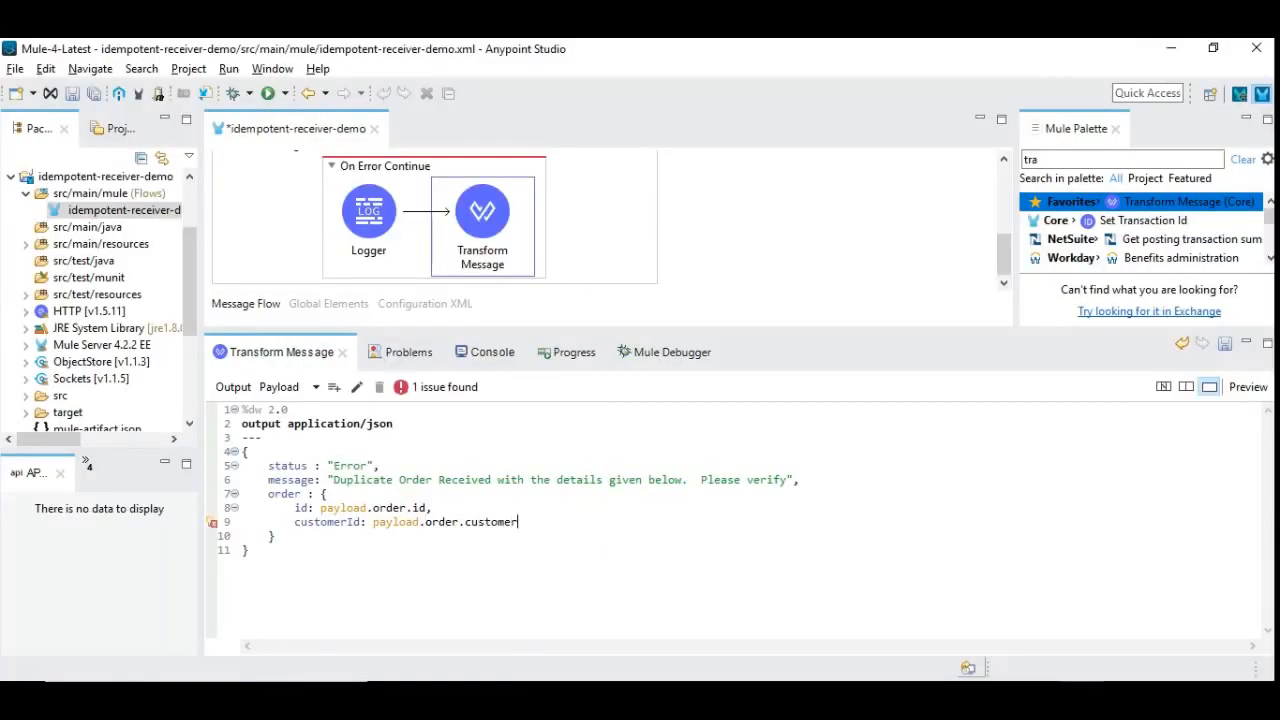
pyautogui.write('.')
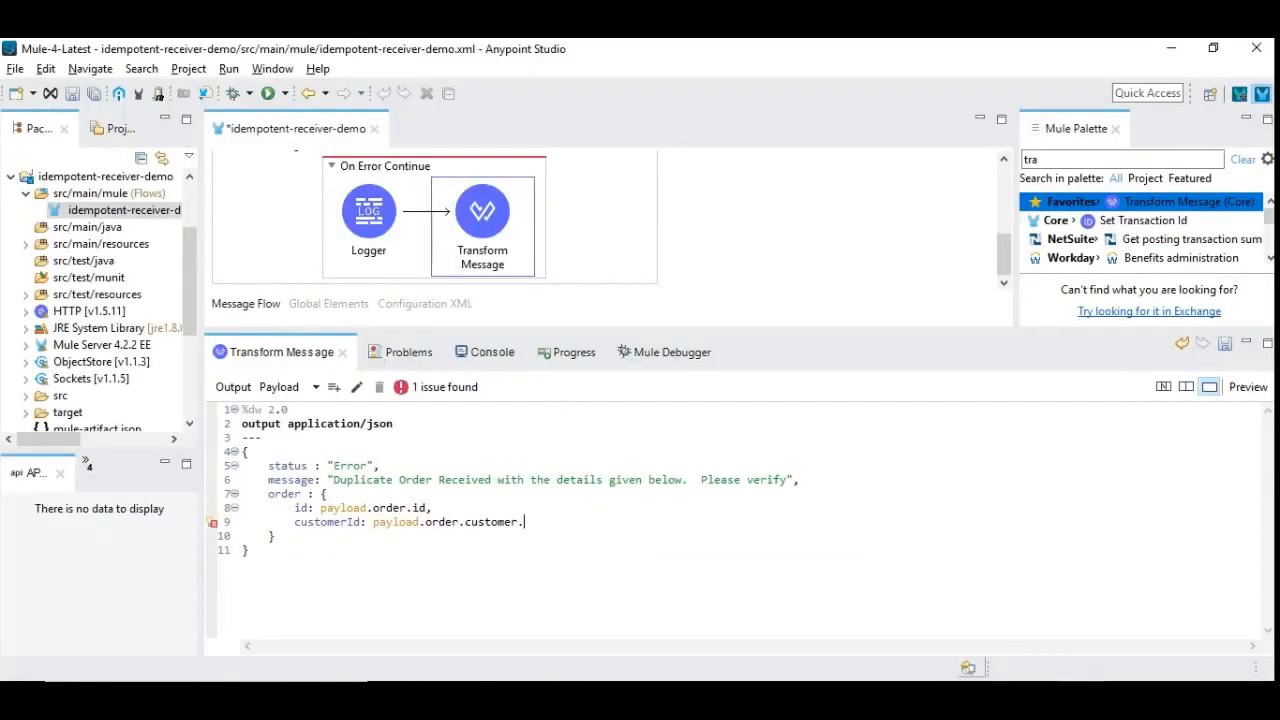
pyautogui.write('customerId')
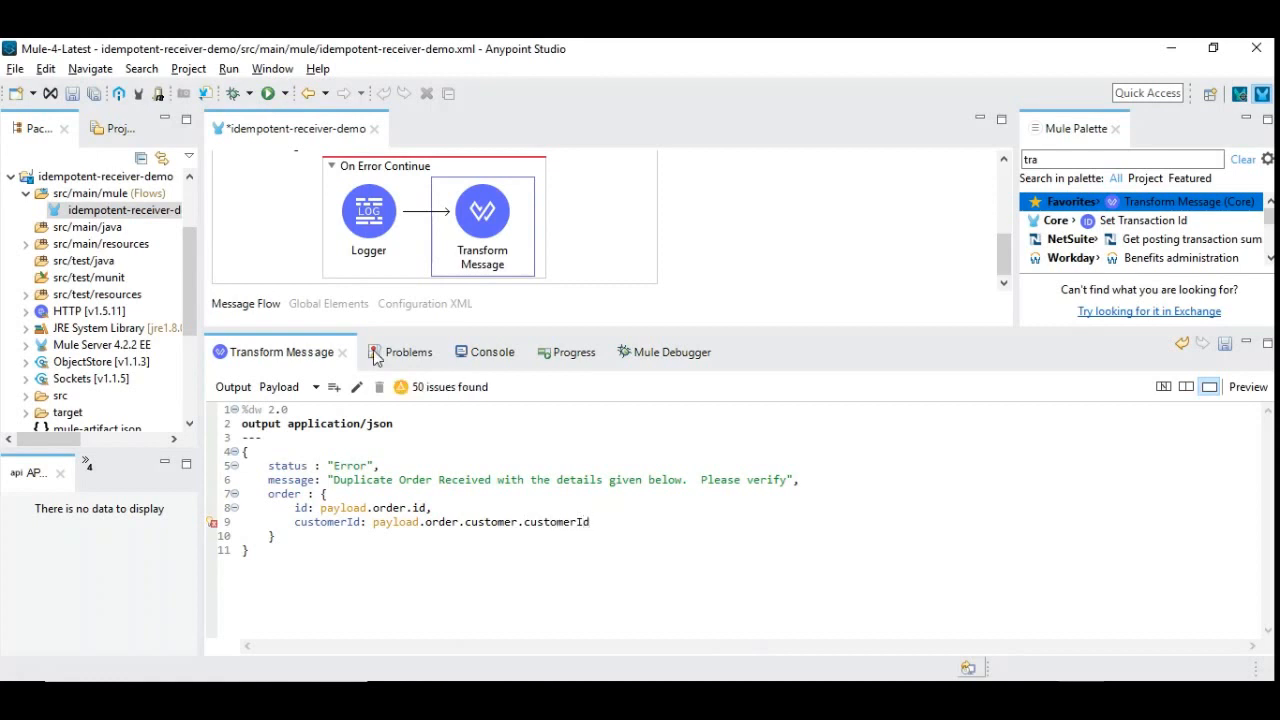
pyautogui.write('ty')
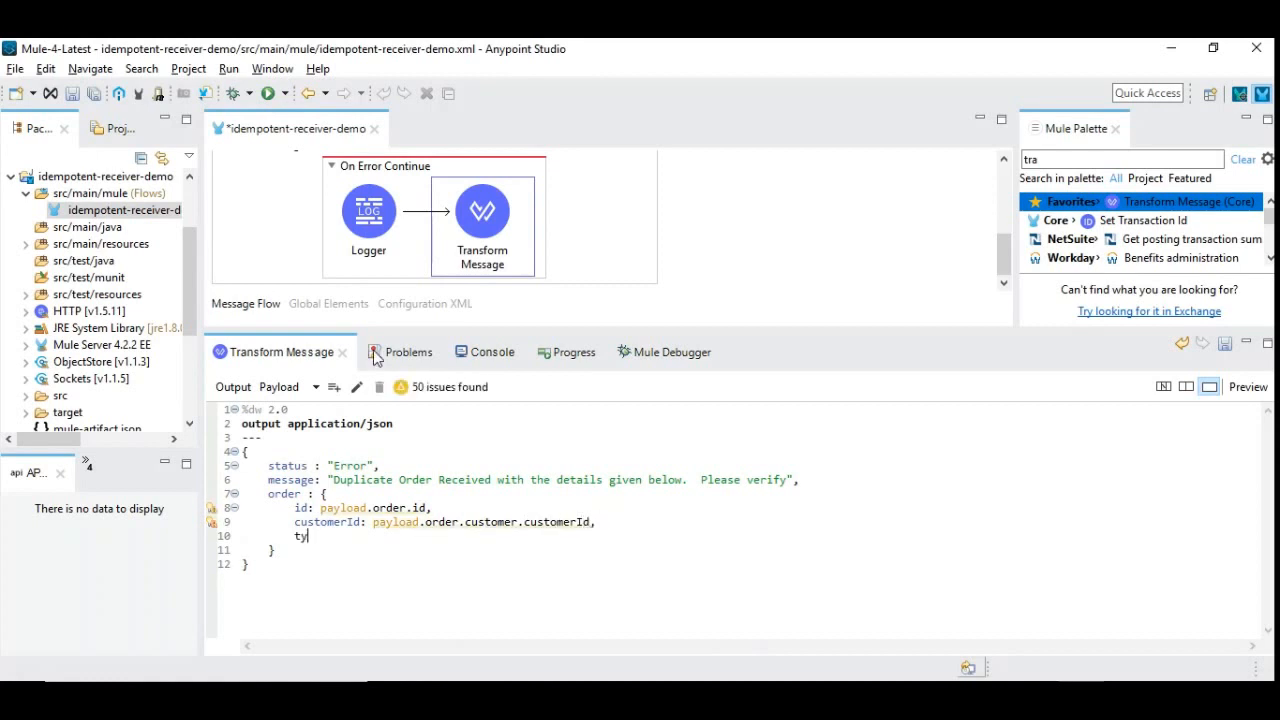
pyautogui.write('pe :')
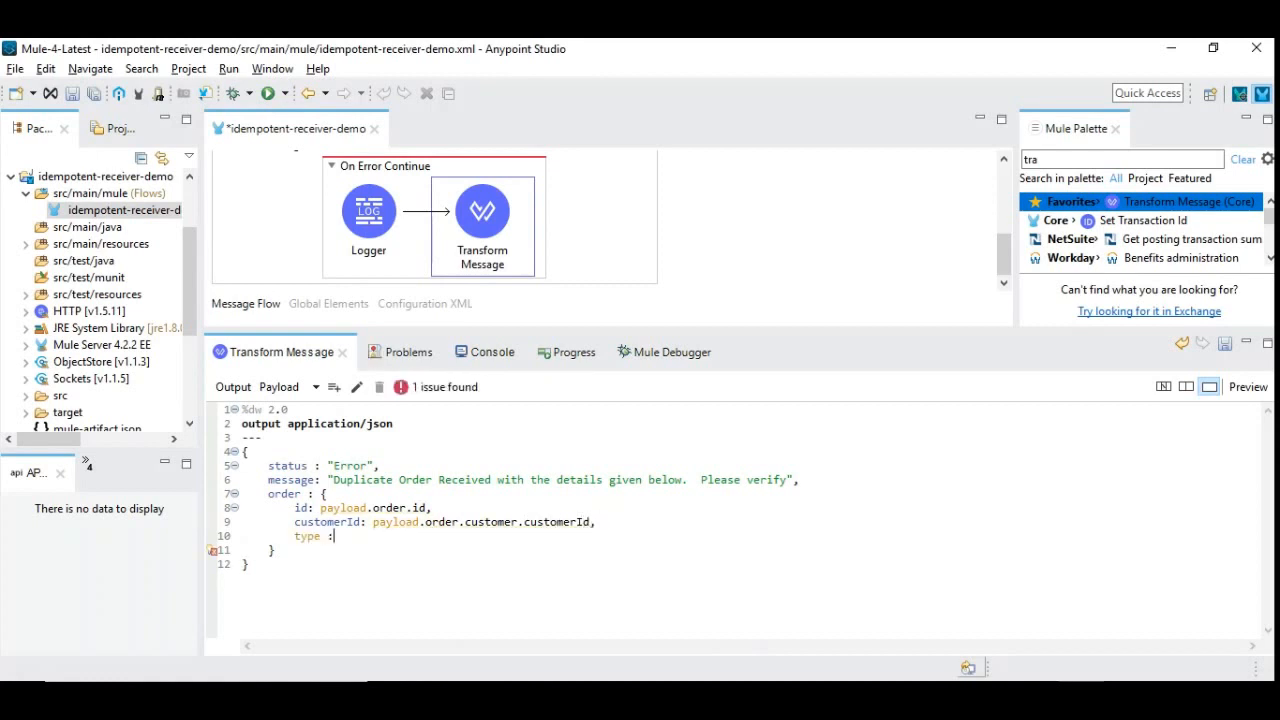
pyautogui.write('payload.order')
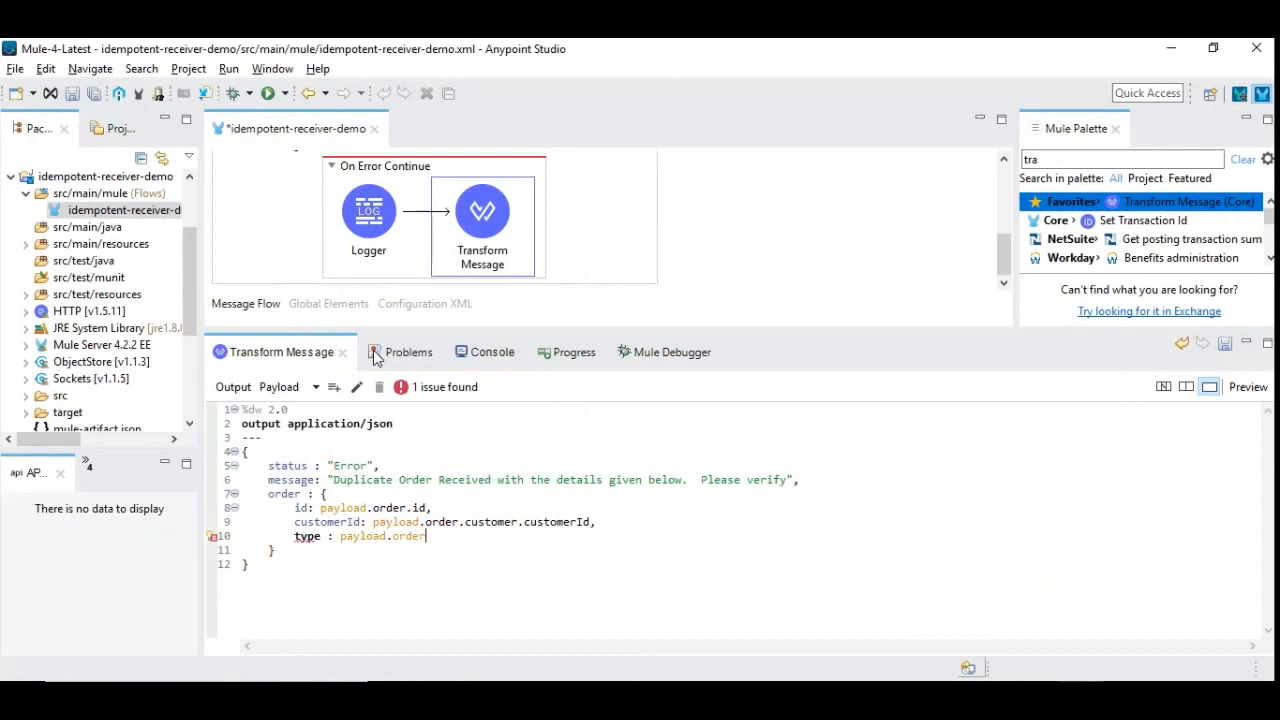
pyautogui.write('."type"')
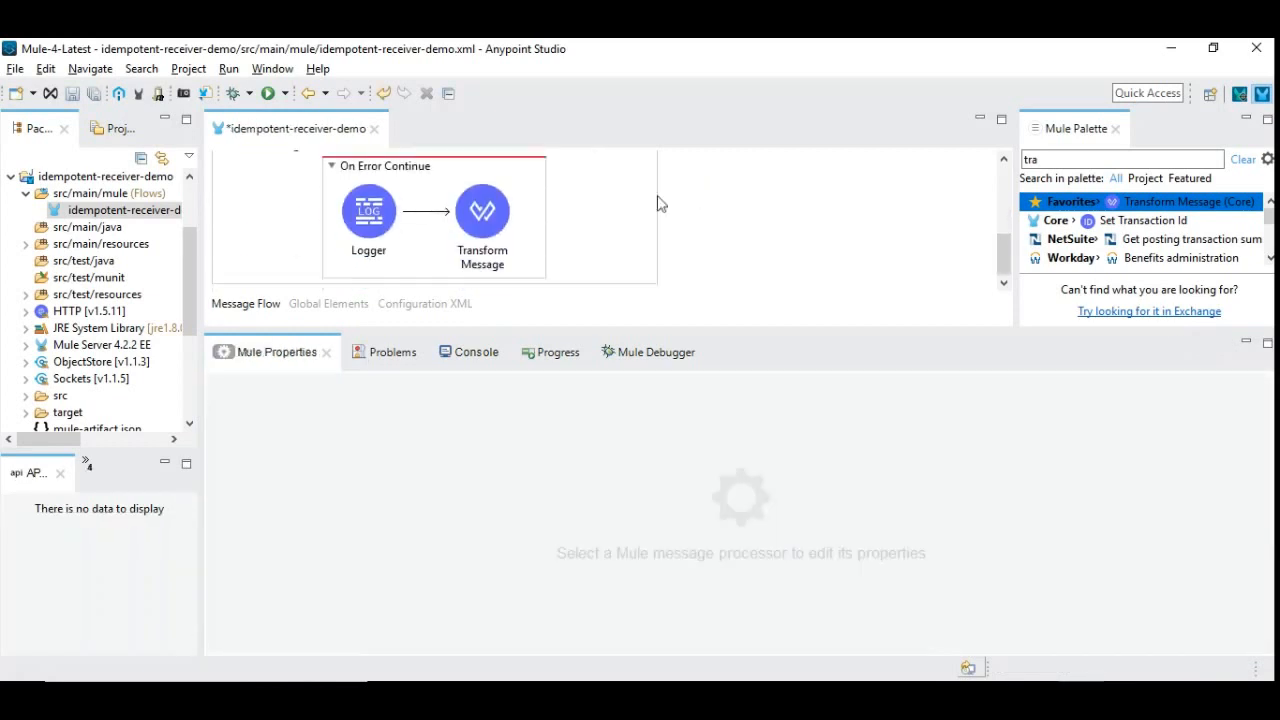
# - Set On Error Continue's error type to MULE:DUPLICATE_MESSAGE and watch the redeploy
pyautogui.click(460, 351)
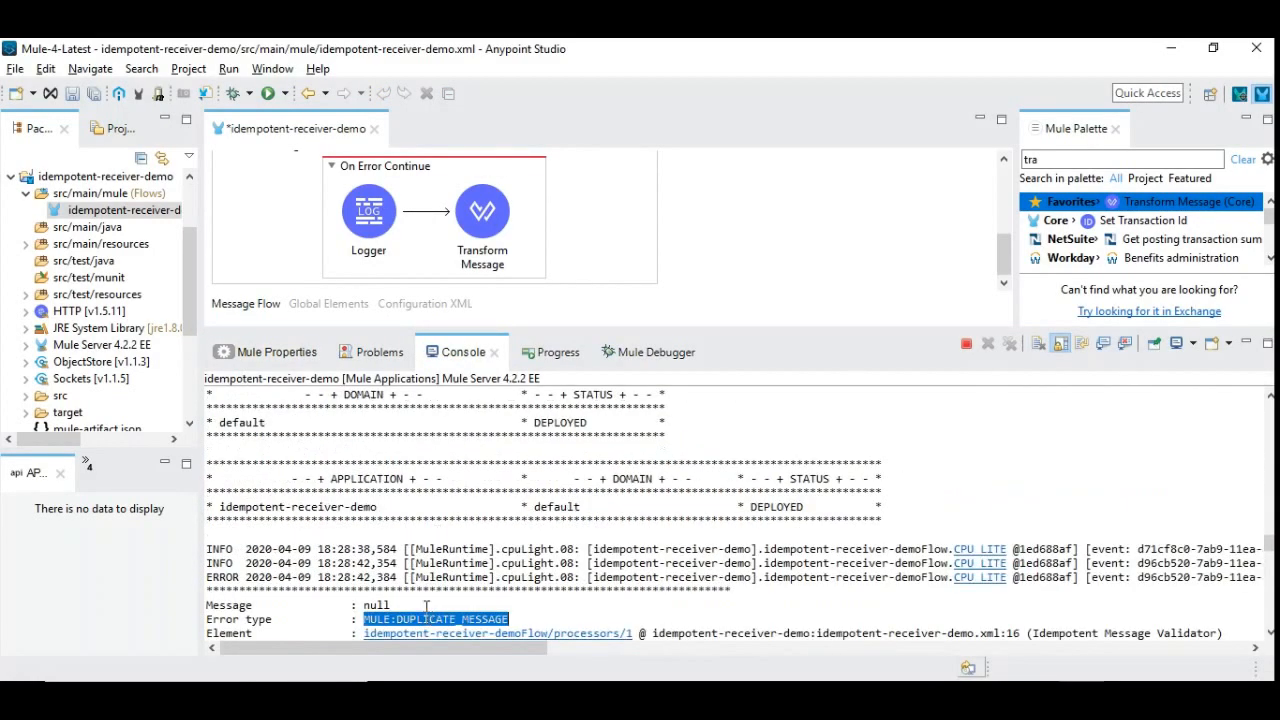
pyautogui.click(390, 166)
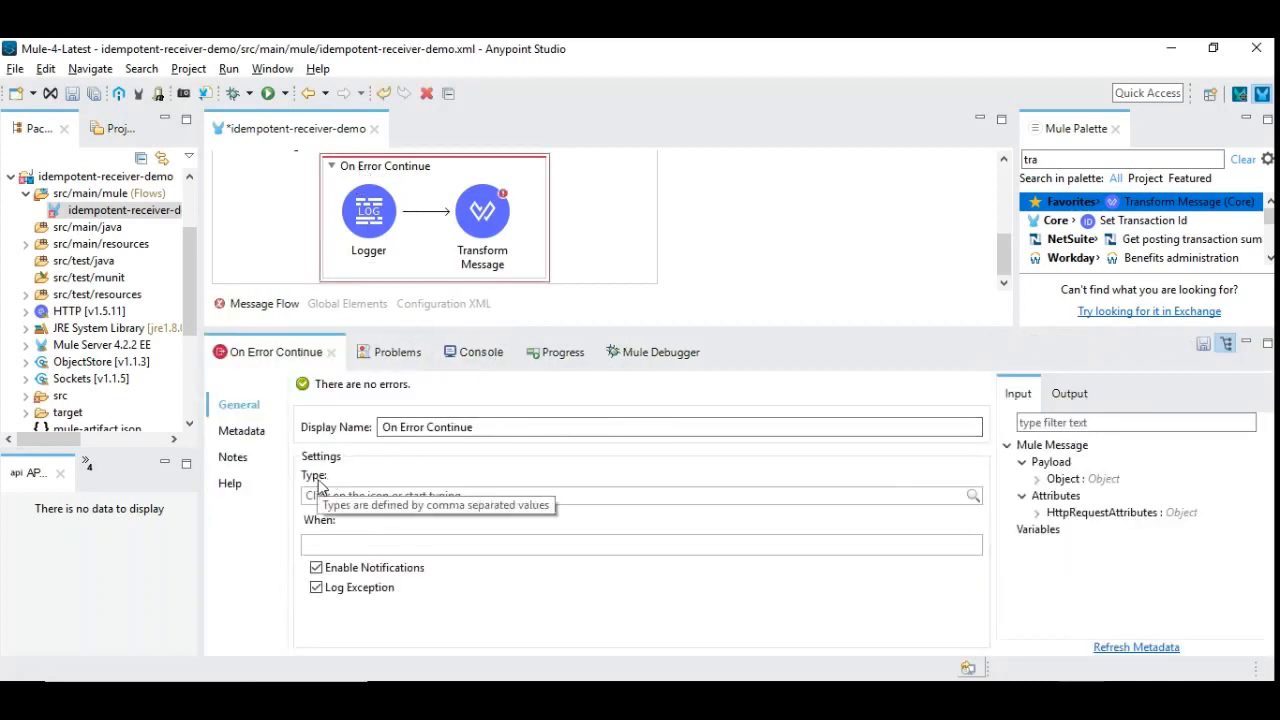
pyautogui.write('MULE:DUPLICATE_MESSAGE')
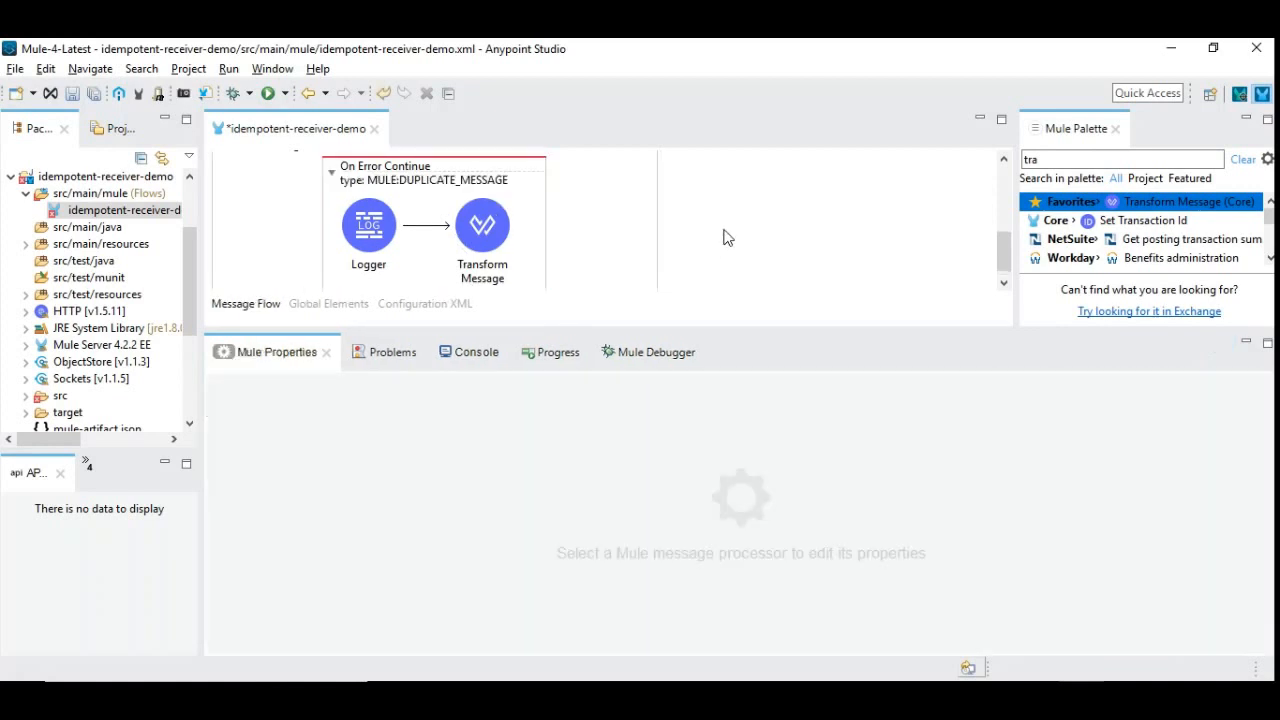
pyautogui.click(482, 224)
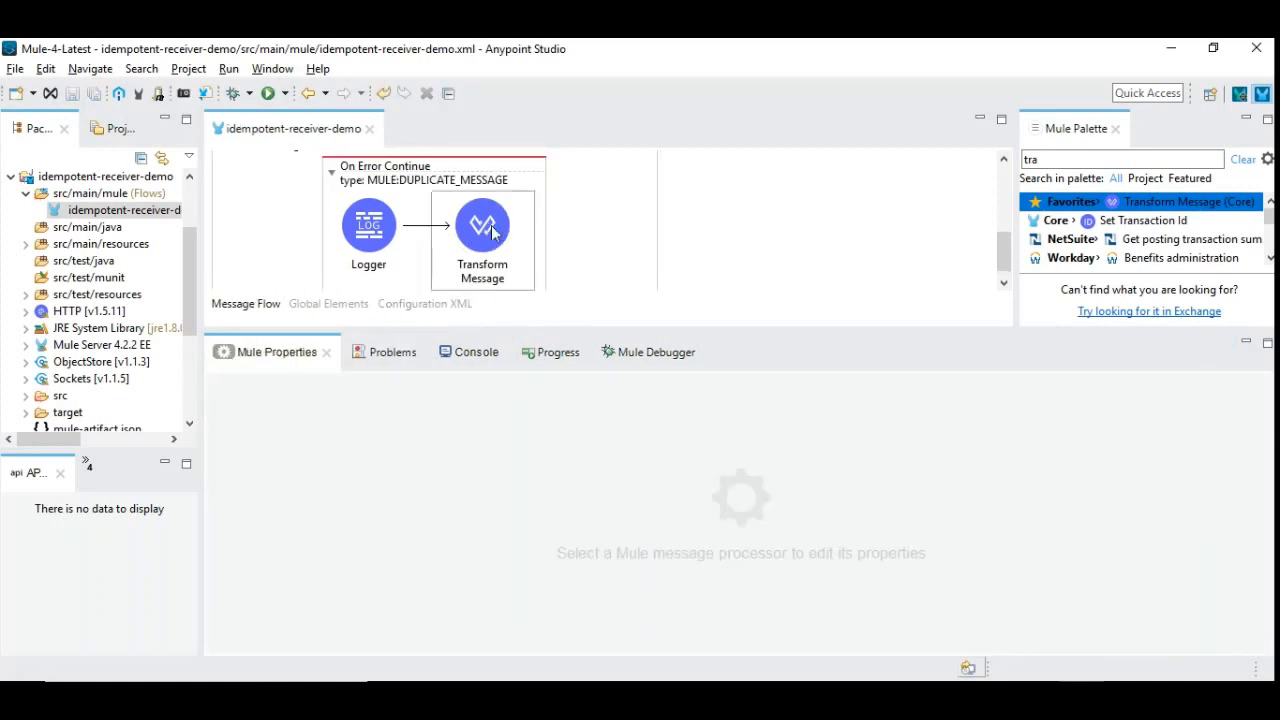
pyautogui.click(483, 224)
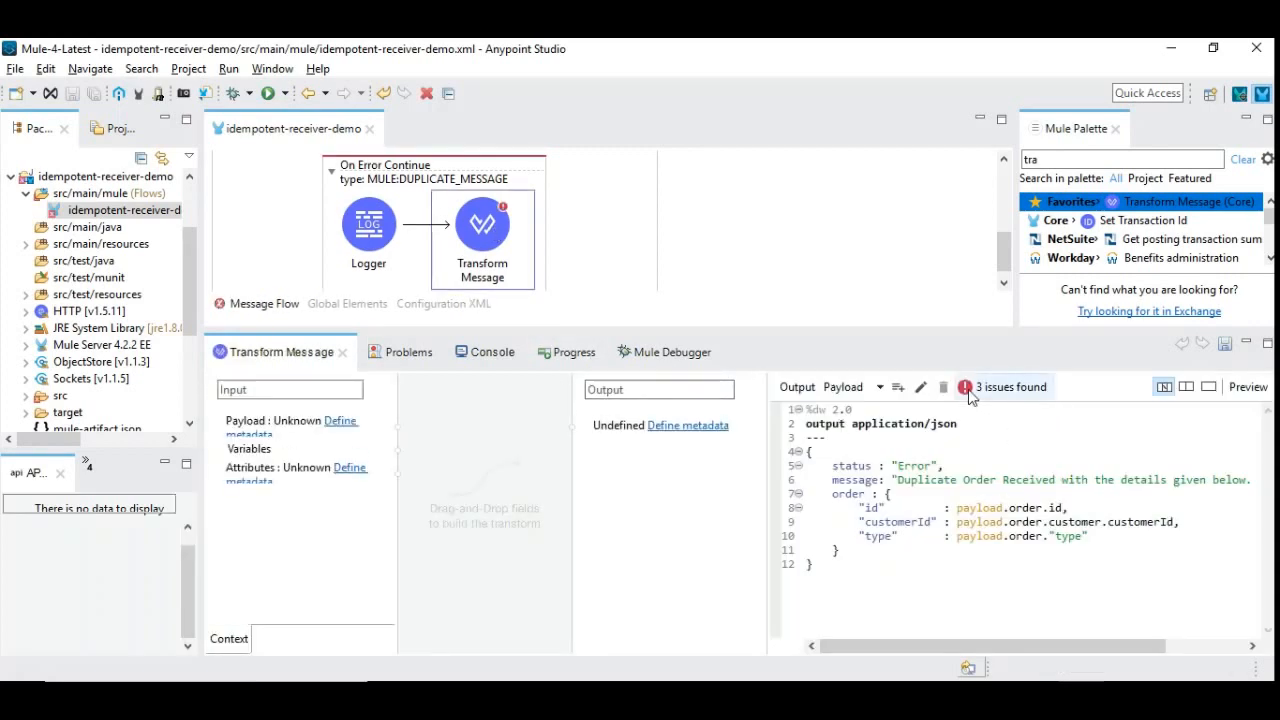
pyautogui.click(476, 351)
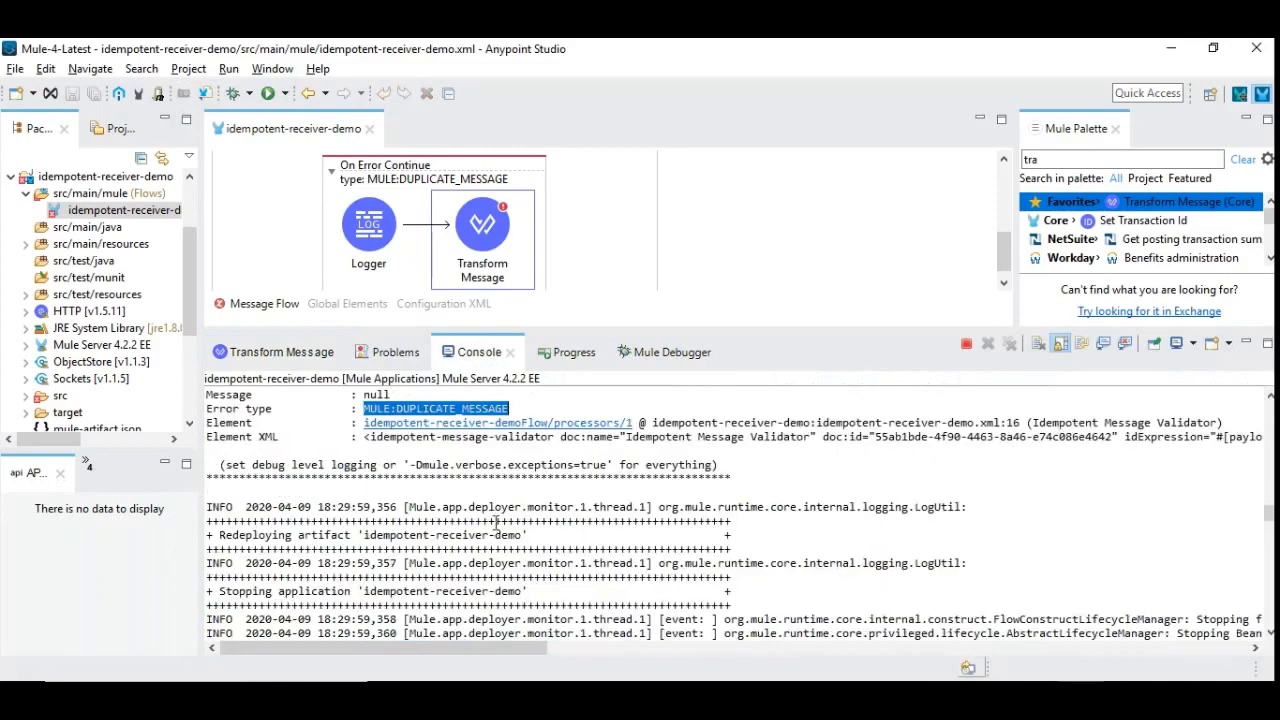
# - Resubmit the duplicate order in SoapUI and inspect the JSON error response
pyautogui.scroll(-3)
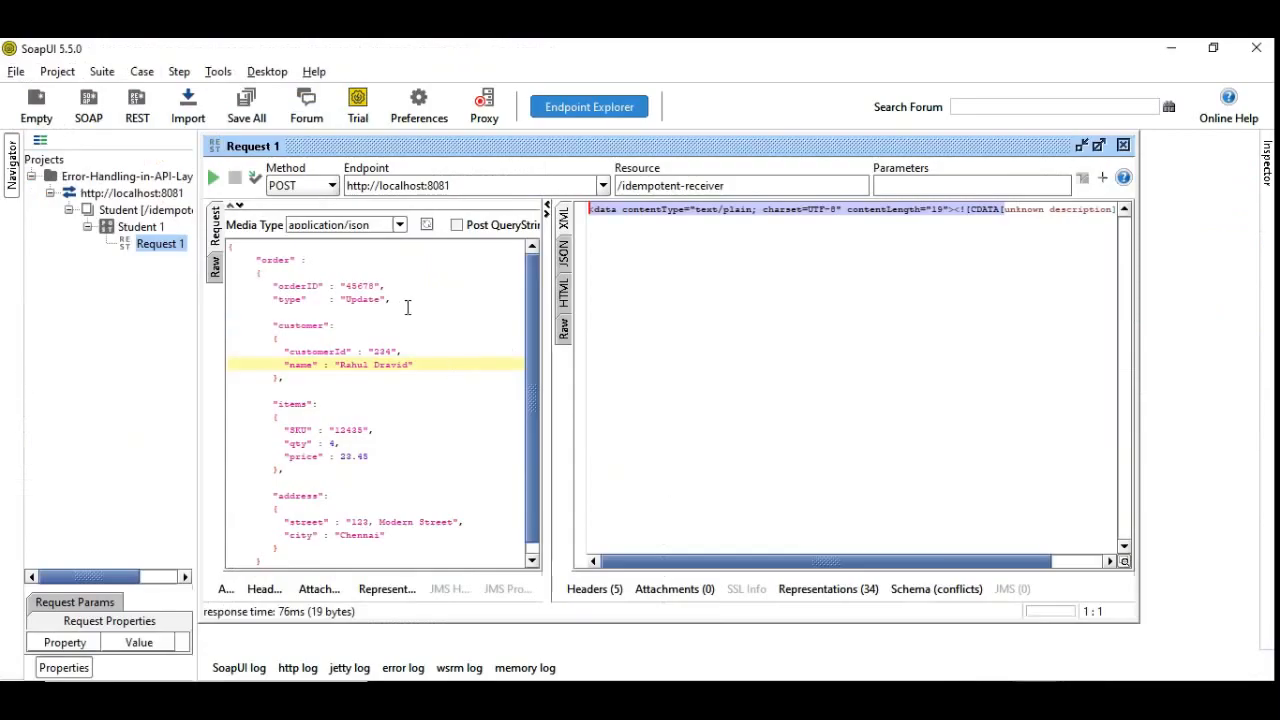
pyautogui.click(213, 177)
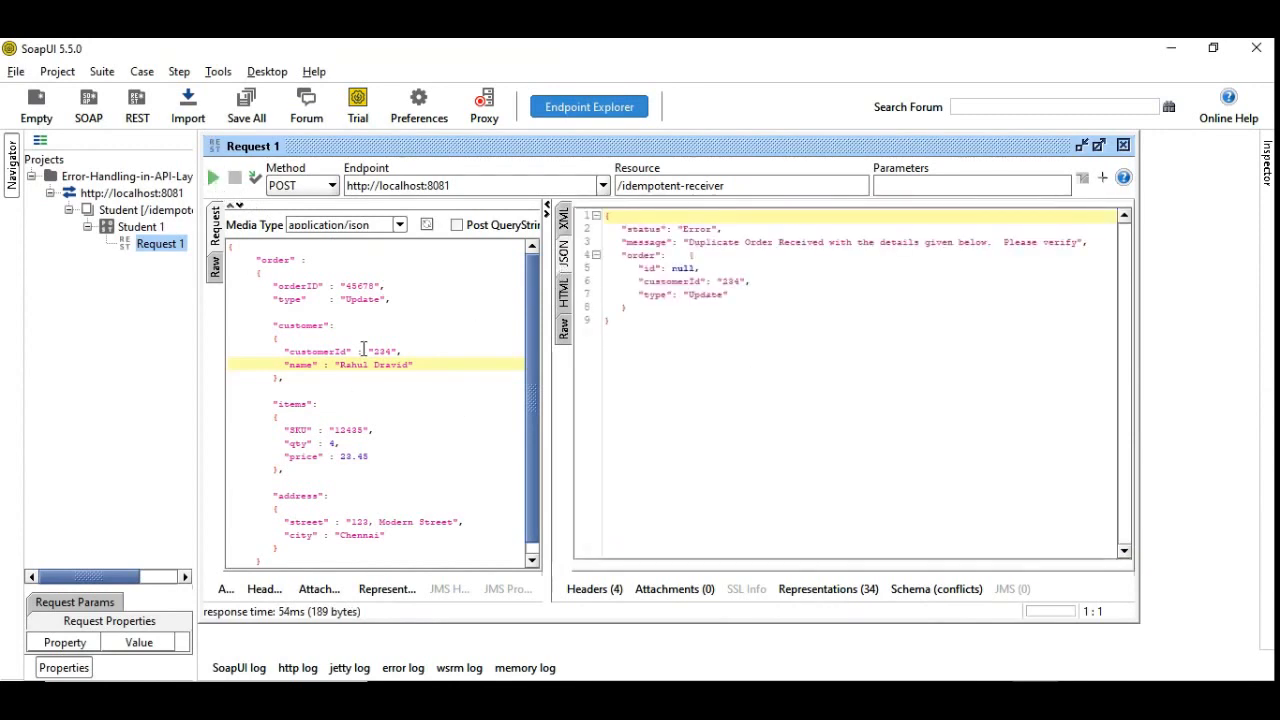
pyautogui.moveTo(732, 270)
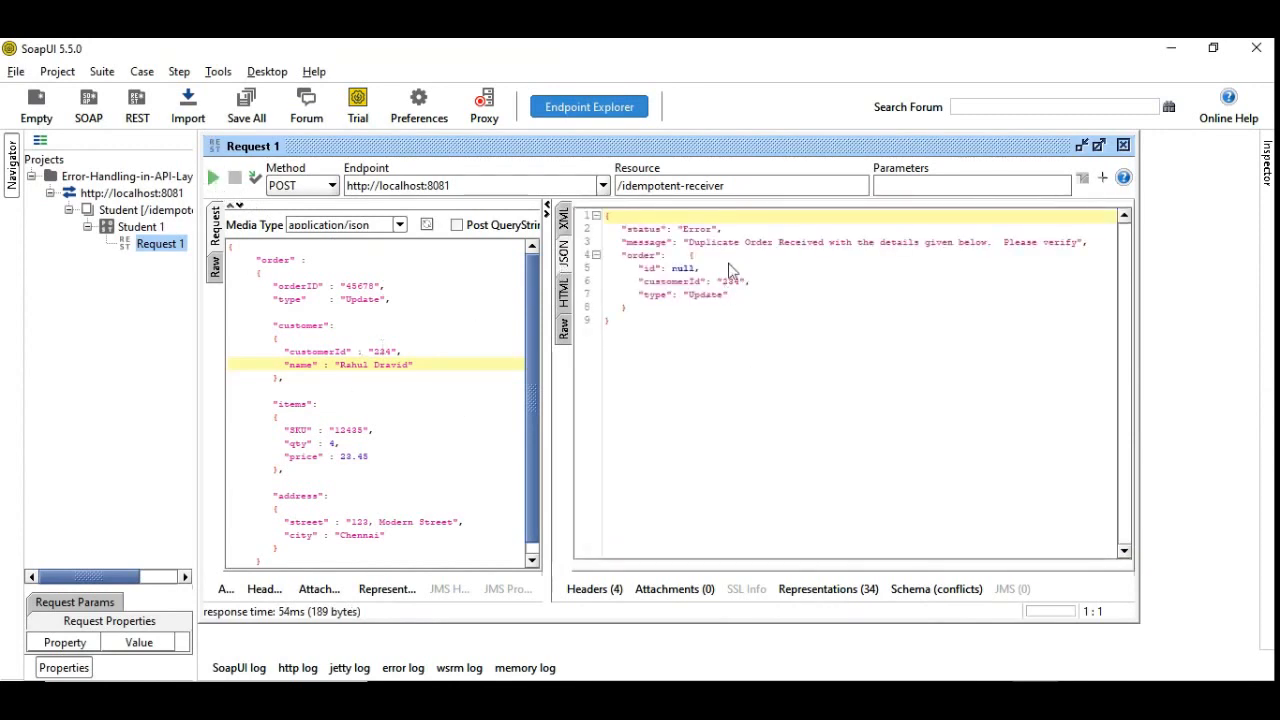
pyautogui.moveTo(690, 450)
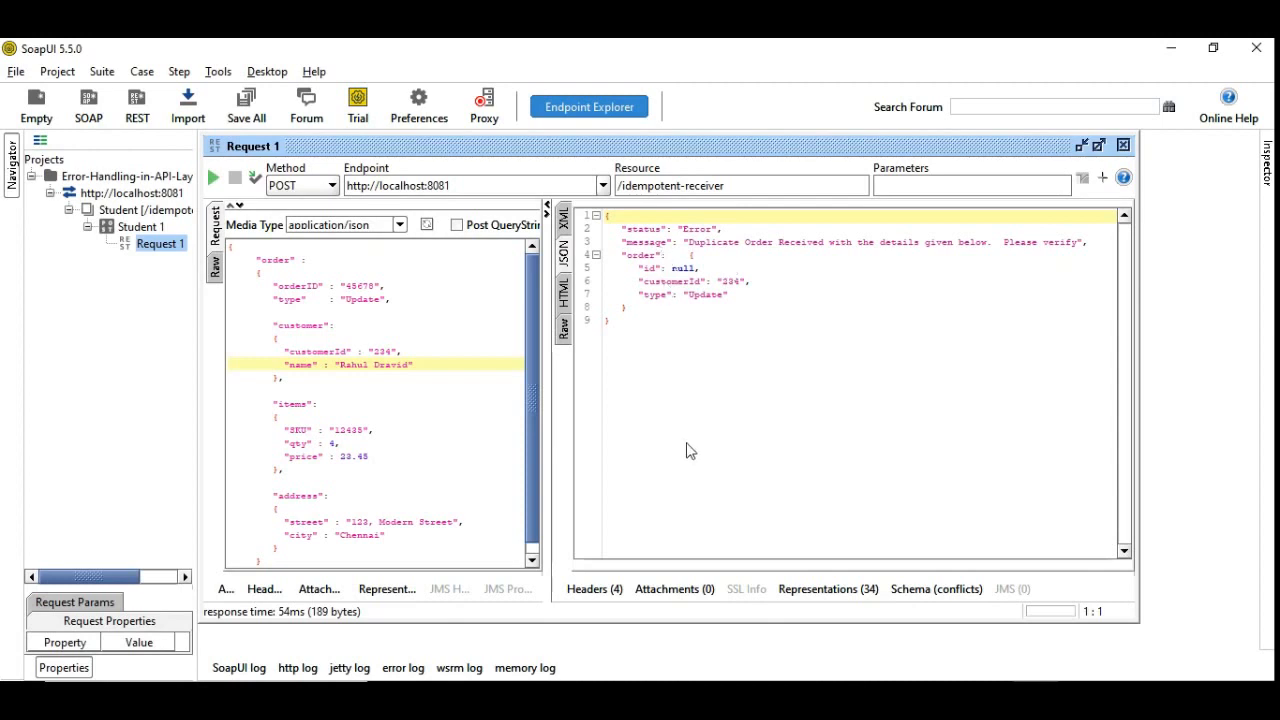
pyautogui.moveTo(855, 261)
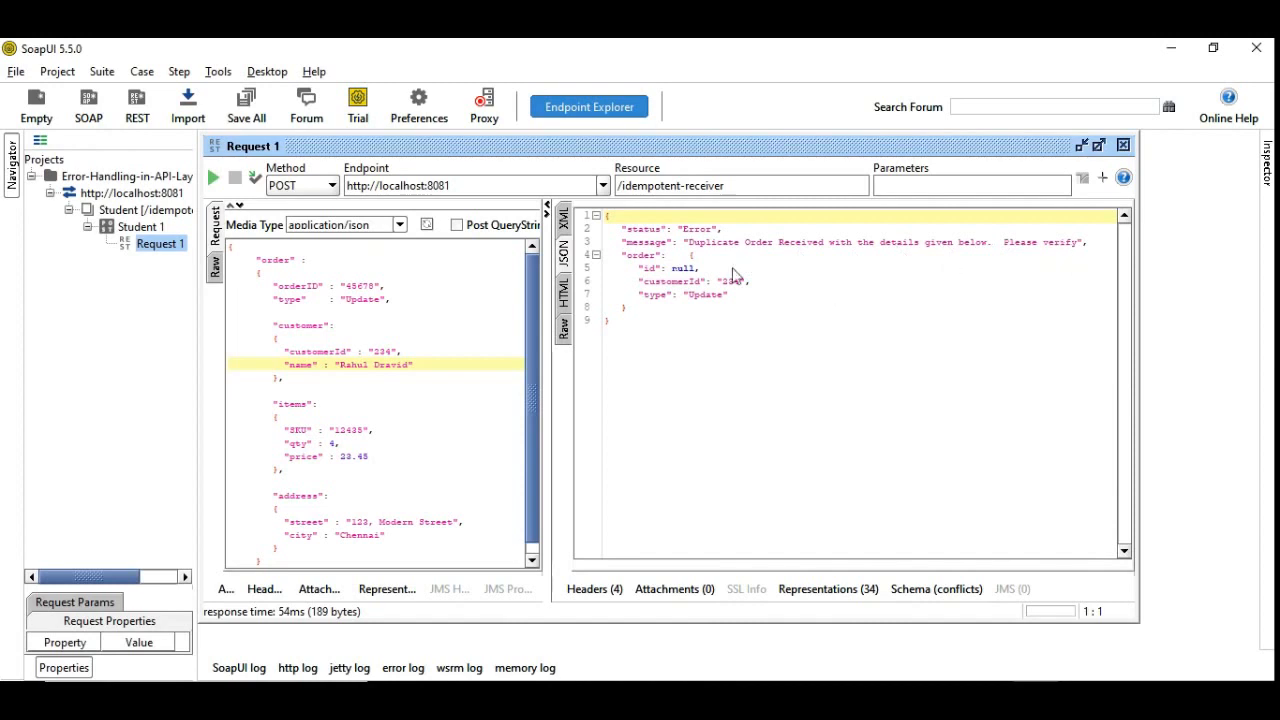
pyautogui.moveTo(688, 277)
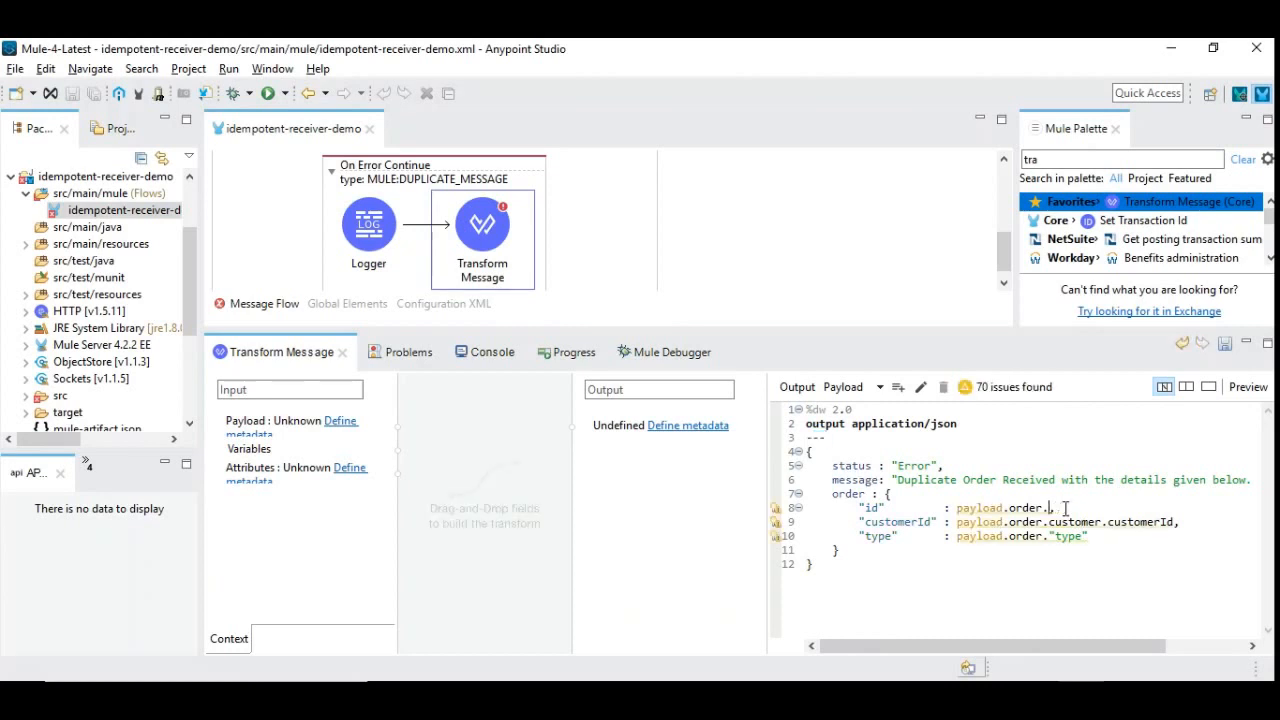
# - Map id to payload.order.orderId, check the redeploy, and resend the order
pyautogui.write('orderId')
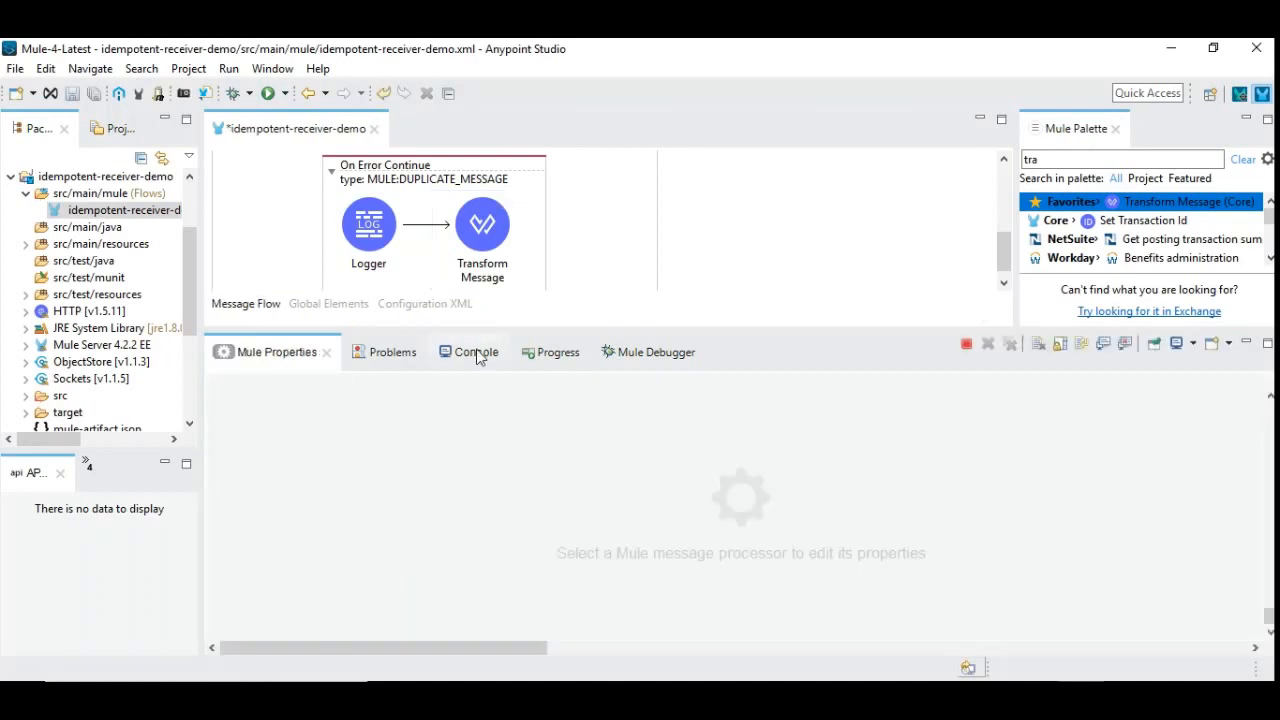
pyautogui.click(475, 351)
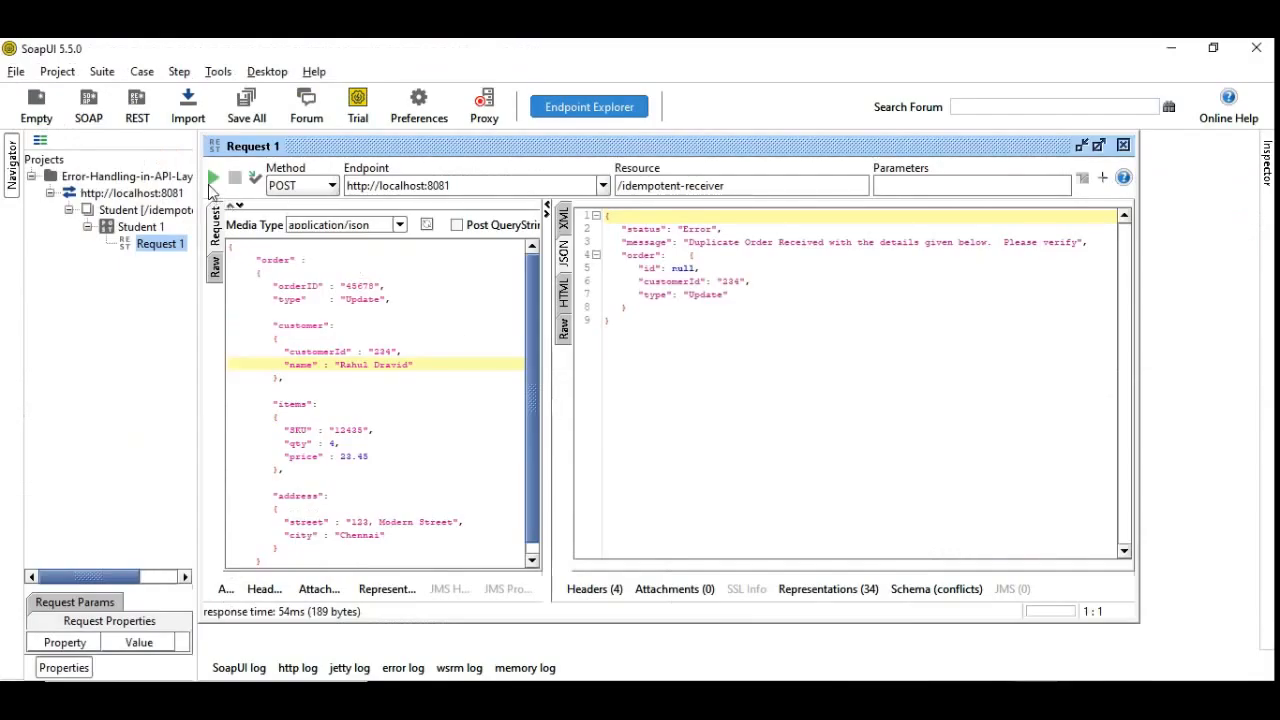
pyautogui.click(212, 177)
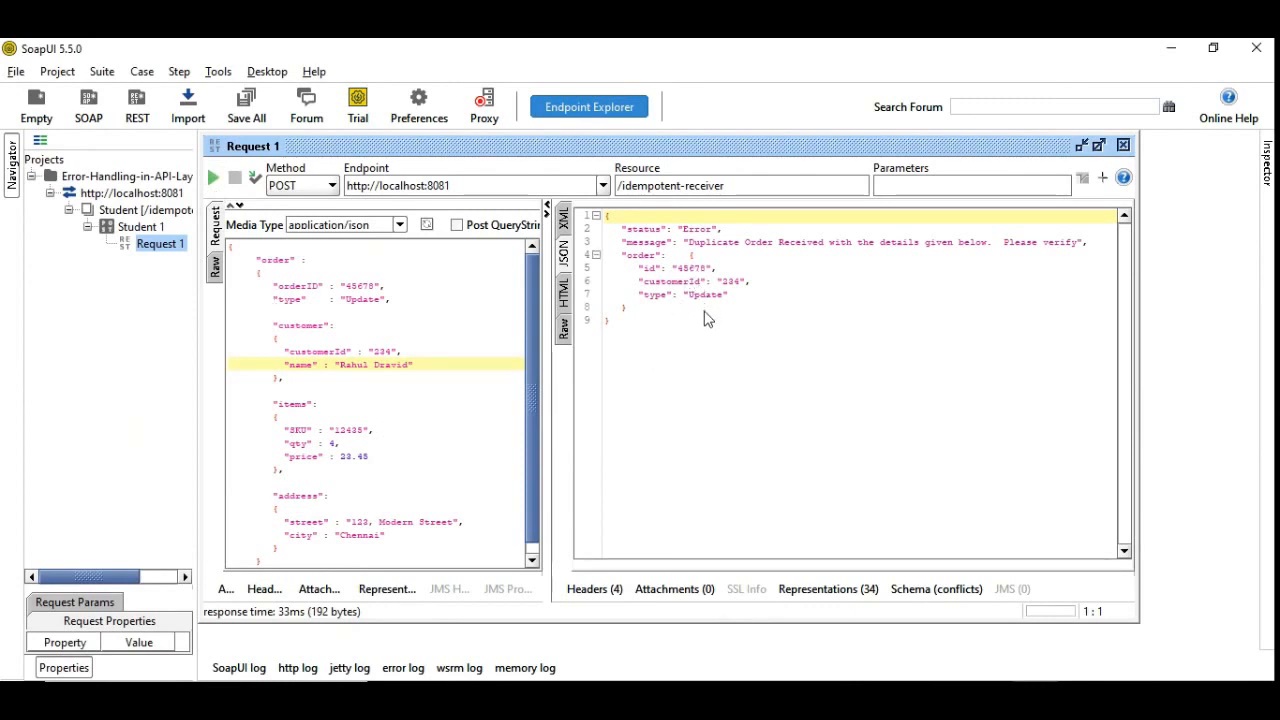
pyautogui.moveTo(703, 315)
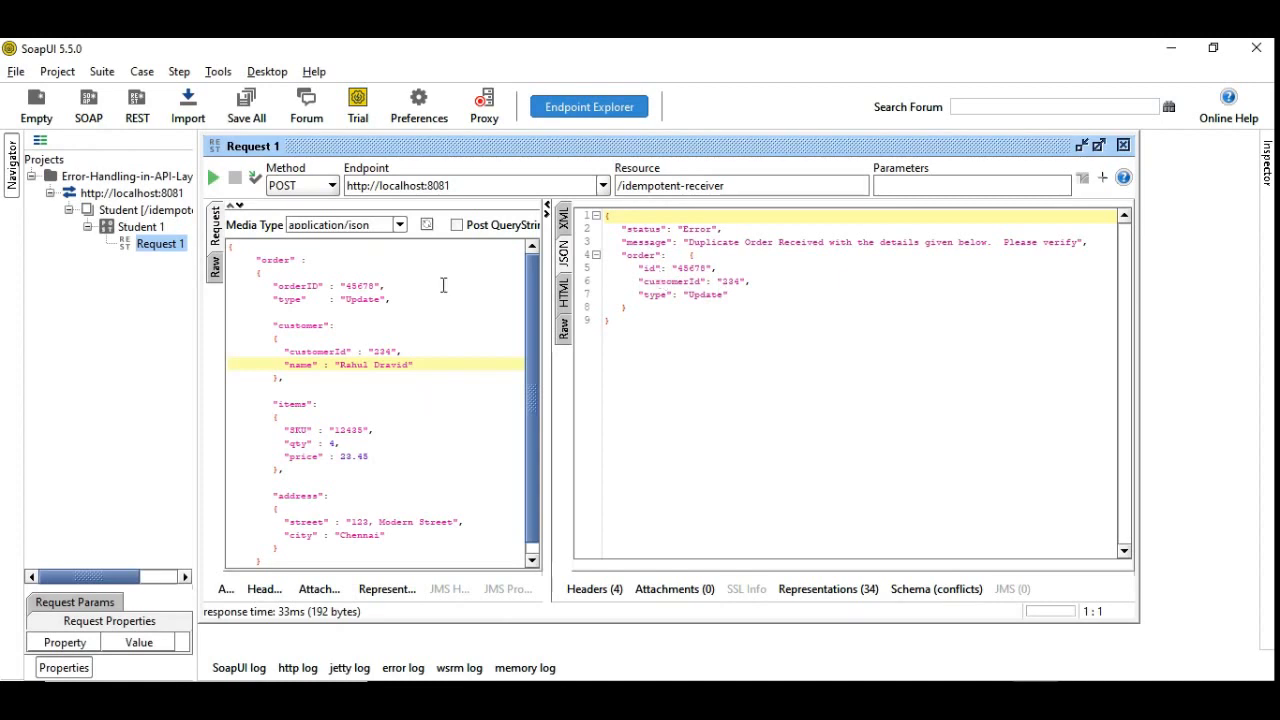
pyautogui.moveTo(350, 300)
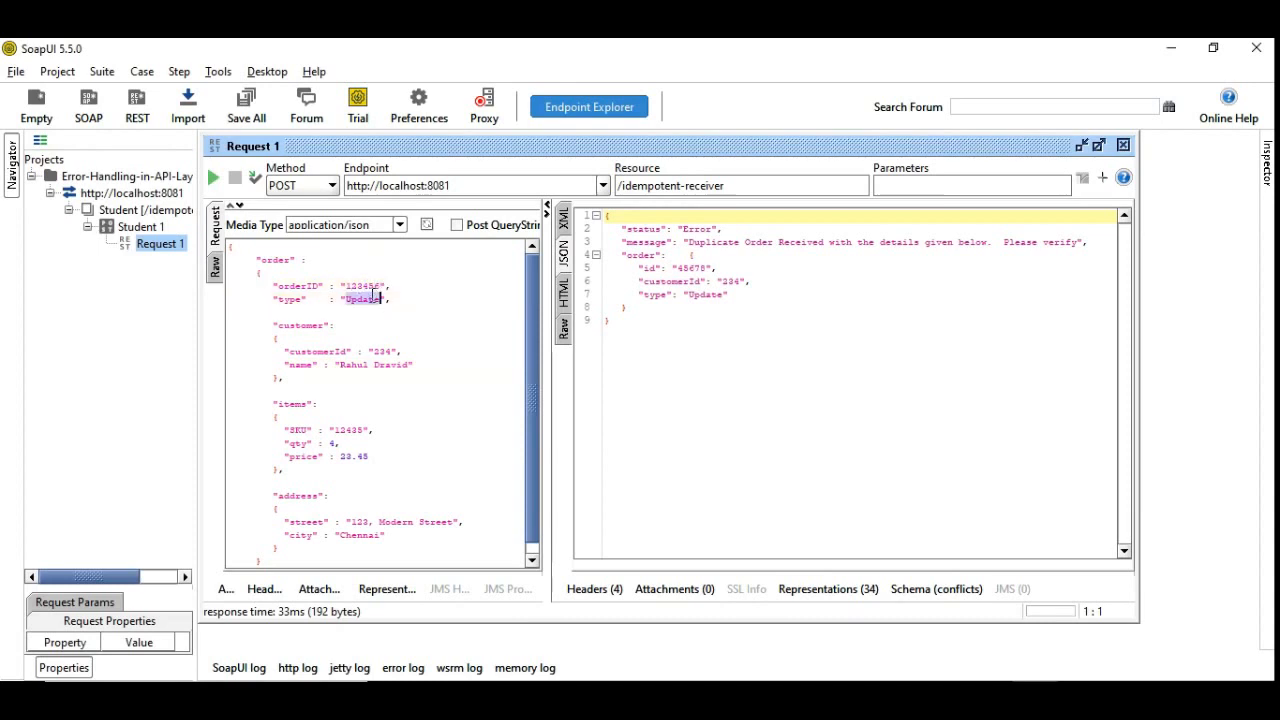
# - Submit order 123456 with type Create and customer id 125
pyautogui.write('Create')
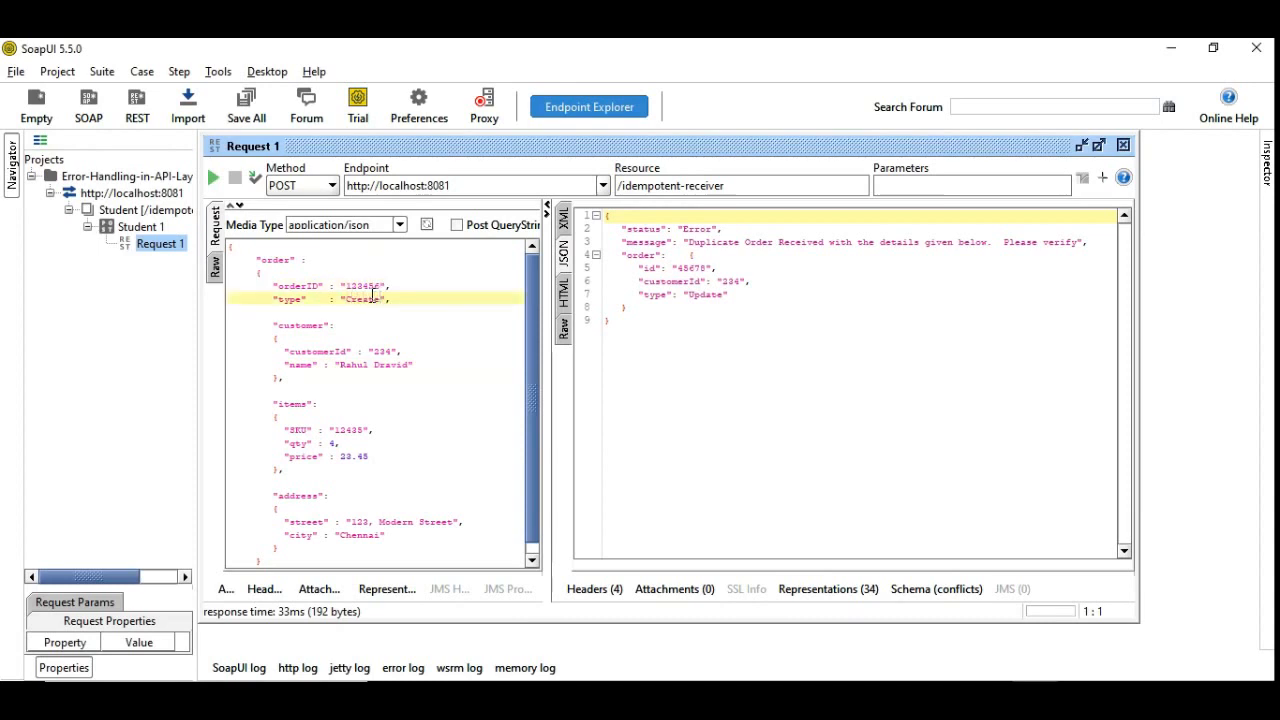
pyautogui.click(340, 364)
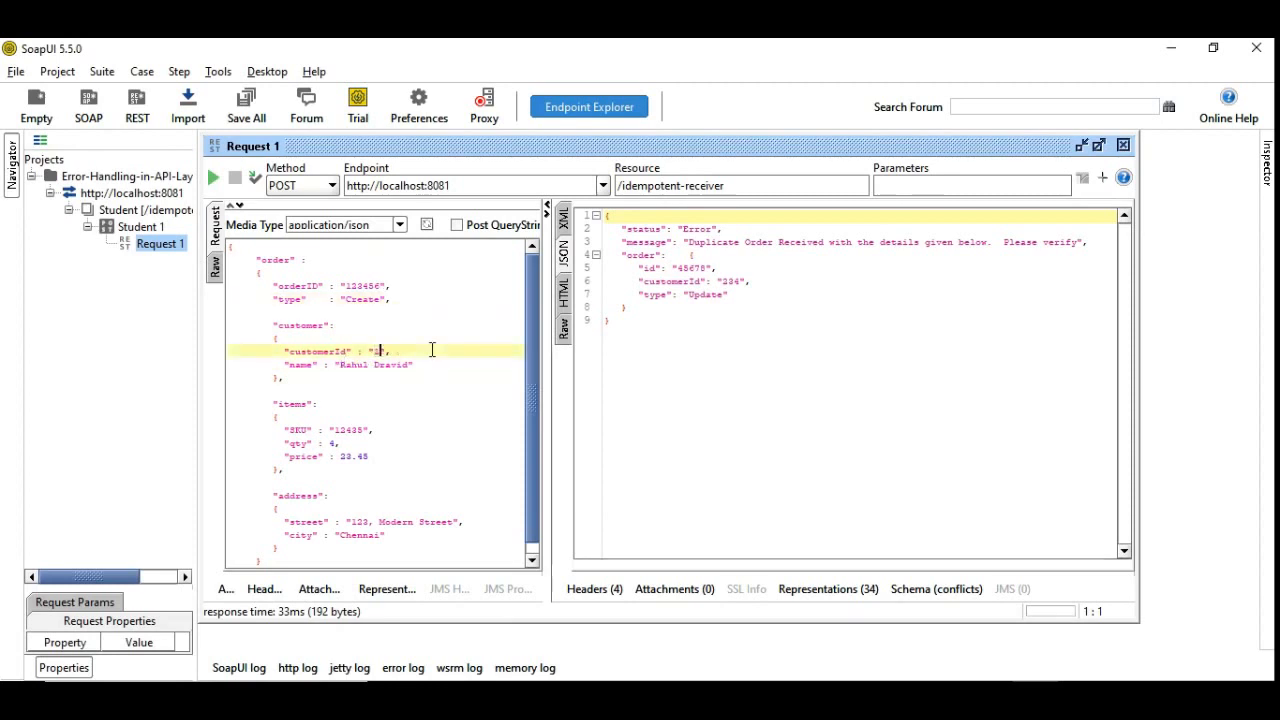
pyautogui.click(212, 177)
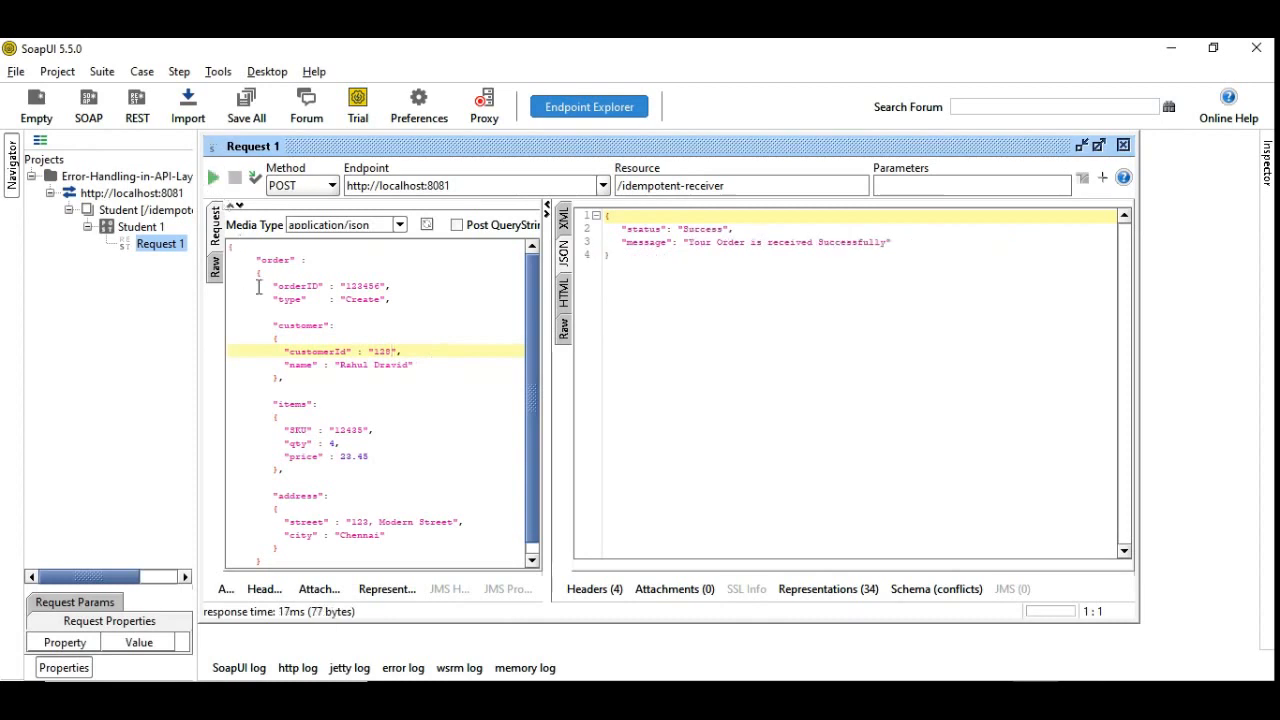
pyautogui.moveTo(453, 361)
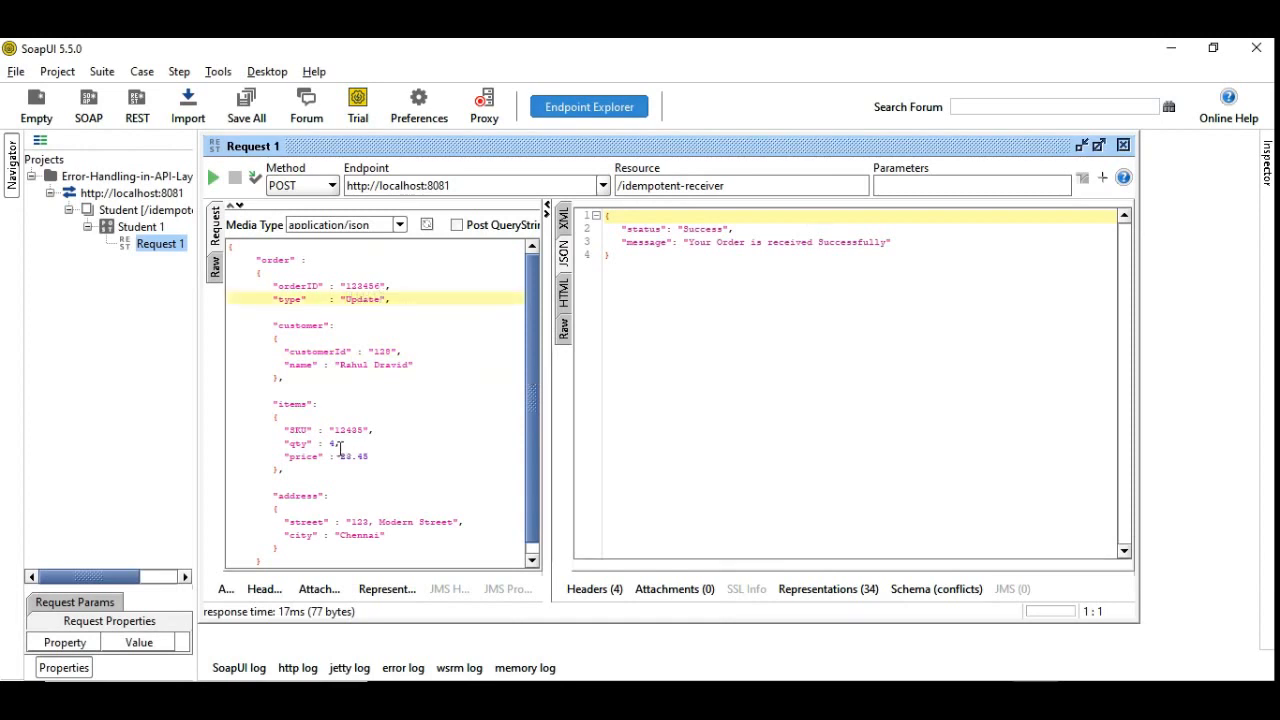
# - Change the item quantity, get Success, then resend to receive the duplicate-order error
pyautogui.click(337, 443)
pyautogui.write('2')
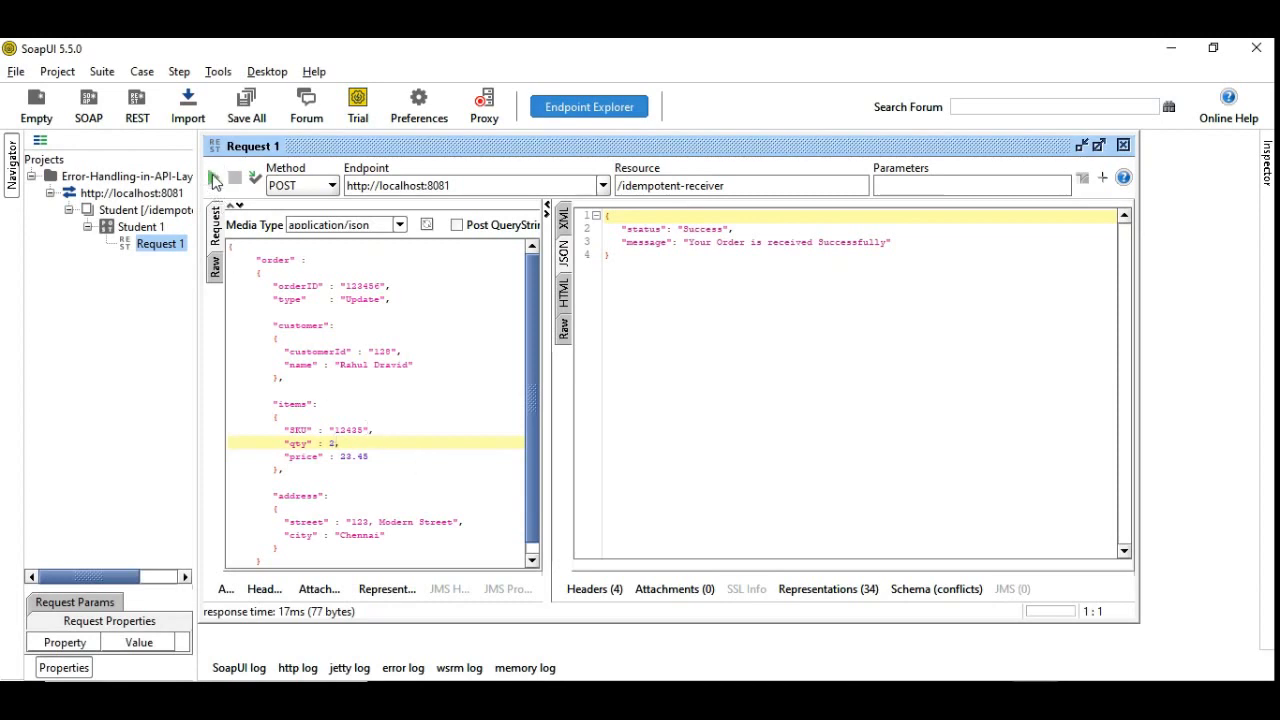
pyautogui.click(213, 177)
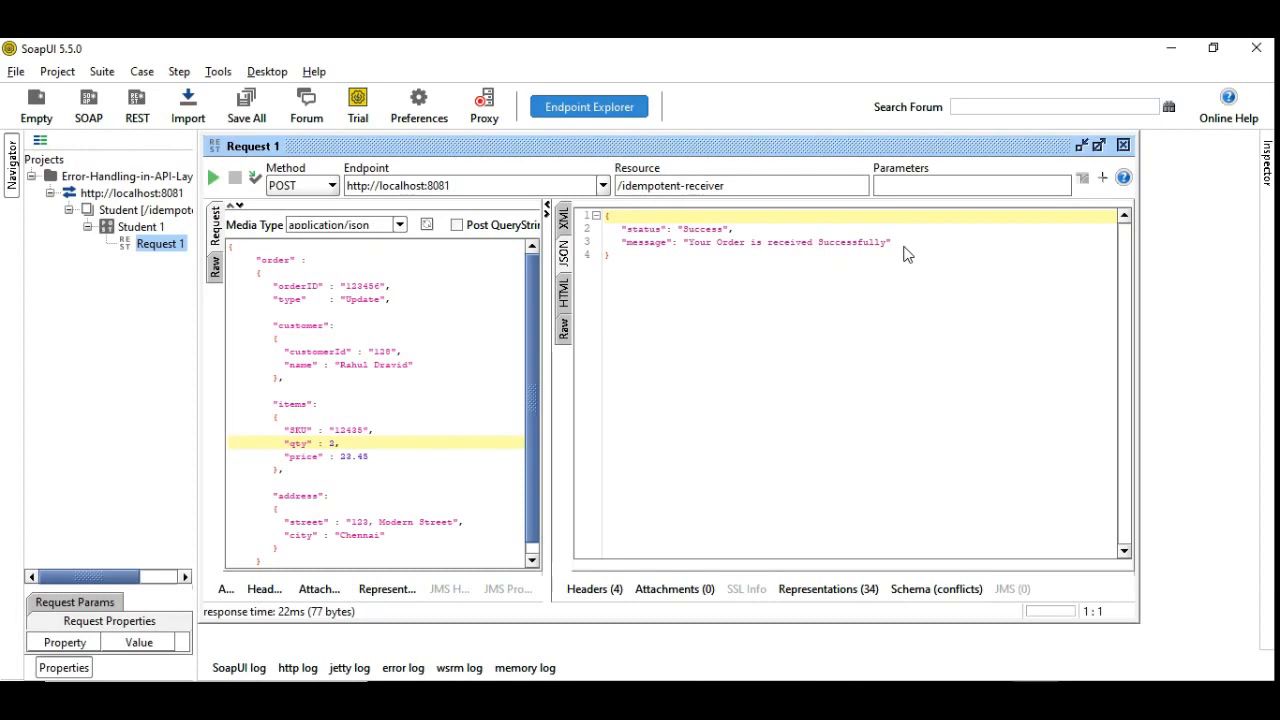
pyautogui.moveTo(213, 177)
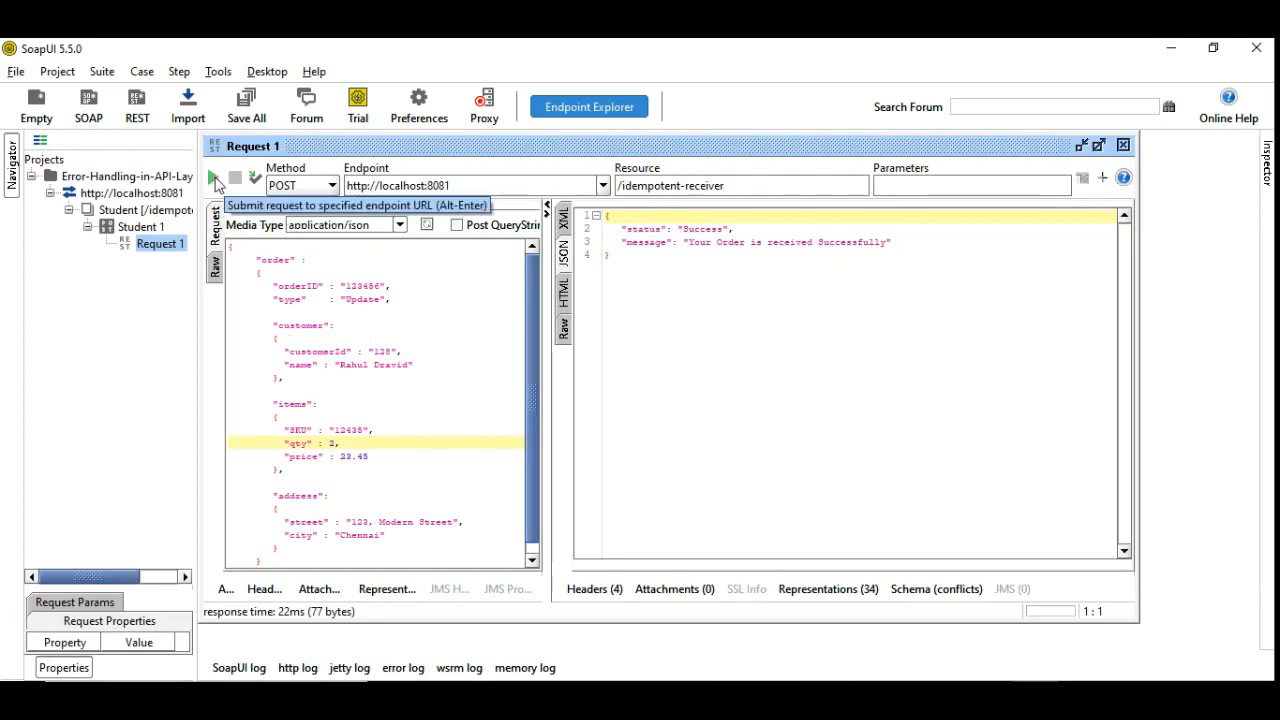
pyautogui.click(214, 177)
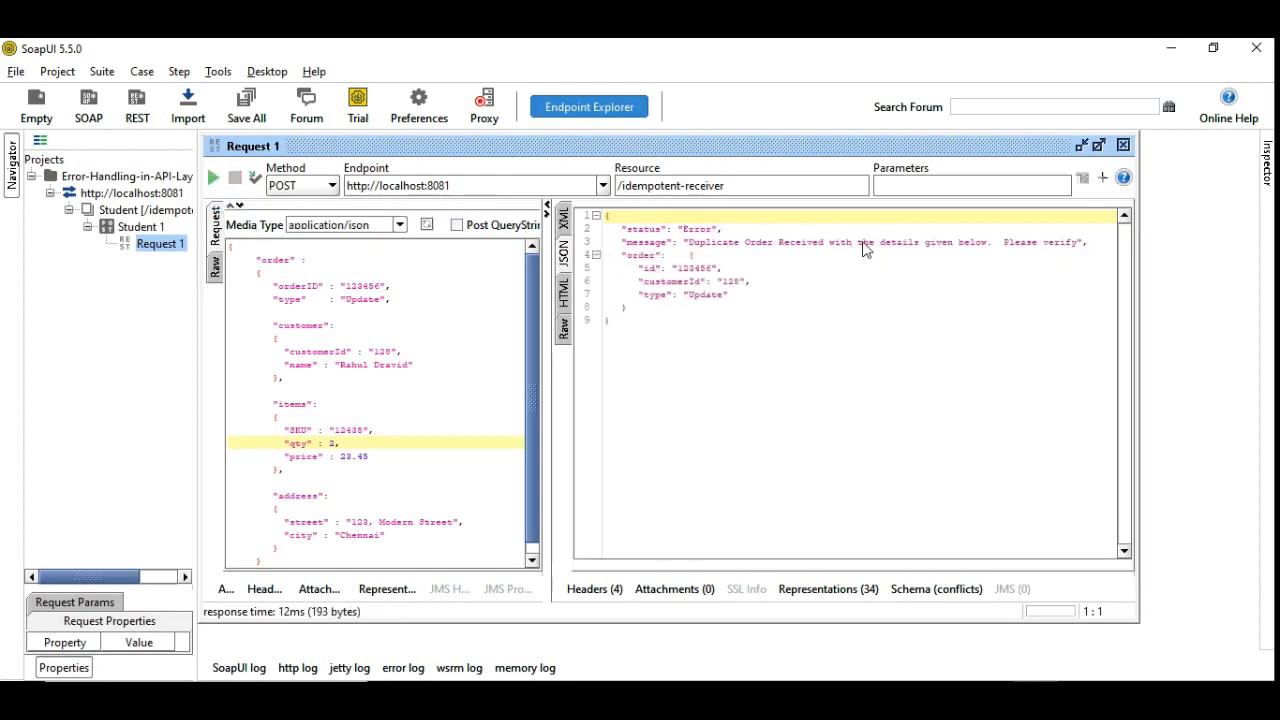
pyautogui.moveTo(668, 271)
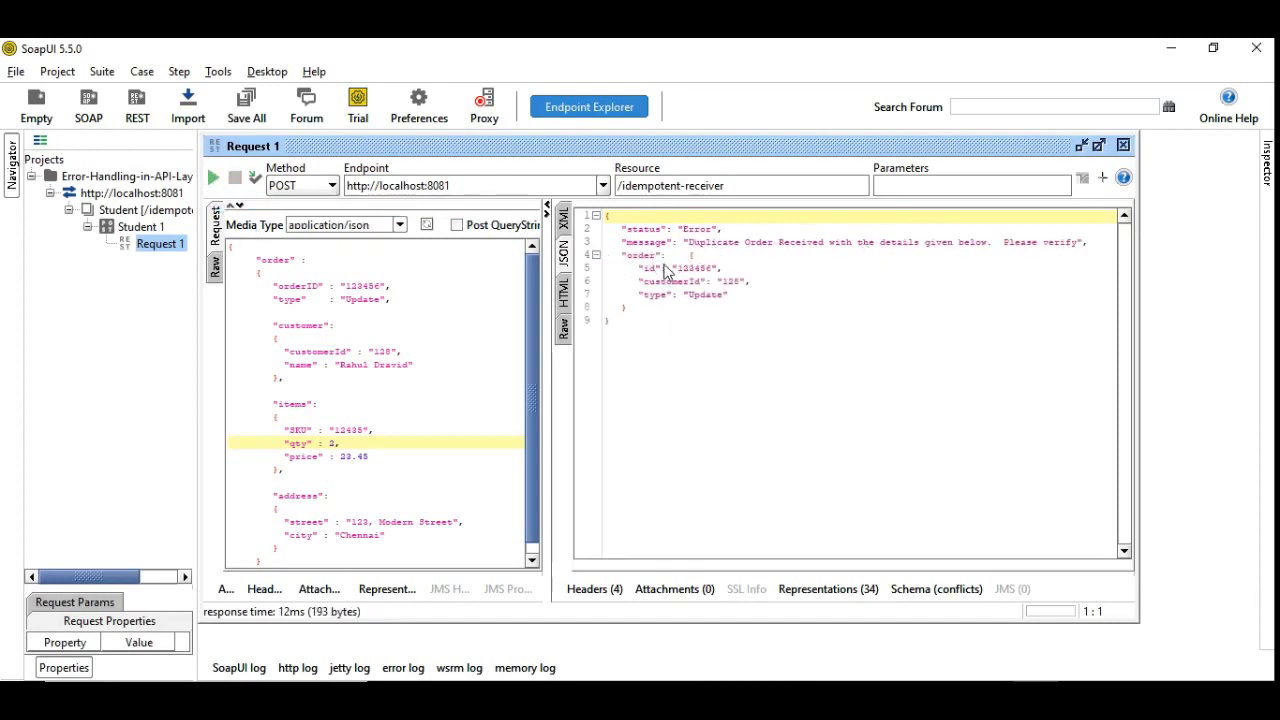